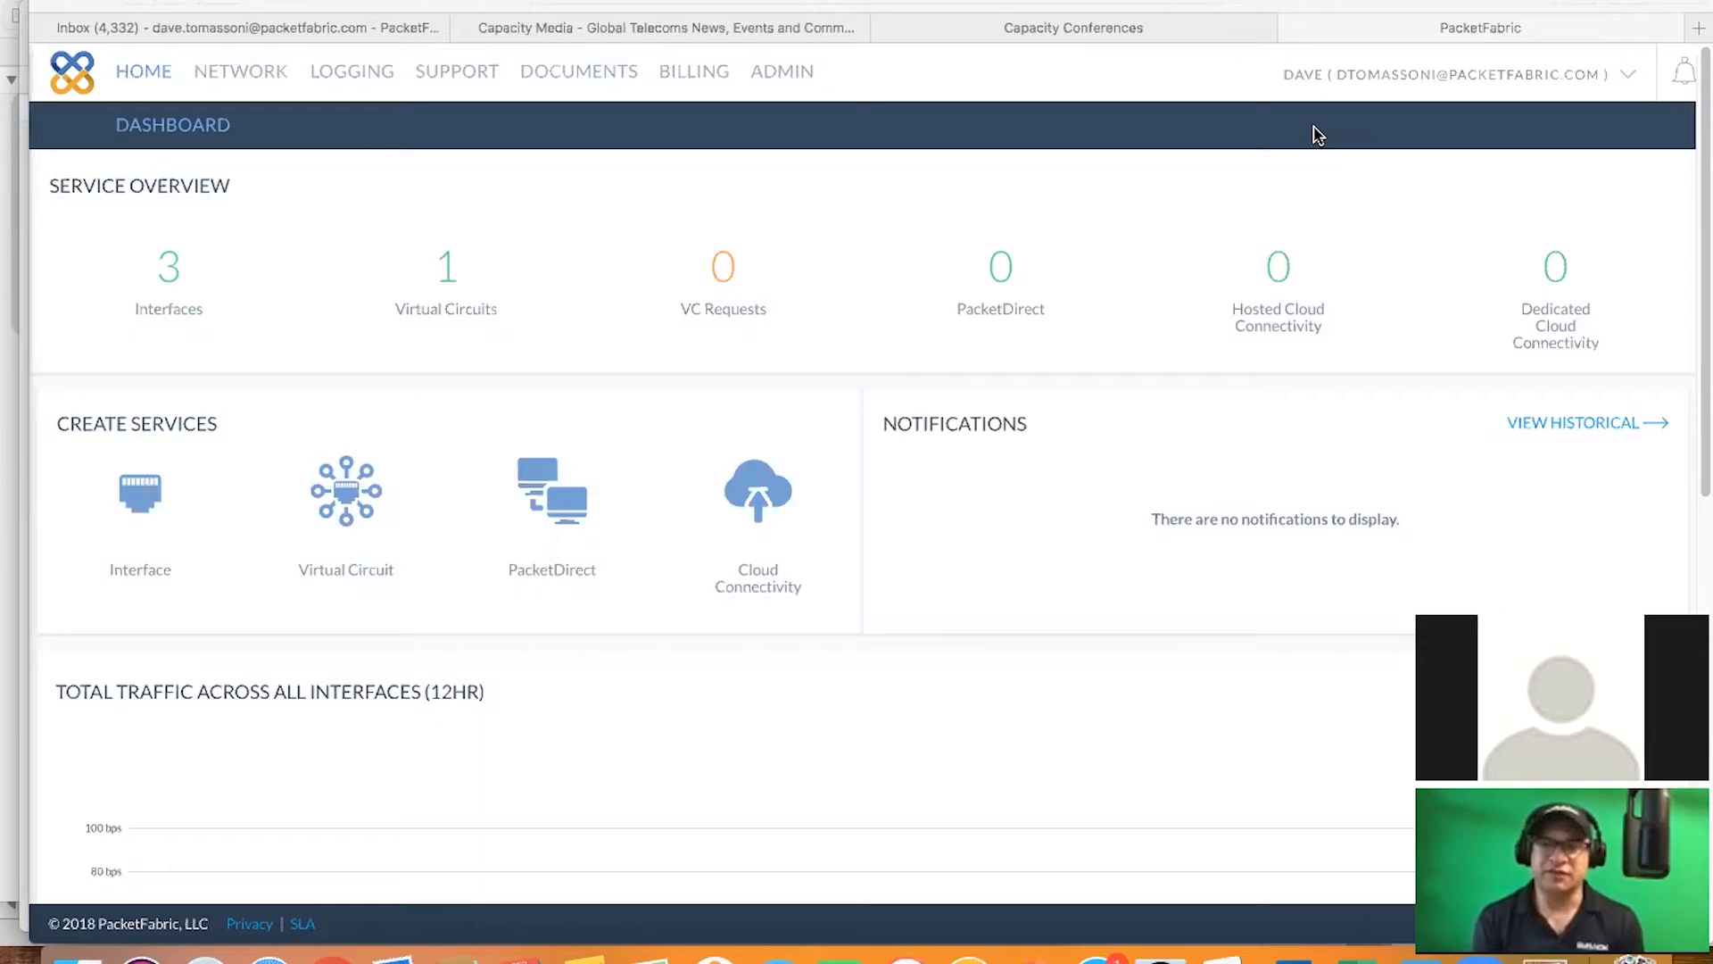
{"action": "mouse_move", "coordinate": [1150, 273]}
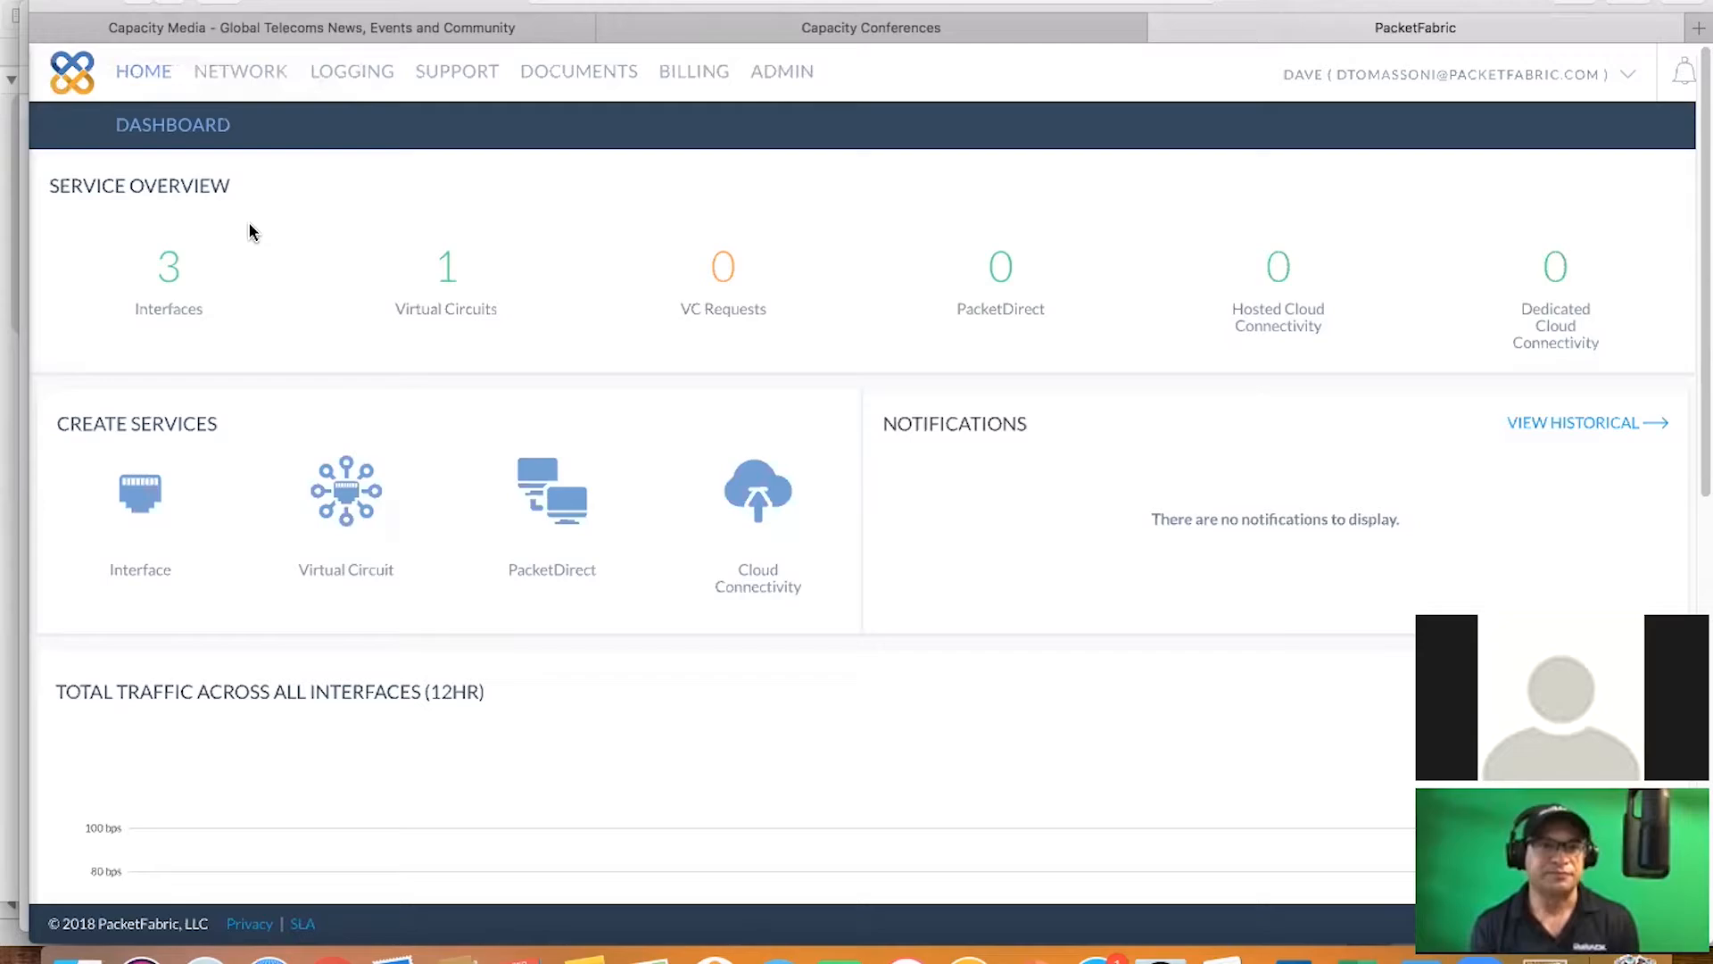
{"action": "mouse_move", "coordinate": [347, 300]}
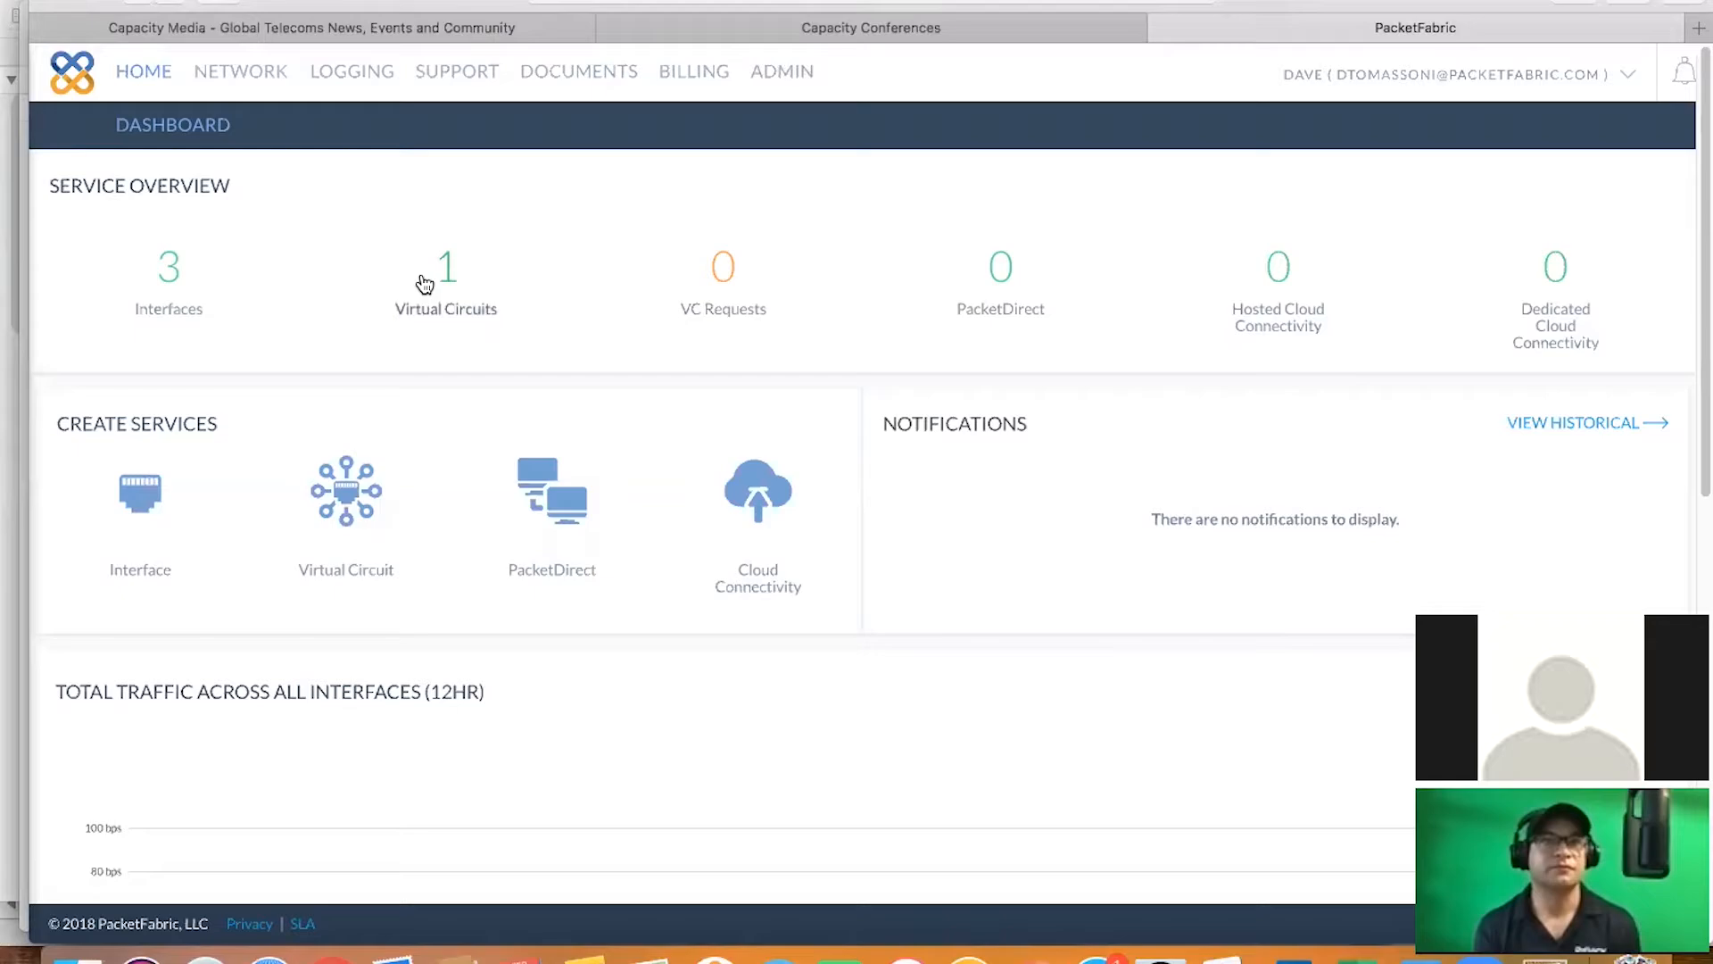
{"action": "mouse_move", "coordinate": [503, 242]}
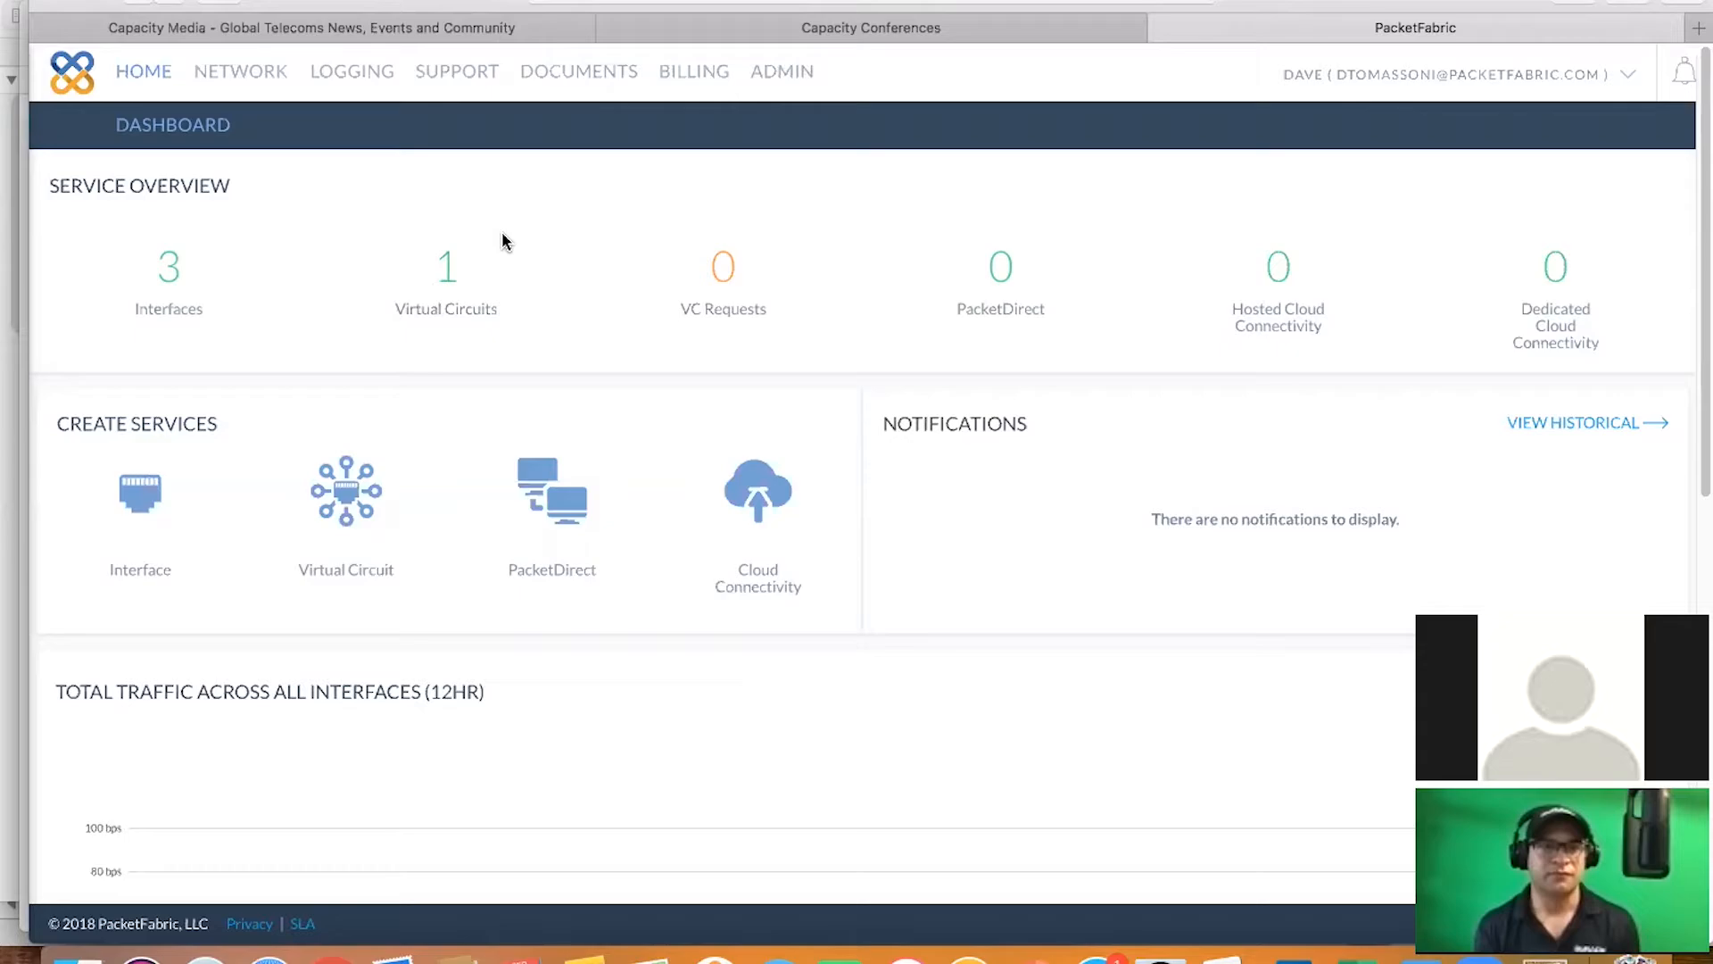
{"action": "mouse_move", "coordinate": [691, 272]}
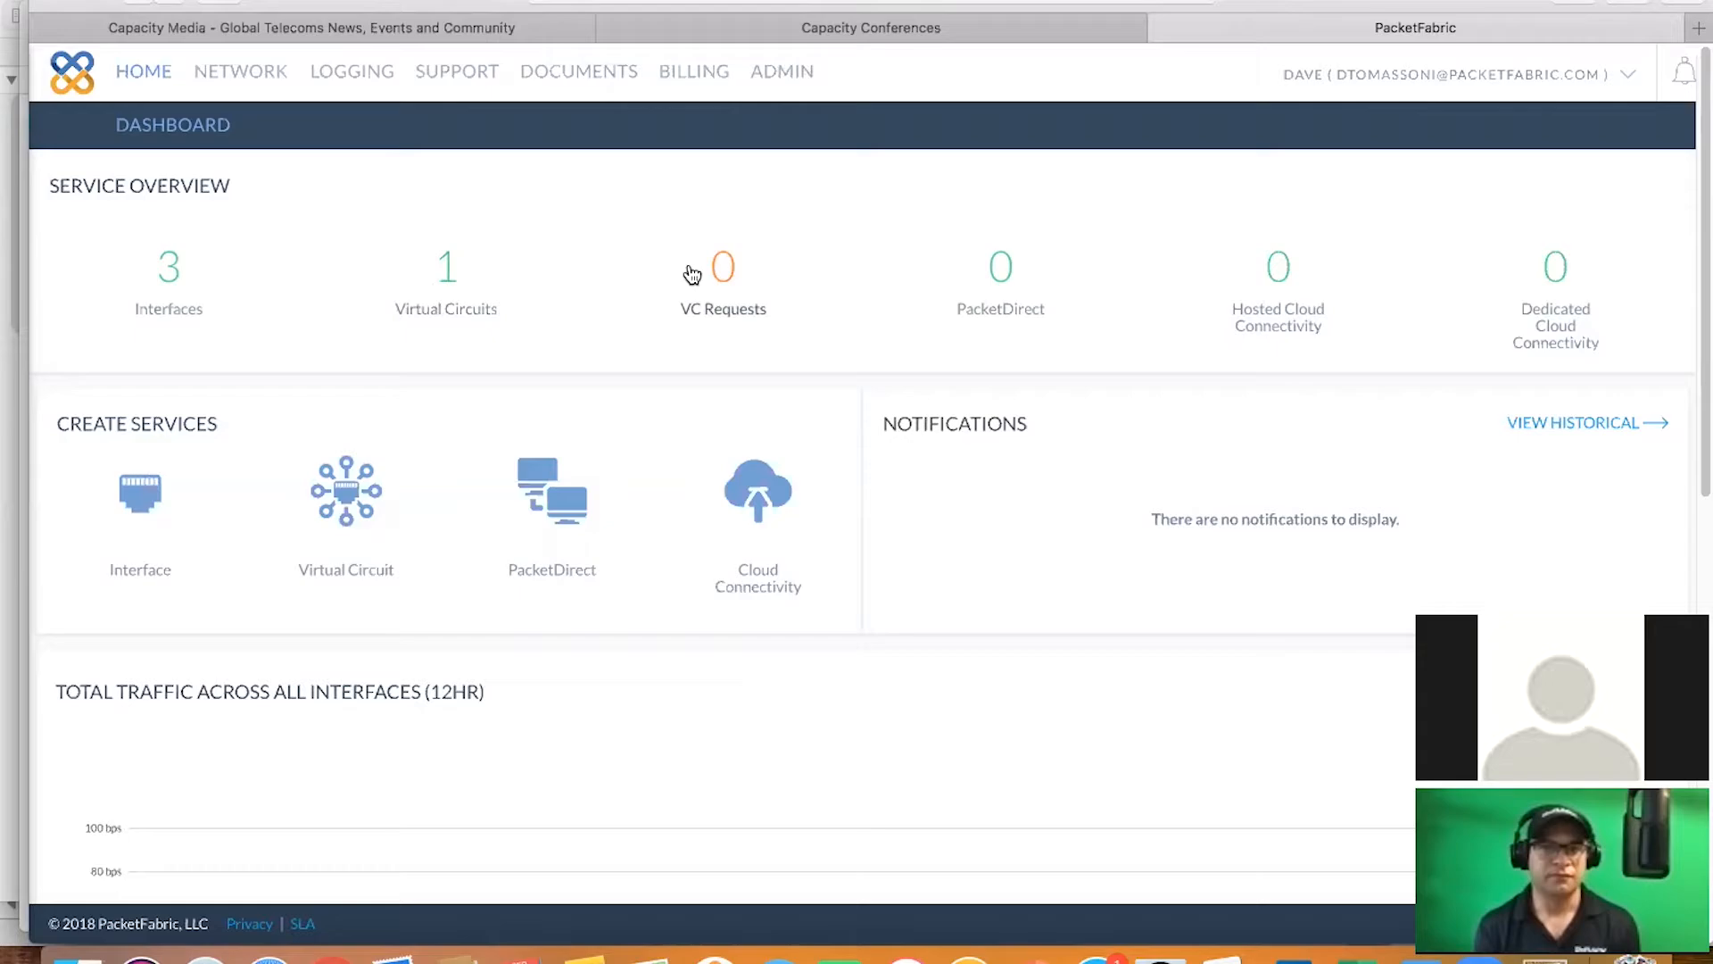
{"action": "mouse_move", "coordinate": [789, 219]}
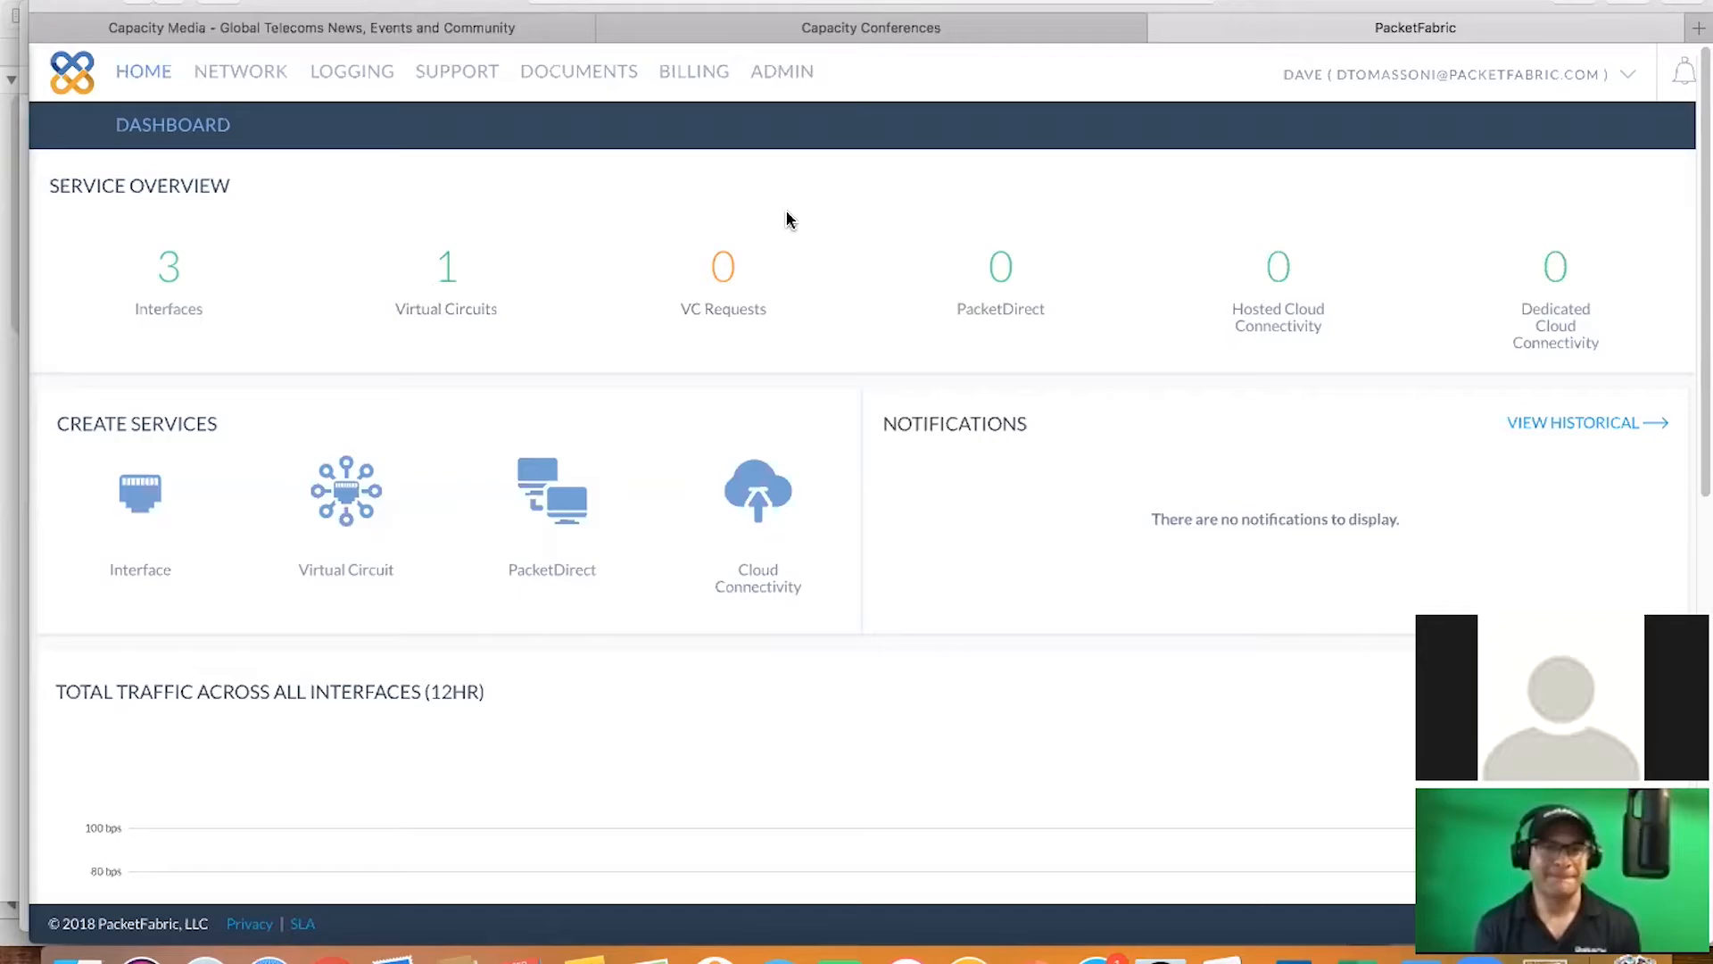
{"action": "mouse_move", "coordinate": [652, 222]}
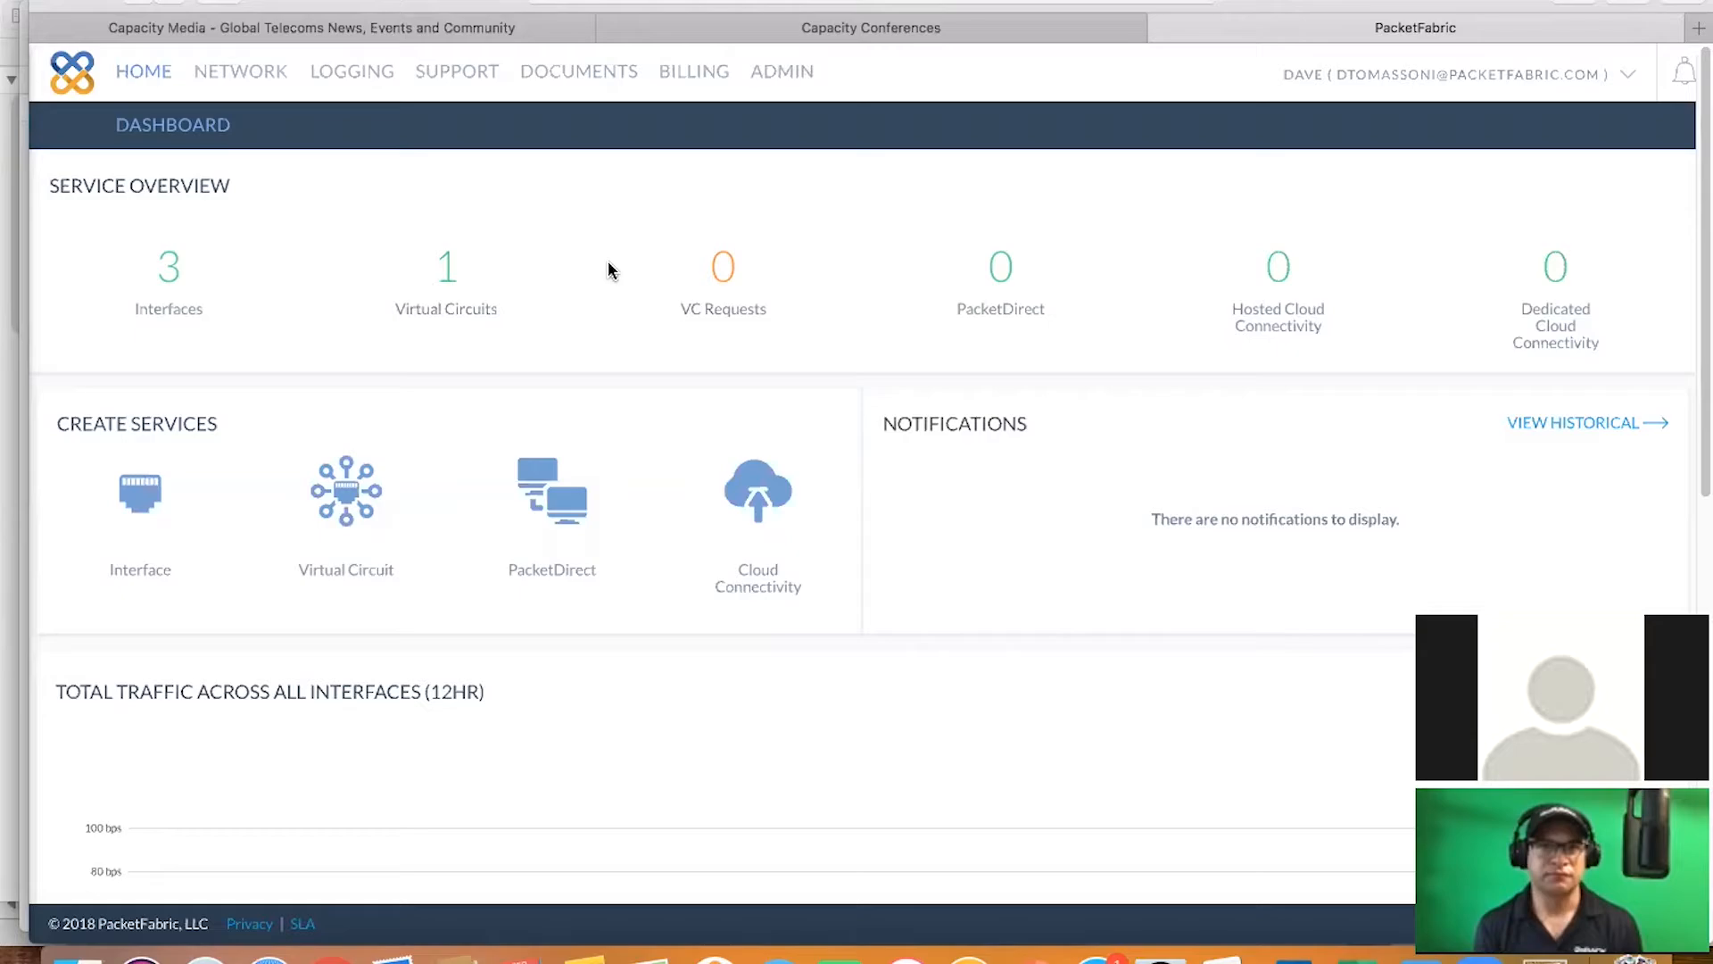
{"action": "mouse_move", "coordinate": [604, 474]}
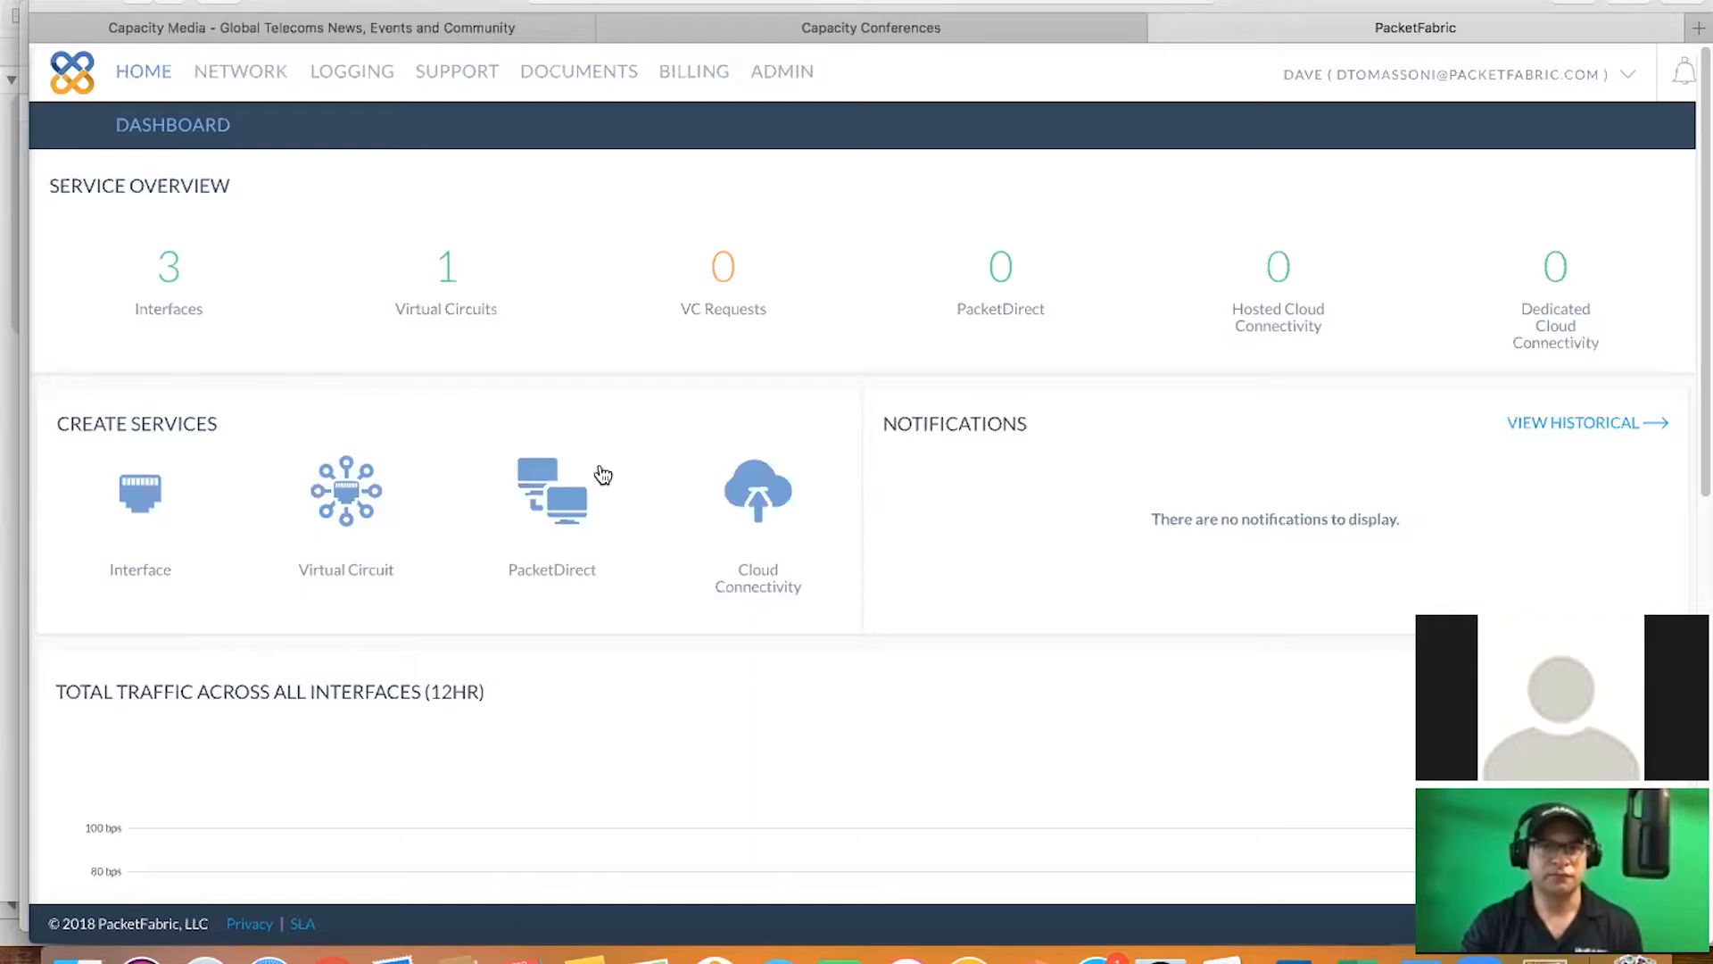
Start a PacketDirect order, searching 'Jax' and choosing JAXNAP as the source site
{"action": "left_click", "coordinate": [552, 491]}
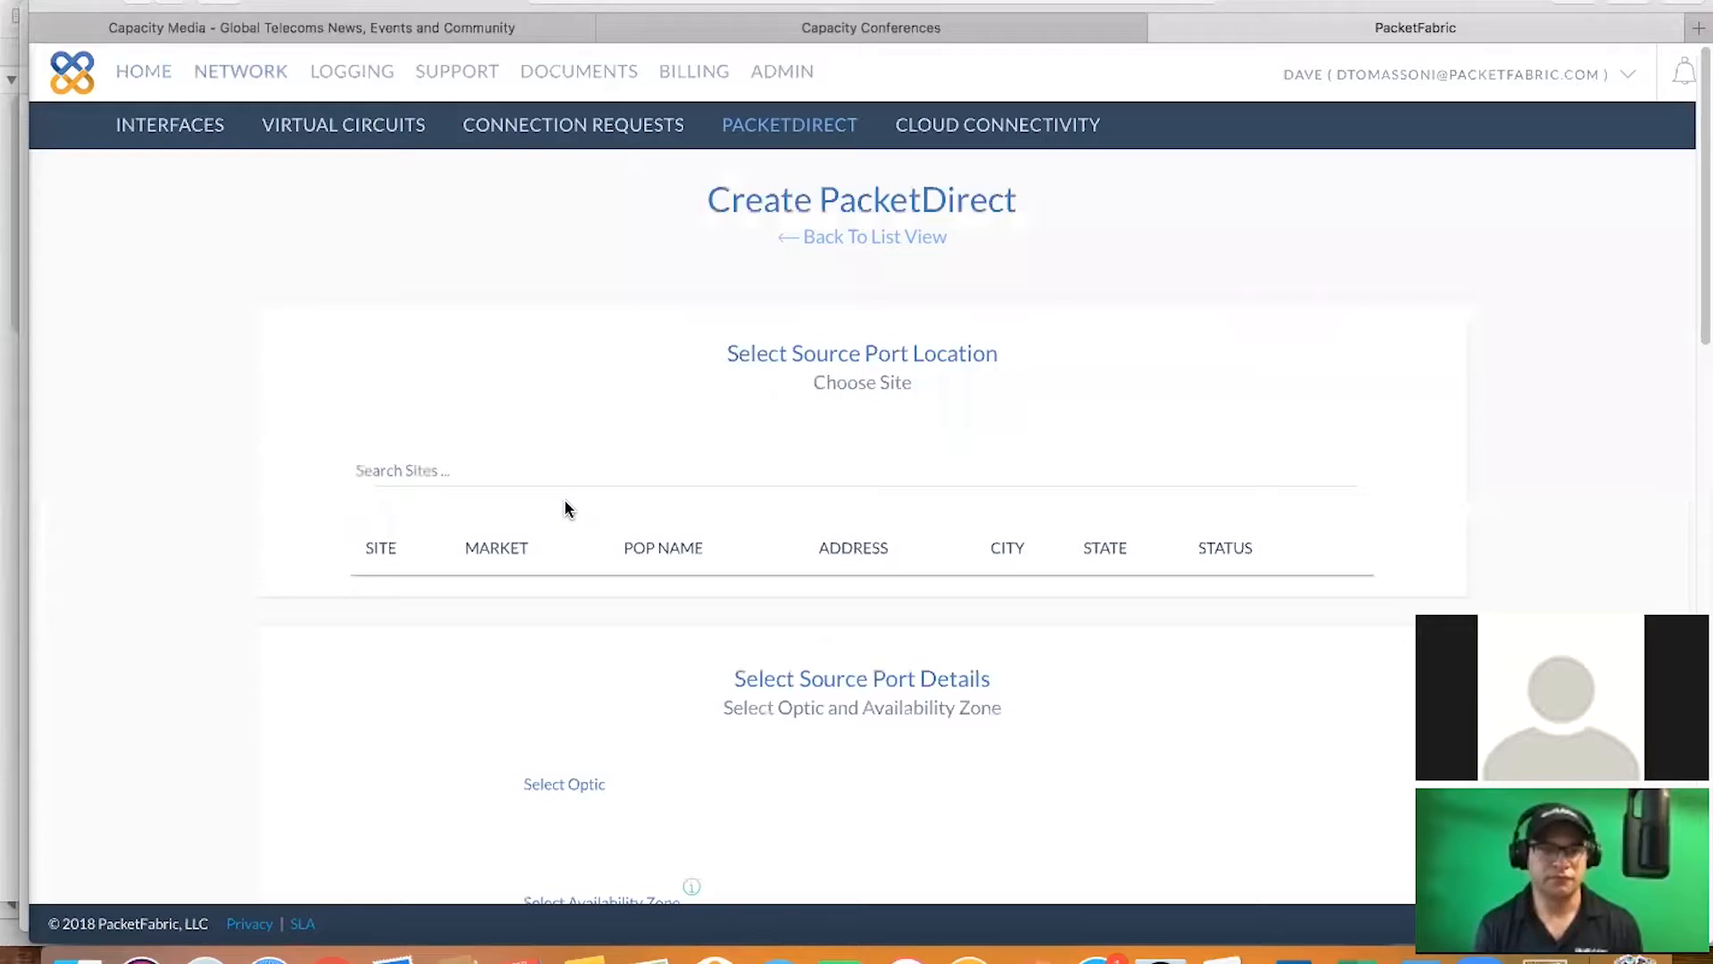
{"action": "type", "text": "Jax"}
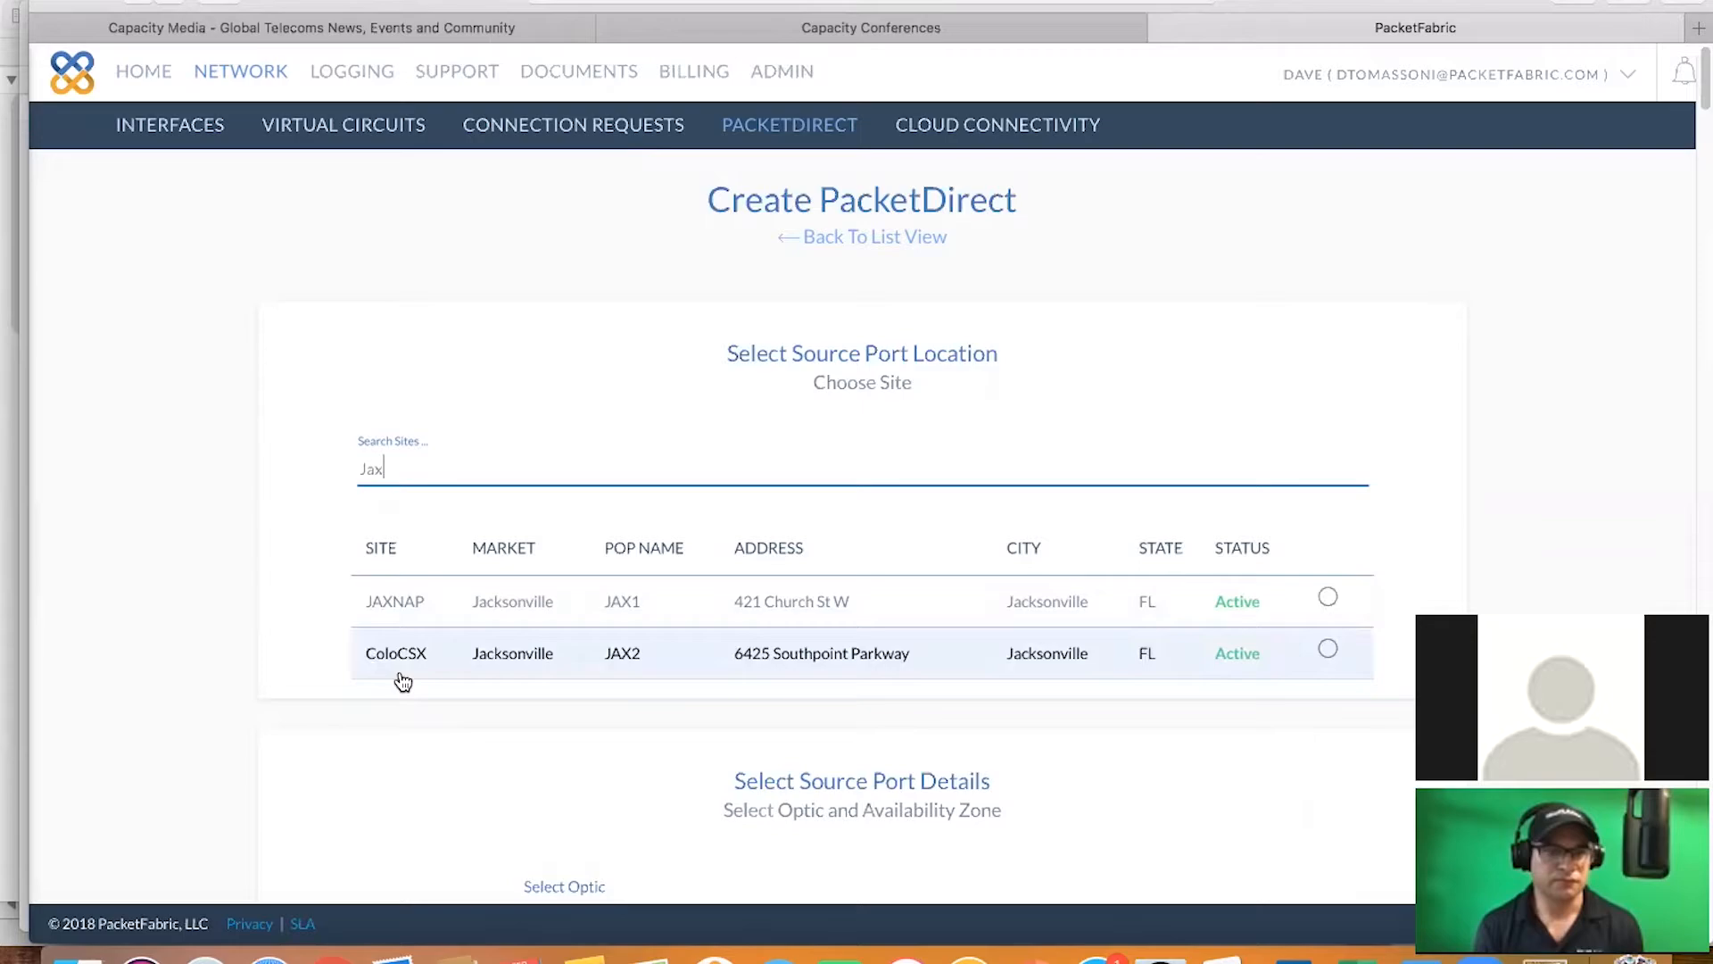
{"action": "mouse_move", "coordinate": [1197, 613]}
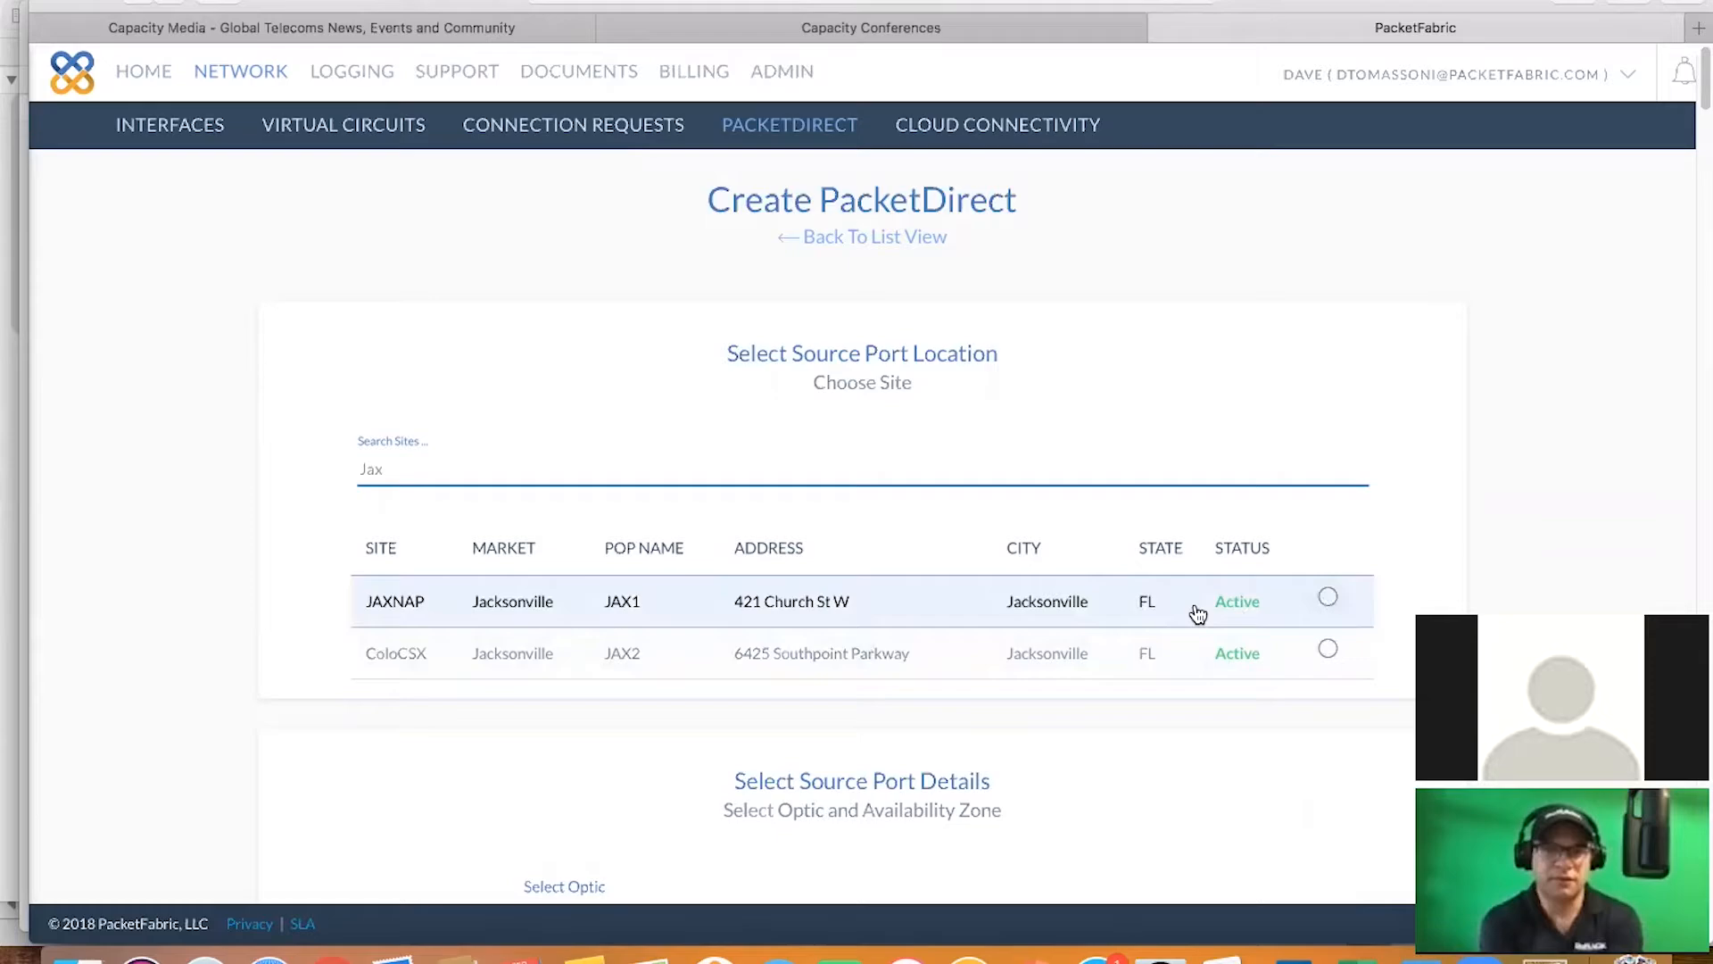
{"action": "left_click", "coordinate": [1328, 600]}
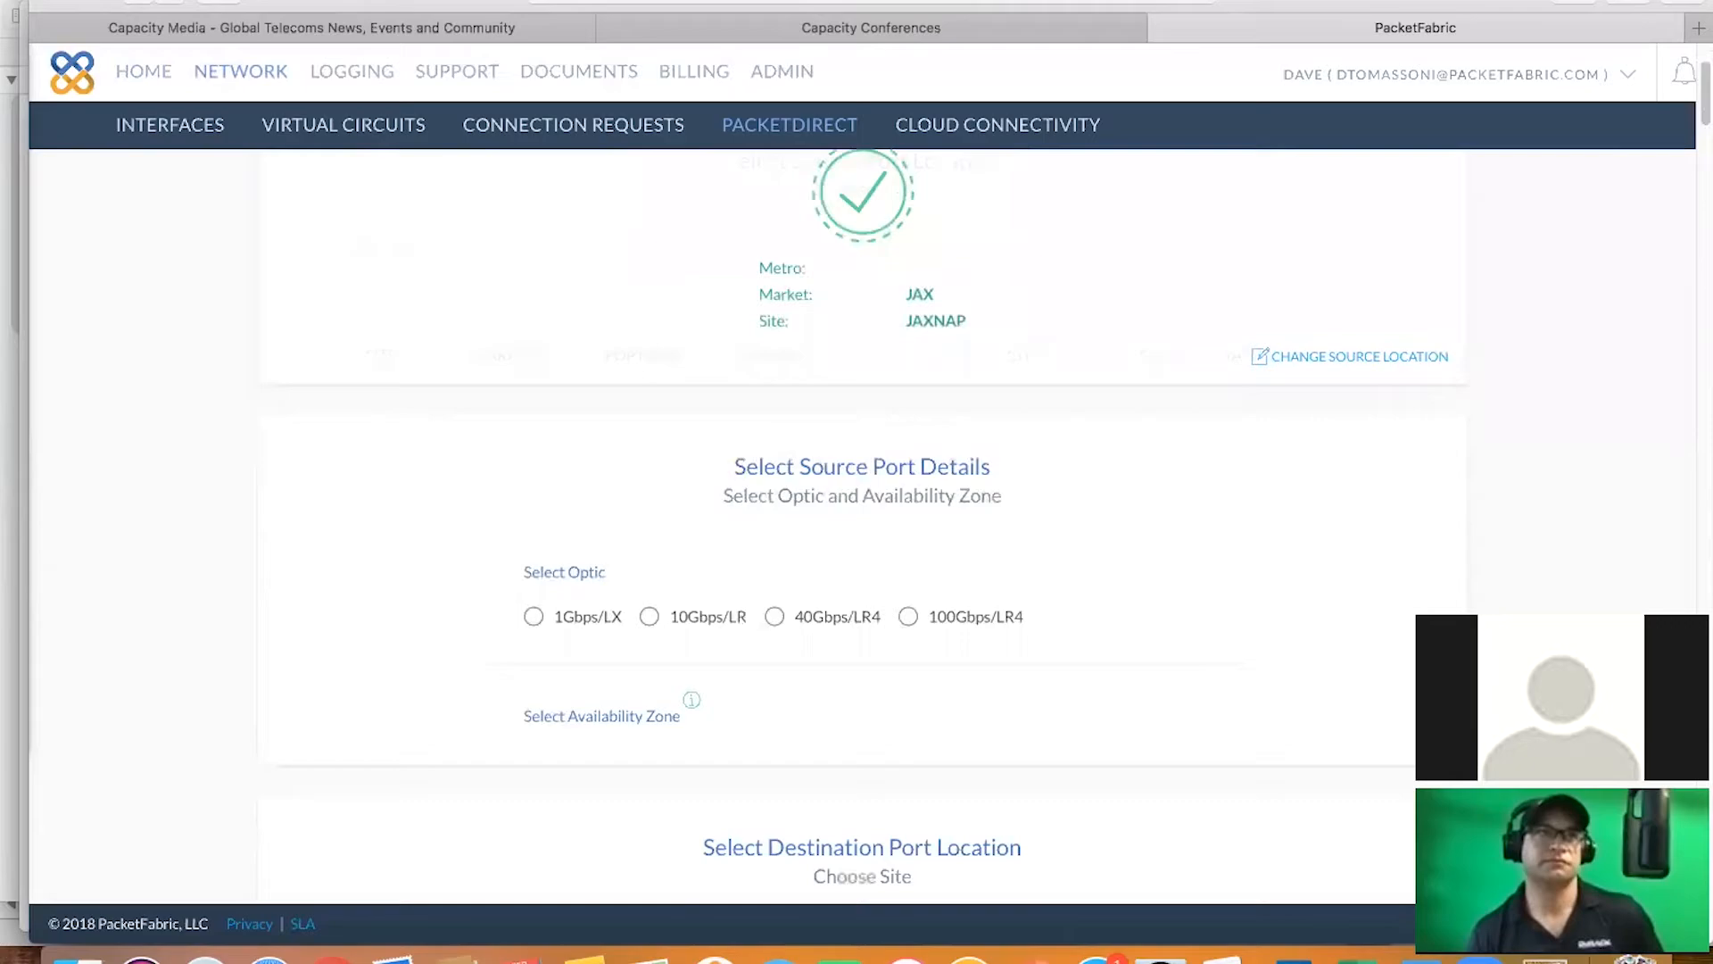
Choose a 10Gbps/LR optic in Zone A for the source port
{"action": "scroll", "scroll_direction": "down", "scroll_amount": 3}
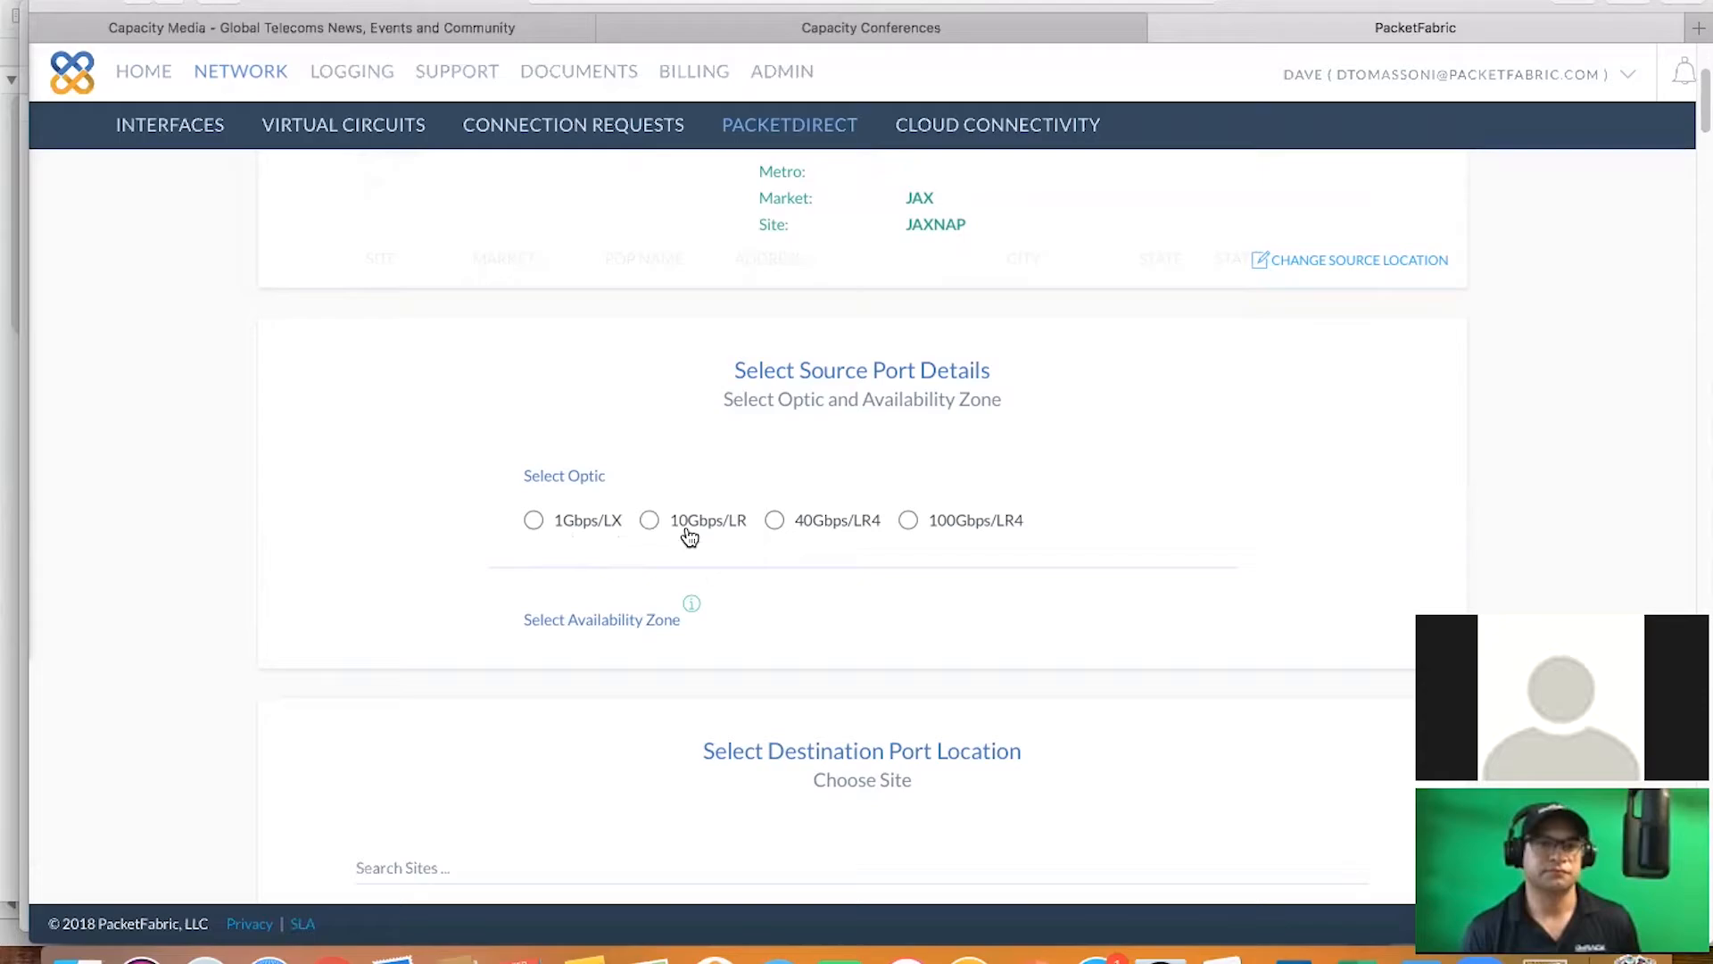
{"action": "mouse_move", "coordinate": [1021, 561]}
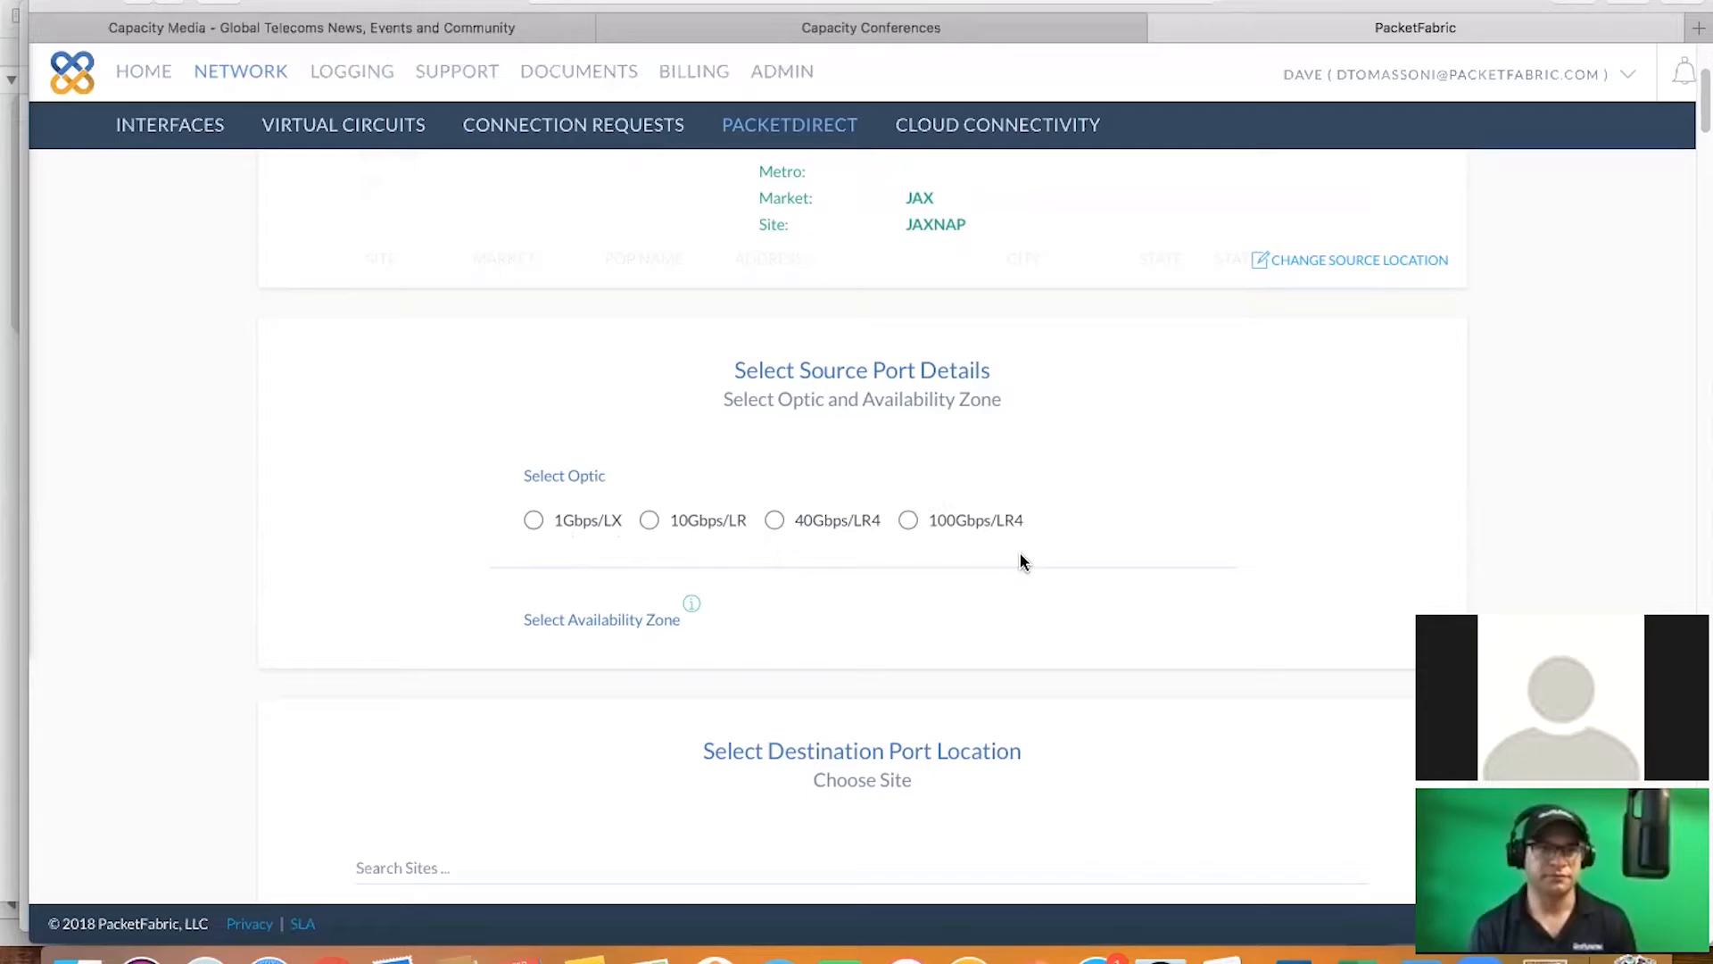
{"action": "left_click", "coordinate": [649, 520]}
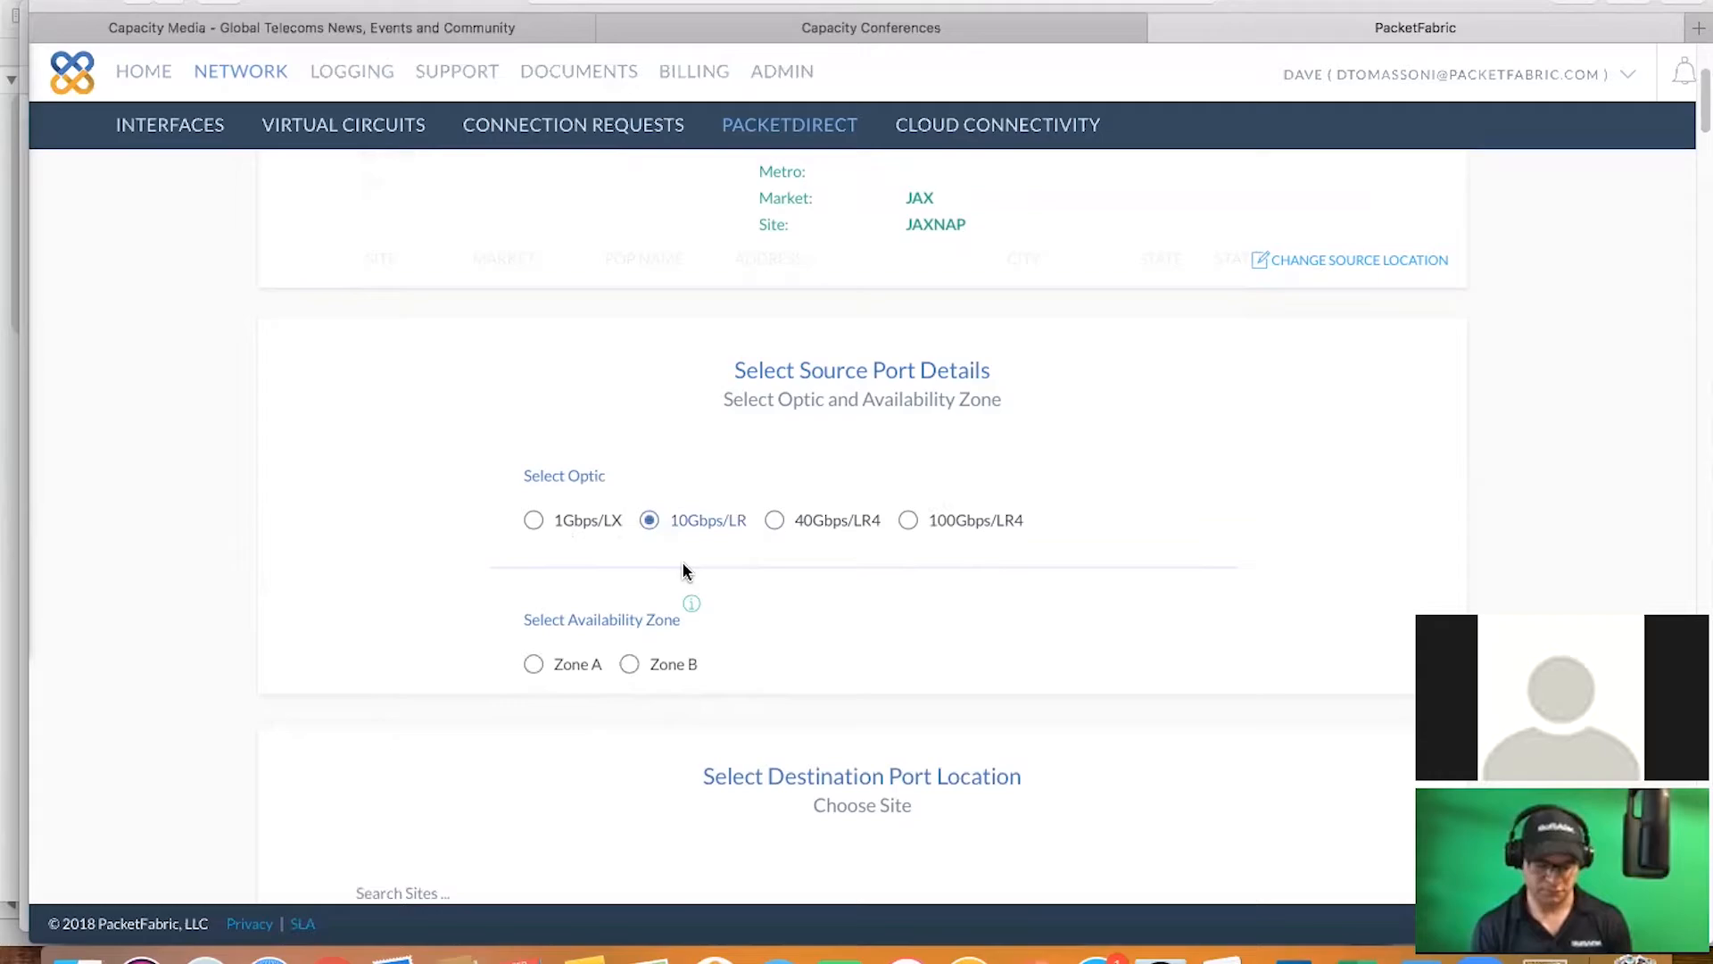
{"action": "mouse_move", "coordinate": [503, 656]}
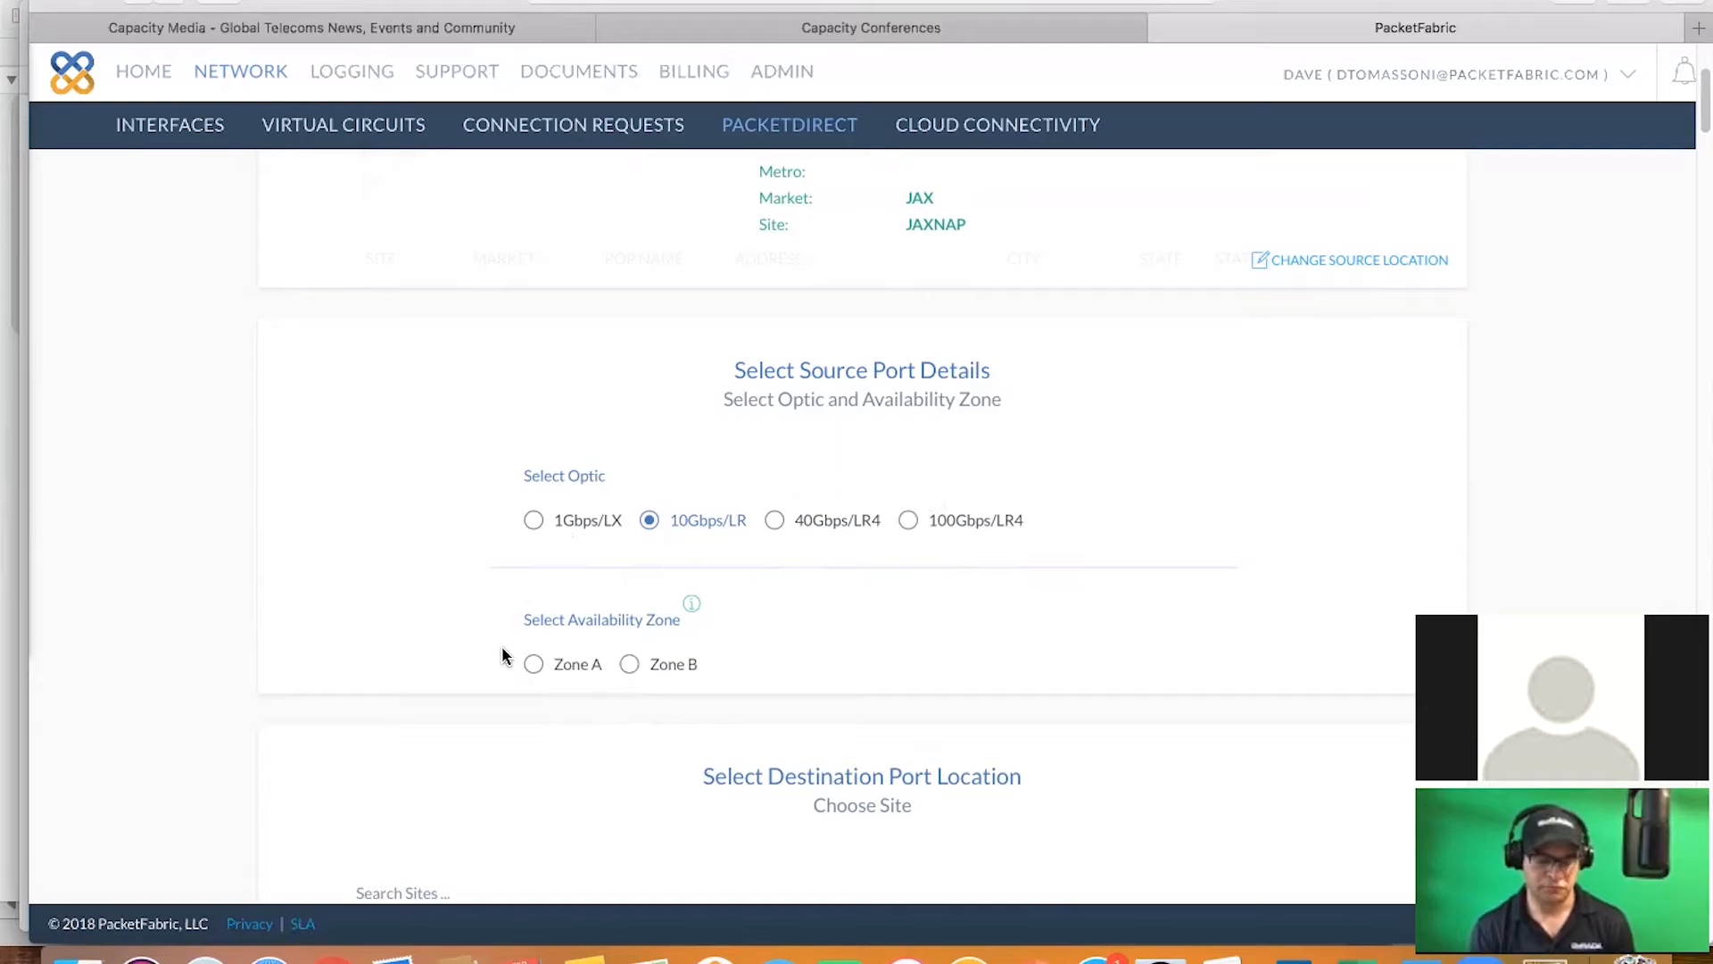
{"action": "left_click", "coordinate": [535, 663]}
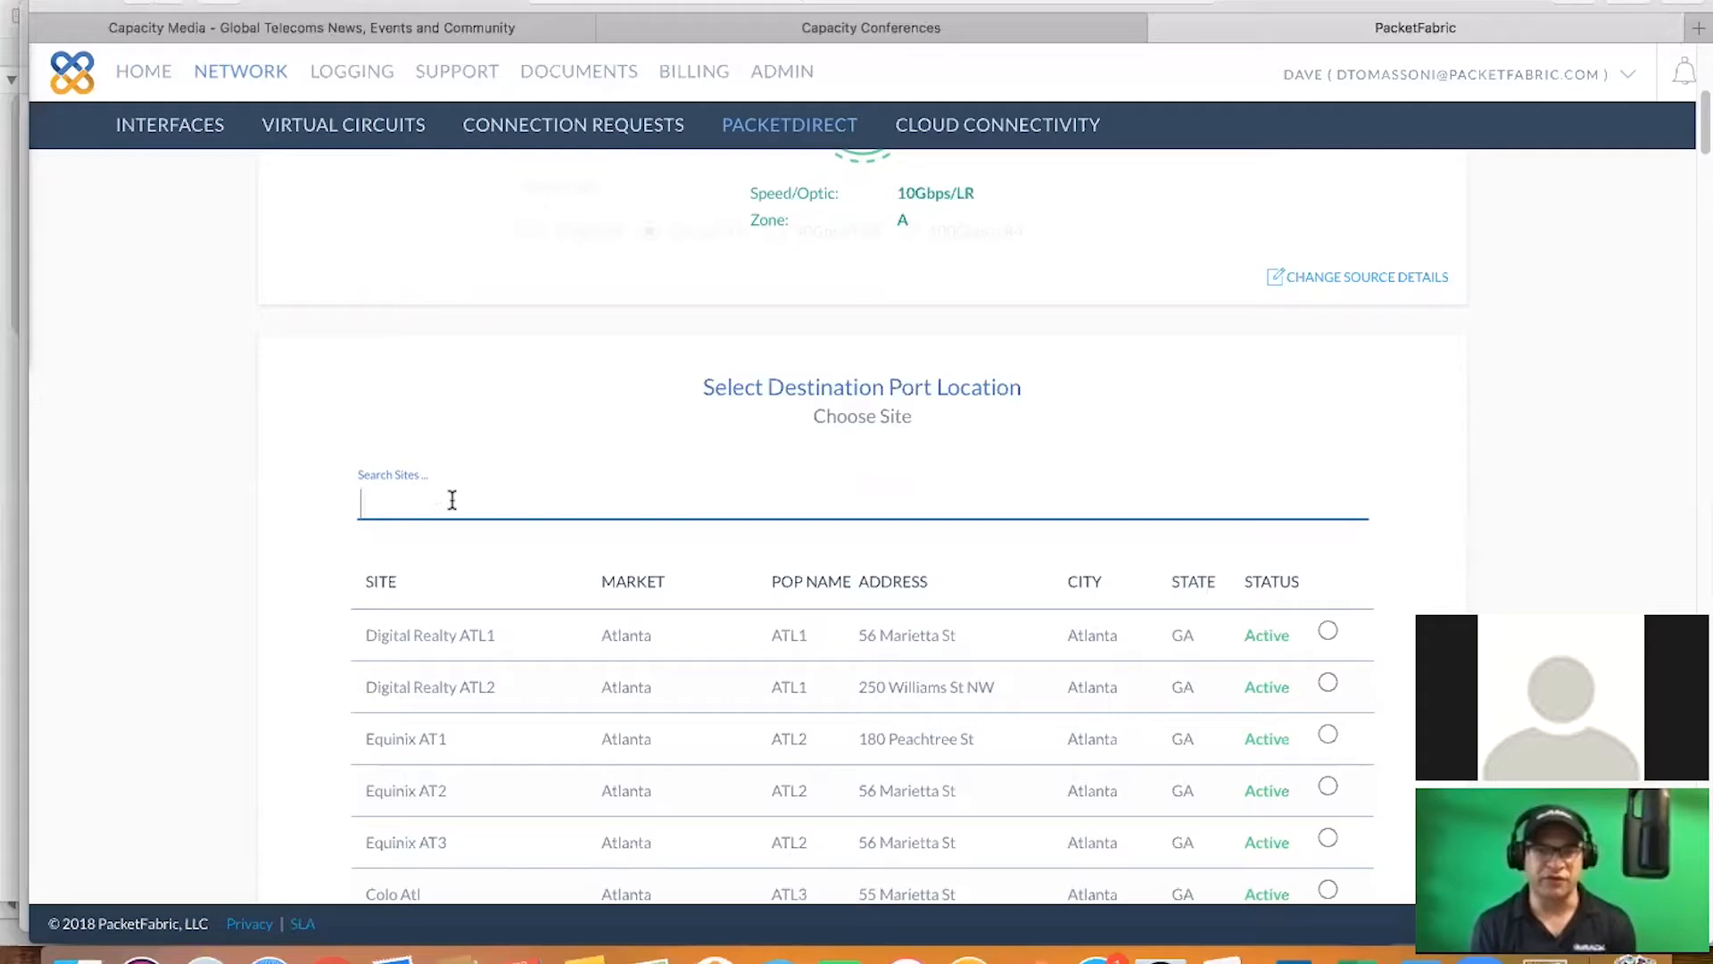
Search 'NYC' for the destination site and scroll to Digital Realty NYC2
{"action": "type", "text": "NYC"}
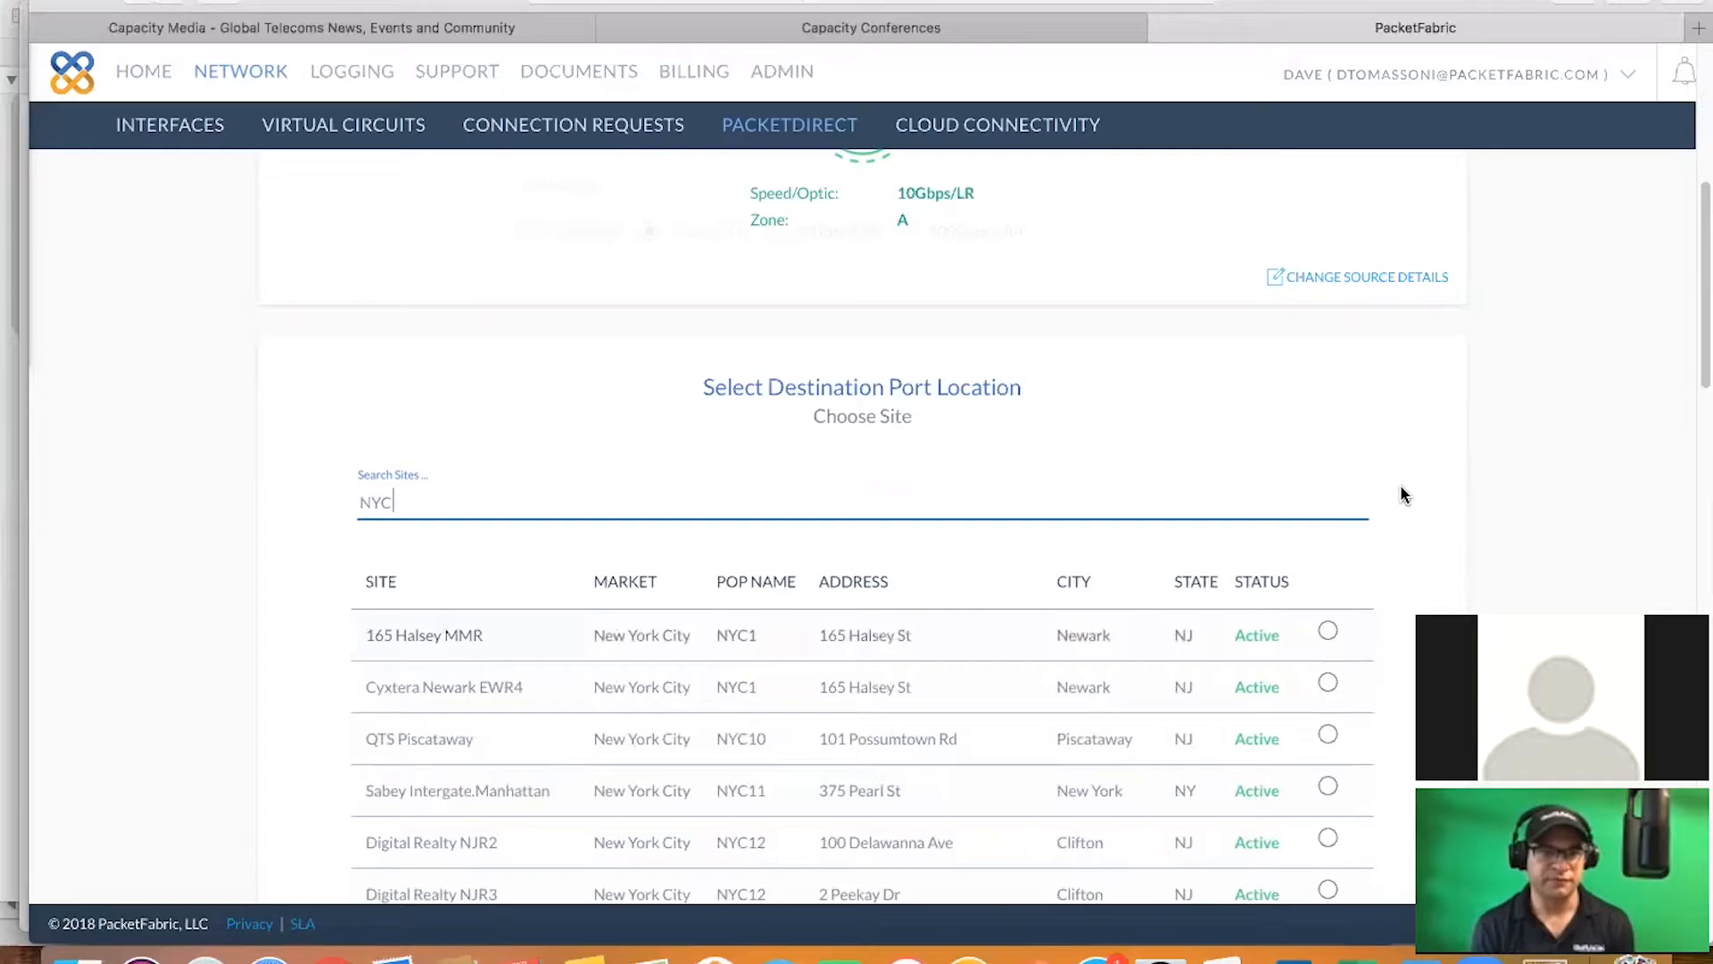
{"action": "scroll", "scroll_direction": "down", "scroll_amount": 3}
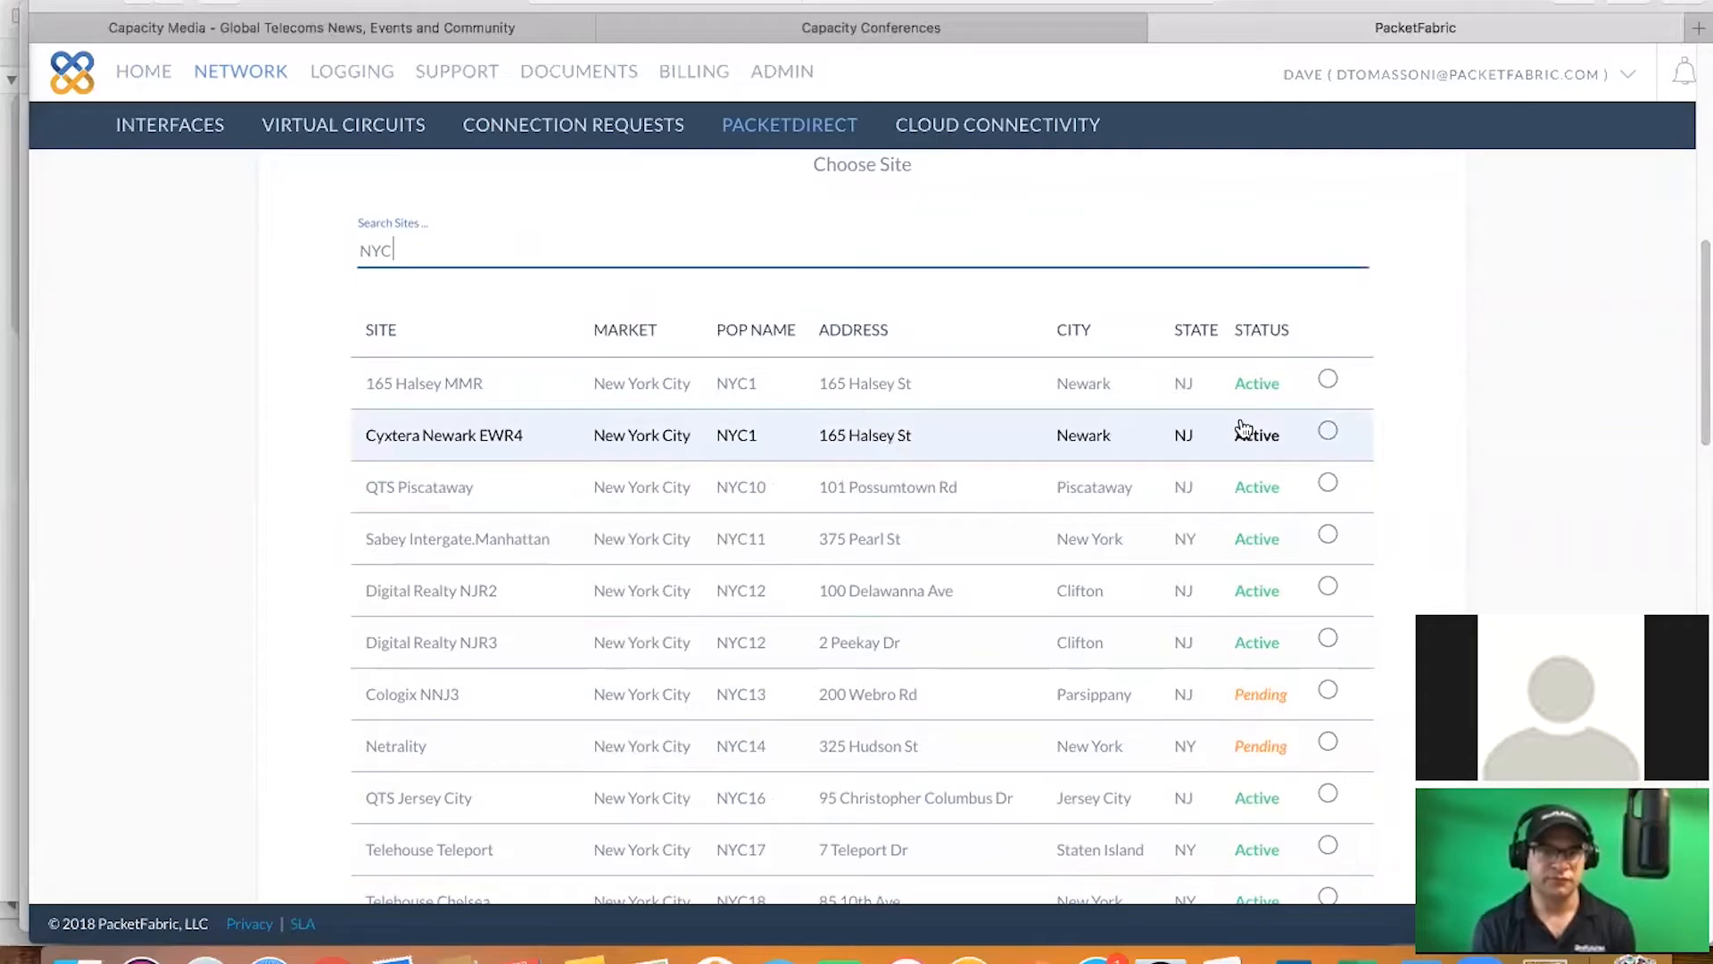
{"action": "mouse_move", "coordinate": [1393, 536]}
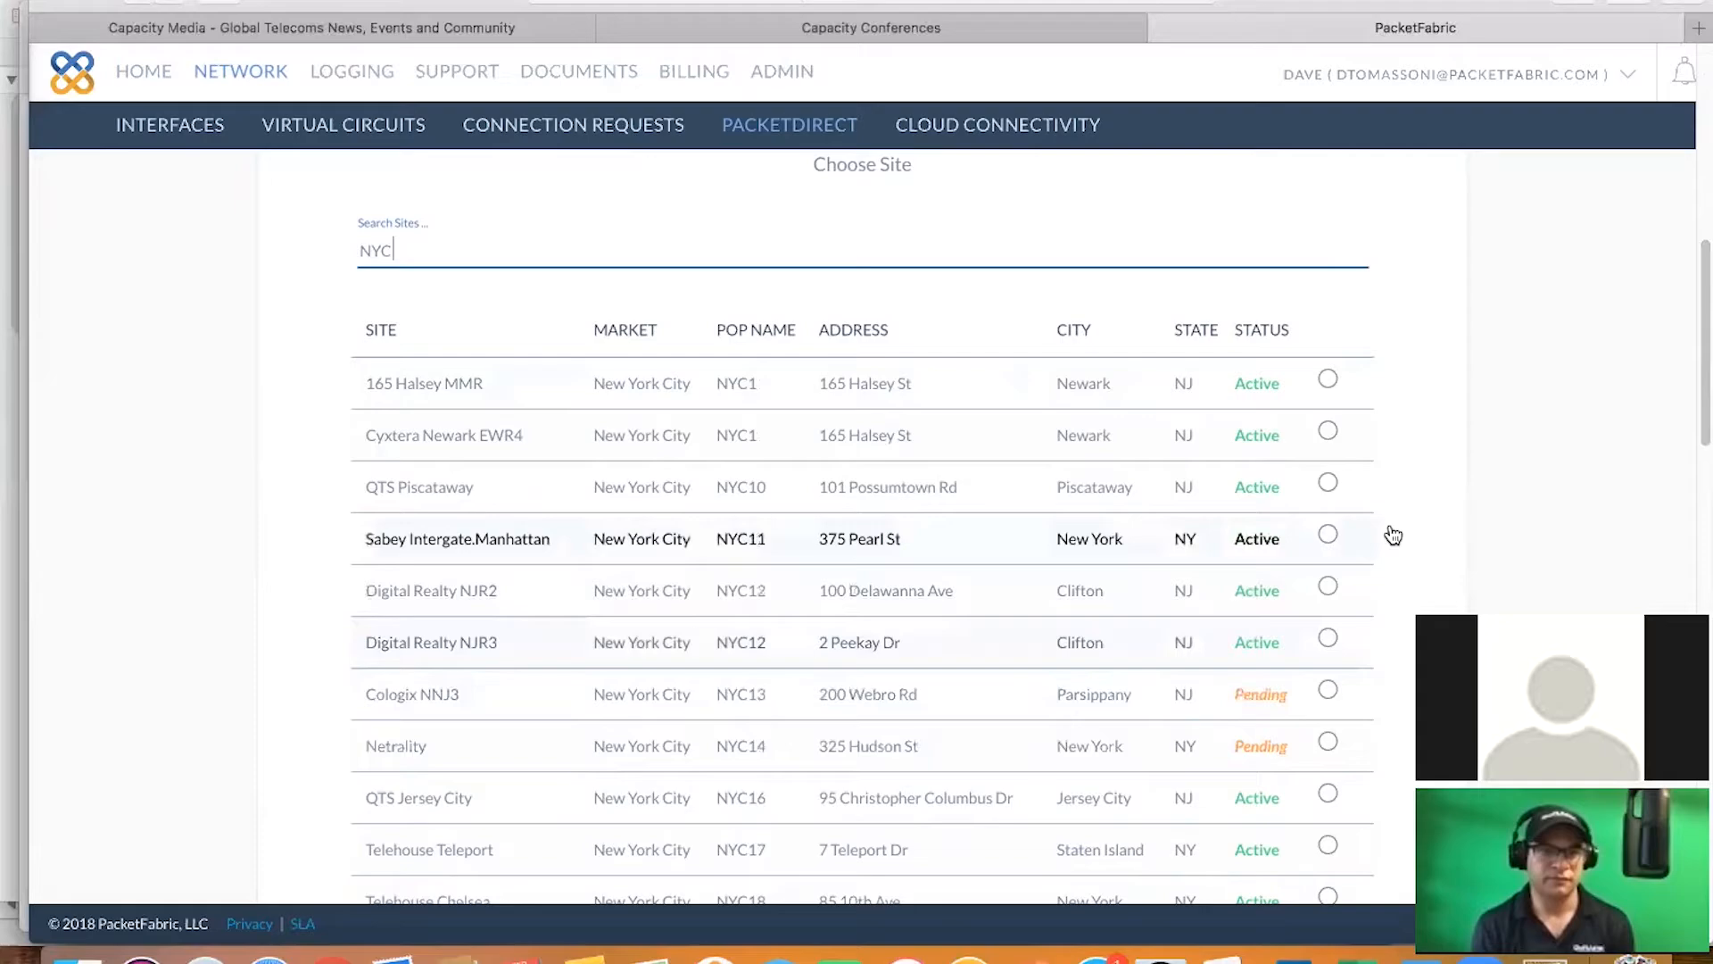
{"action": "scroll", "scroll_direction": "down", "scroll_amount": 3}
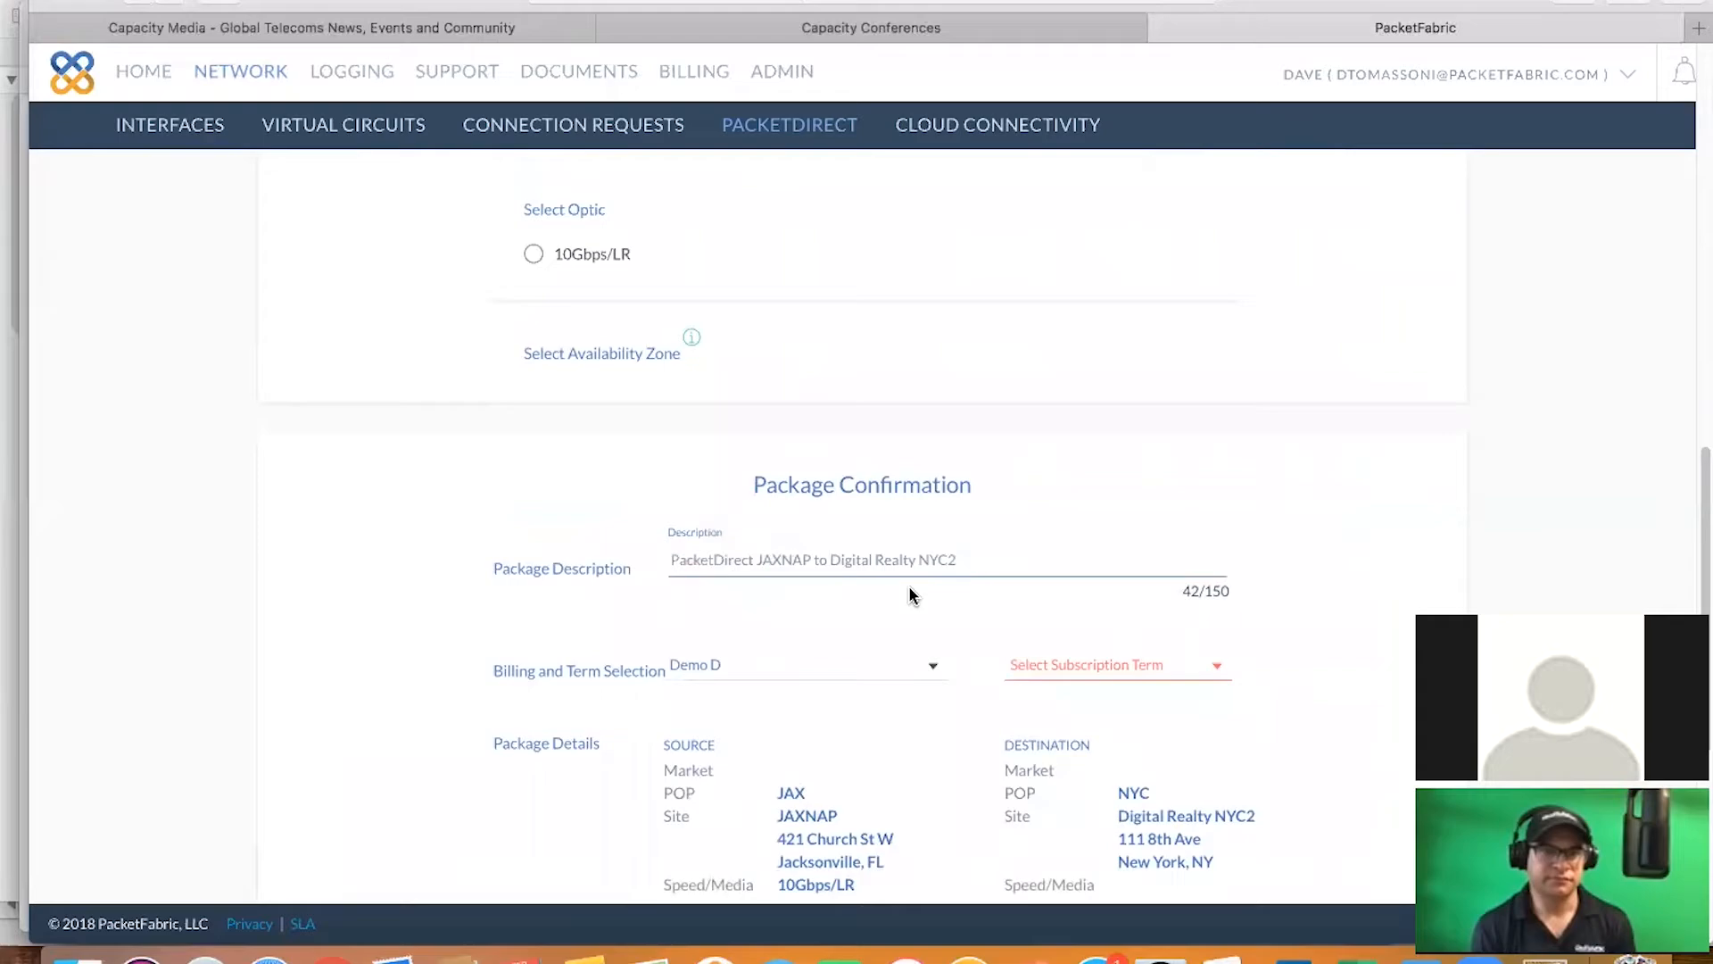
Pick the month-to-month term, review billing, and create the PacketDirect order
{"action": "left_click", "coordinate": [1114, 664]}
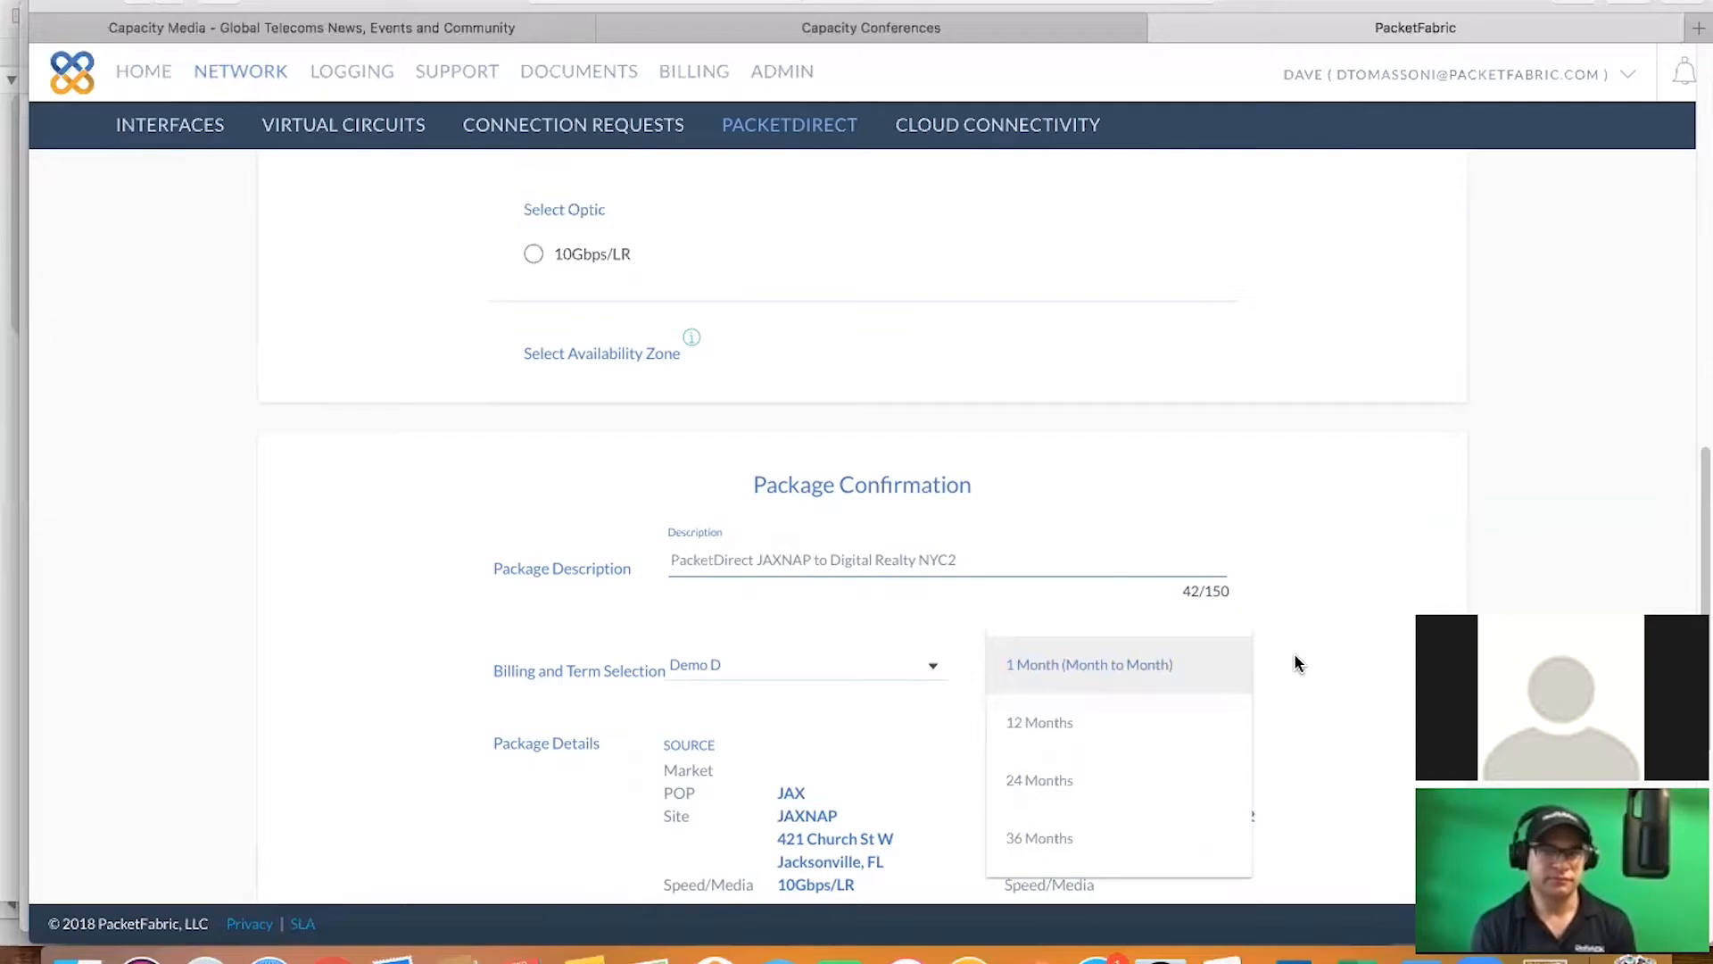
{"action": "mouse_move", "coordinate": [1110, 787]}
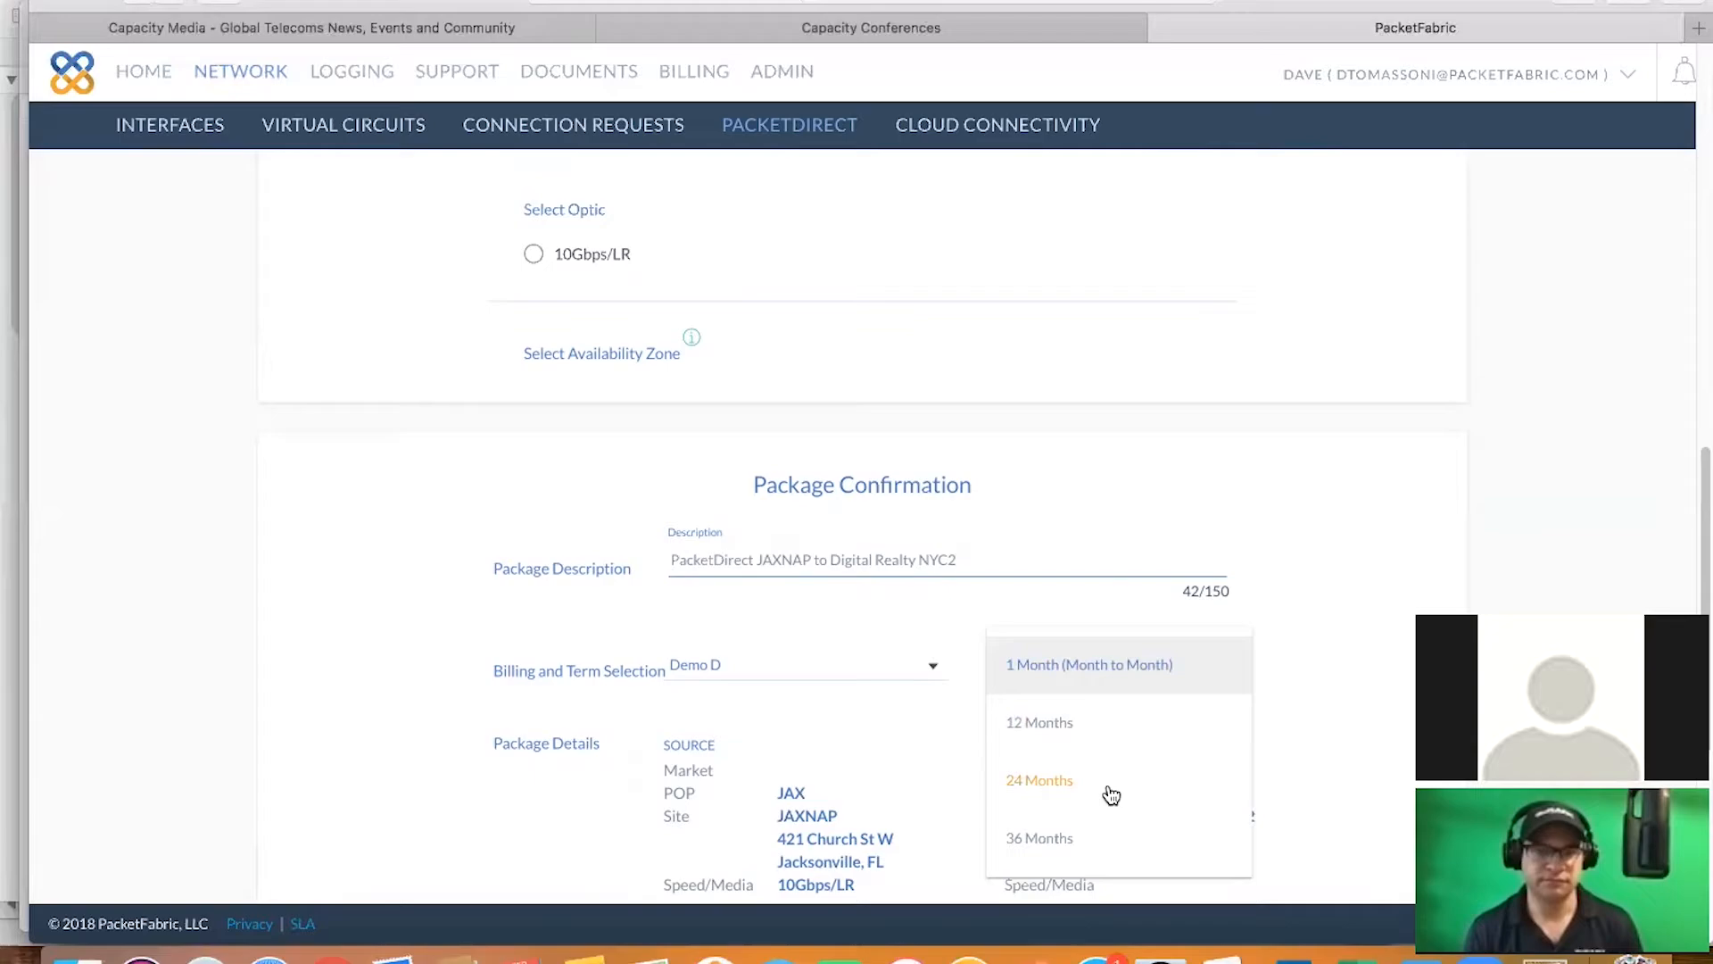
{"action": "left_click", "coordinate": [1089, 664]}
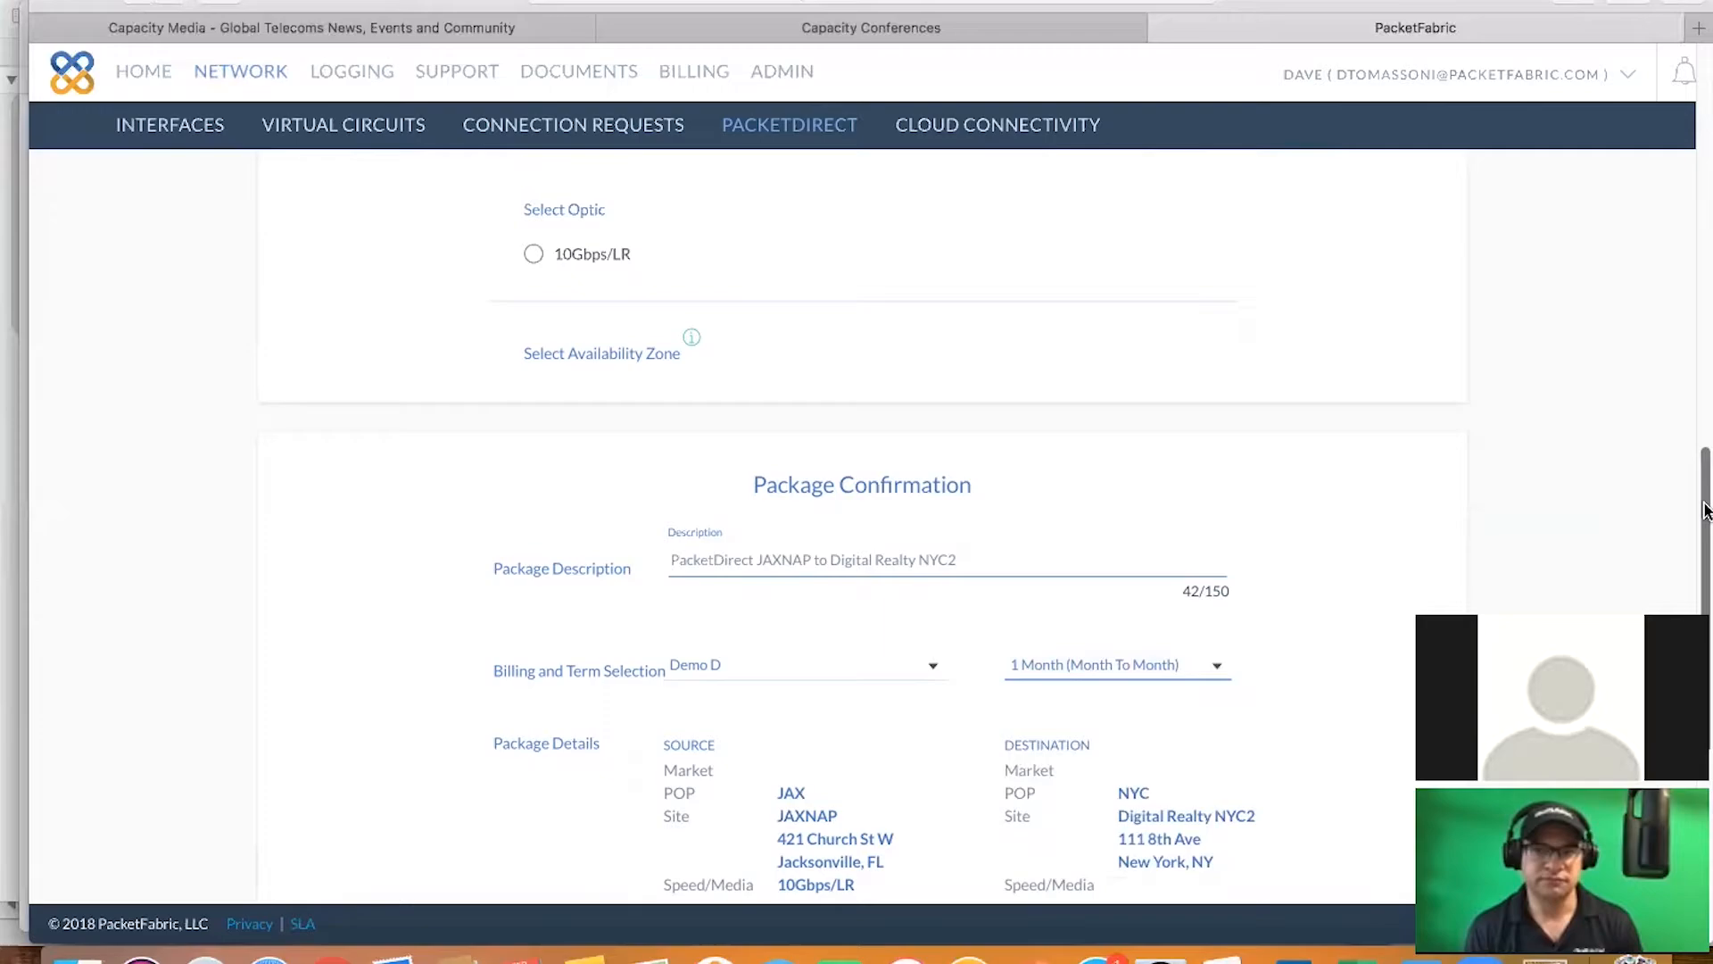
{"action": "scroll", "scroll_direction": "down", "scroll_amount": 3}
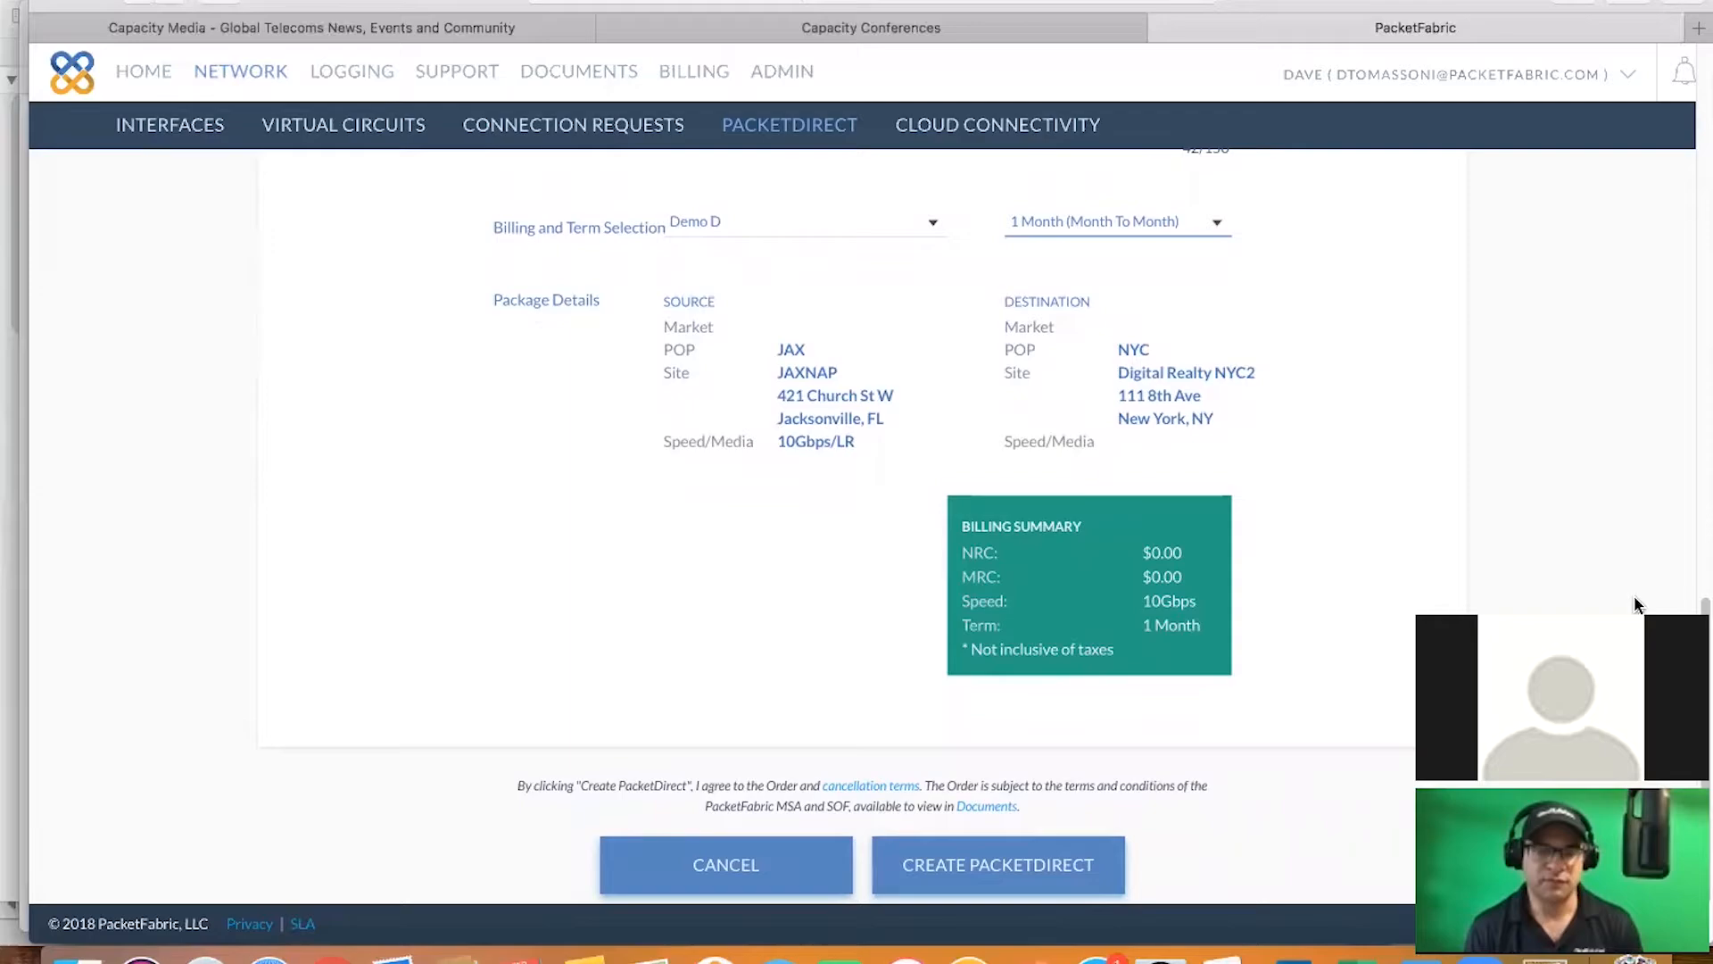
{"action": "mouse_move", "coordinate": [997, 865]}
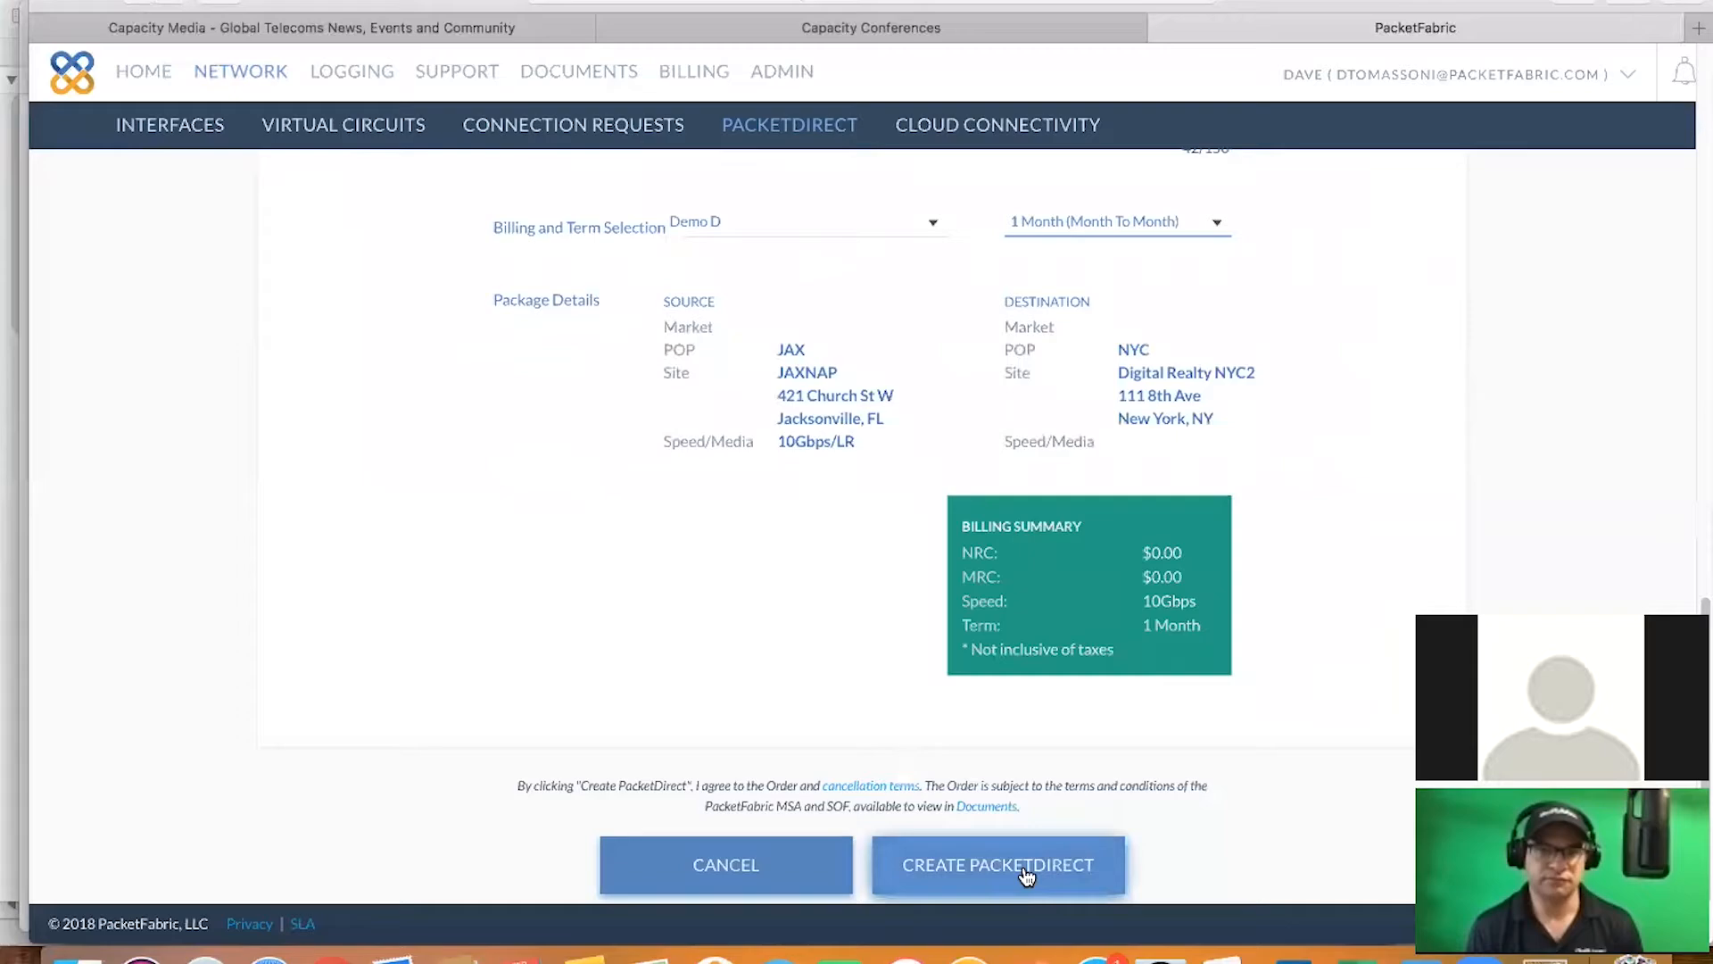
{"action": "mouse_move", "coordinate": [1635, 511]}
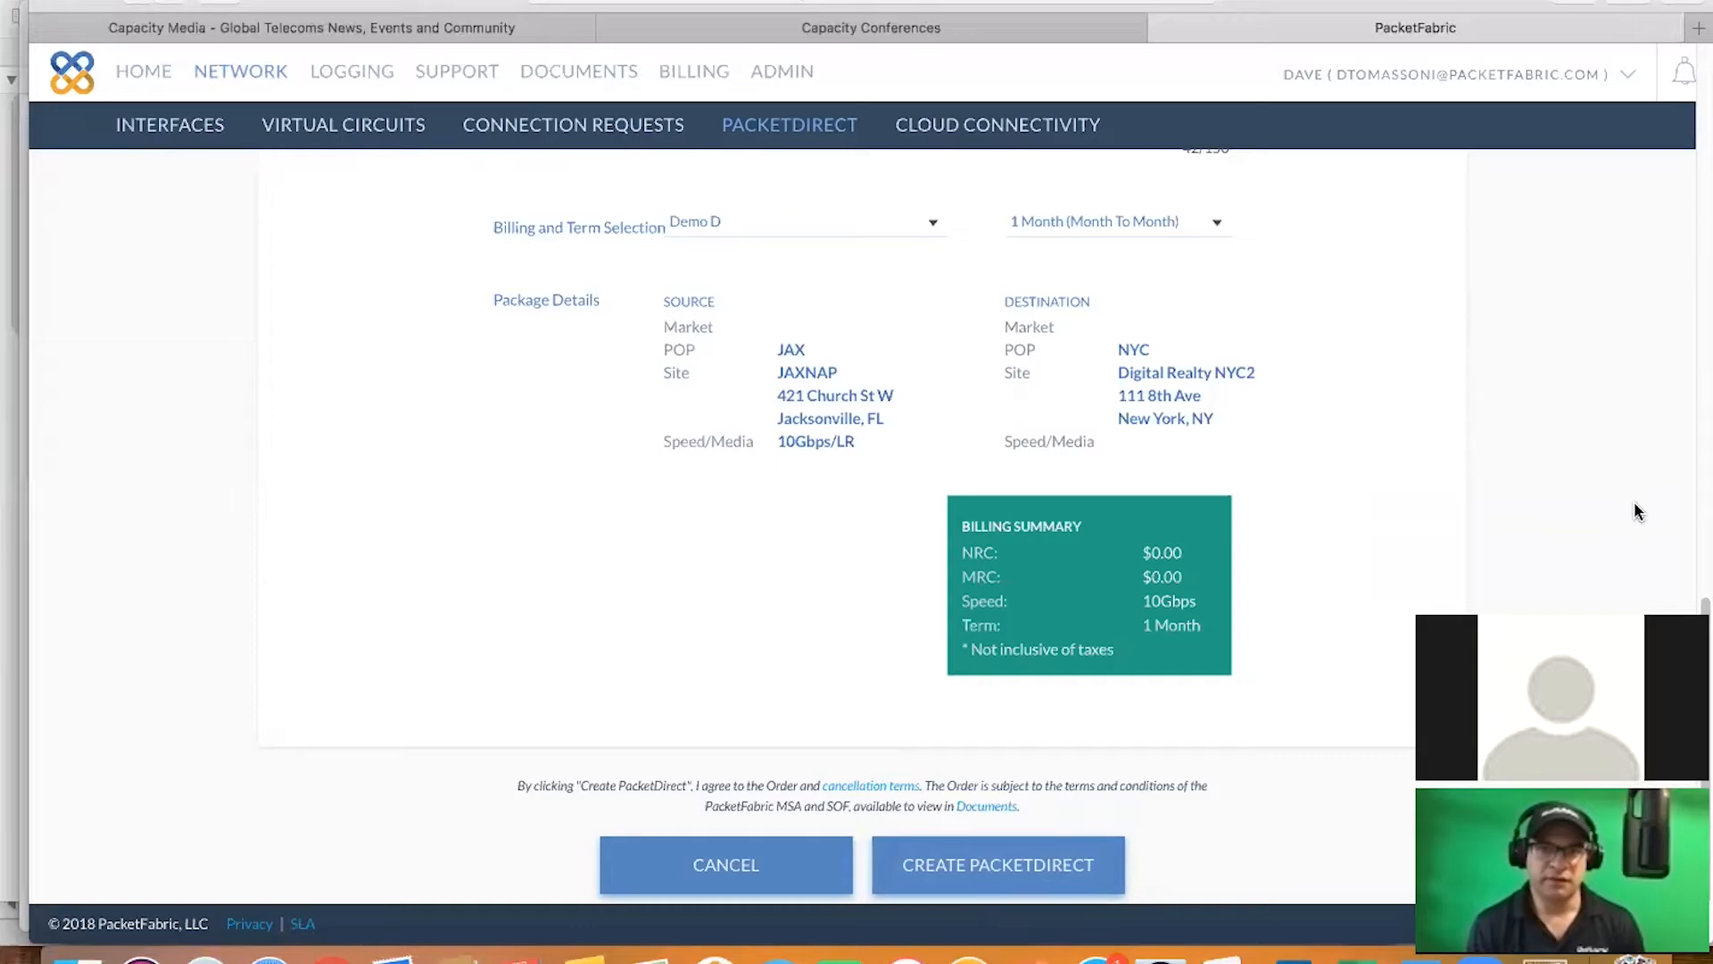
{"action": "scroll", "scroll_direction": "up", "scroll_amount": 3}
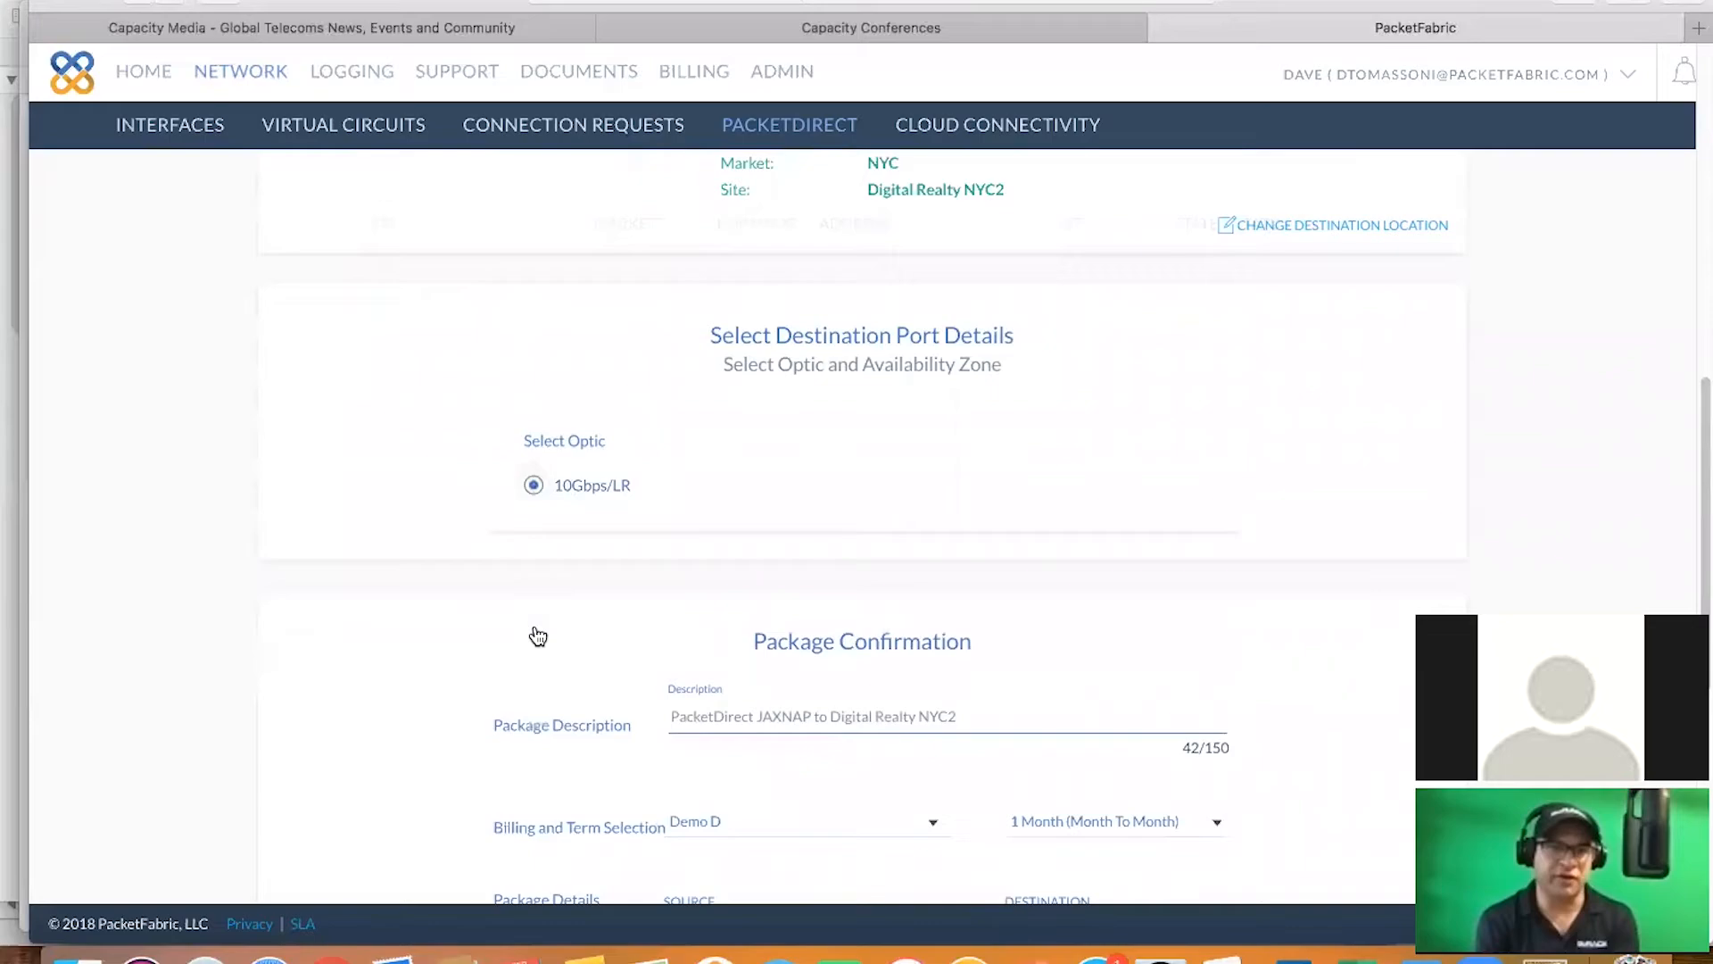
{"action": "scroll", "scroll_direction": "down", "scroll_amount": 3}
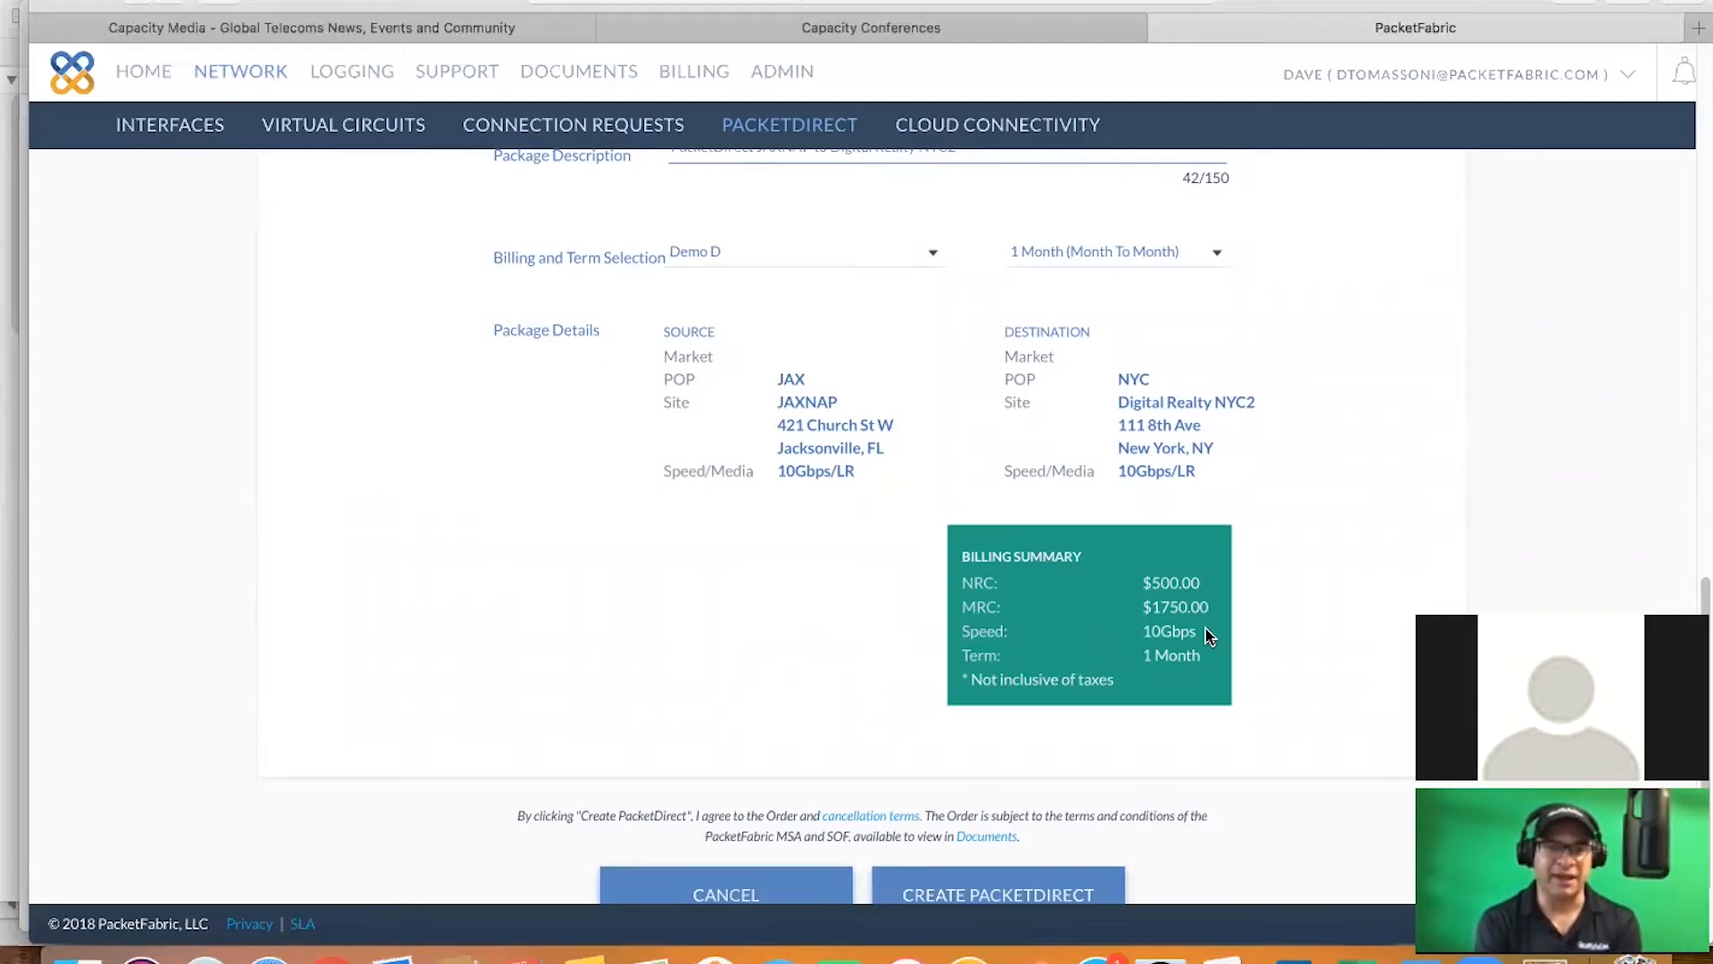
{"action": "left_click", "coordinate": [997, 894]}
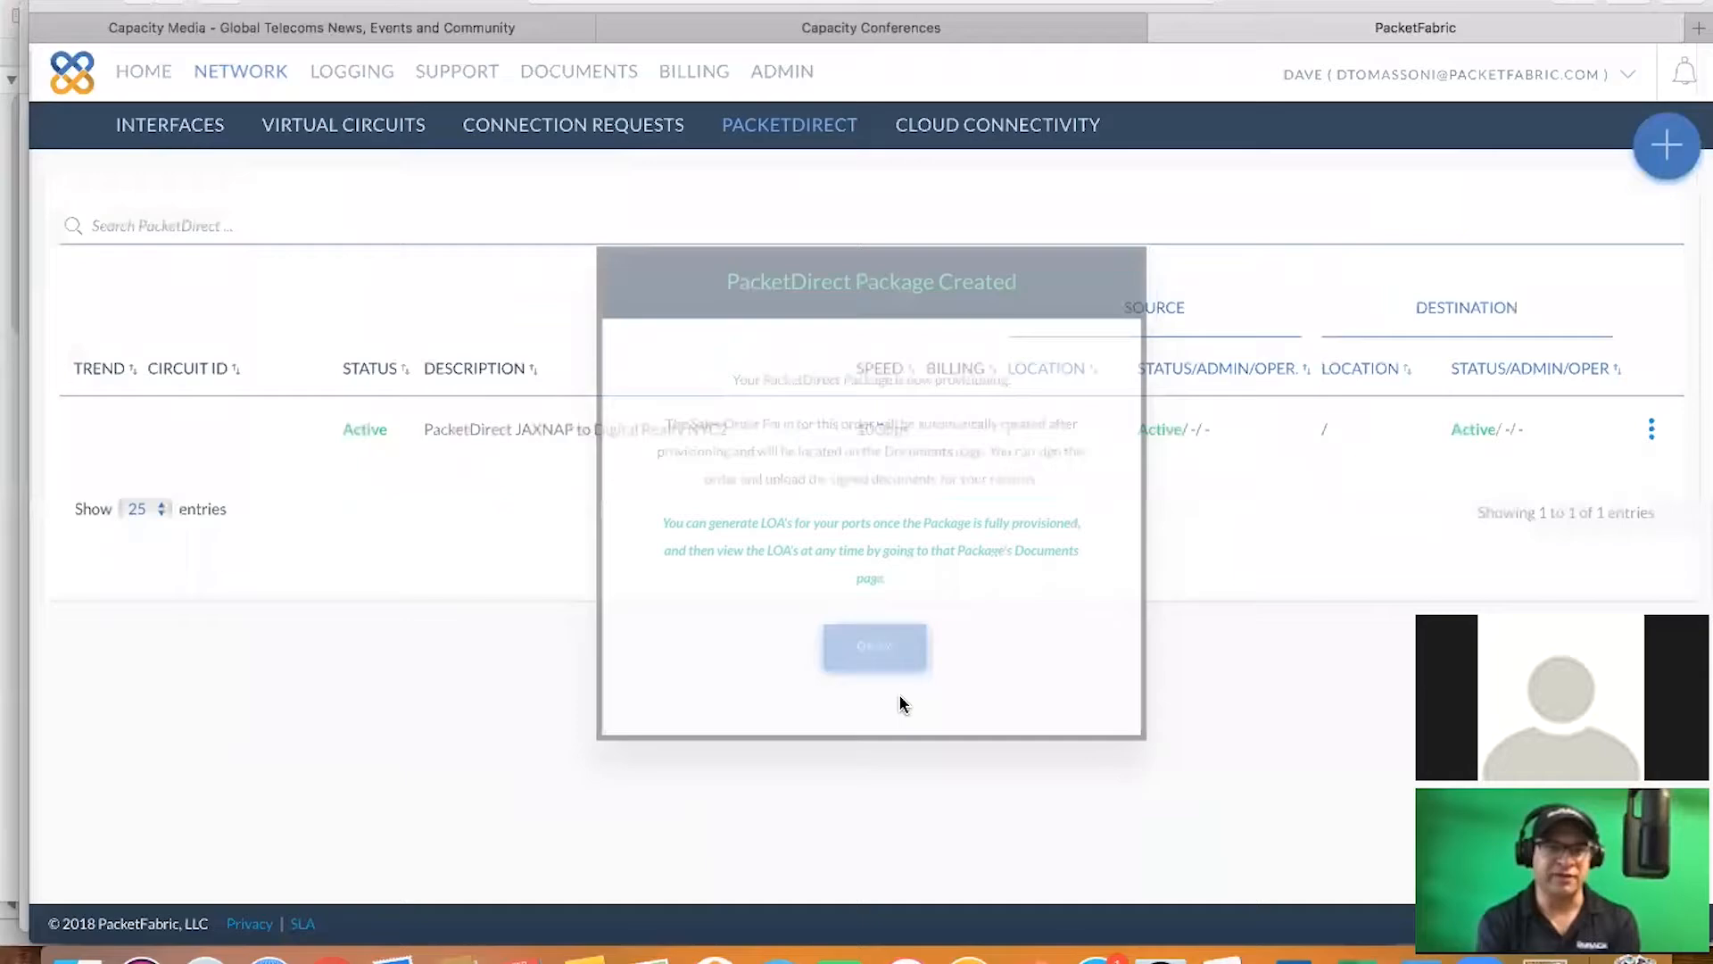
Dismiss the confirmation, wait for Active status, and choose Generate LOA
{"action": "left_click", "coordinate": [875, 647]}
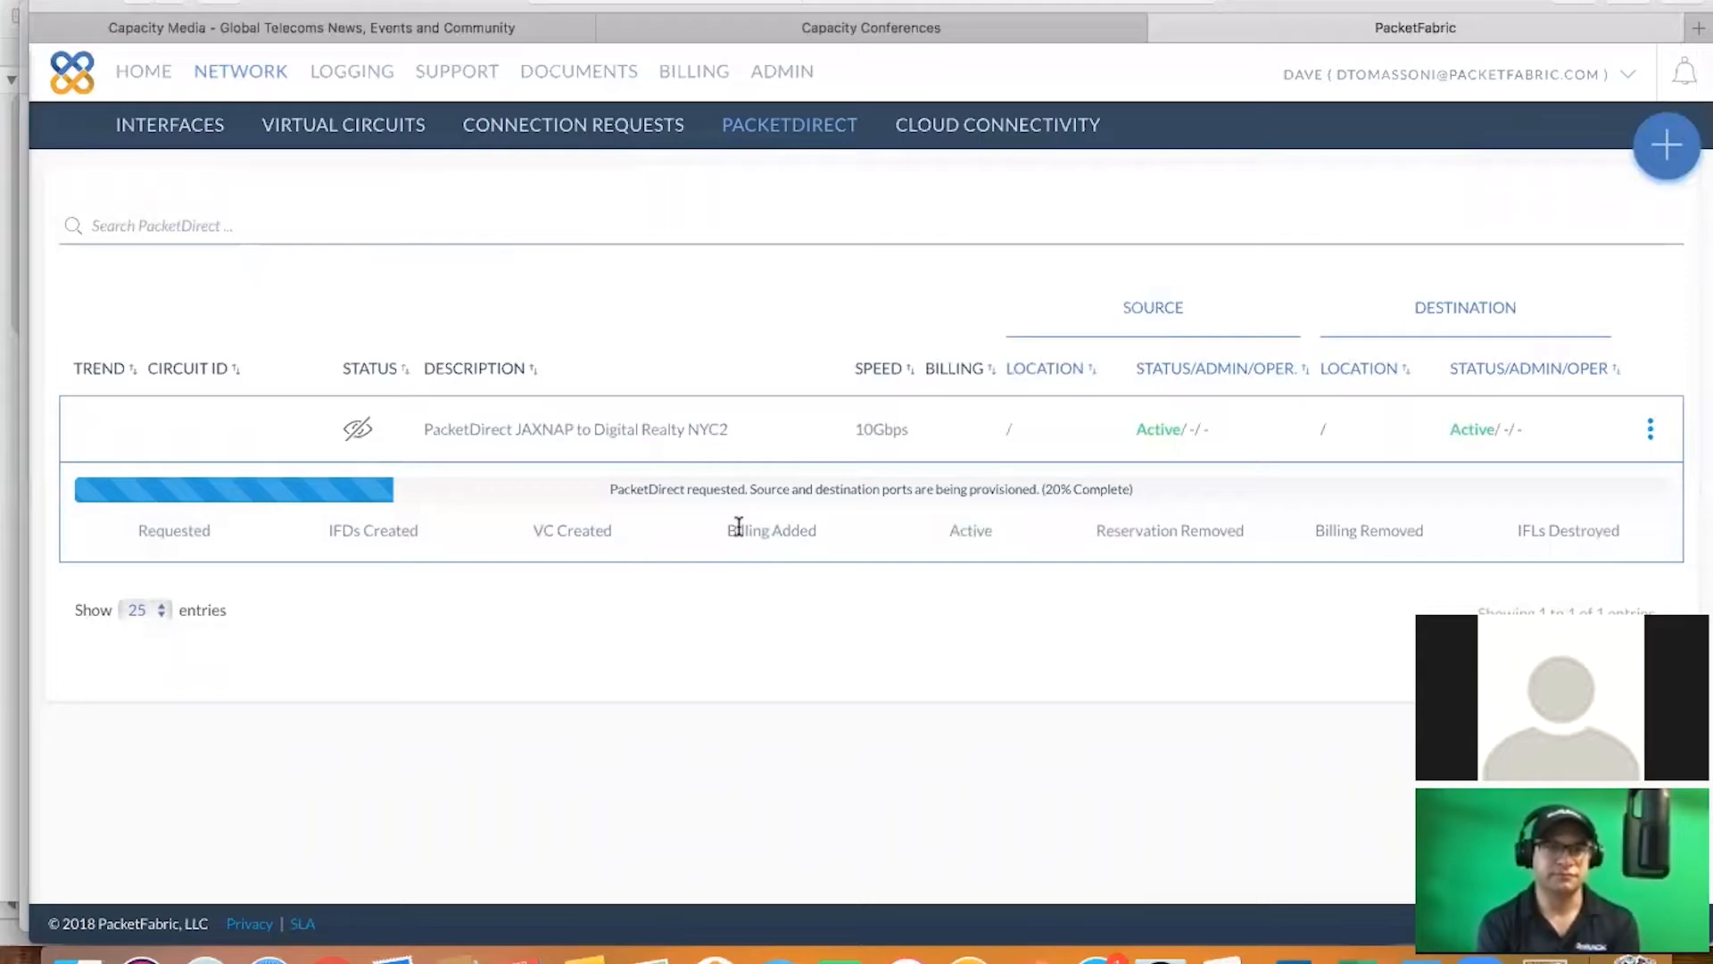
{"action": "left_click", "coordinate": [1650, 428]}
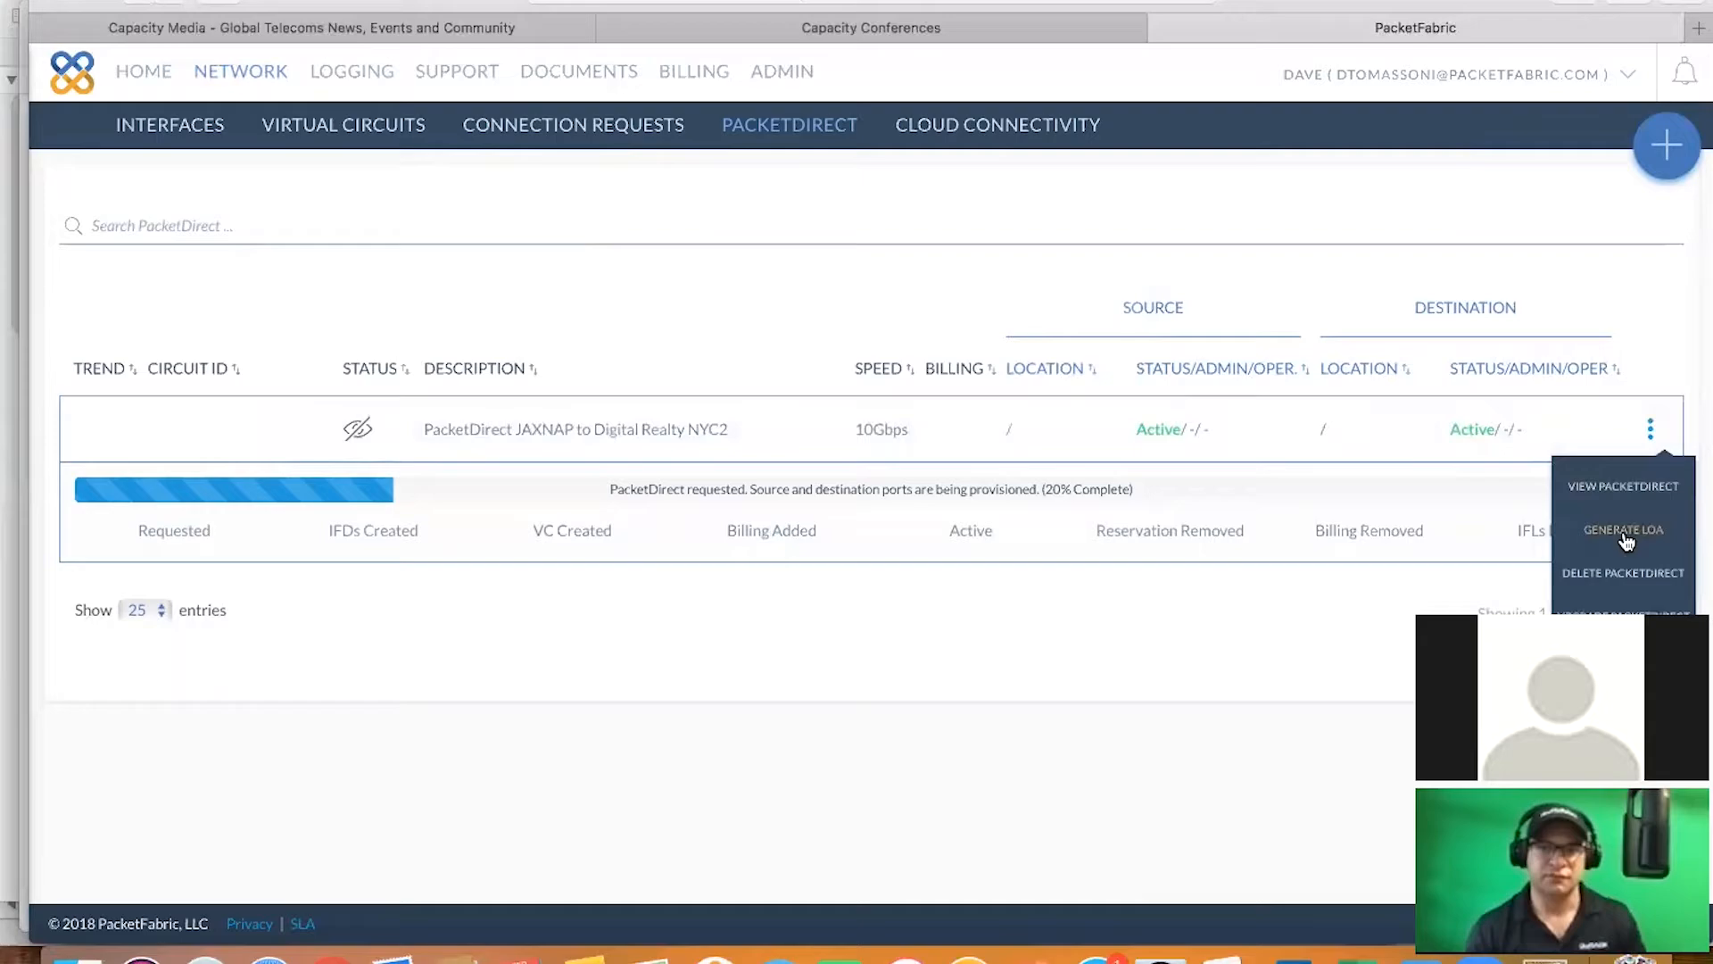
{"action": "mouse_move", "coordinate": [1296, 632]}
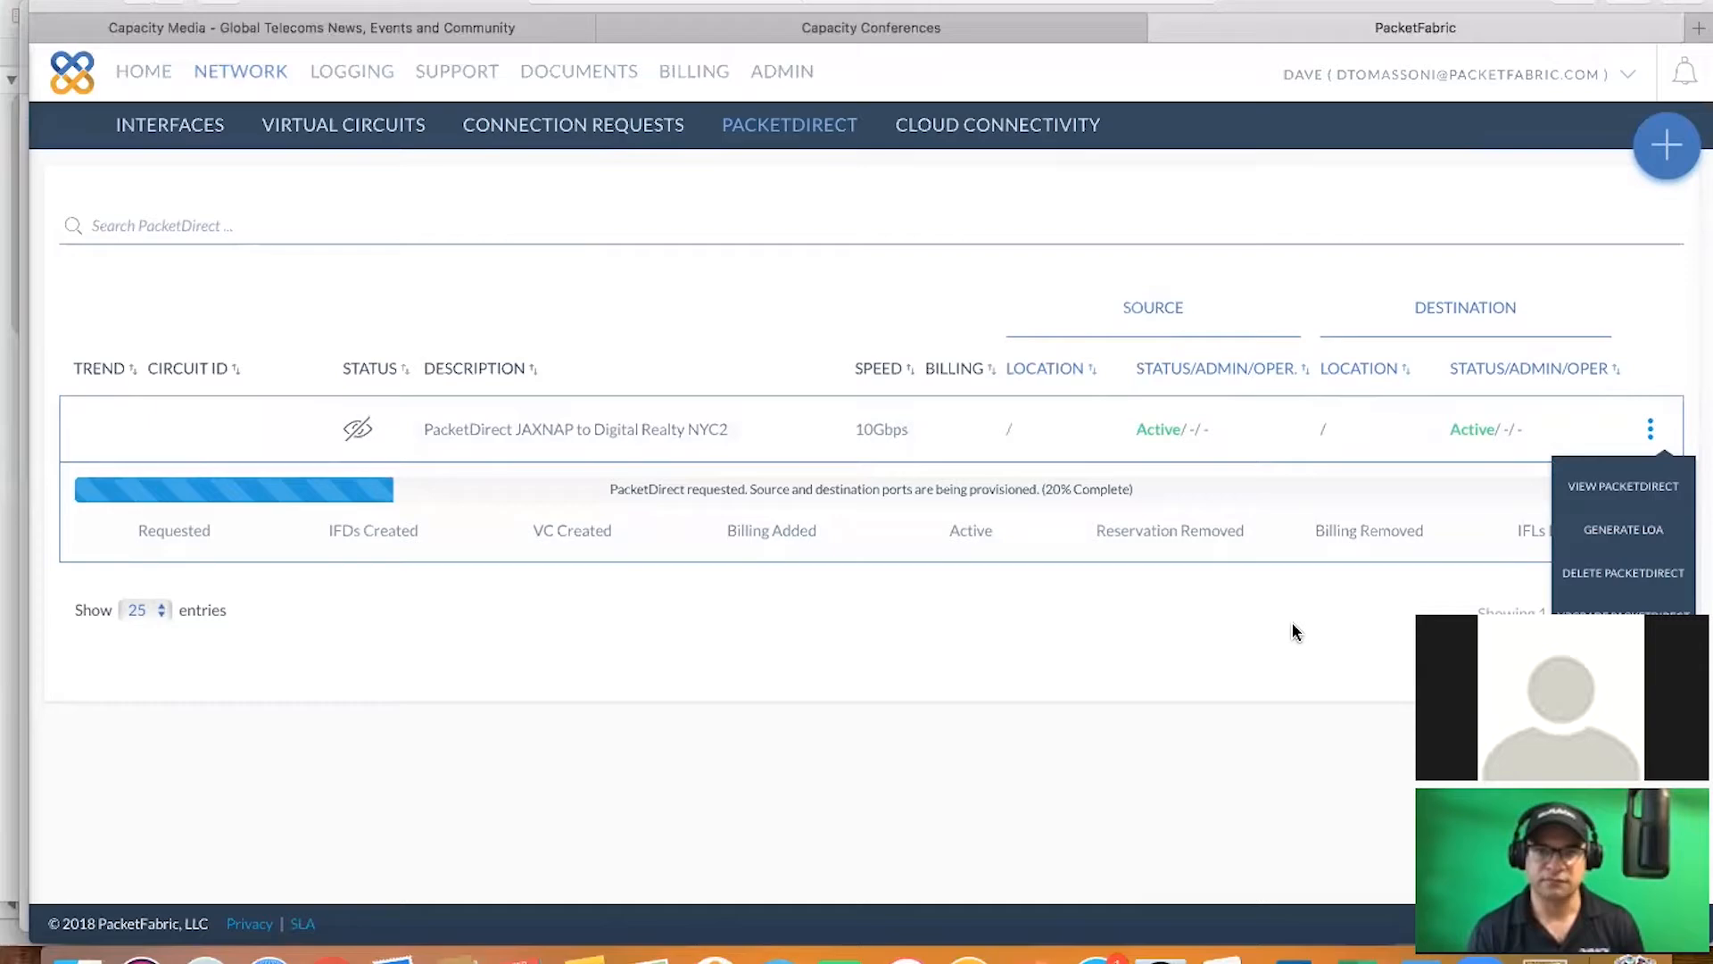
{"action": "mouse_move", "coordinate": [1055, 648]}
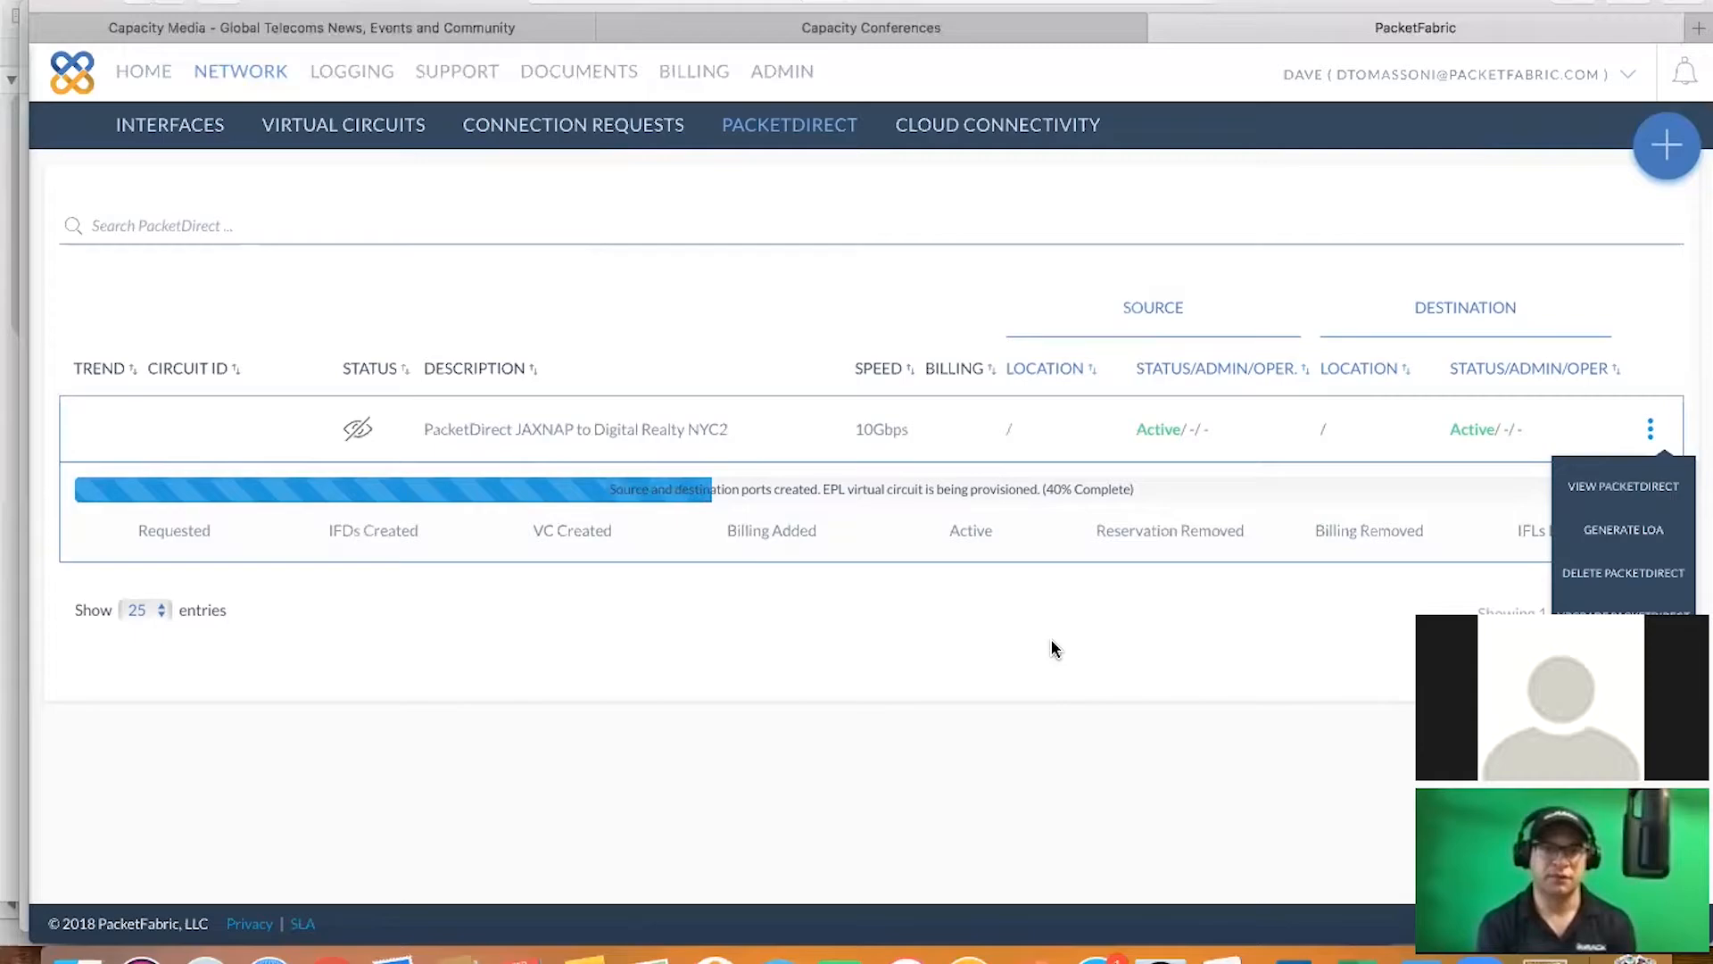
{"action": "mouse_move", "coordinate": [1245, 556]}
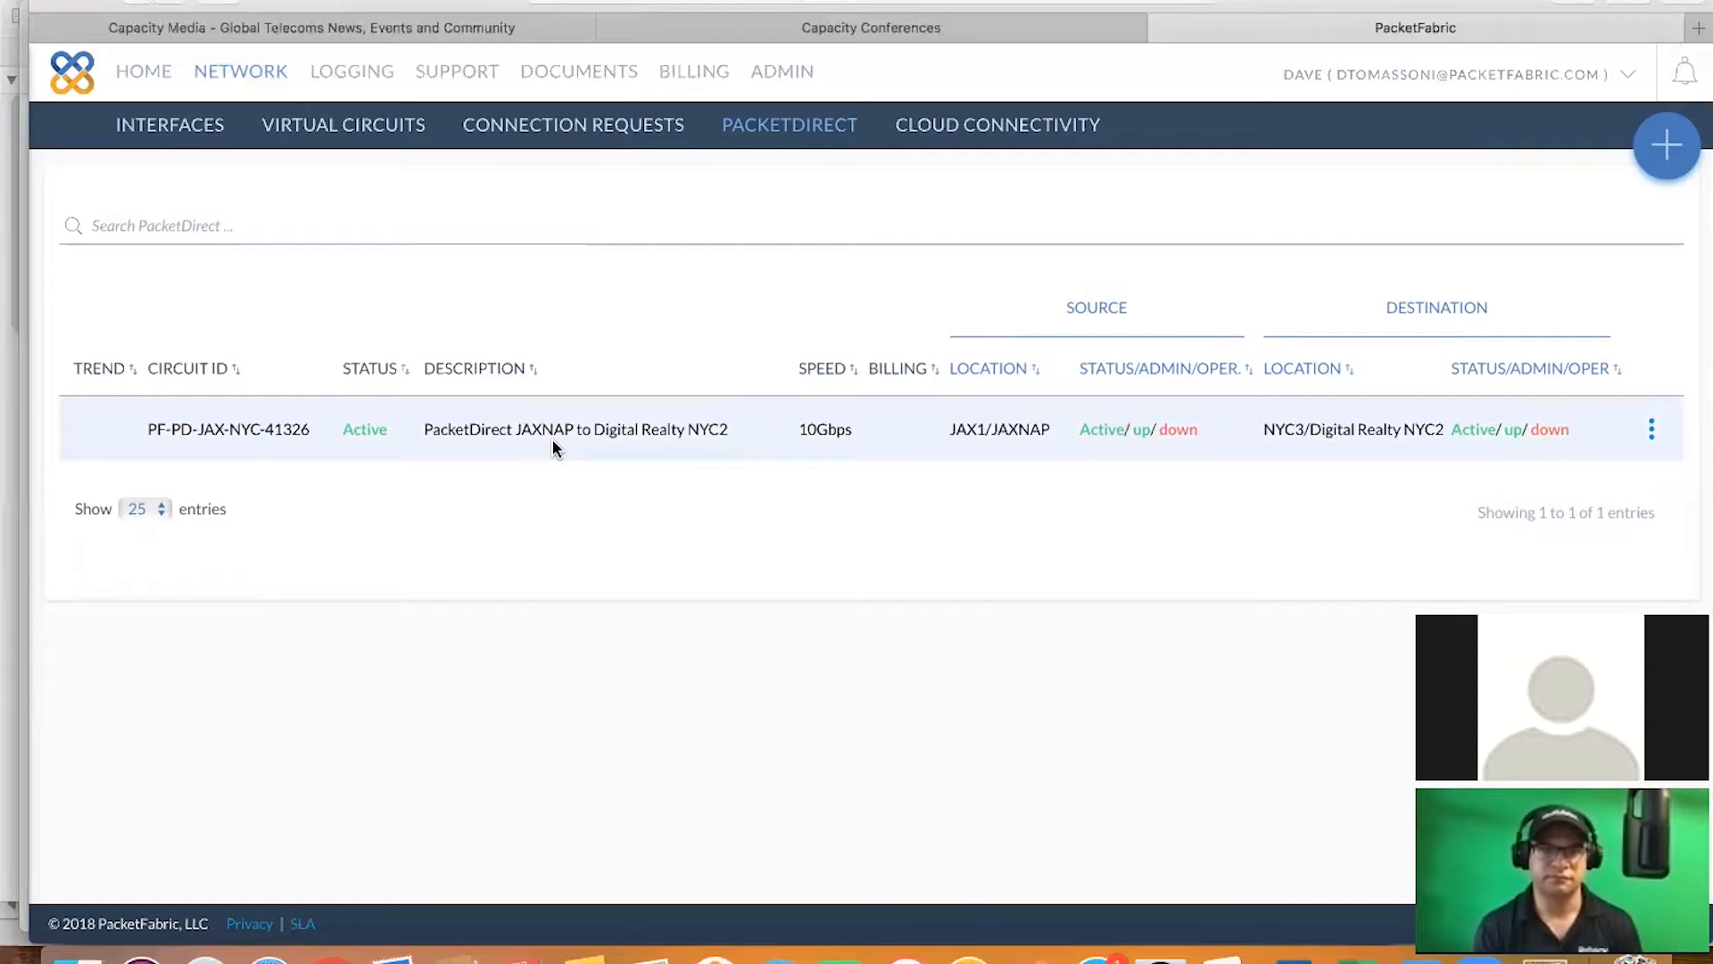
{"action": "mouse_move", "coordinate": [1109, 447]}
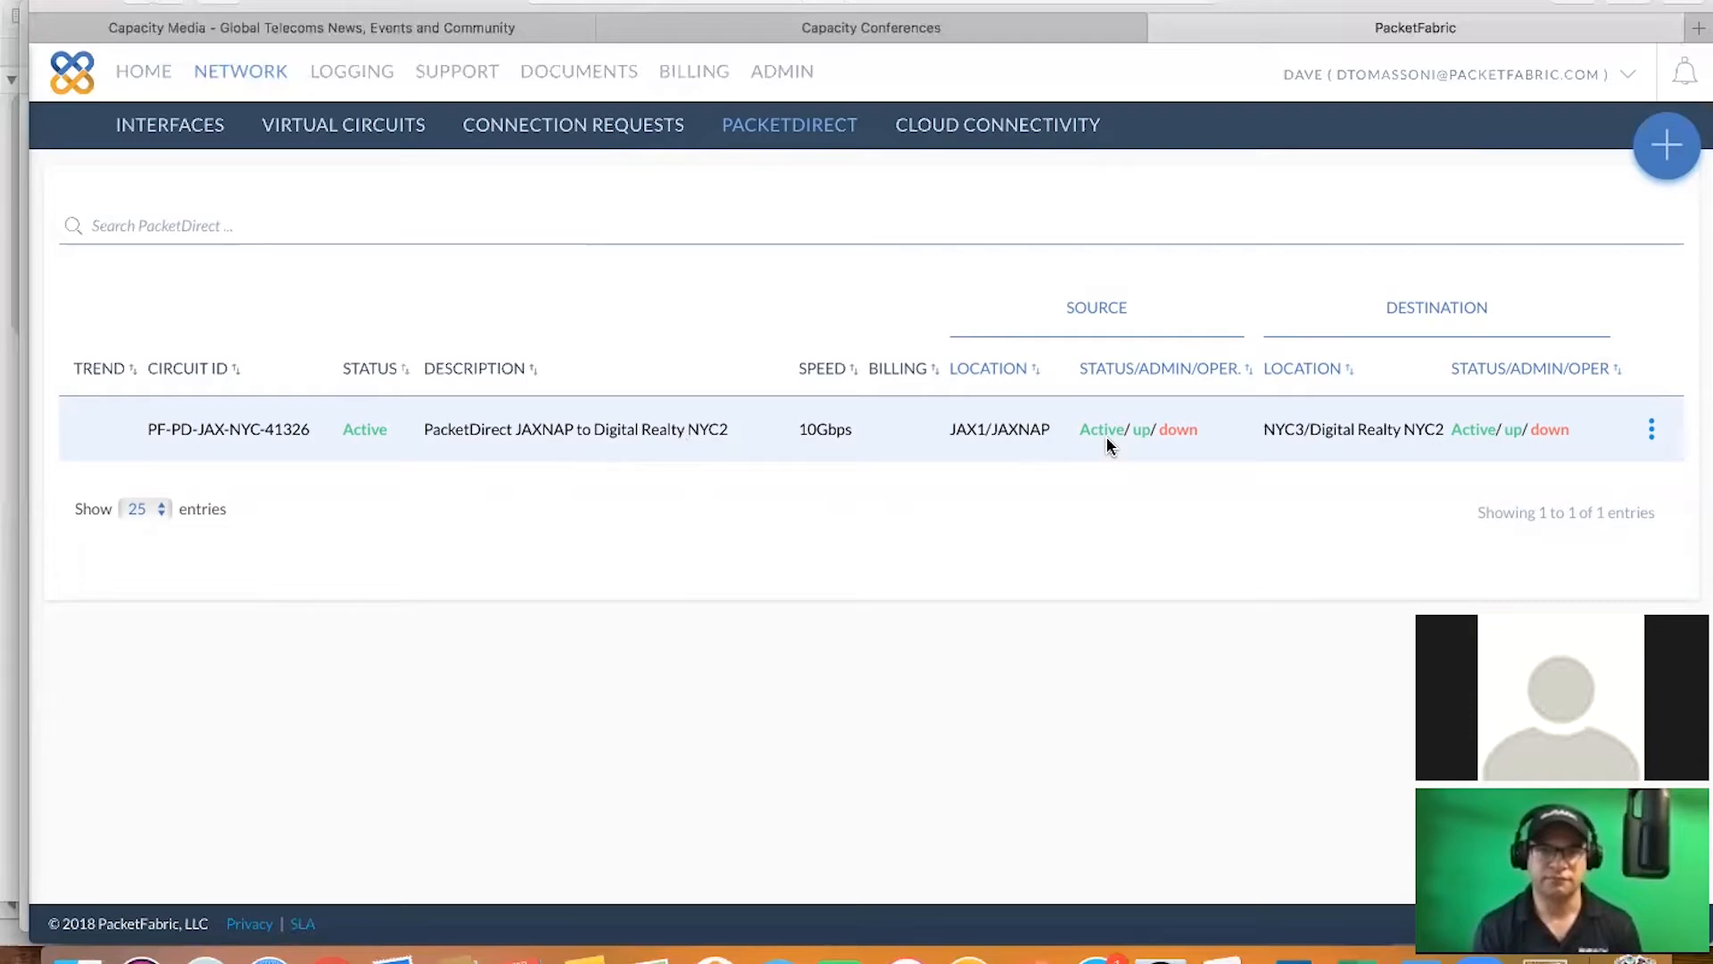
{"action": "left_click", "coordinate": [1651, 429]}
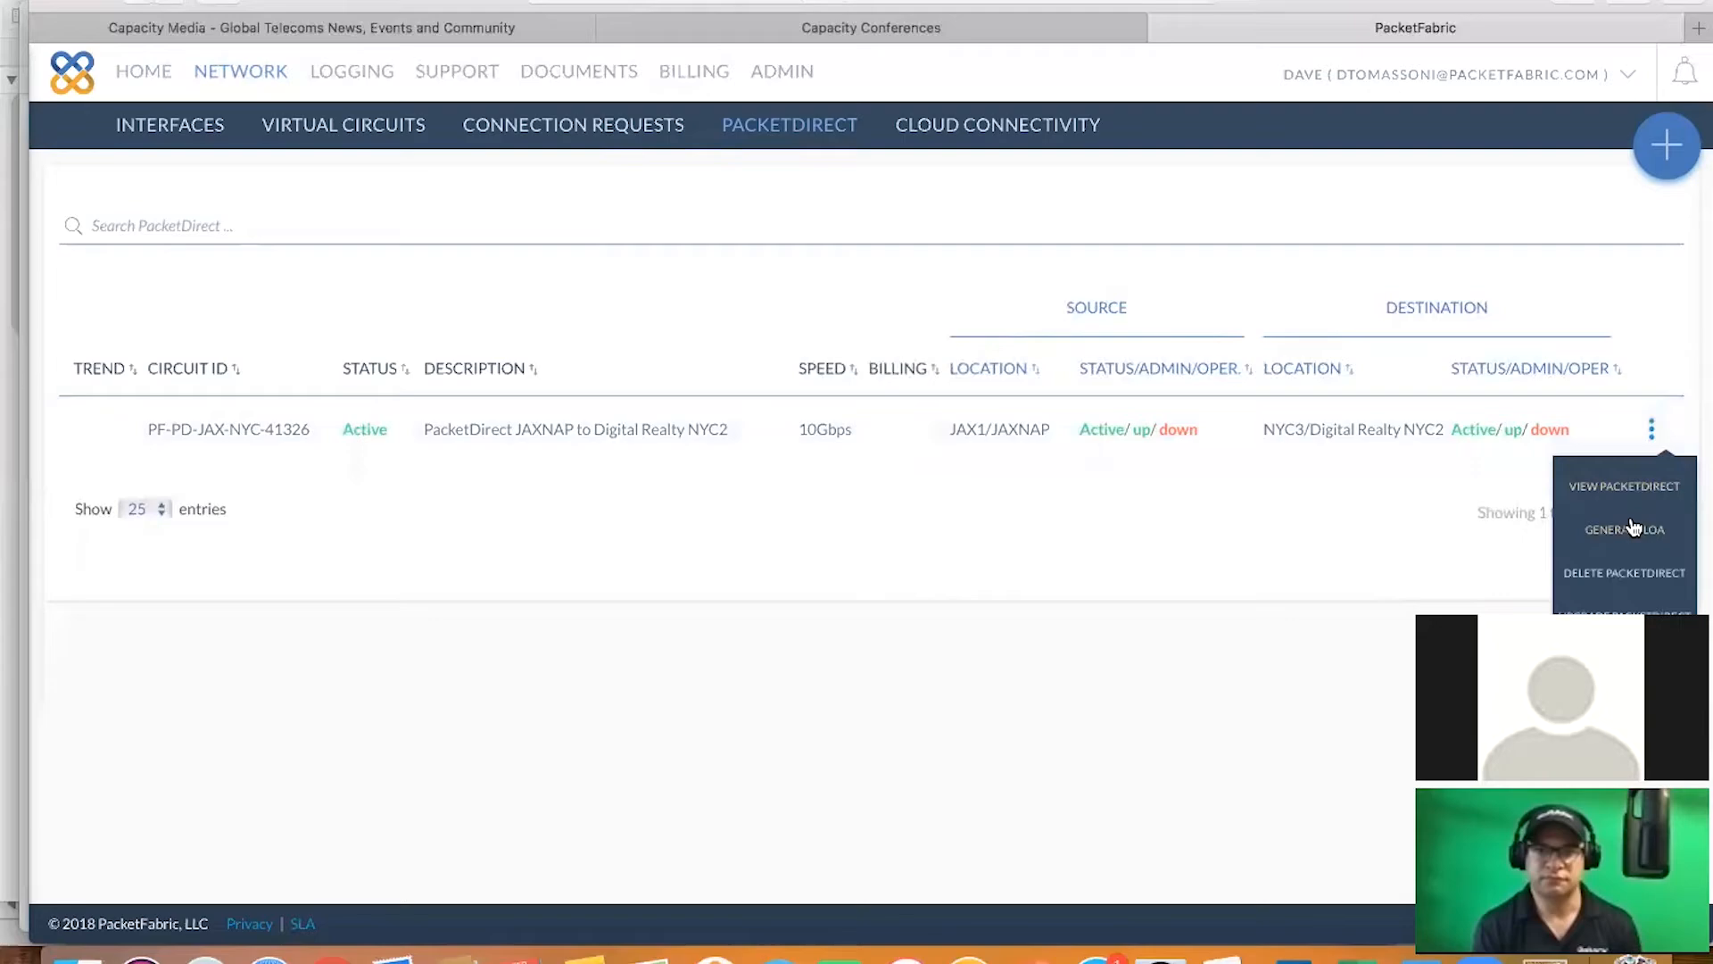
{"action": "left_click", "coordinate": [1625, 529]}
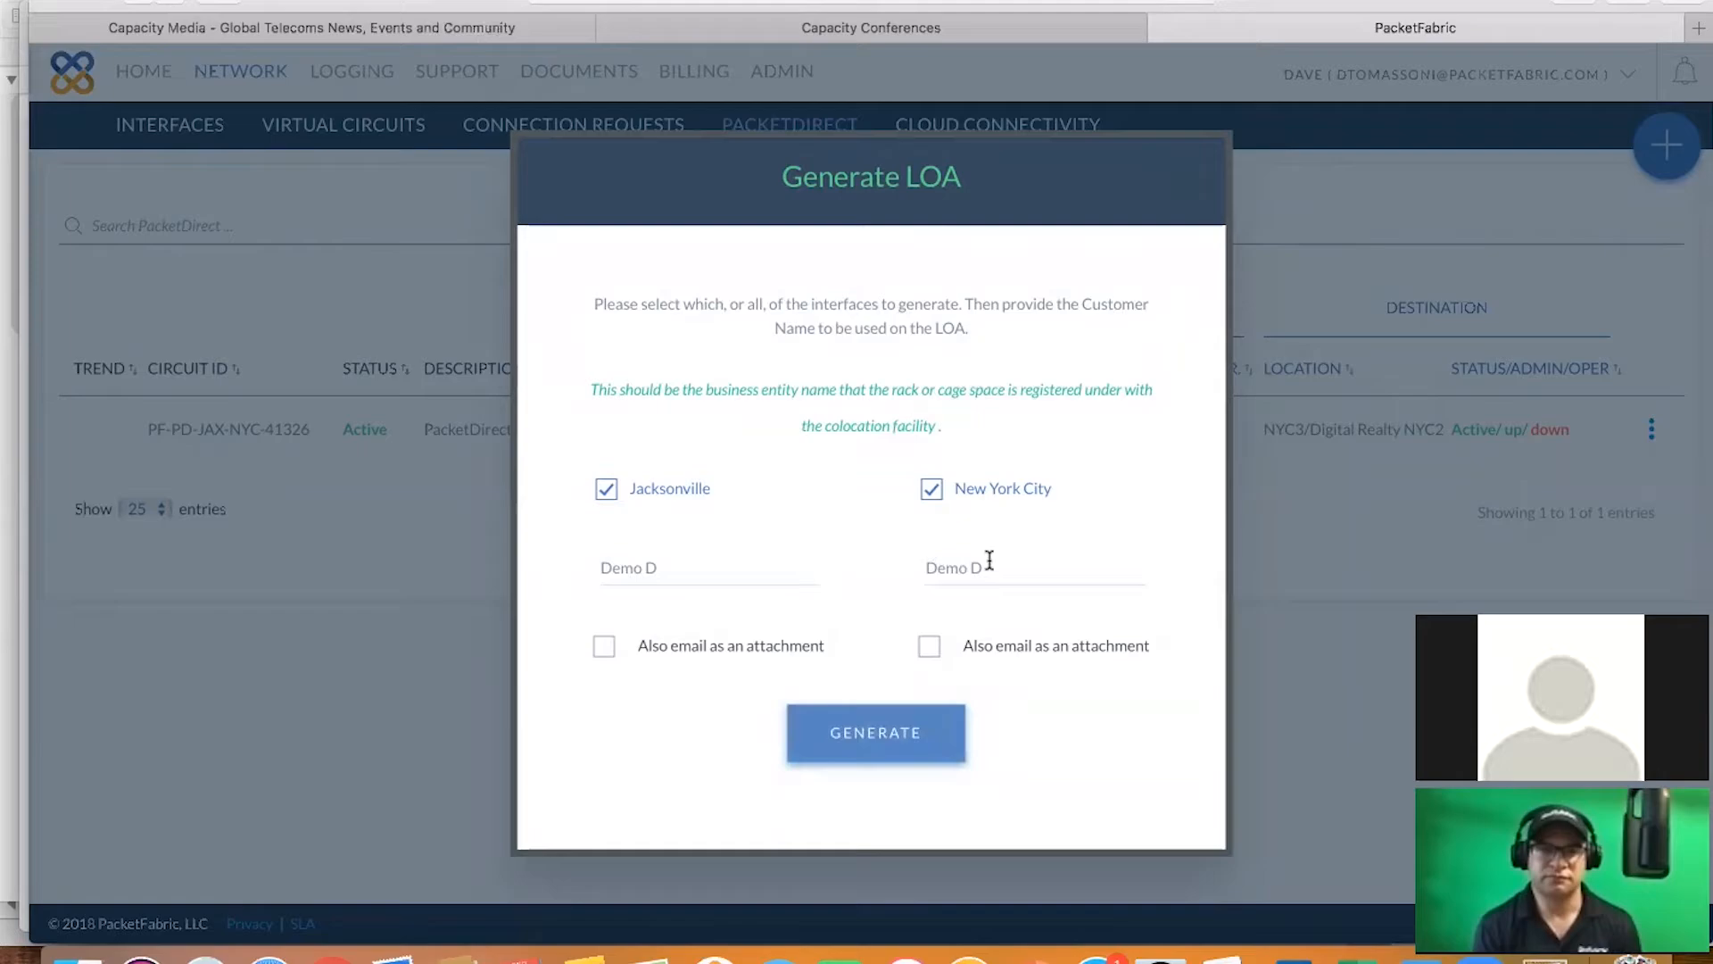
Generate the LOAs and scroll through the NYC2 and JAXNAP cross-connect documents
{"action": "left_click", "coordinate": [876, 732]}
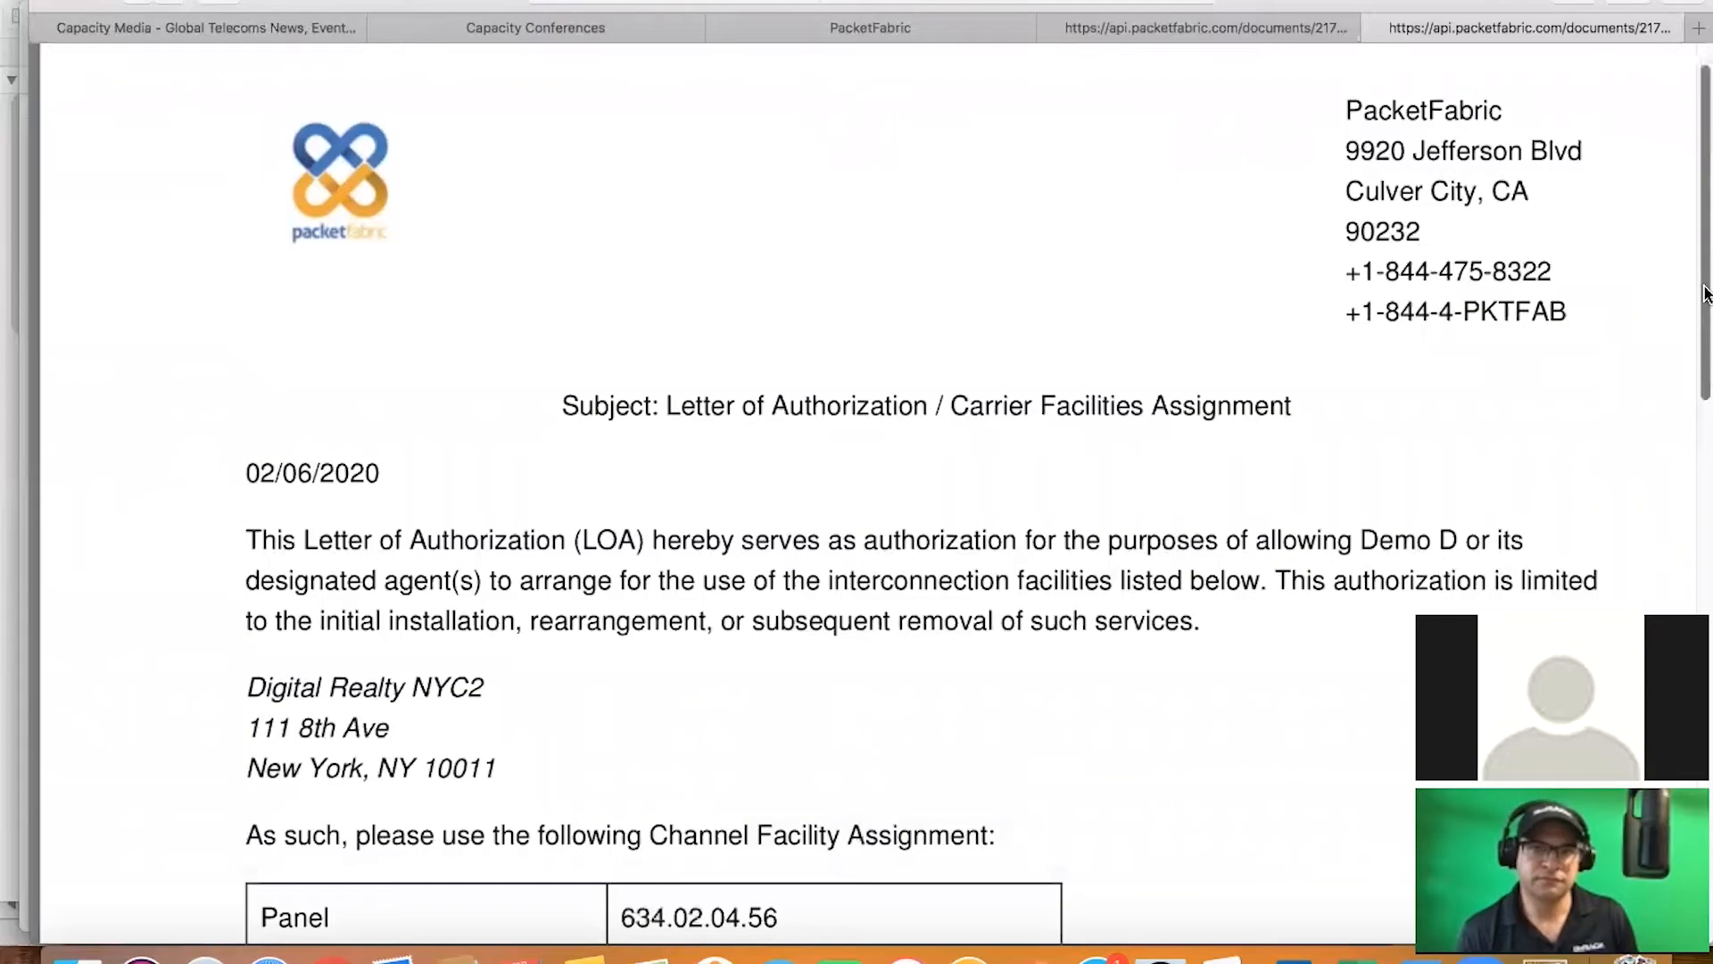
{"action": "scroll", "scroll_direction": "down", "scroll_amount": 3}
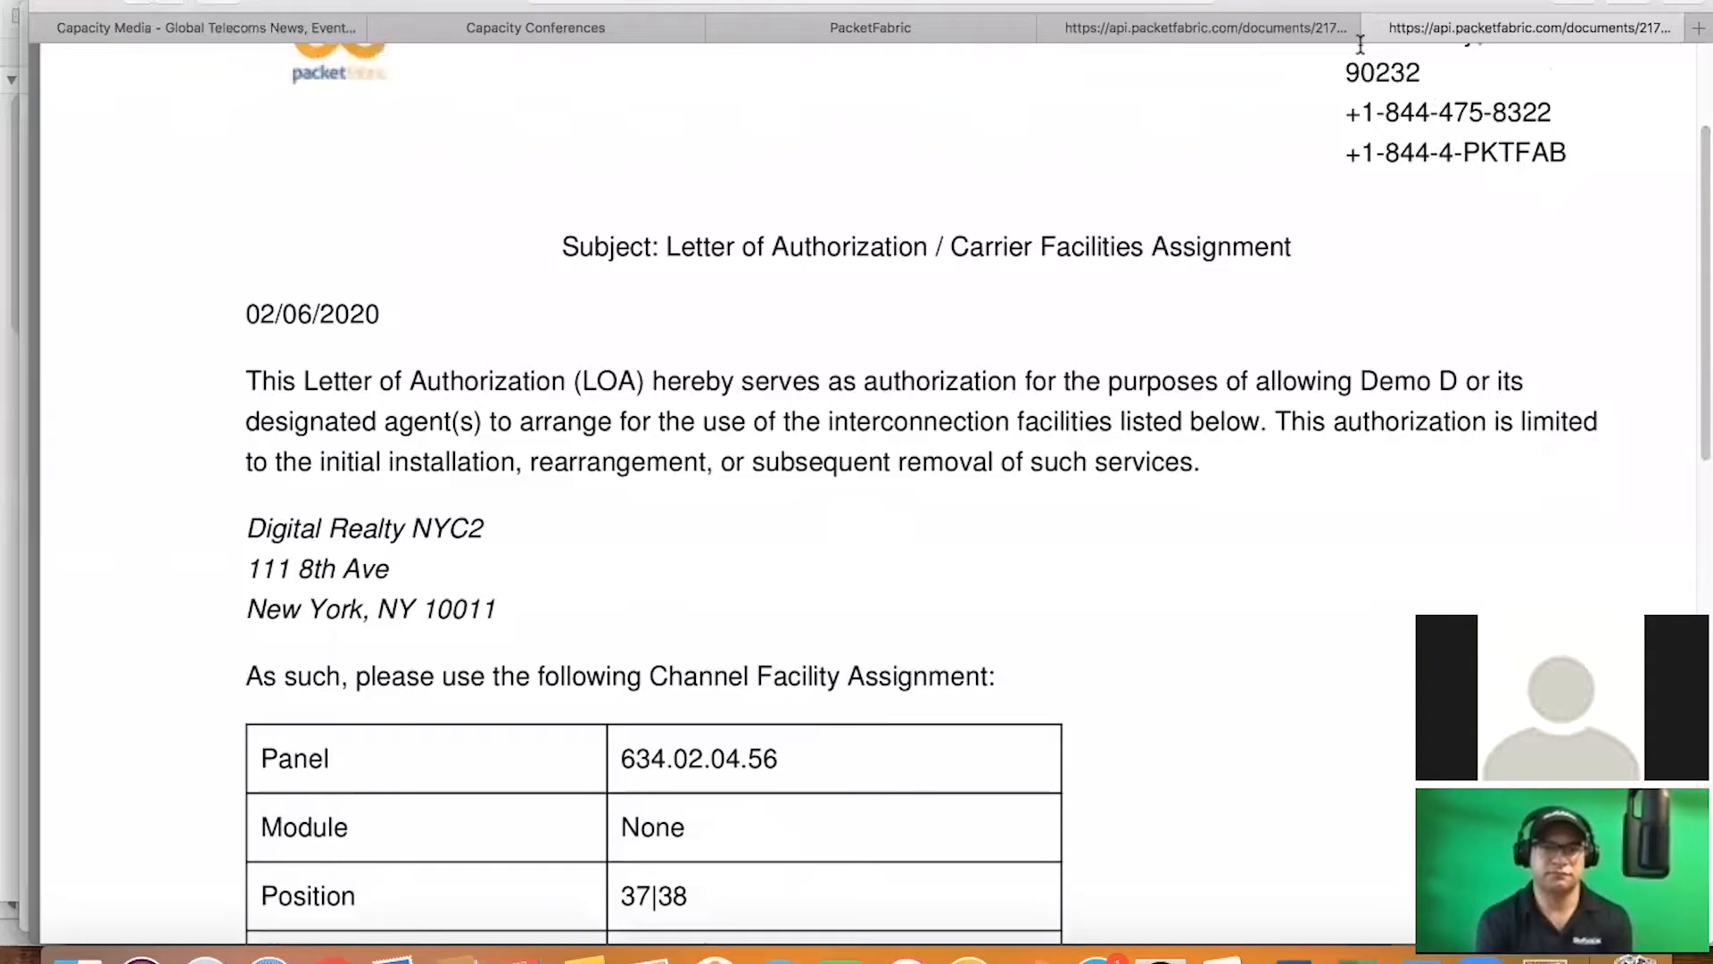
{"action": "scroll", "scroll_direction": "down", "scroll_amount": 3}
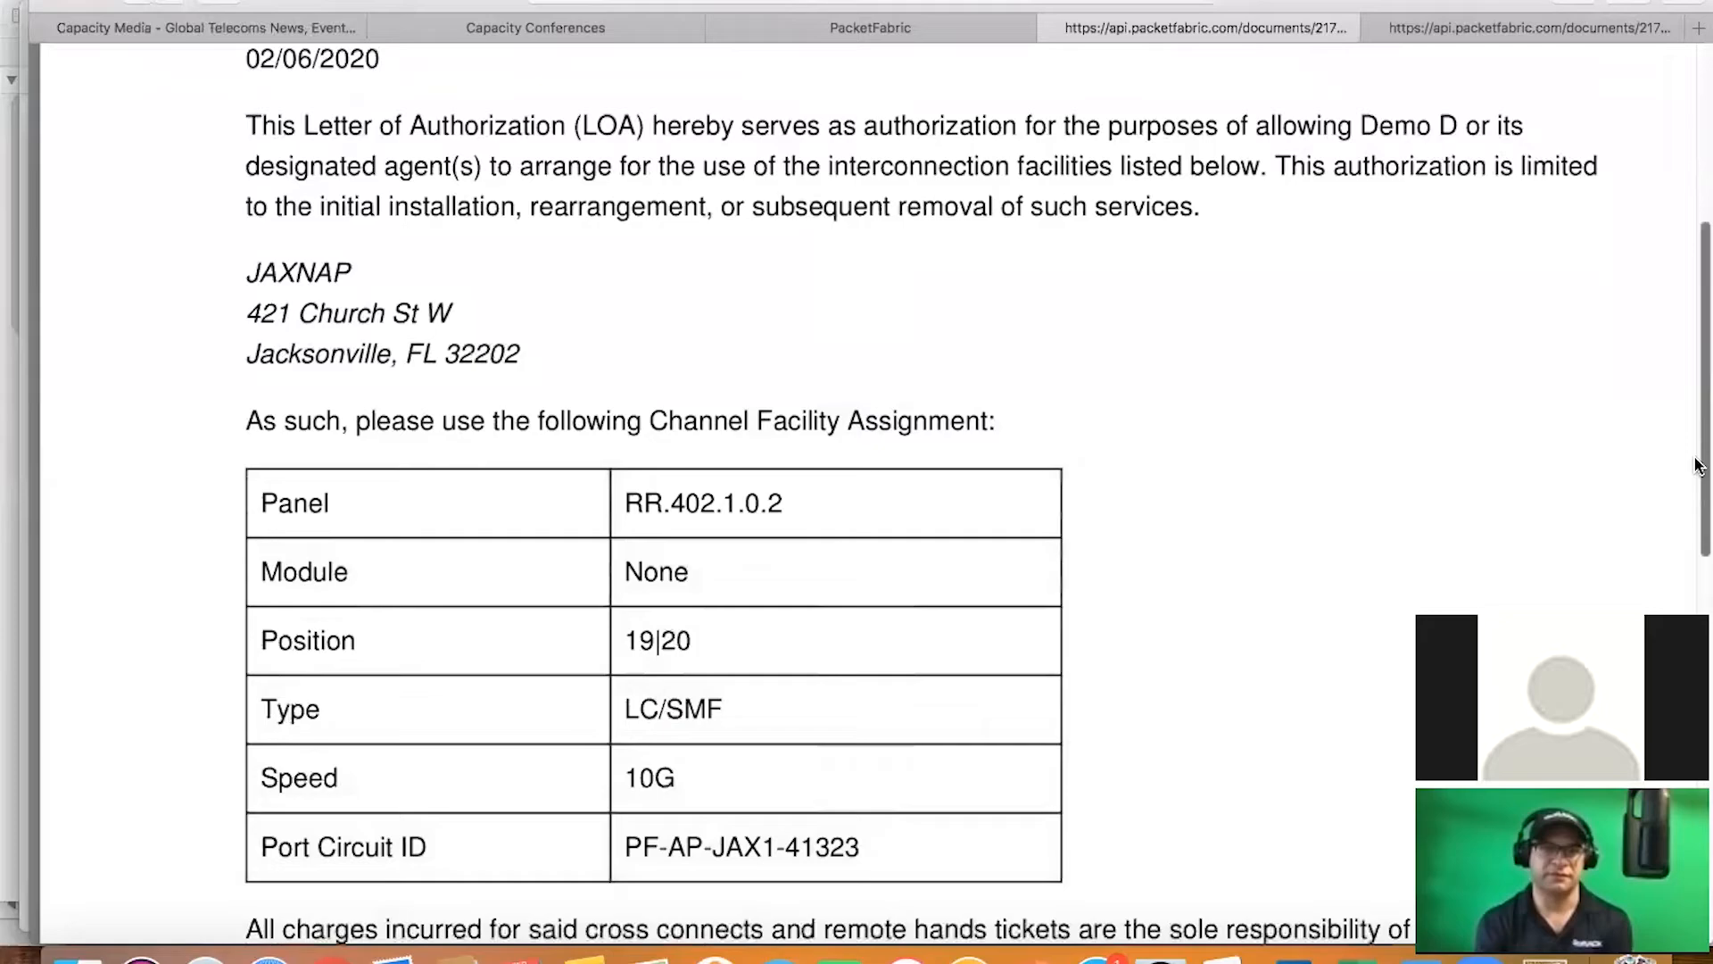
{"action": "mouse_move", "coordinate": [1591, 395]}
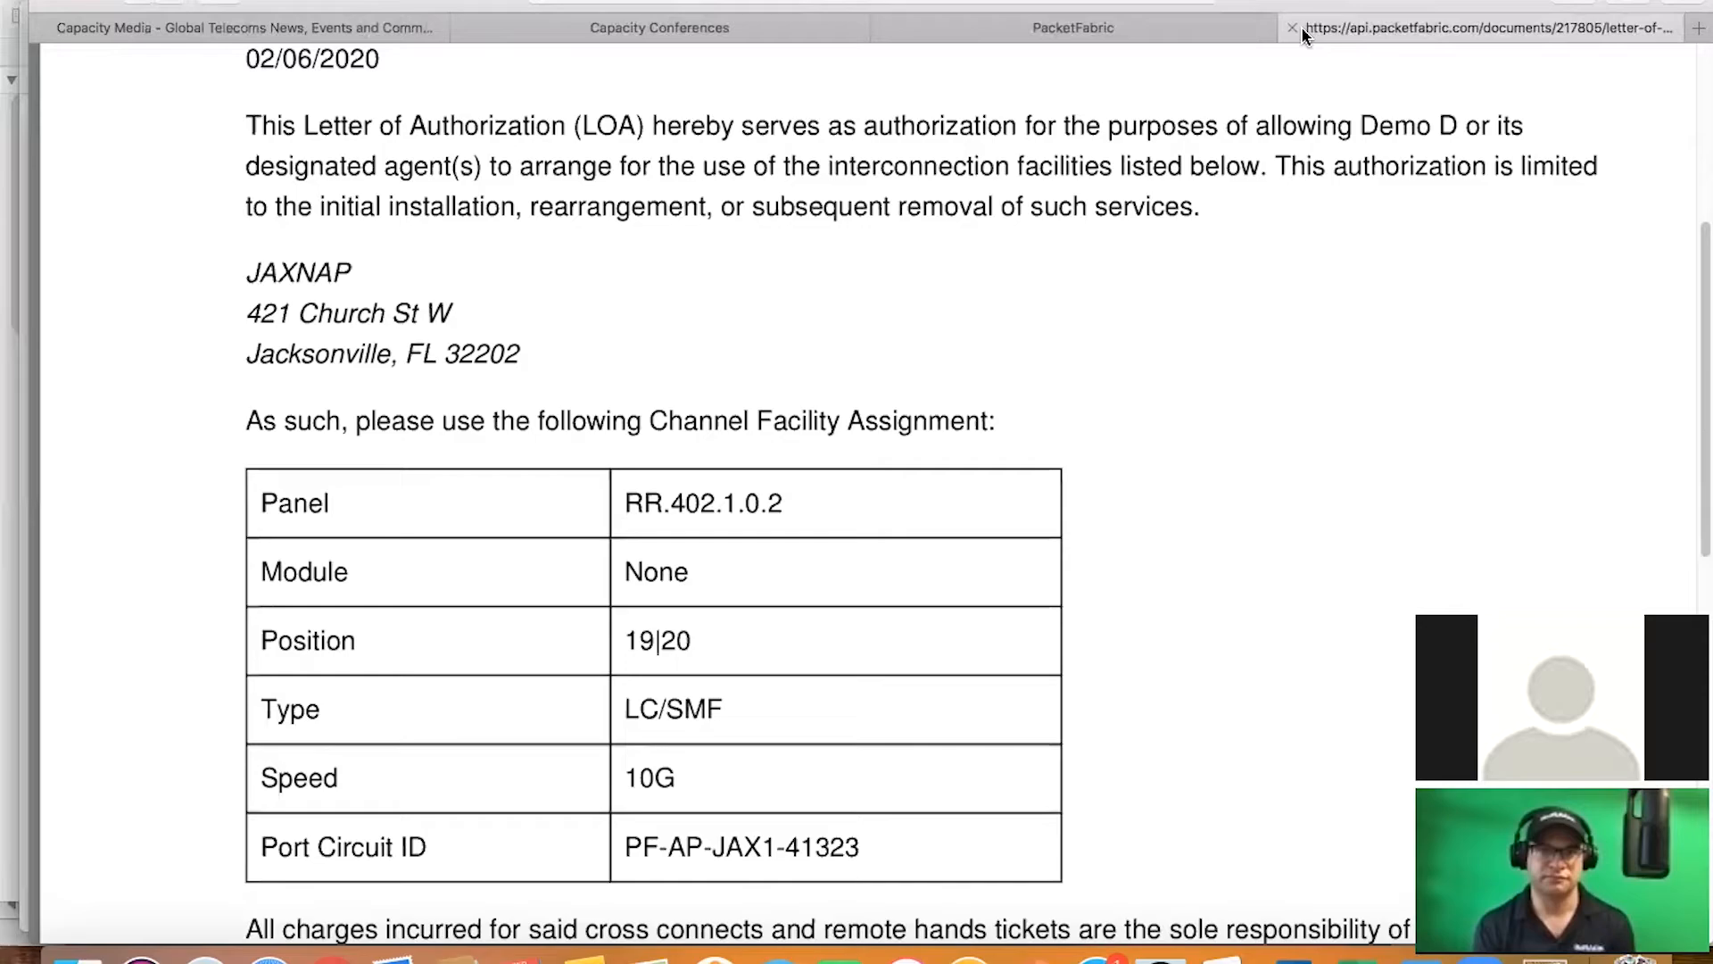
Close the LOA tab and scroll the JAXNAP–NYC2 details to Optical Light Levels
{"action": "left_click", "coordinate": [1294, 28]}
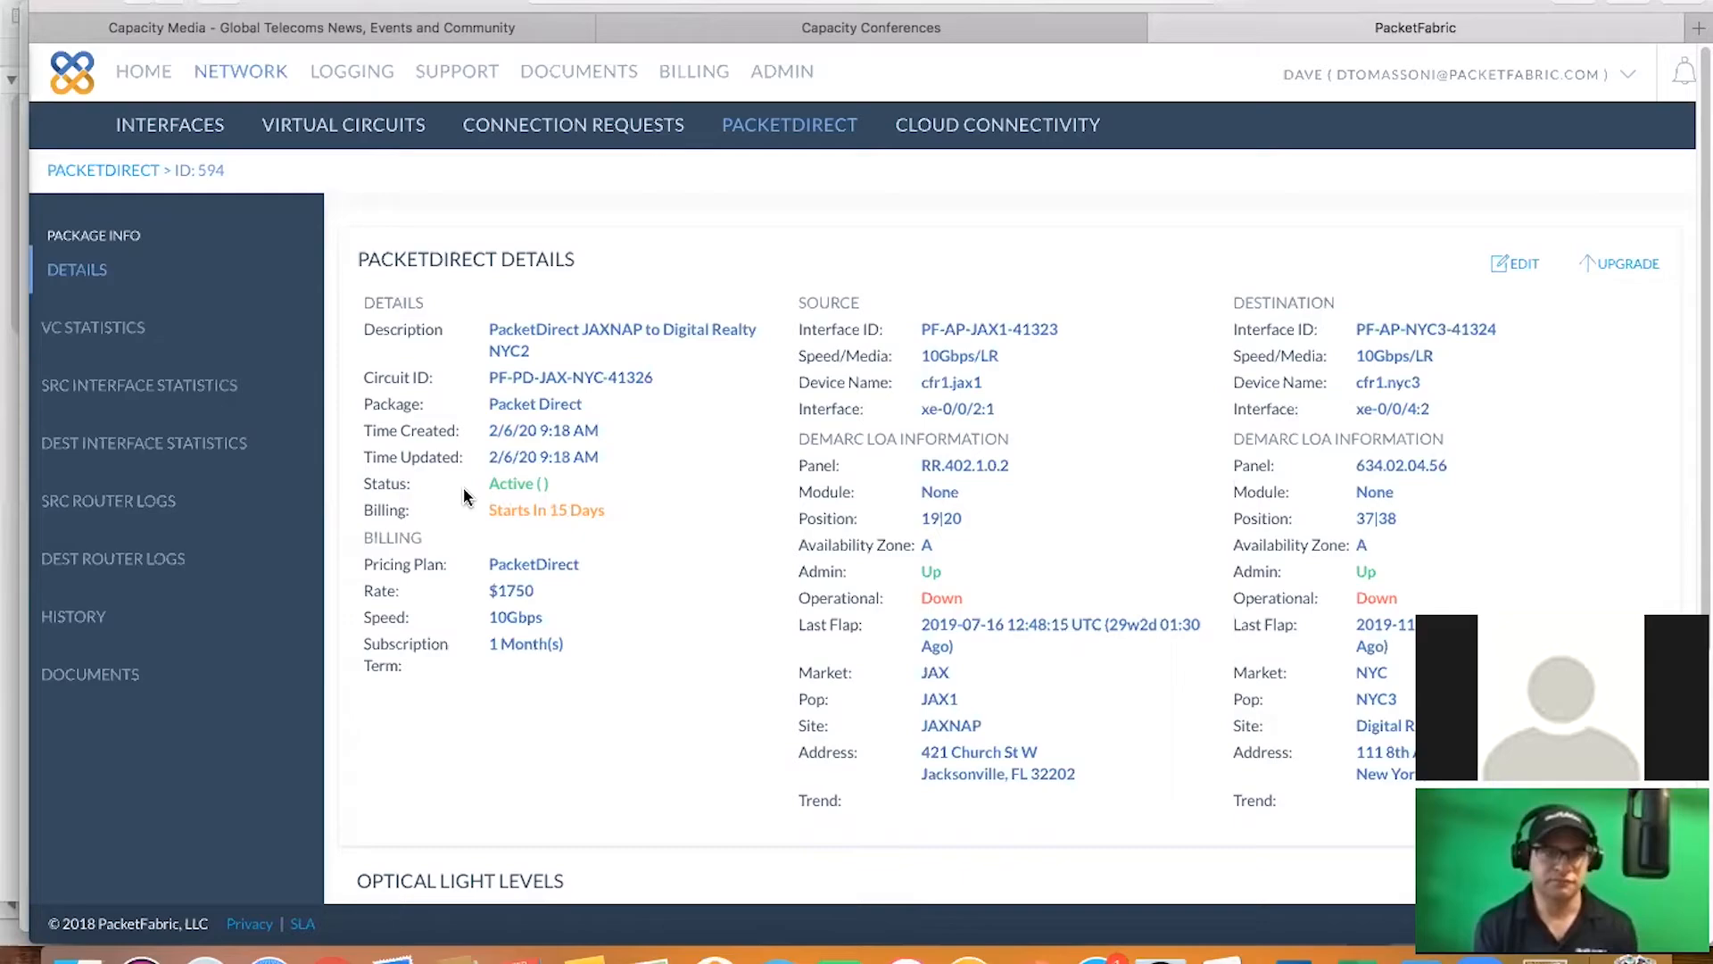
{"action": "mouse_move", "coordinate": [825, 656]}
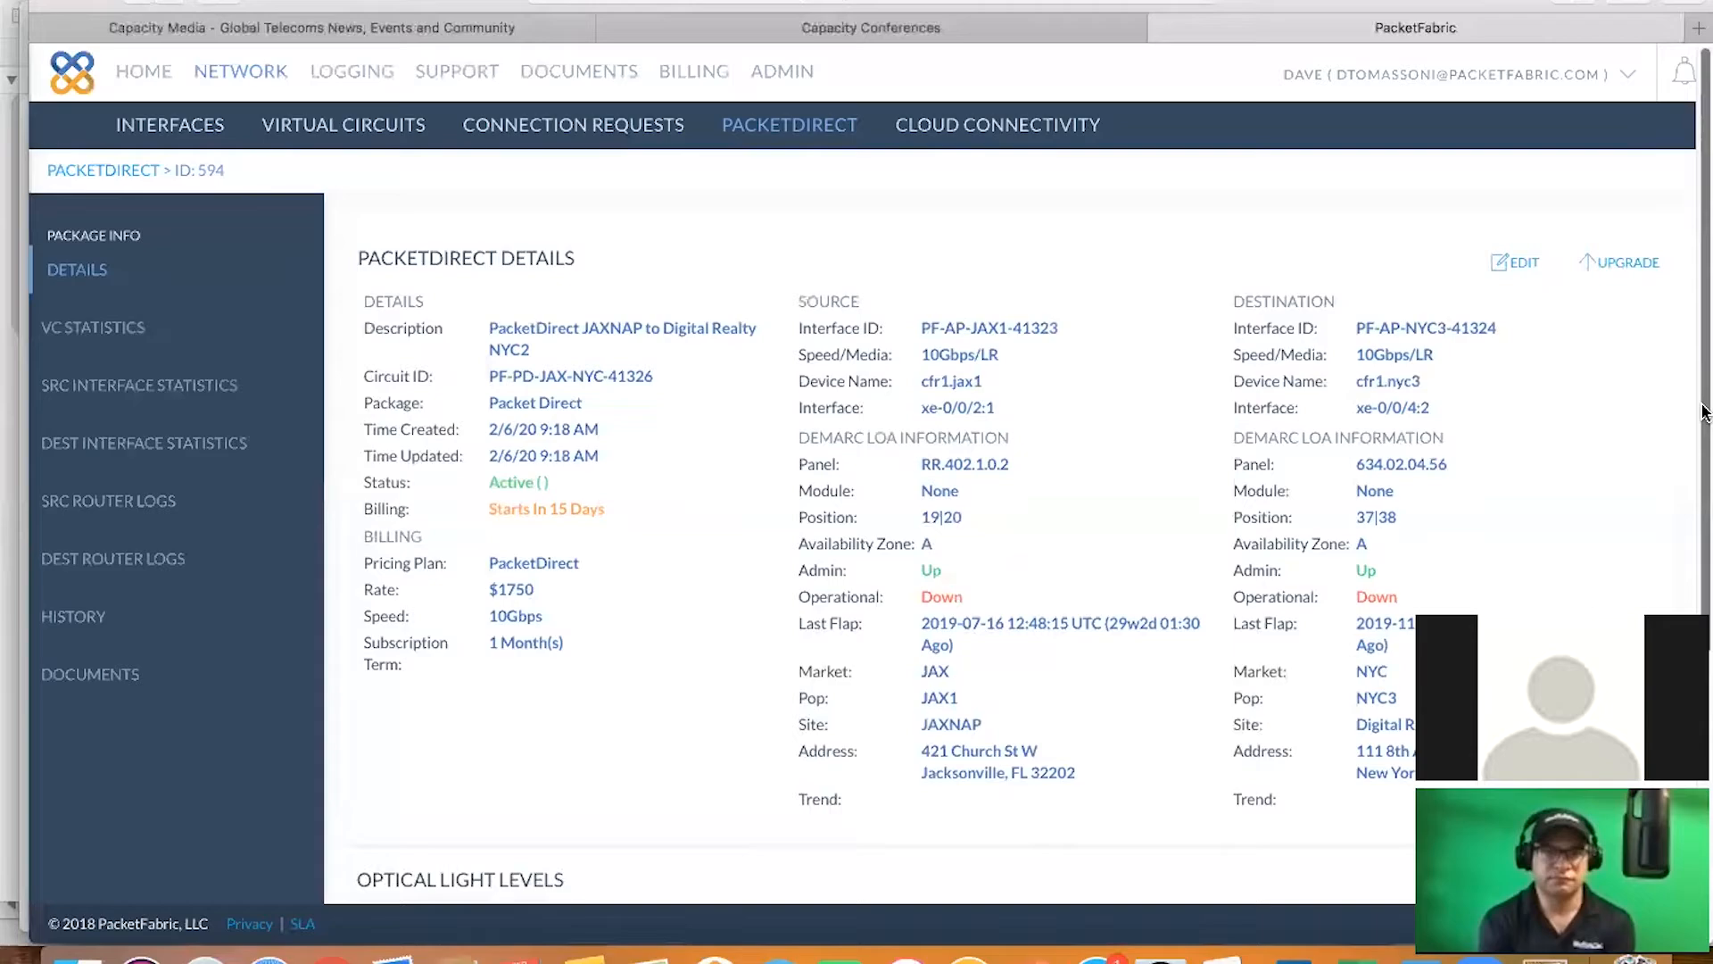
{"action": "scroll", "scroll_direction": "down", "scroll_amount": 3}
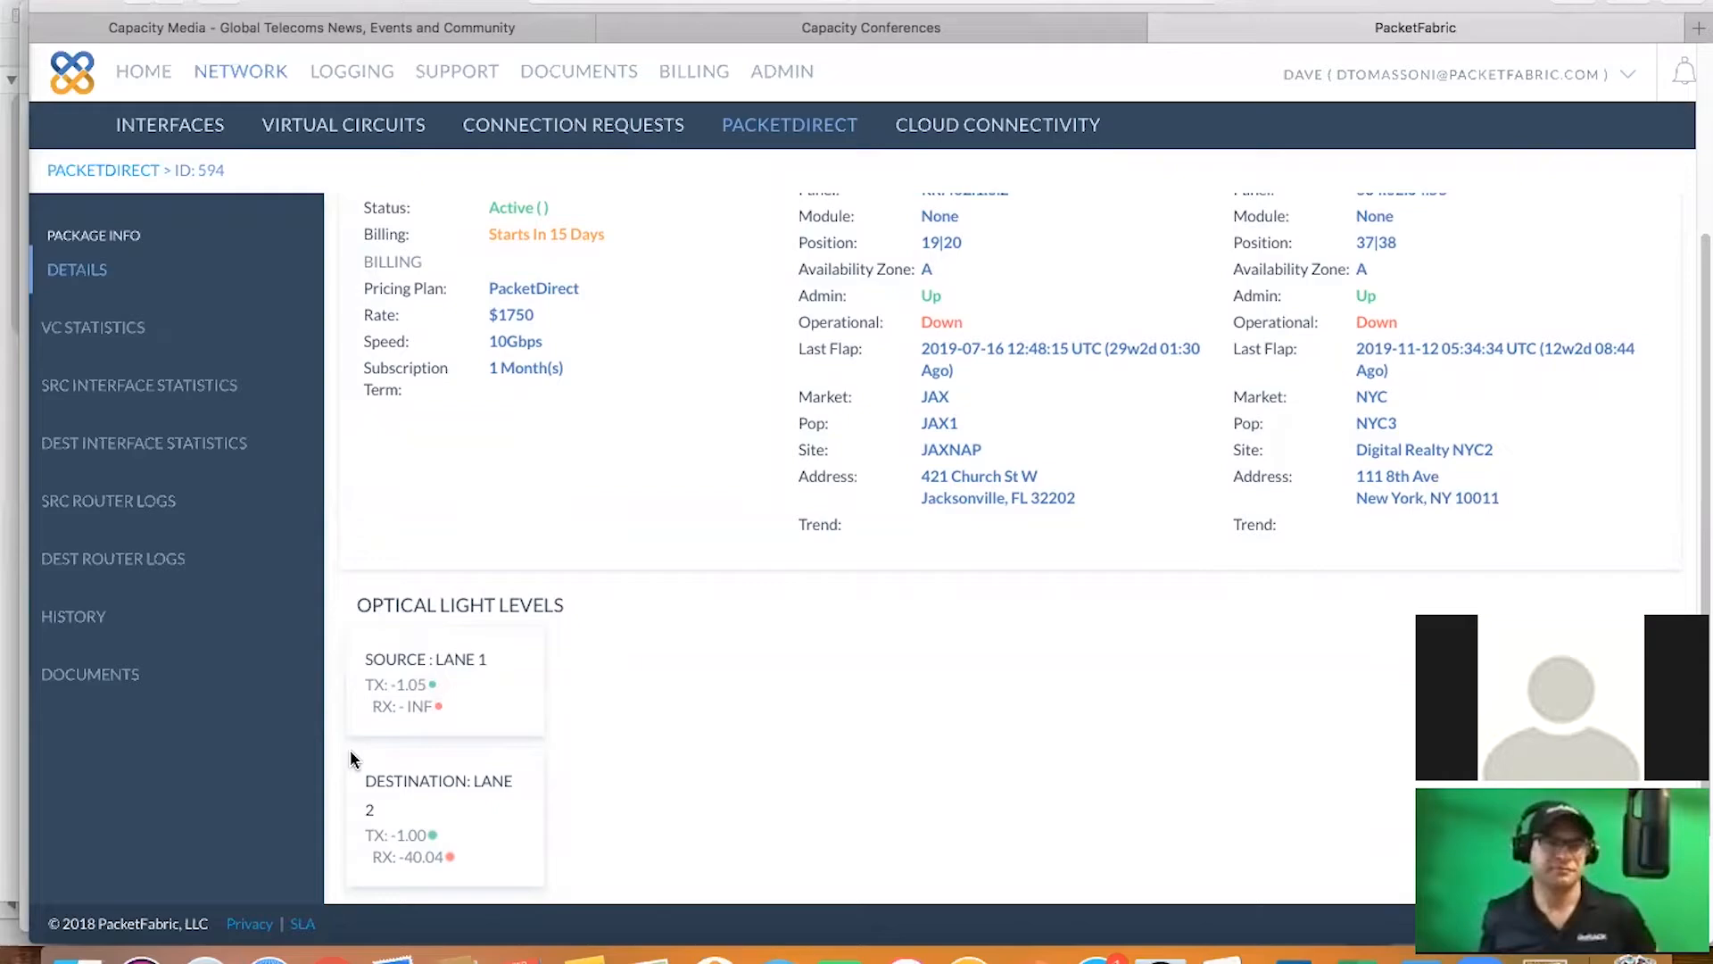
{"action": "mouse_move", "coordinate": [546, 825]}
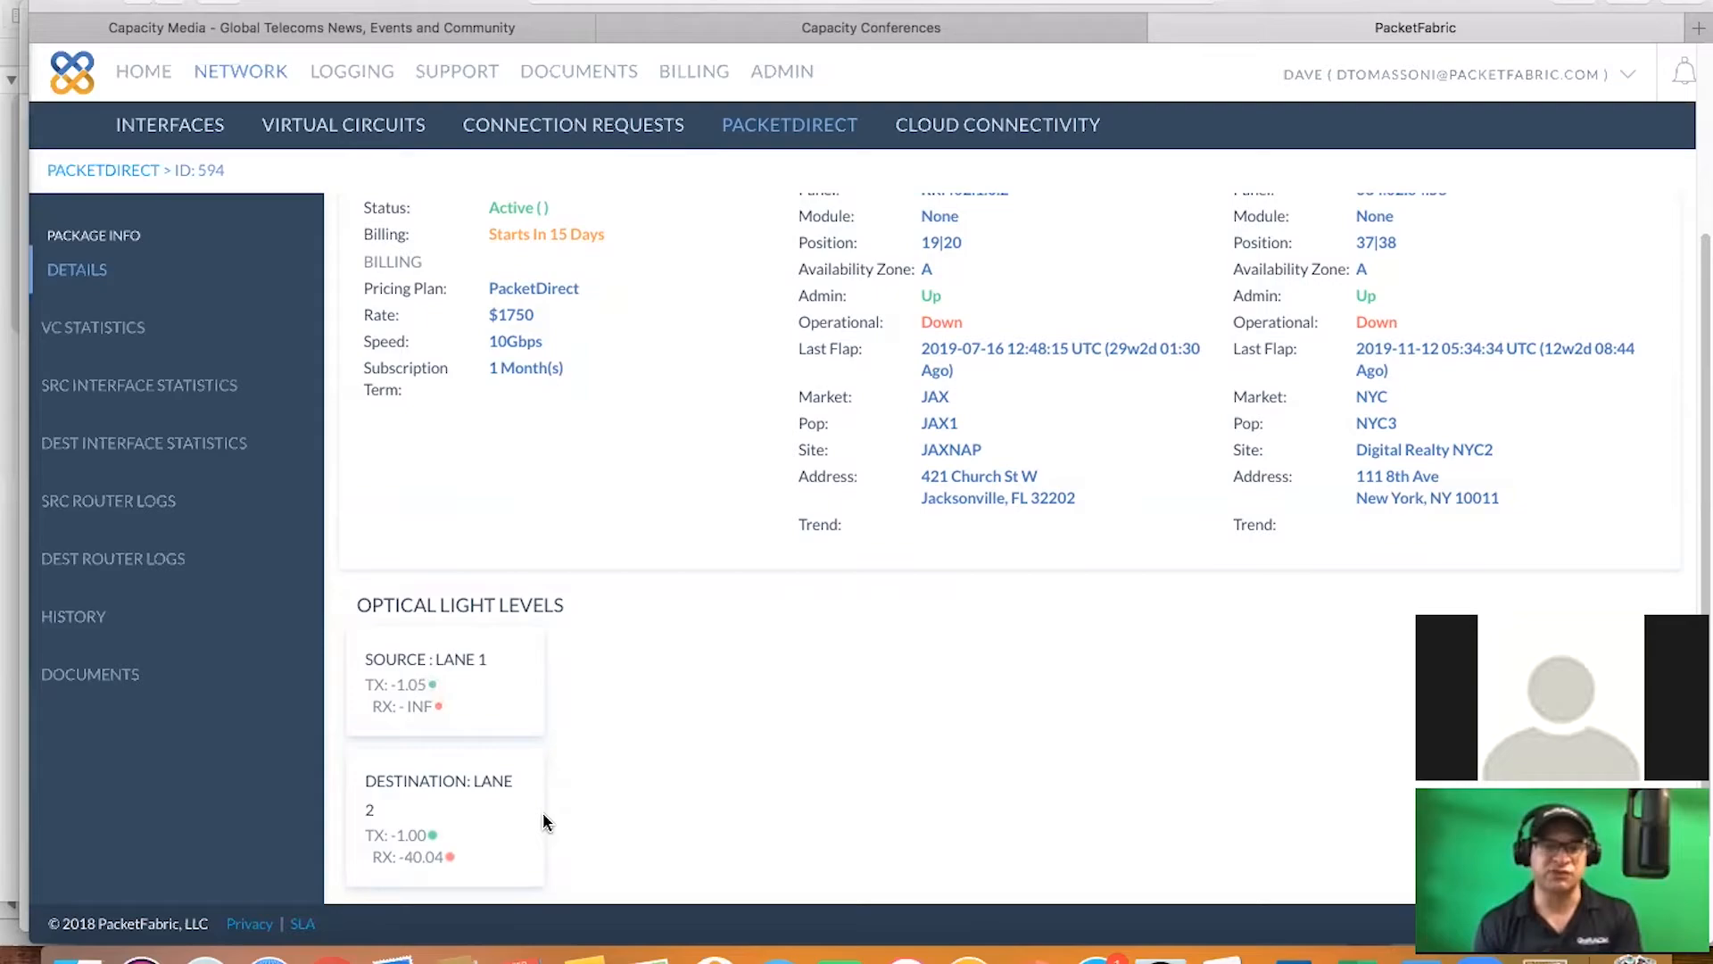
Open Cloud Connectivity and begin a hosted cloud connection
{"action": "left_click", "coordinate": [997, 125]}
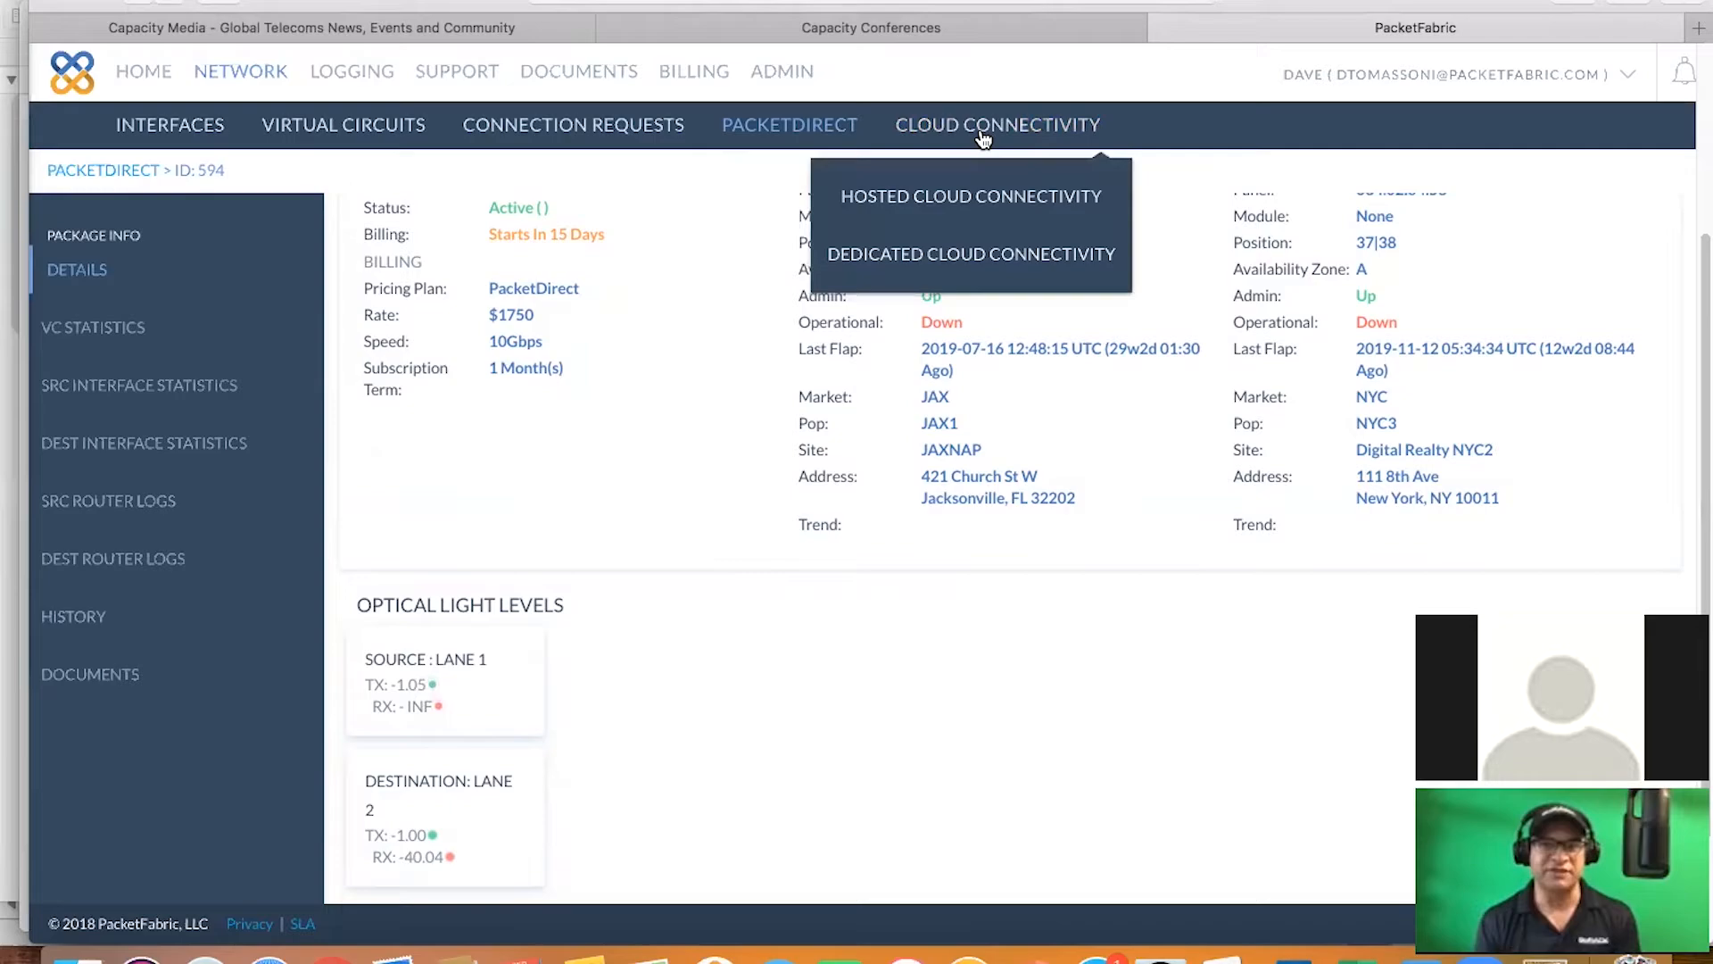
{"action": "mouse_move", "coordinate": [966, 186]}
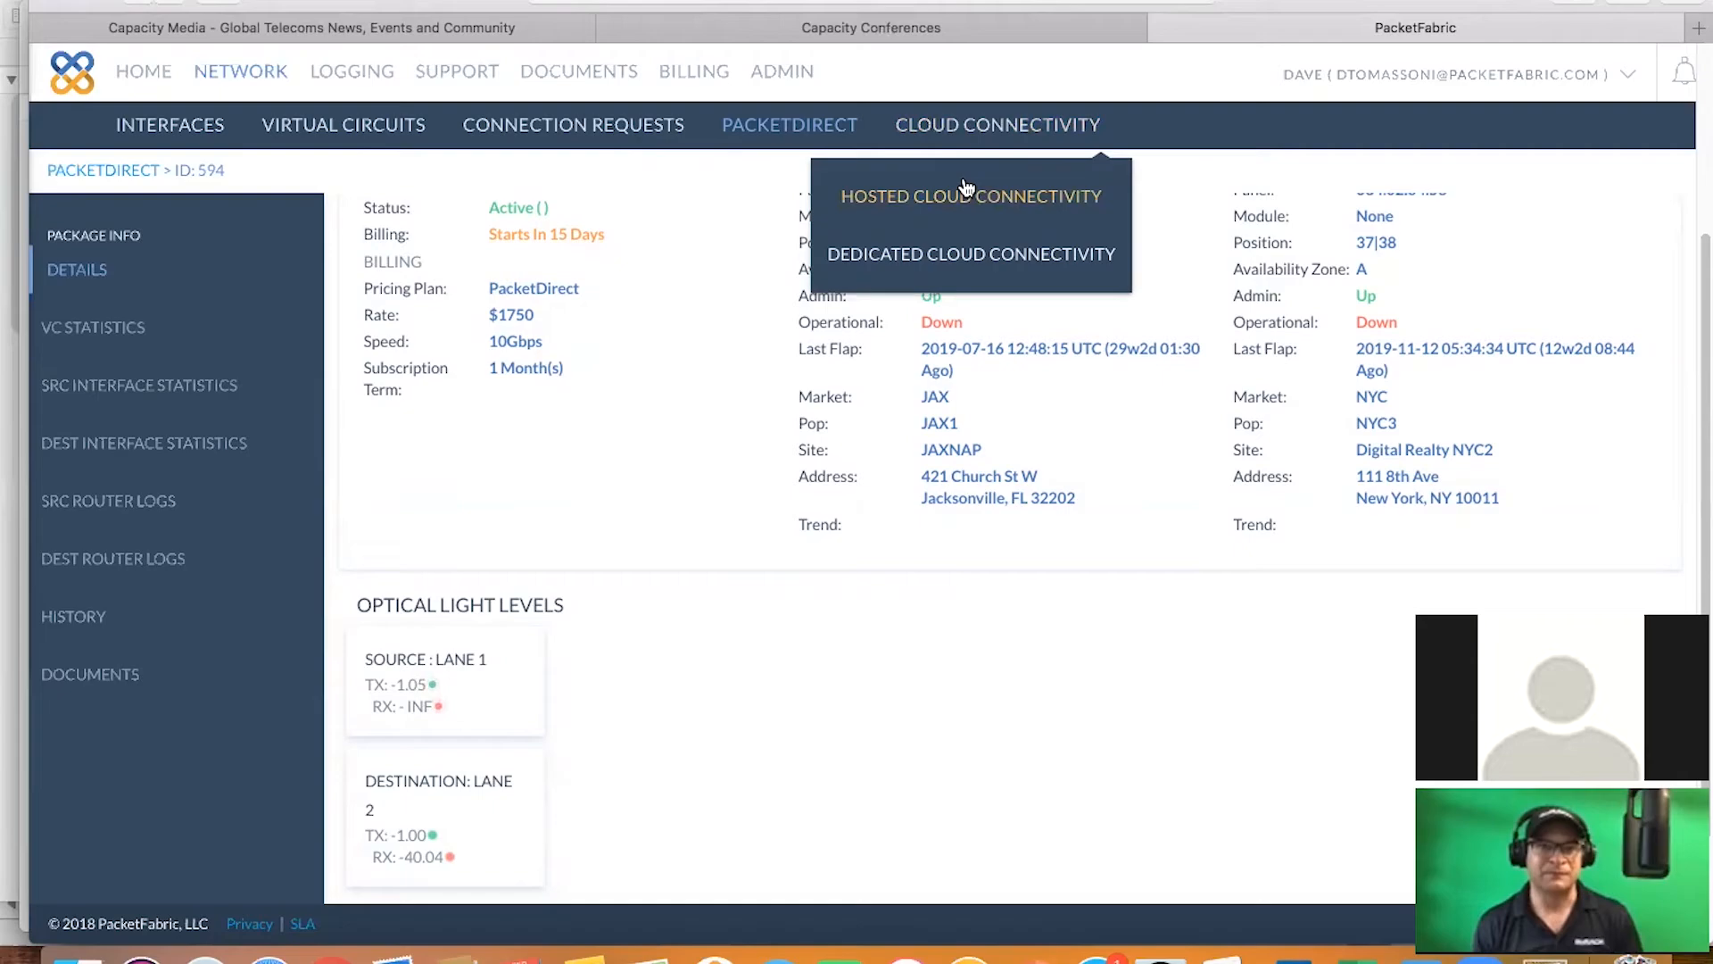
{"action": "mouse_move", "coordinate": [885, 215]}
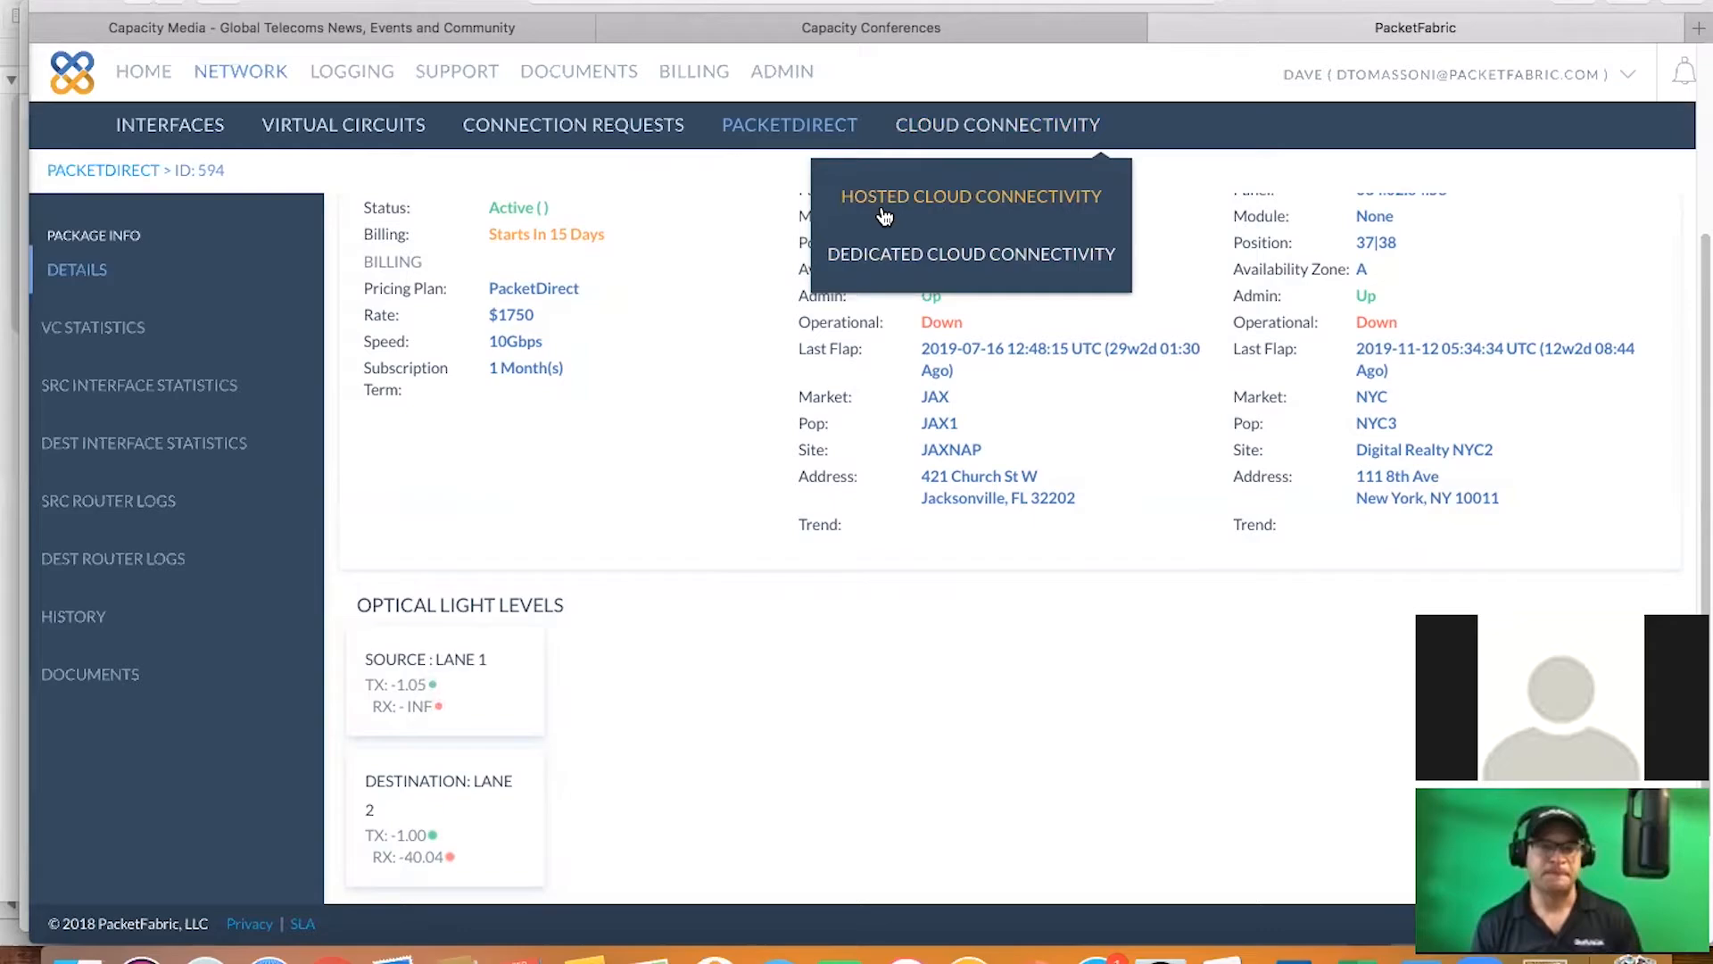
{"action": "left_click", "coordinate": [969, 196]}
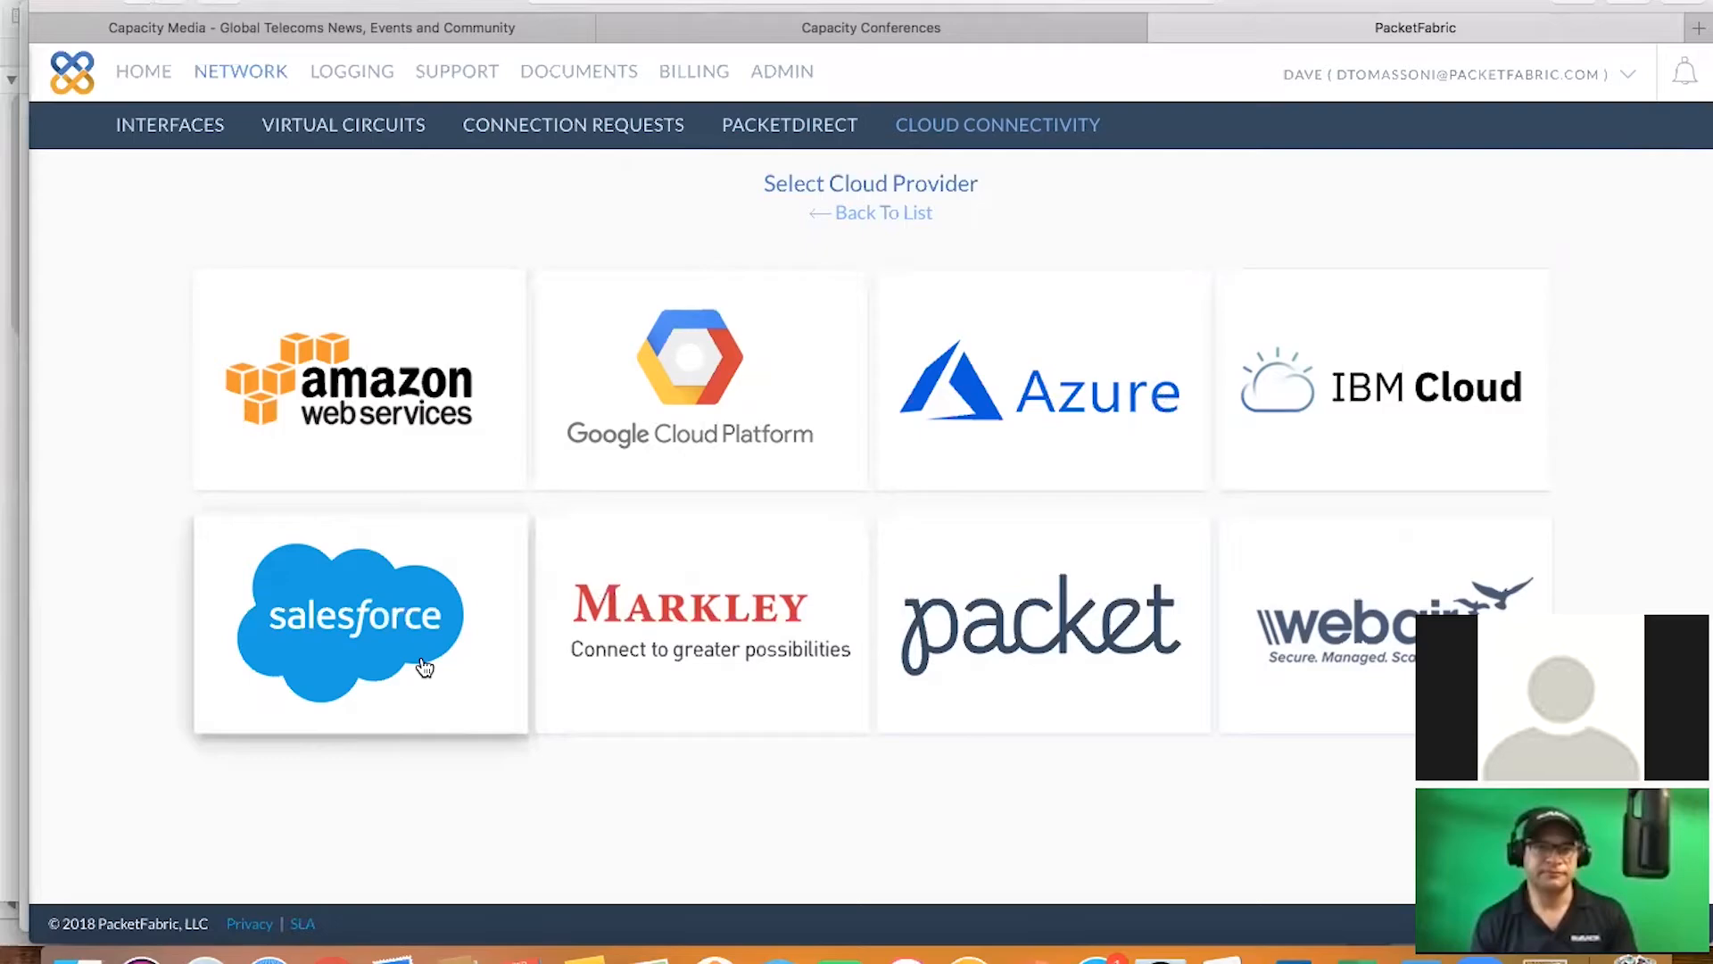
{"action": "mouse_move", "coordinate": [1273, 596]}
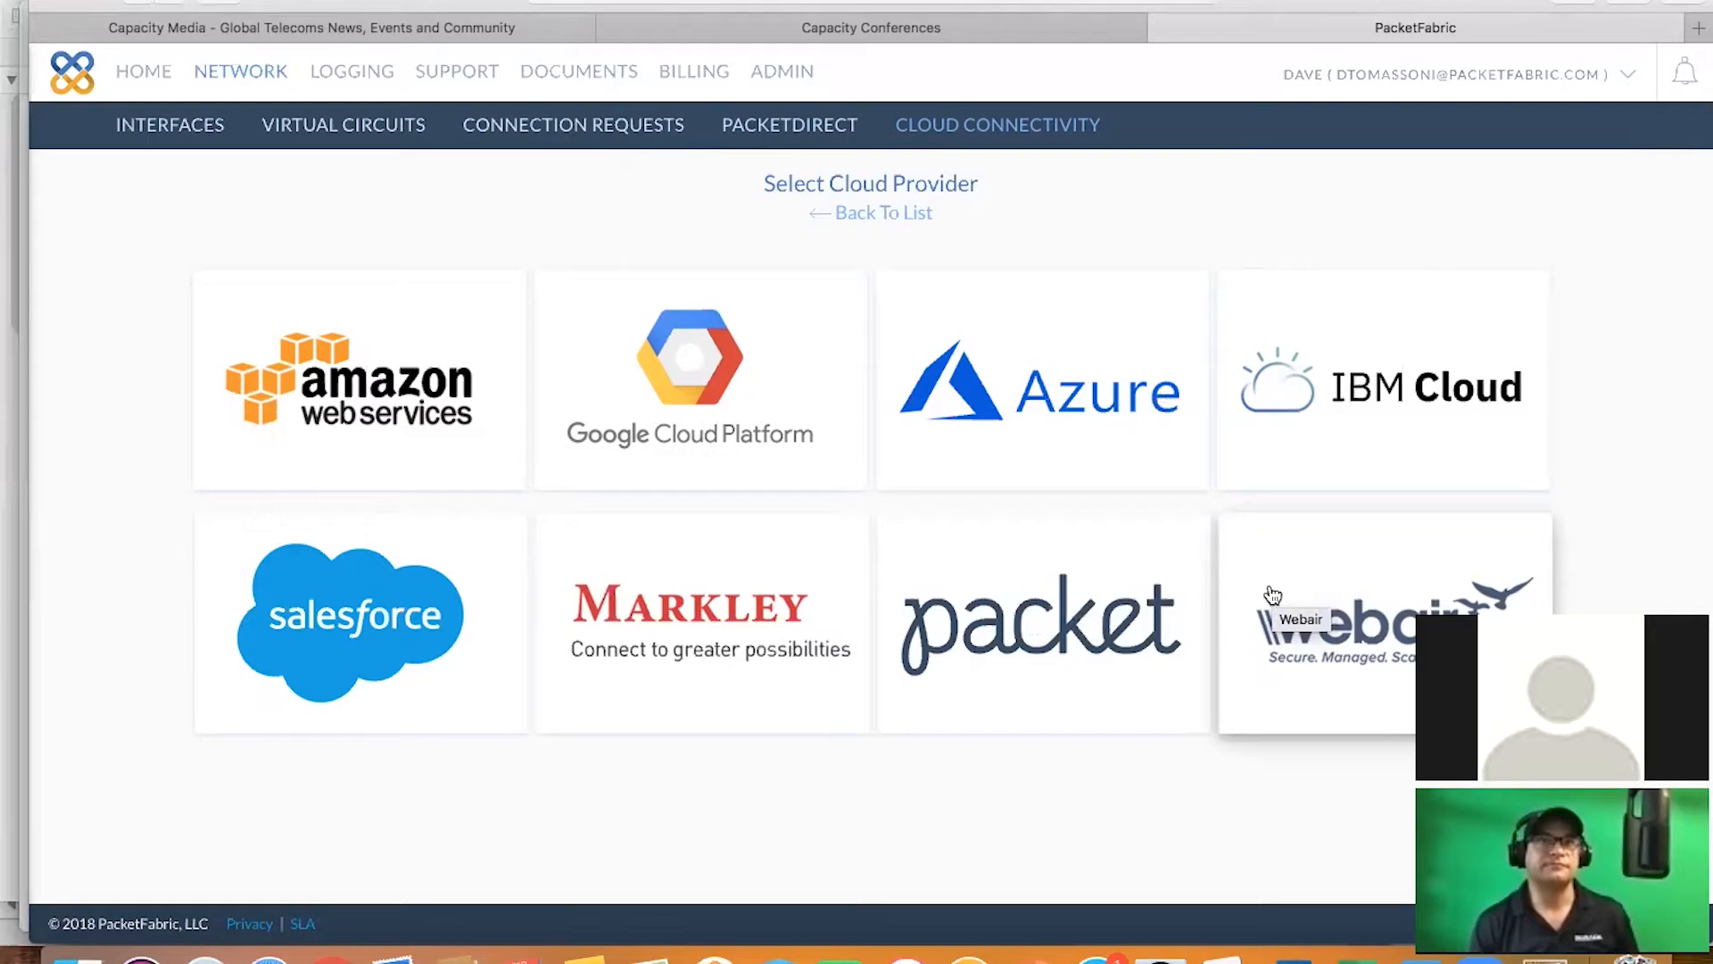
{"action": "mouse_move", "coordinate": [760, 232]}
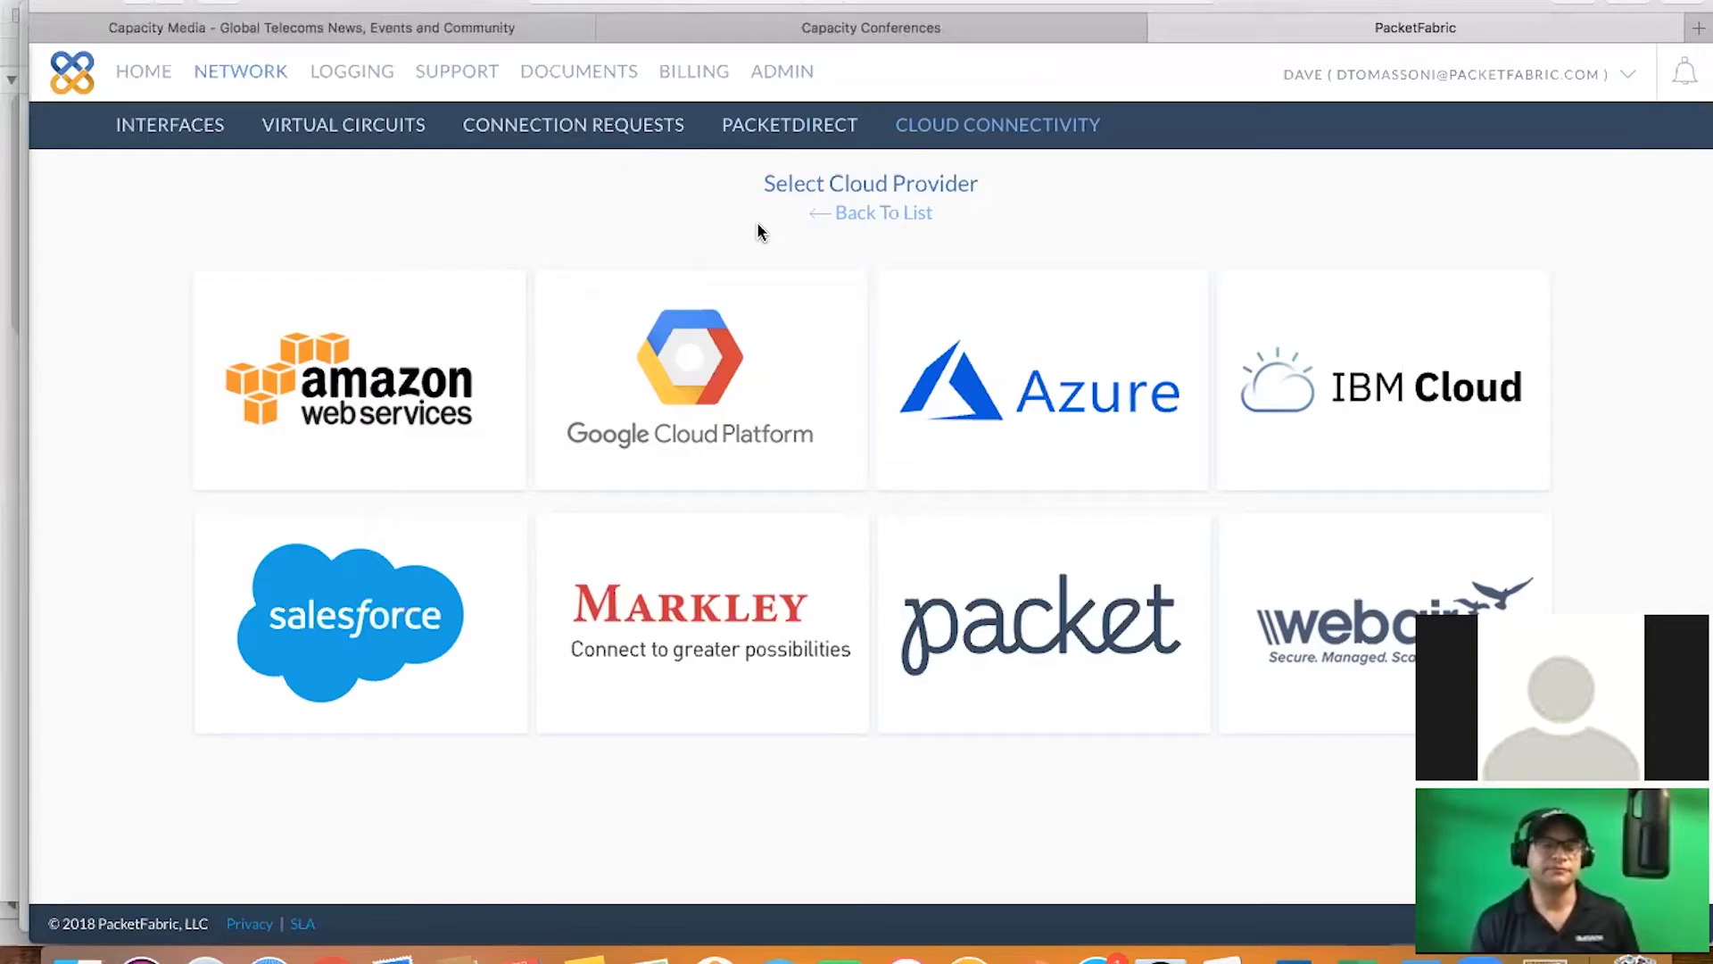
{"action": "mouse_move", "coordinate": [456, 333]}
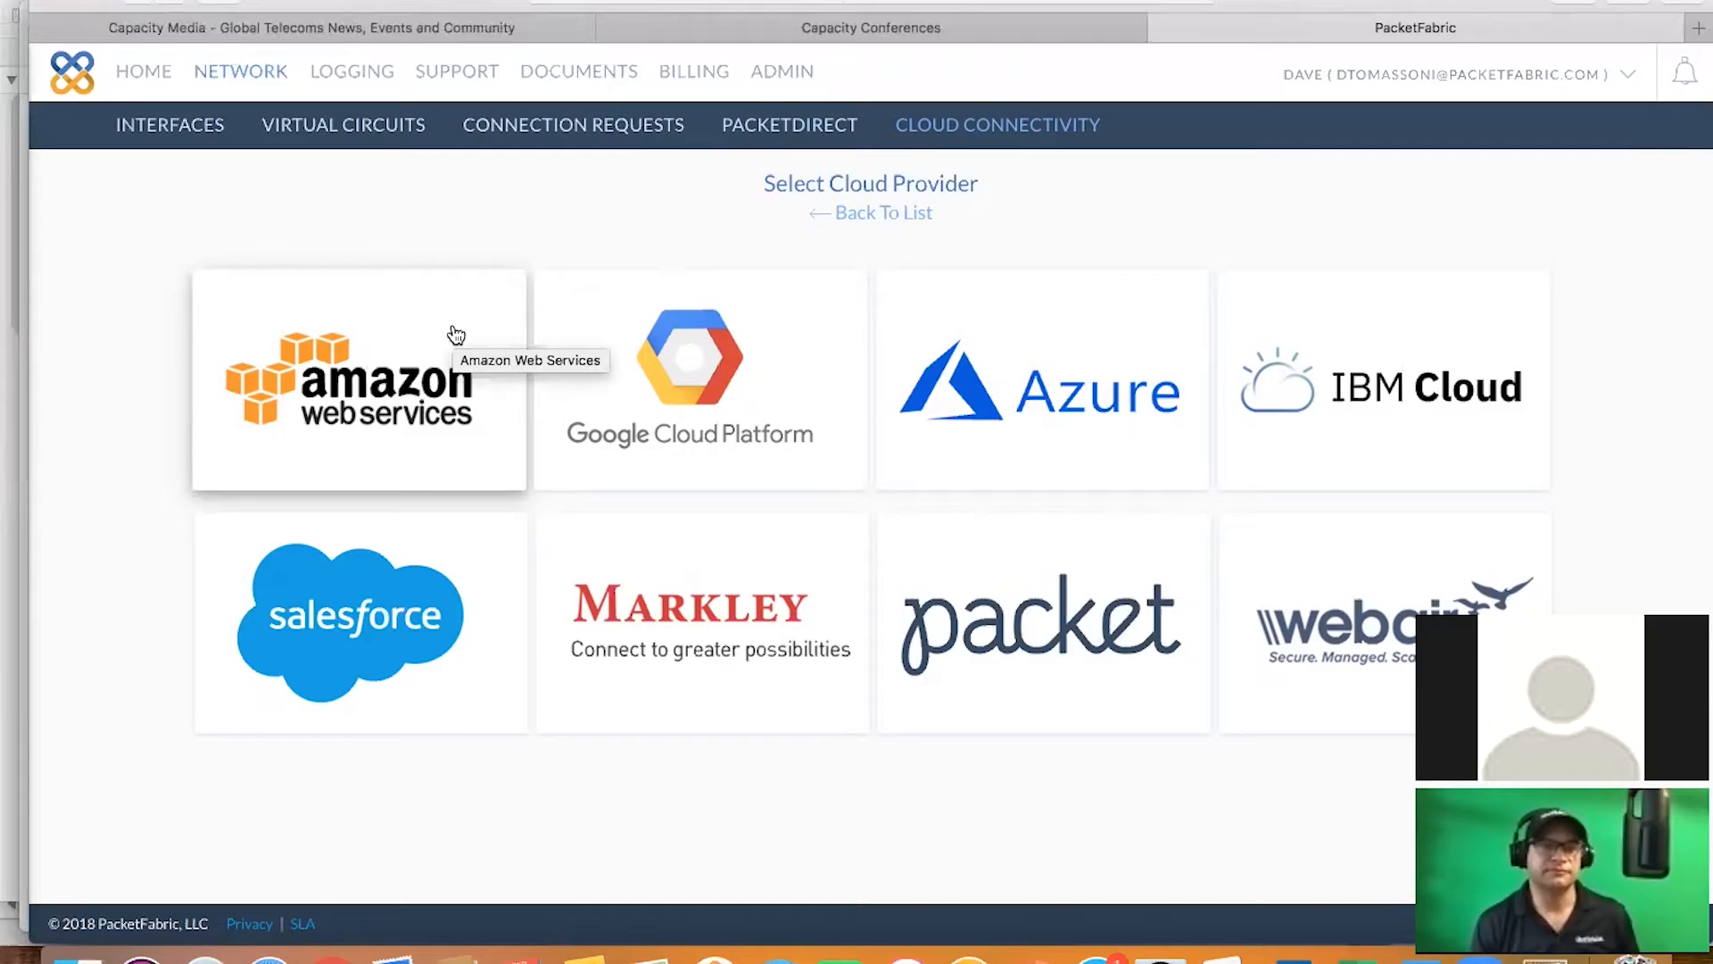
{"action": "mouse_move", "coordinate": [644, 350]}
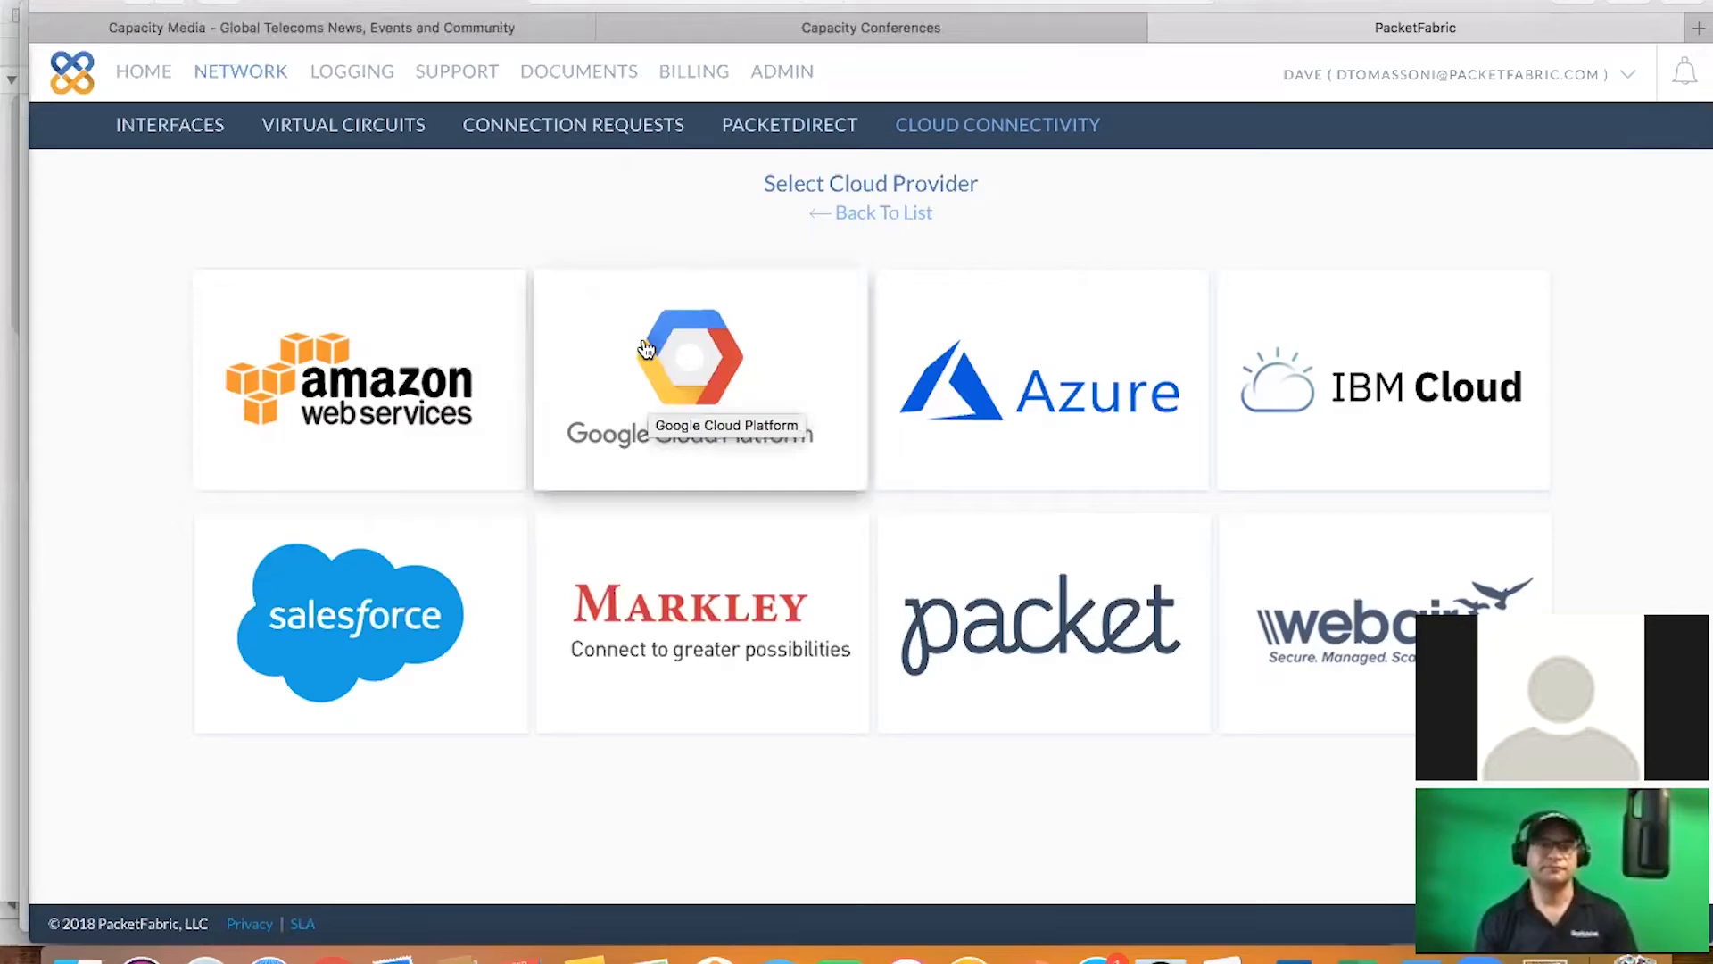
{"action": "mouse_move", "coordinate": [550, 366]}
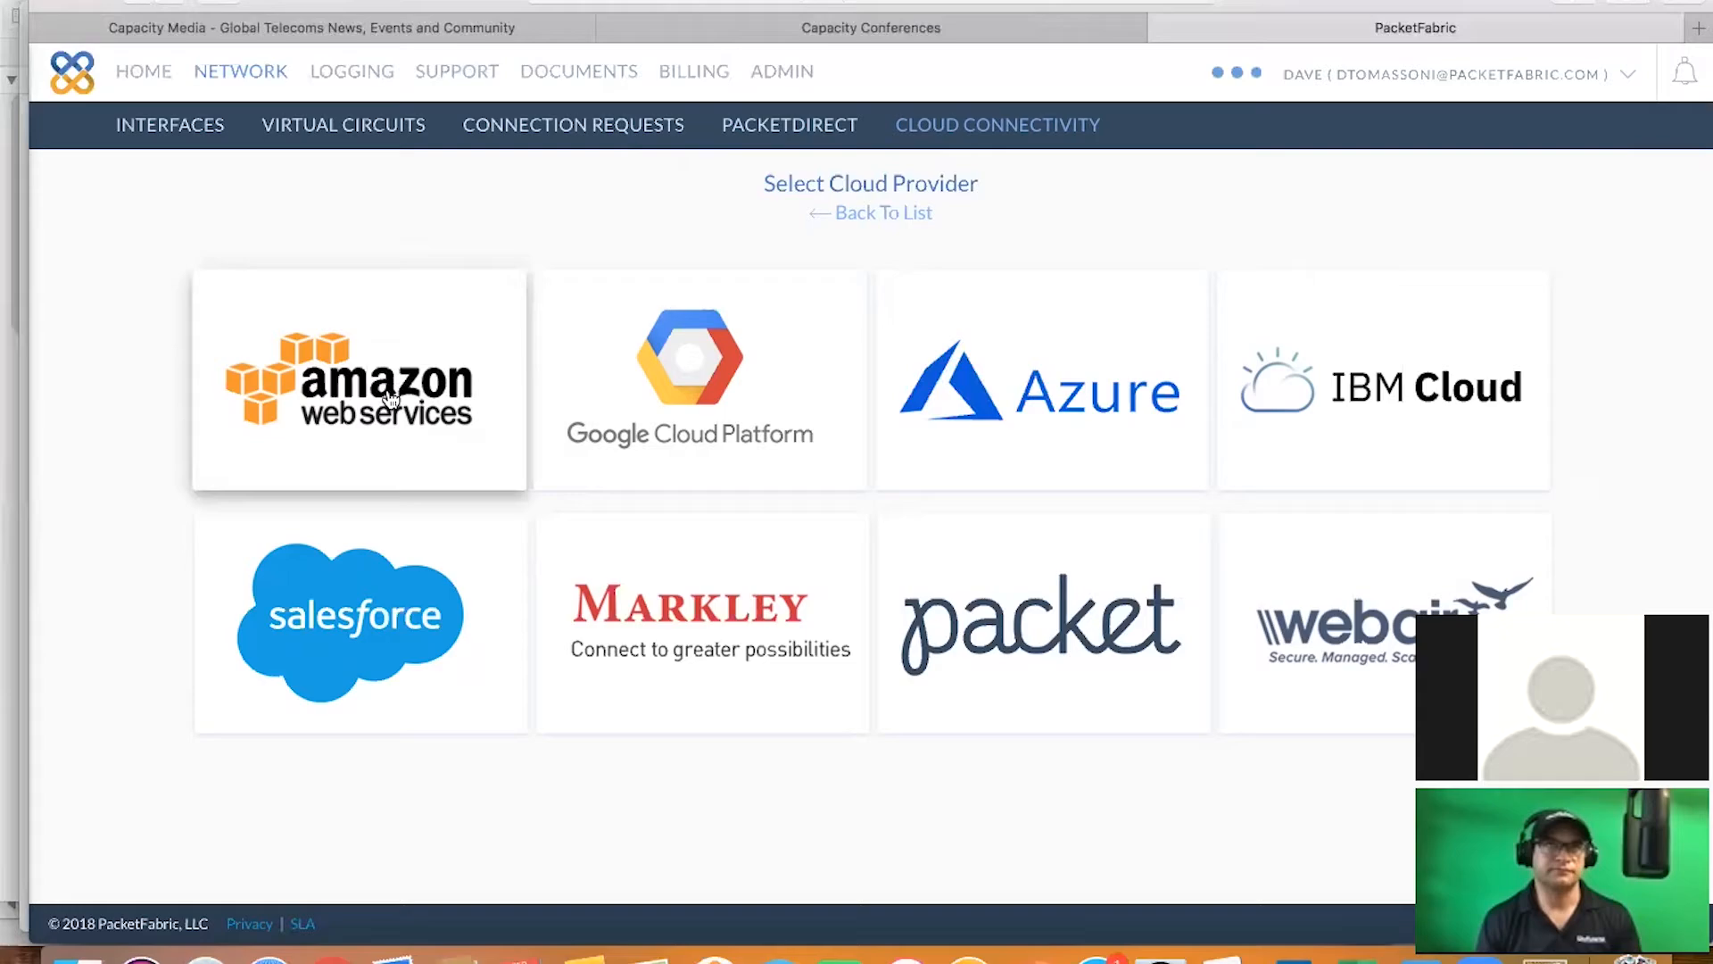
Choose AWS with the US East 1 on-ramp, 100Mbps capacity and JAXNAP interface 4573
{"action": "left_click", "coordinate": [359, 379]}
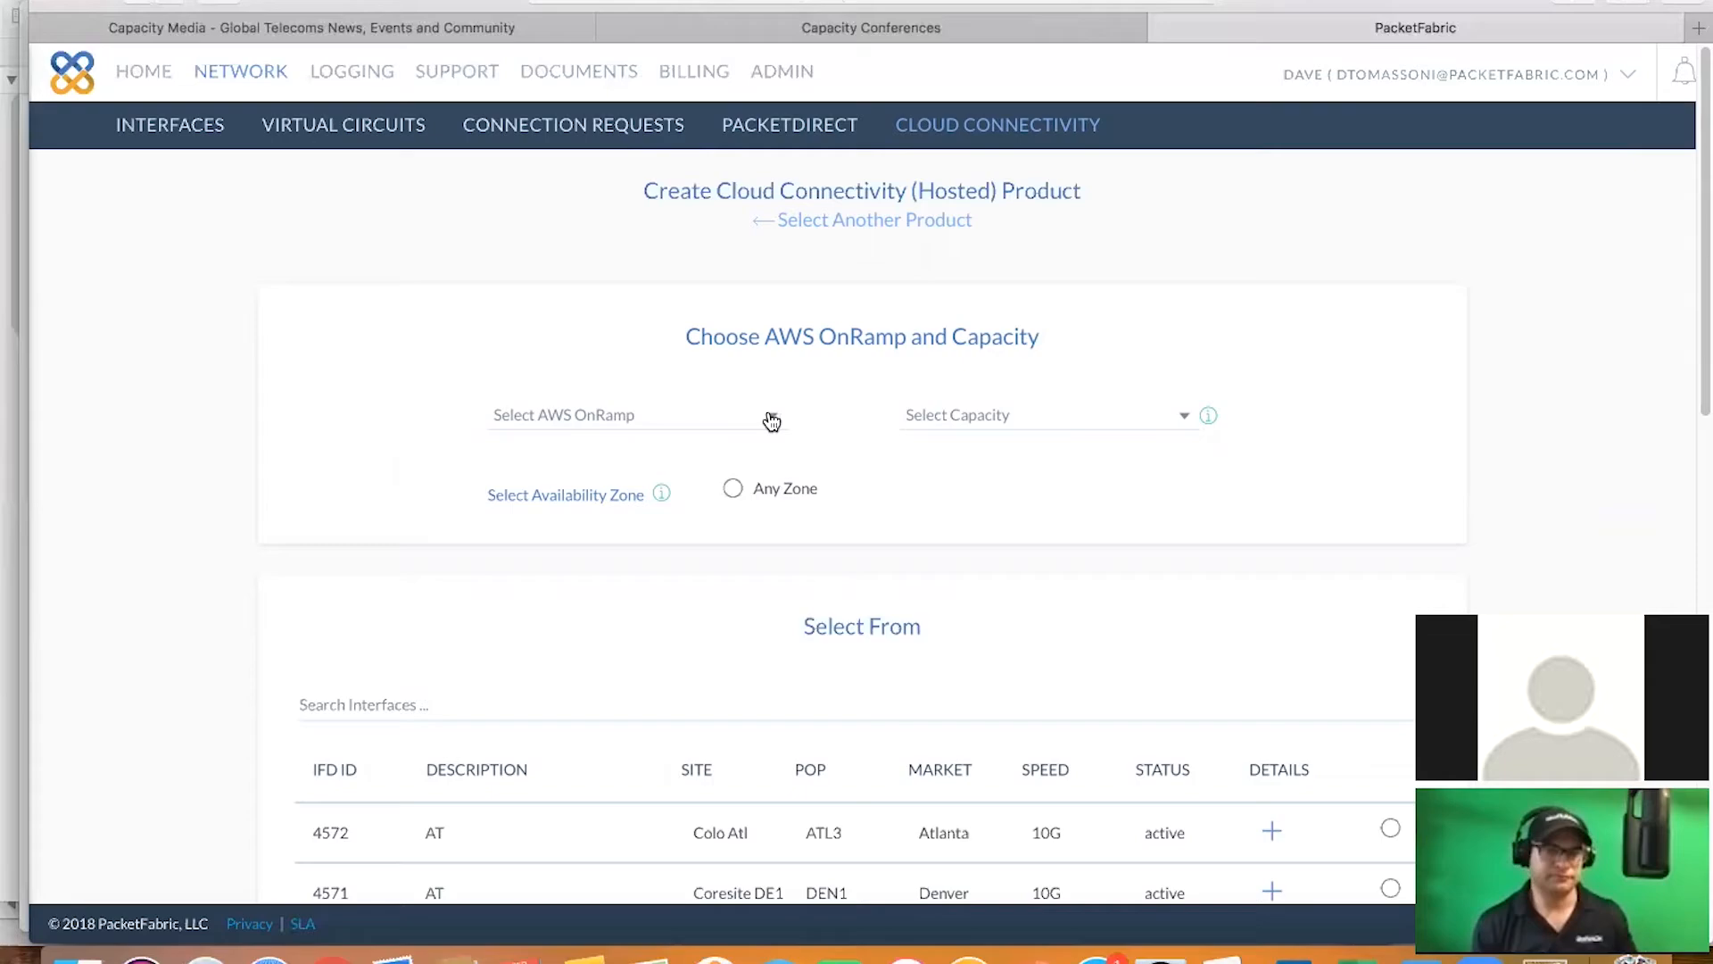
{"action": "left_click", "coordinate": [634, 414]}
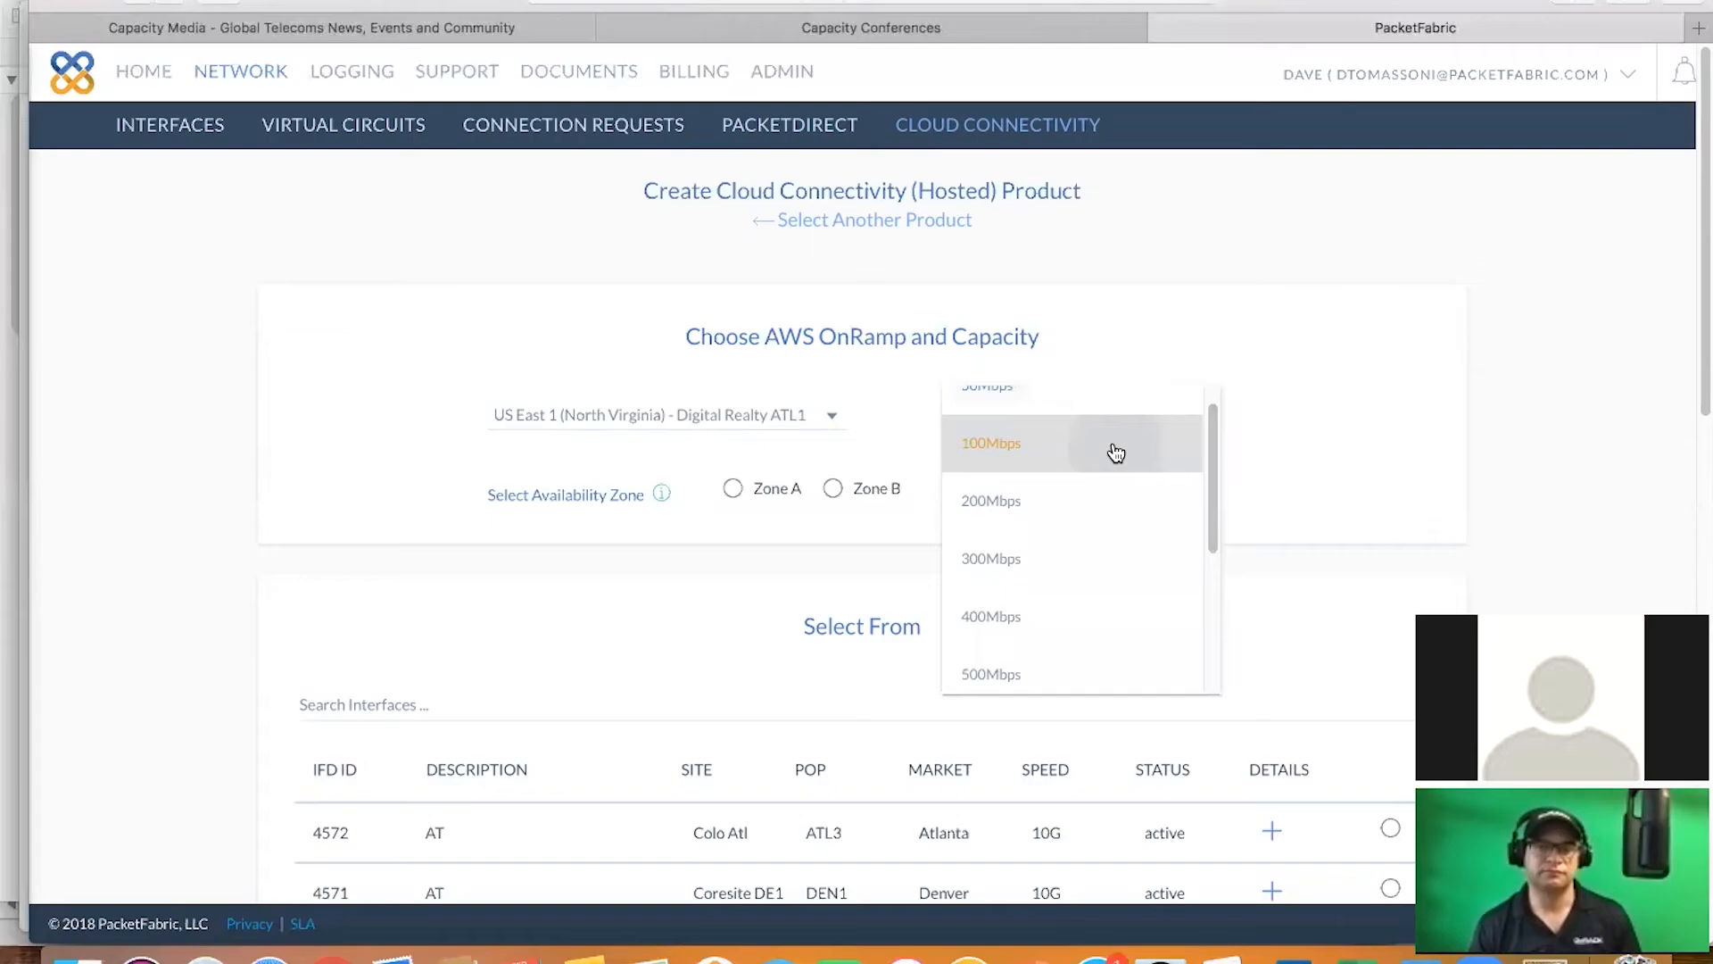
{"action": "left_click", "coordinate": [989, 442]}
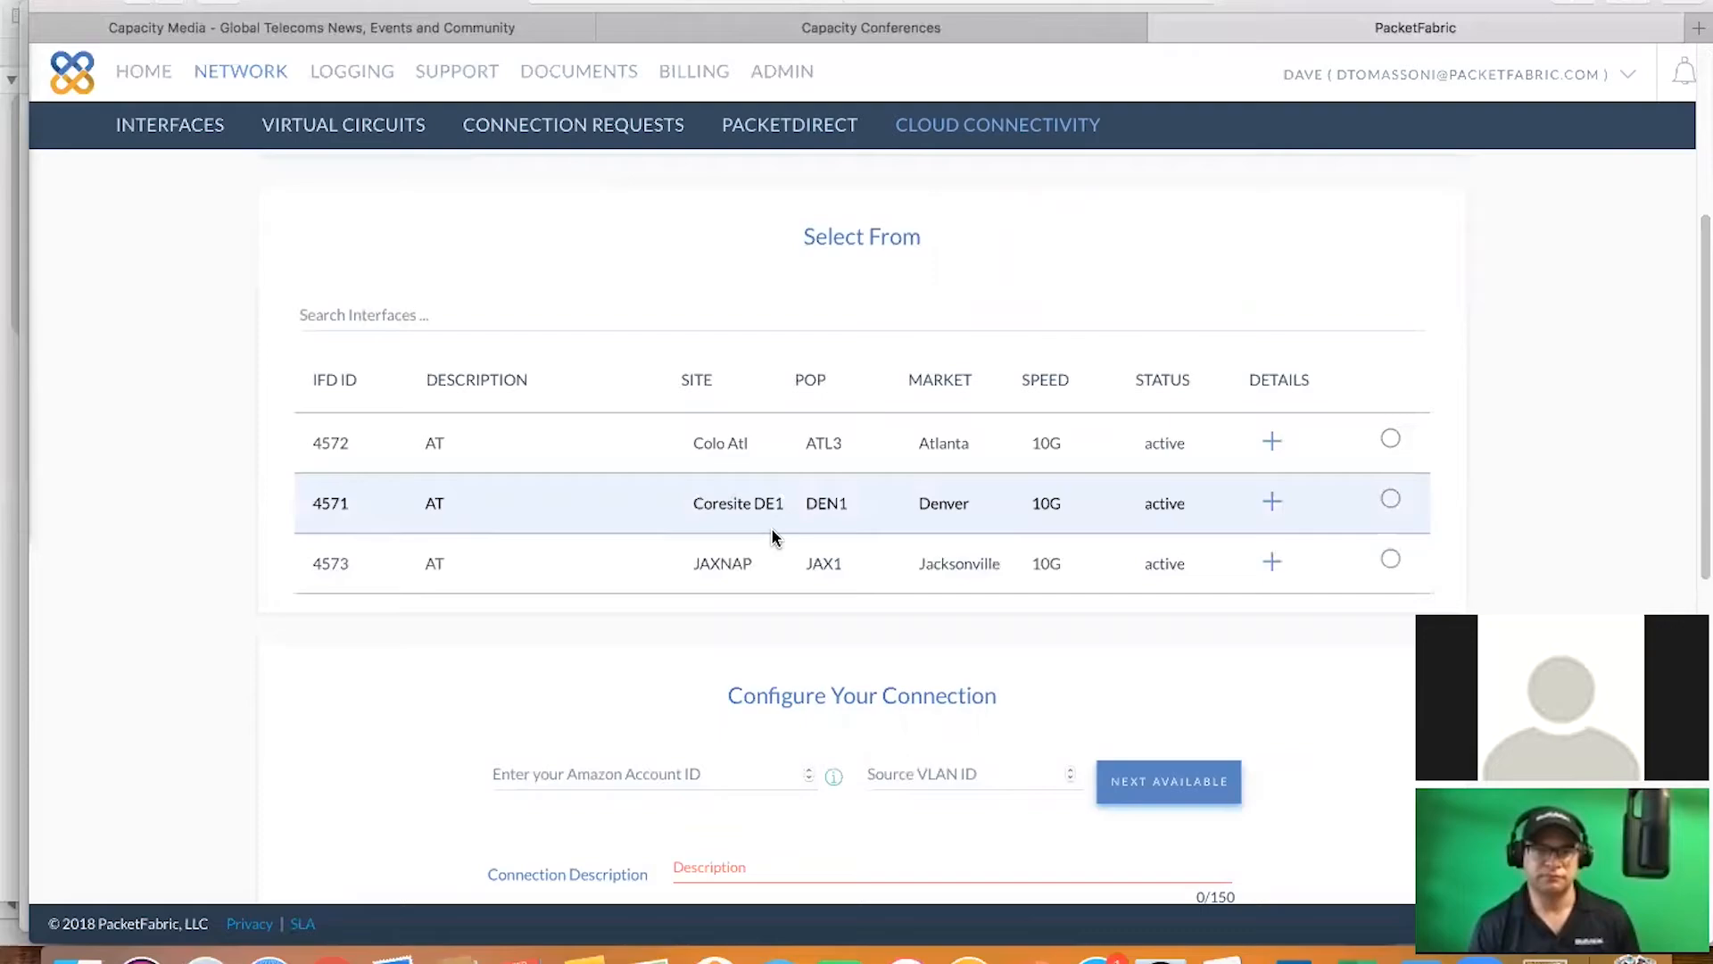
{"action": "left_click", "coordinate": [1390, 558]}
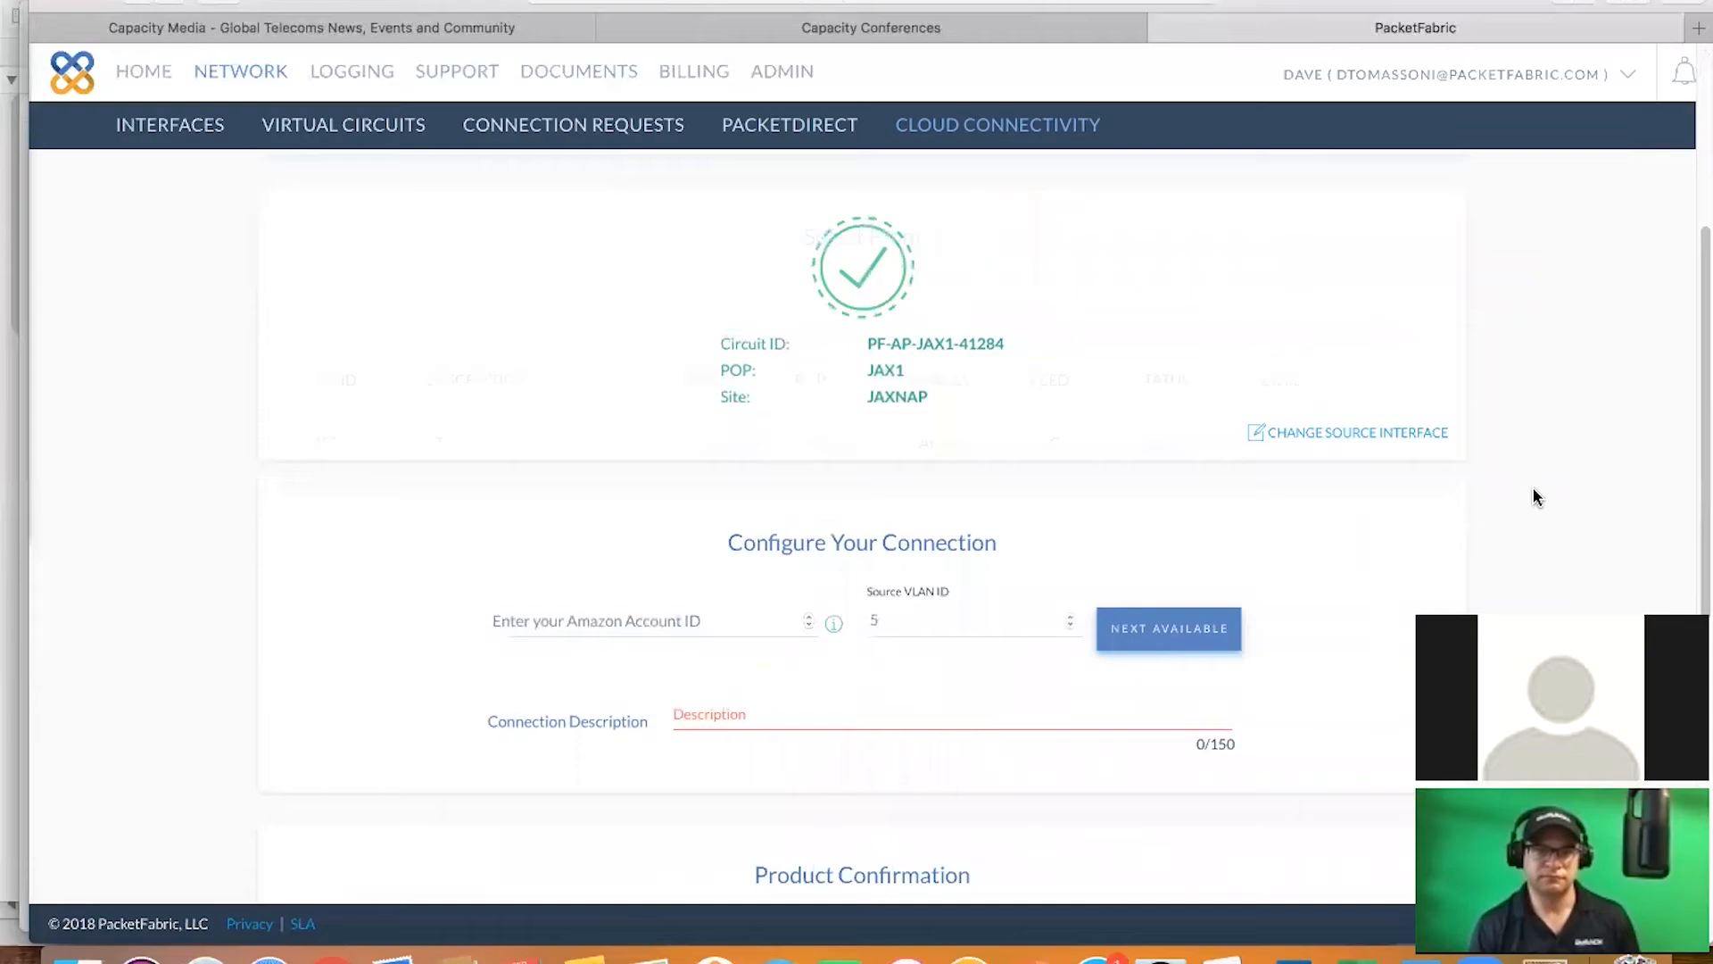
Enter 'Demo' as the connection description and review the $150 monthly billing summary
{"action": "scroll", "scroll_direction": "down", "scroll_amount": 3}
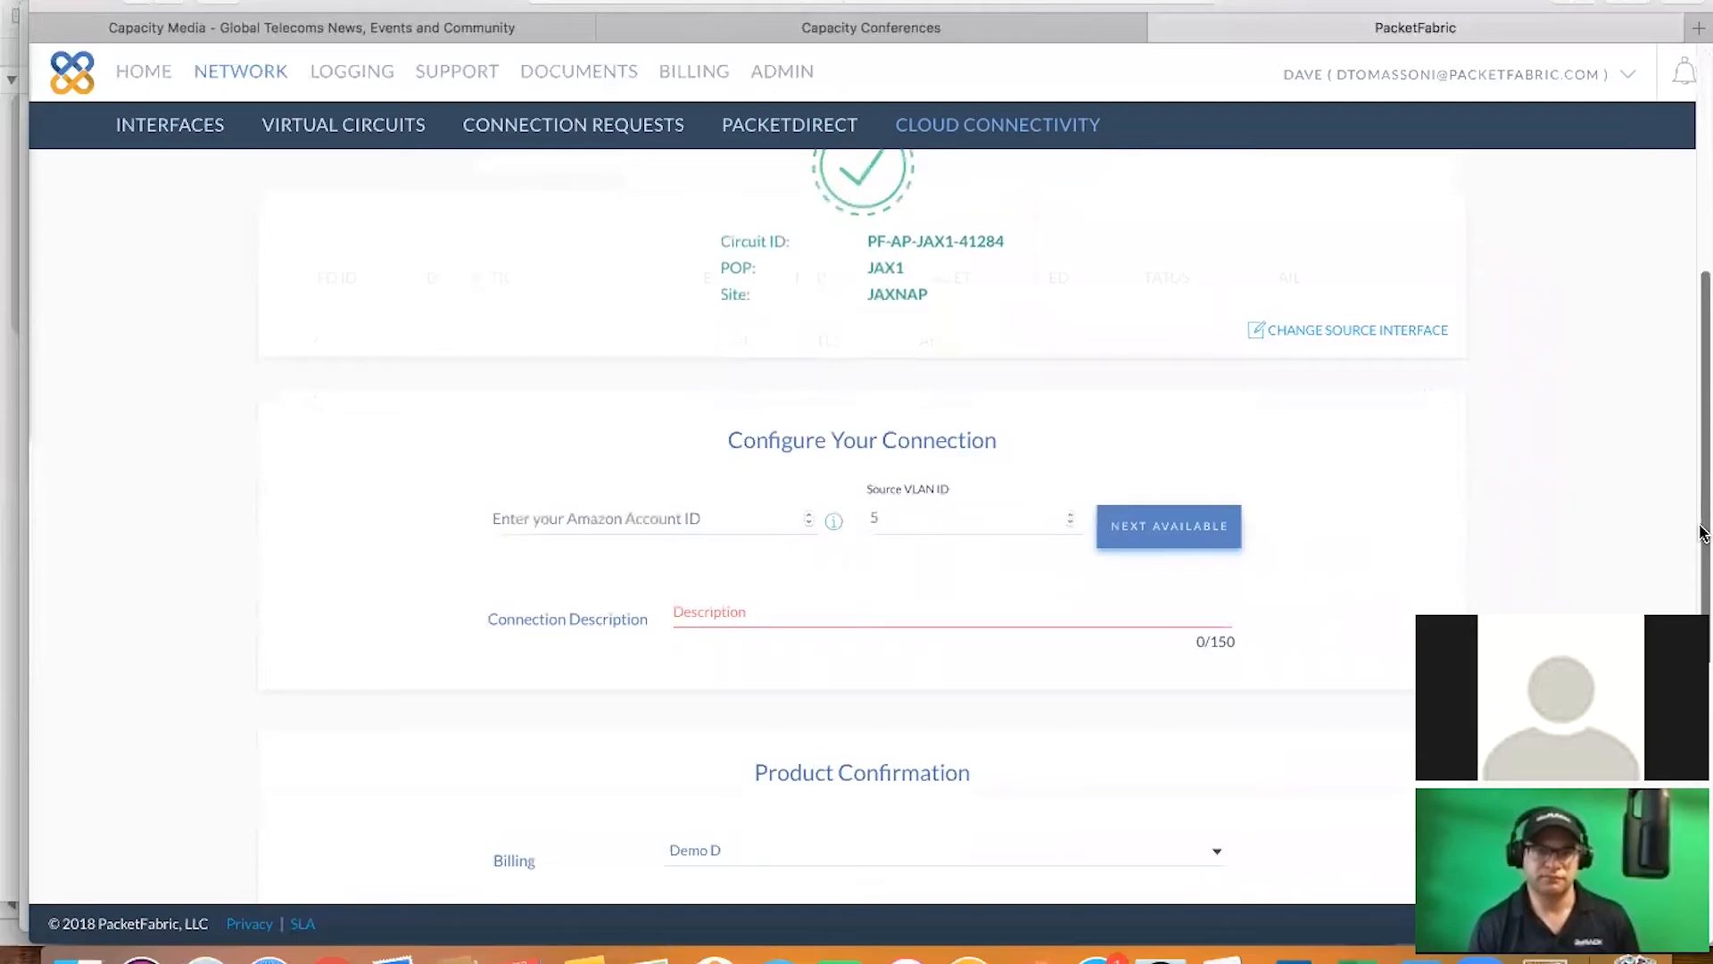
{"action": "type", "text": "Demo"}
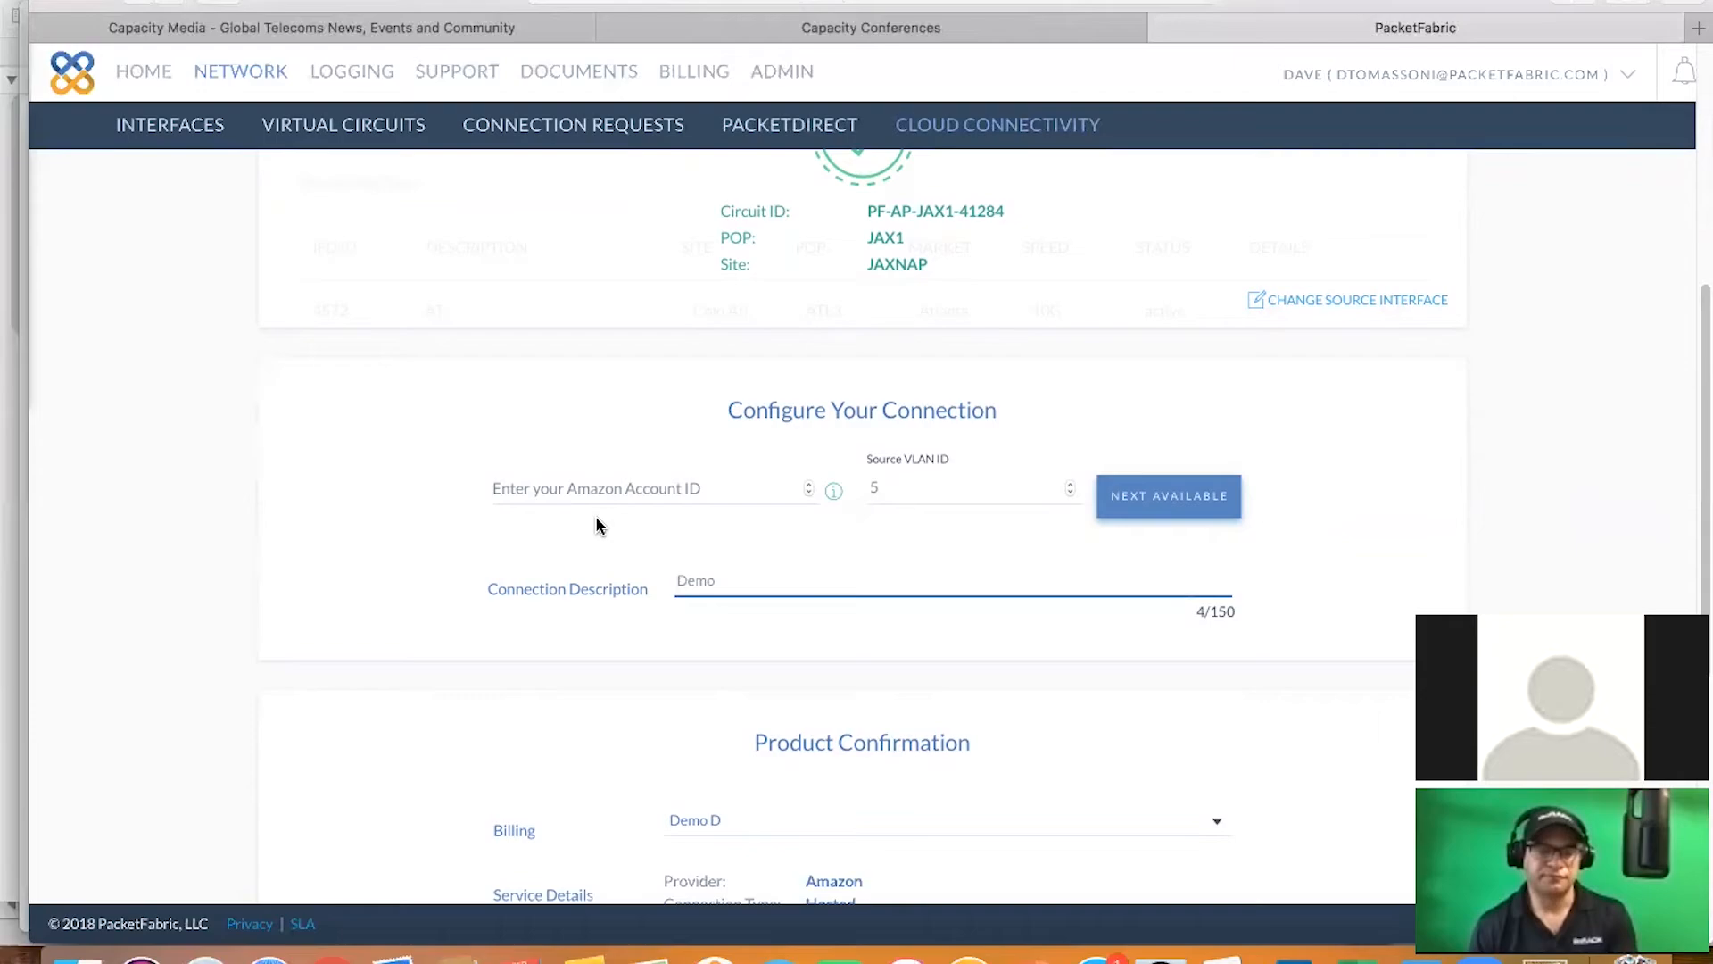
{"action": "scroll", "scroll_direction": "down", "scroll_amount": 3}
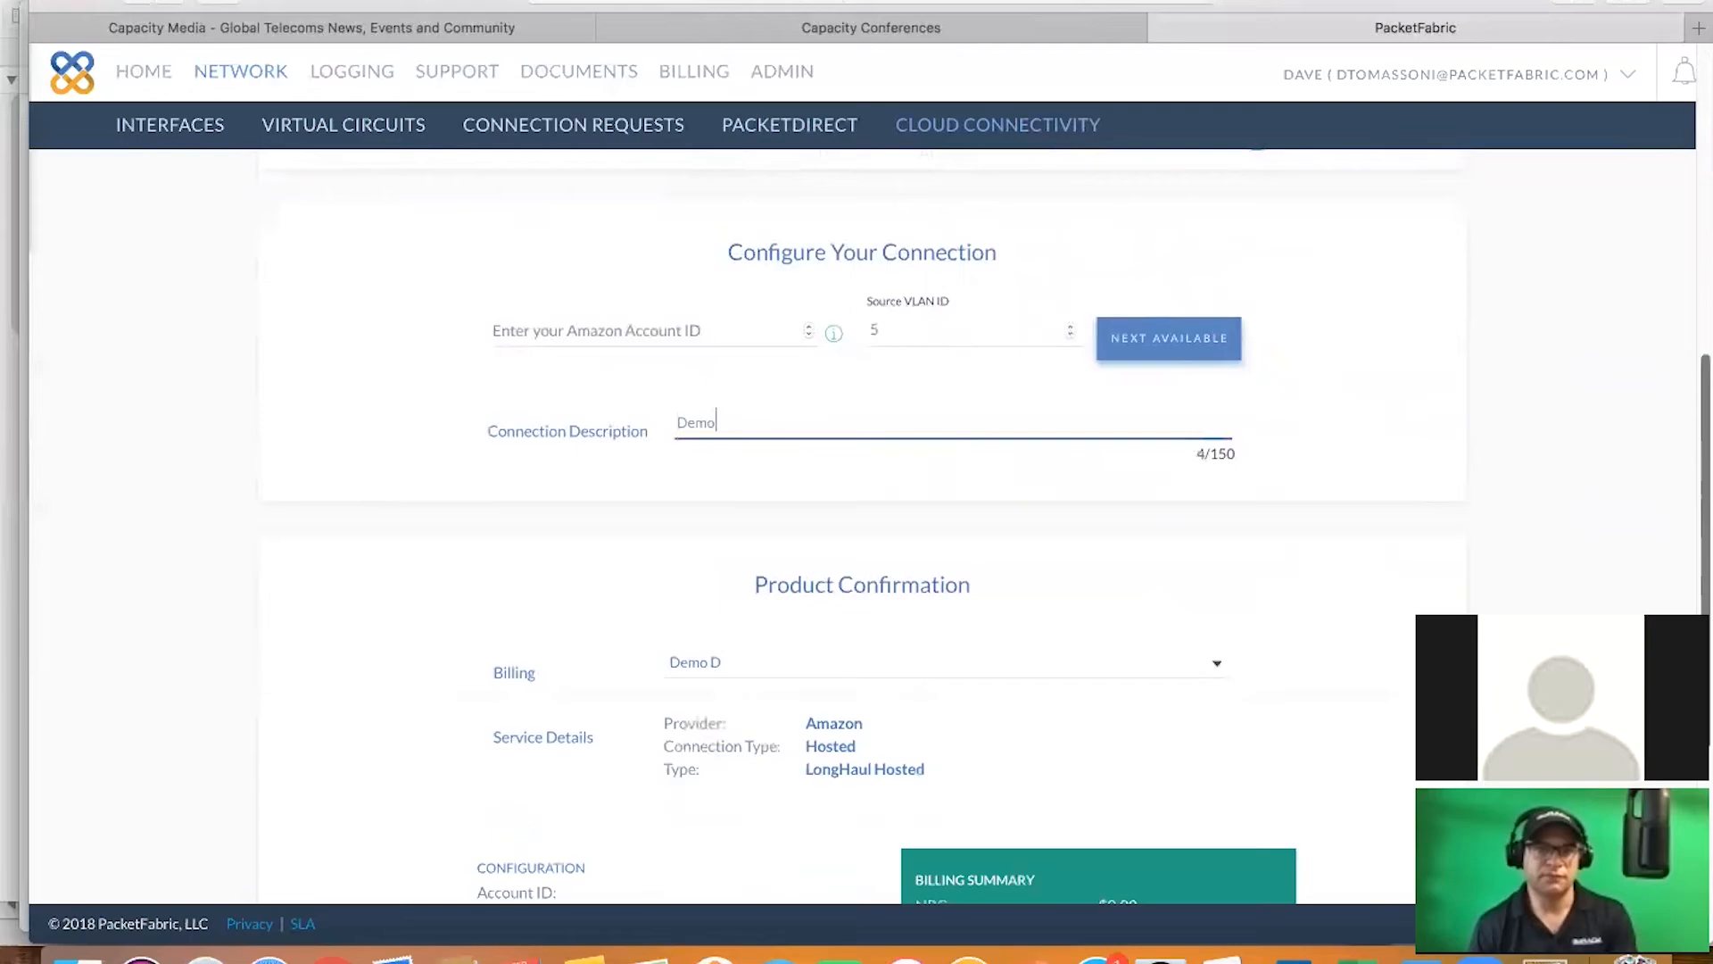
{"action": "scroll", "scroll_direction": "down", "scroll_amount": 3}
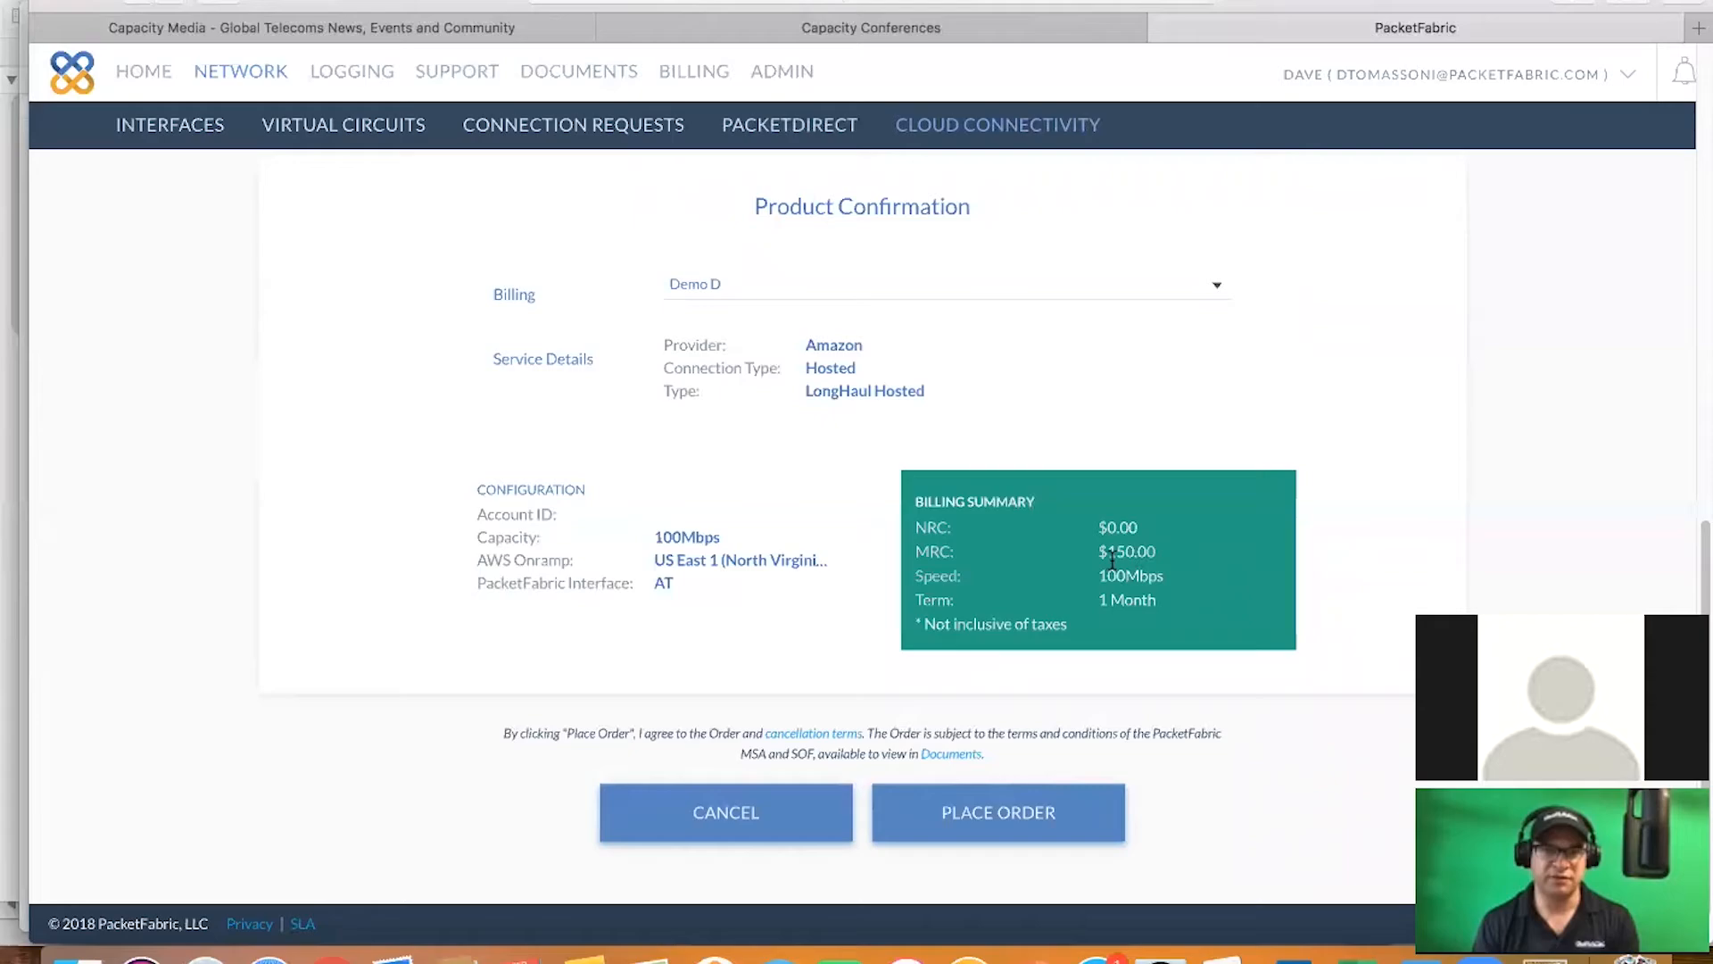
{"action": "scroll", "scroll_direction": "up", "scroll_amount": 3}
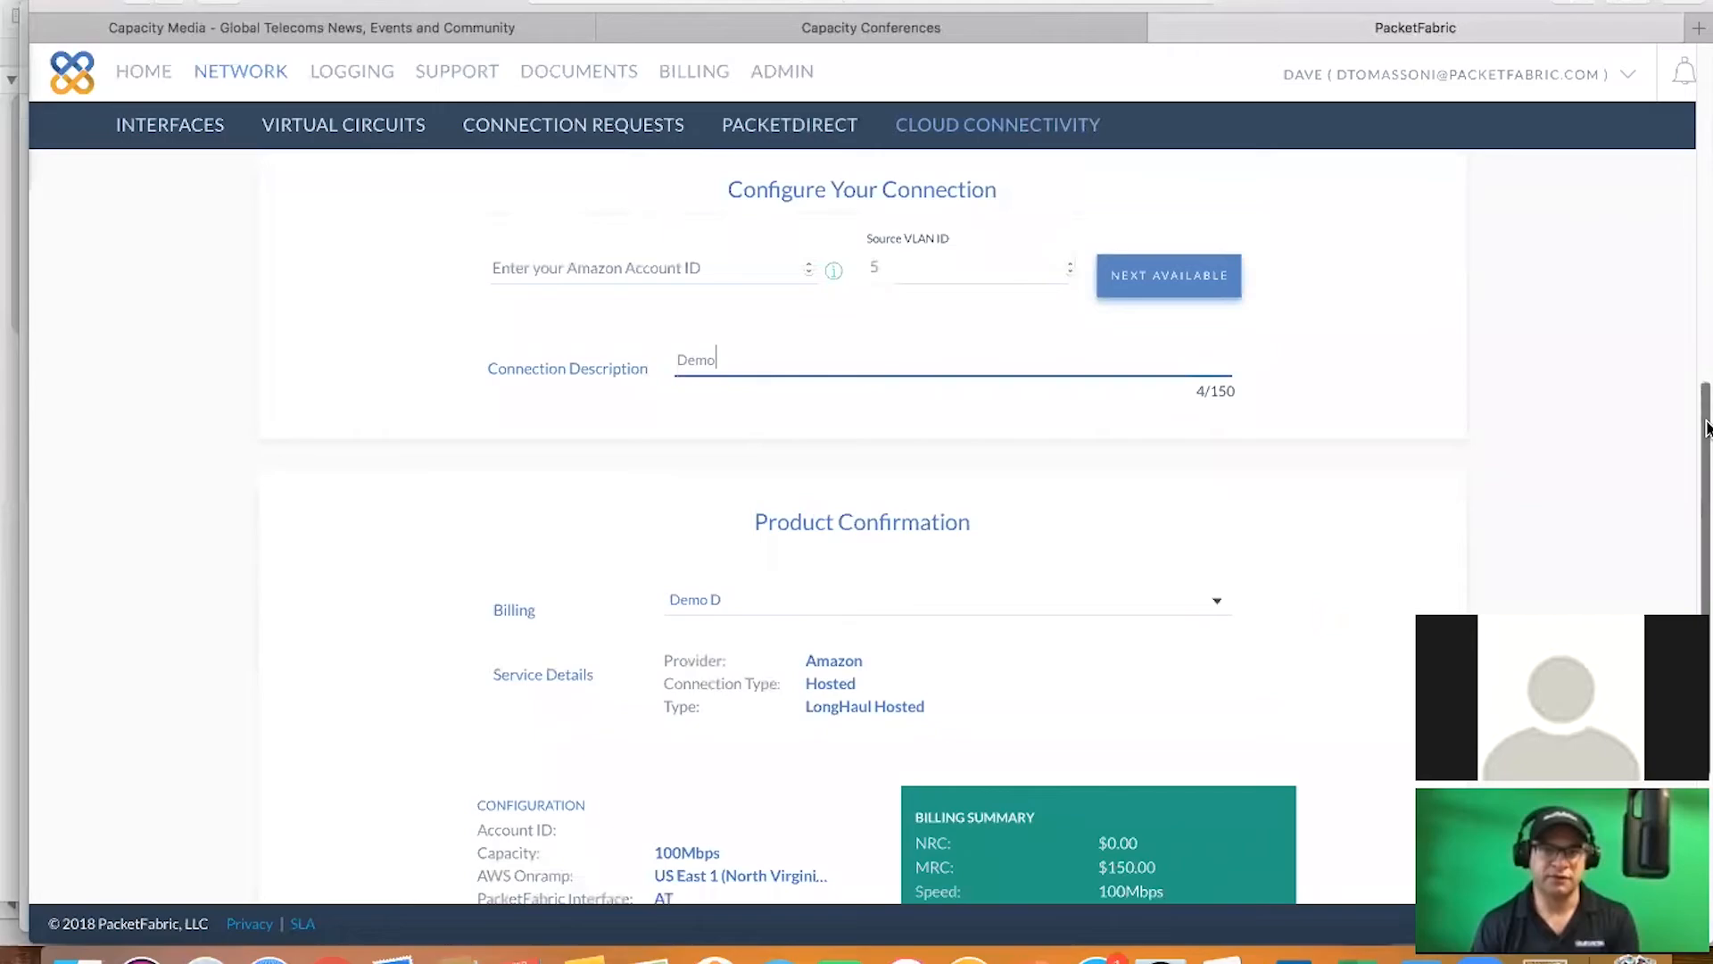
{"action": "scroll", "scroll_direction": "up", "scroll_amount": 3}
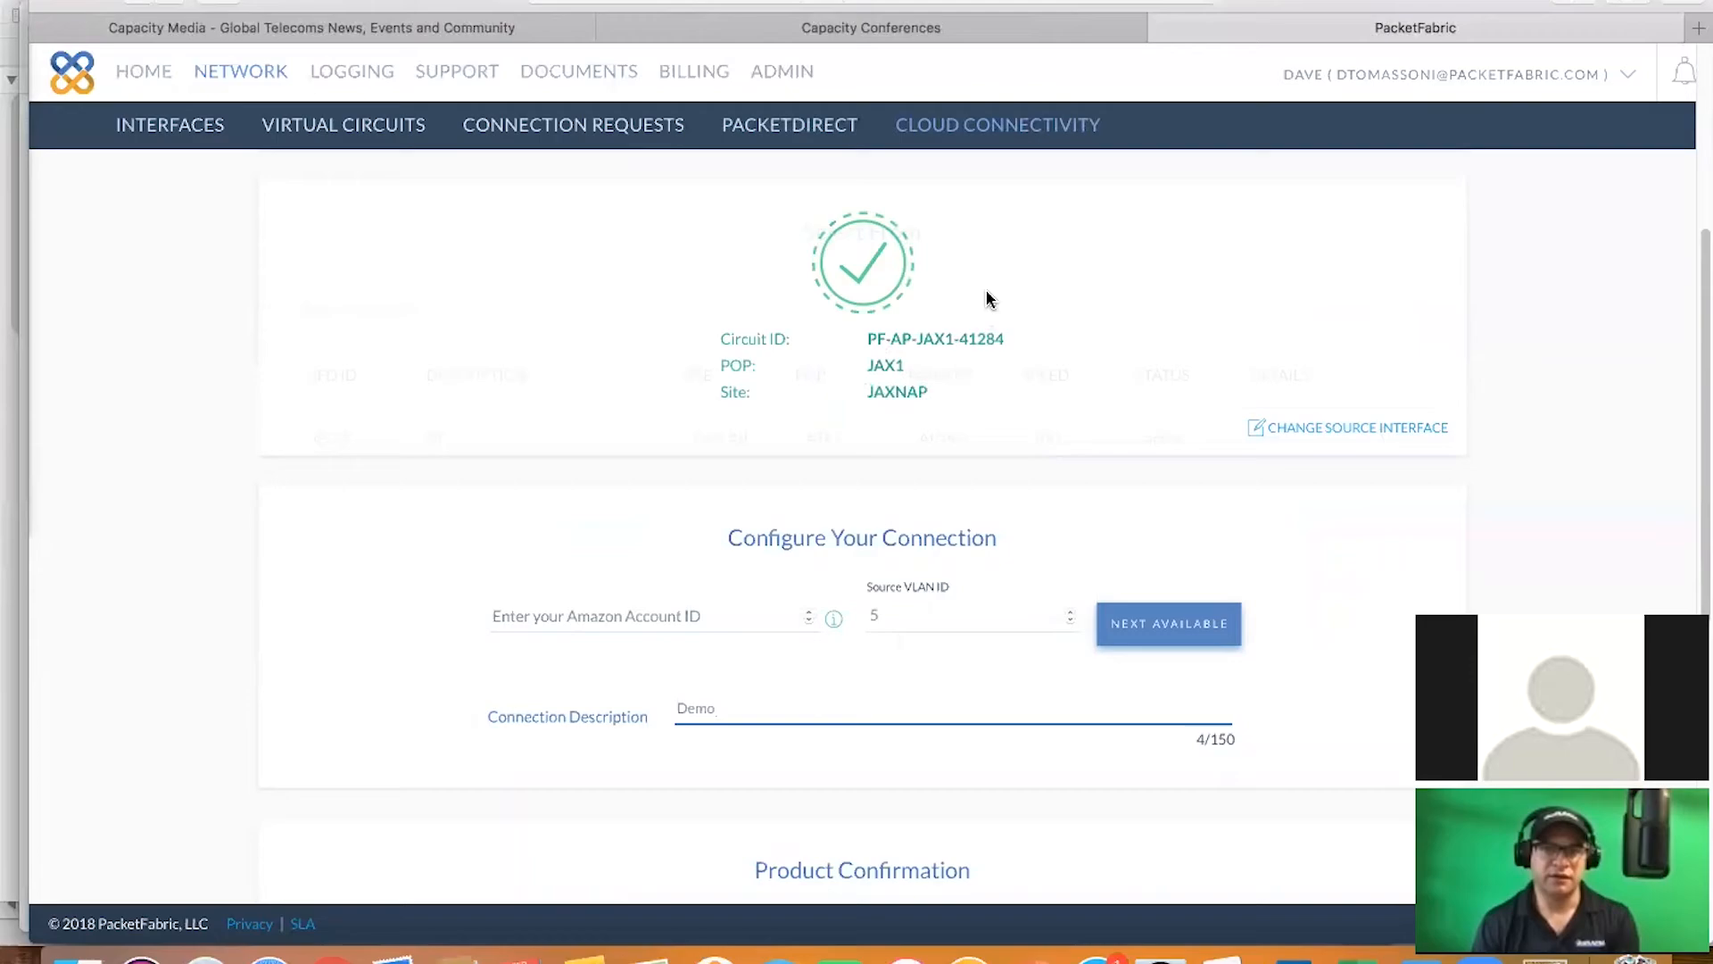
{"action": "scroll", "scroll_direction": "down", "scroll_amount": 3}
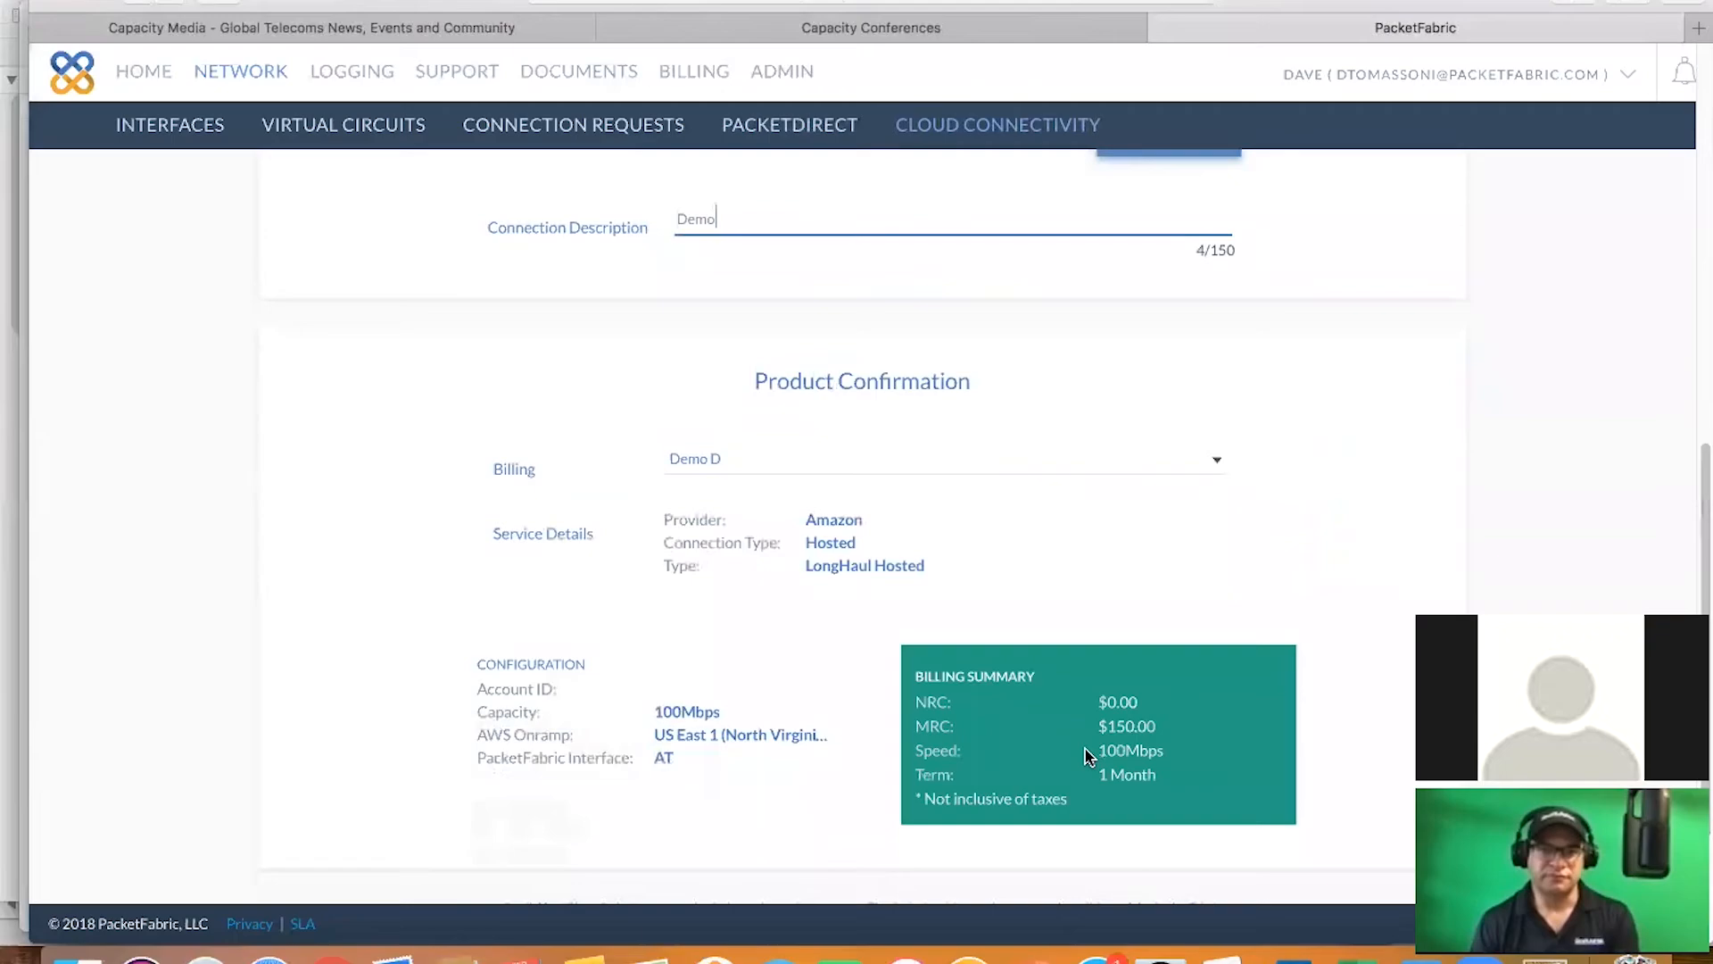
{"action": "scroll", "scroll_direction": "down", "scroll_amount": 3}
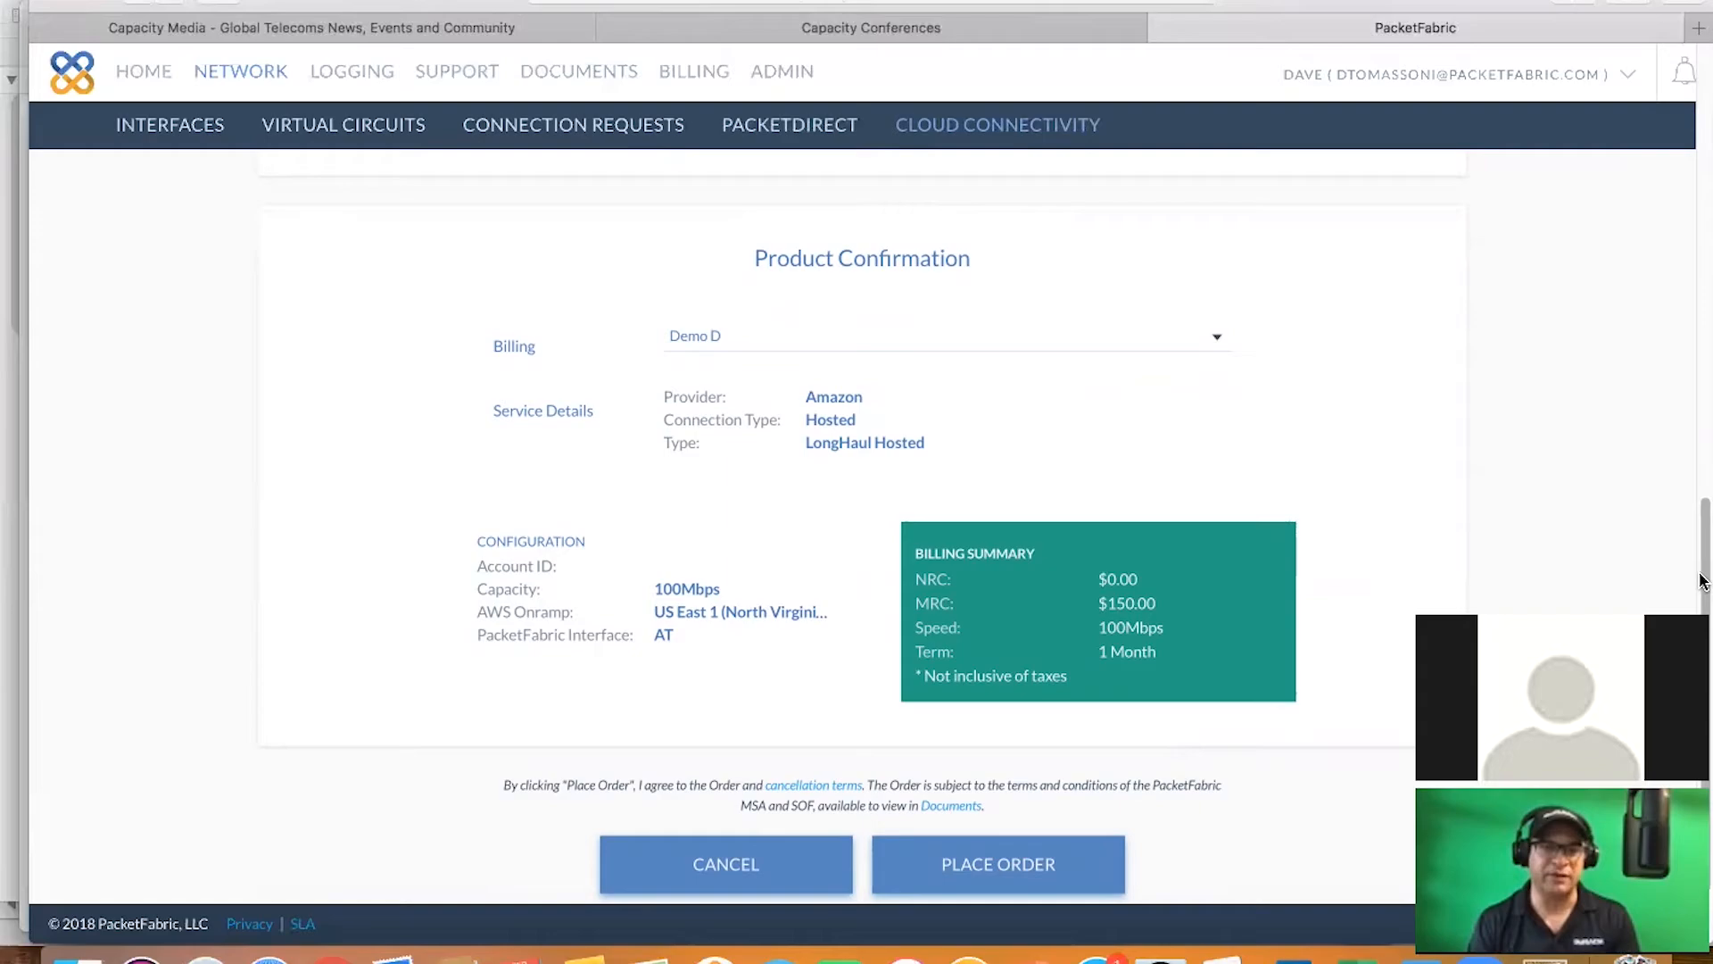
Cancel the AWS hosted connection draft and confirm discarding its settings
{"action": "left_click", "coordinate": [725, 863]}
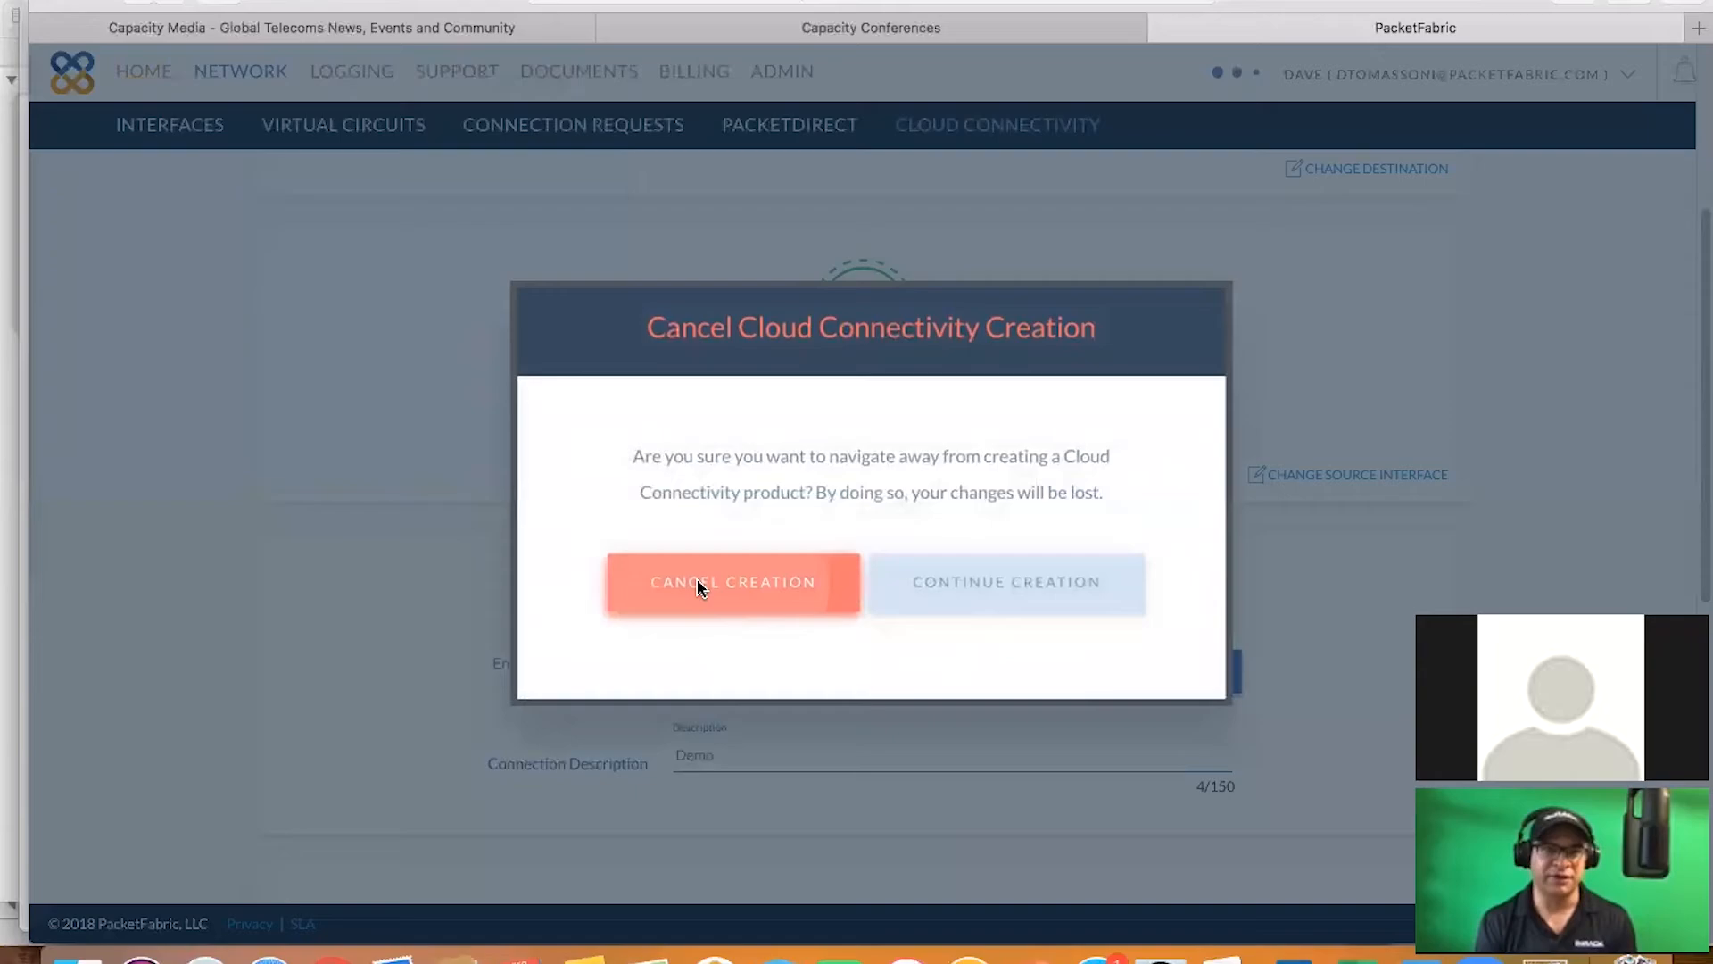
{"action": "left_click", "coordinate": [732, 581]}
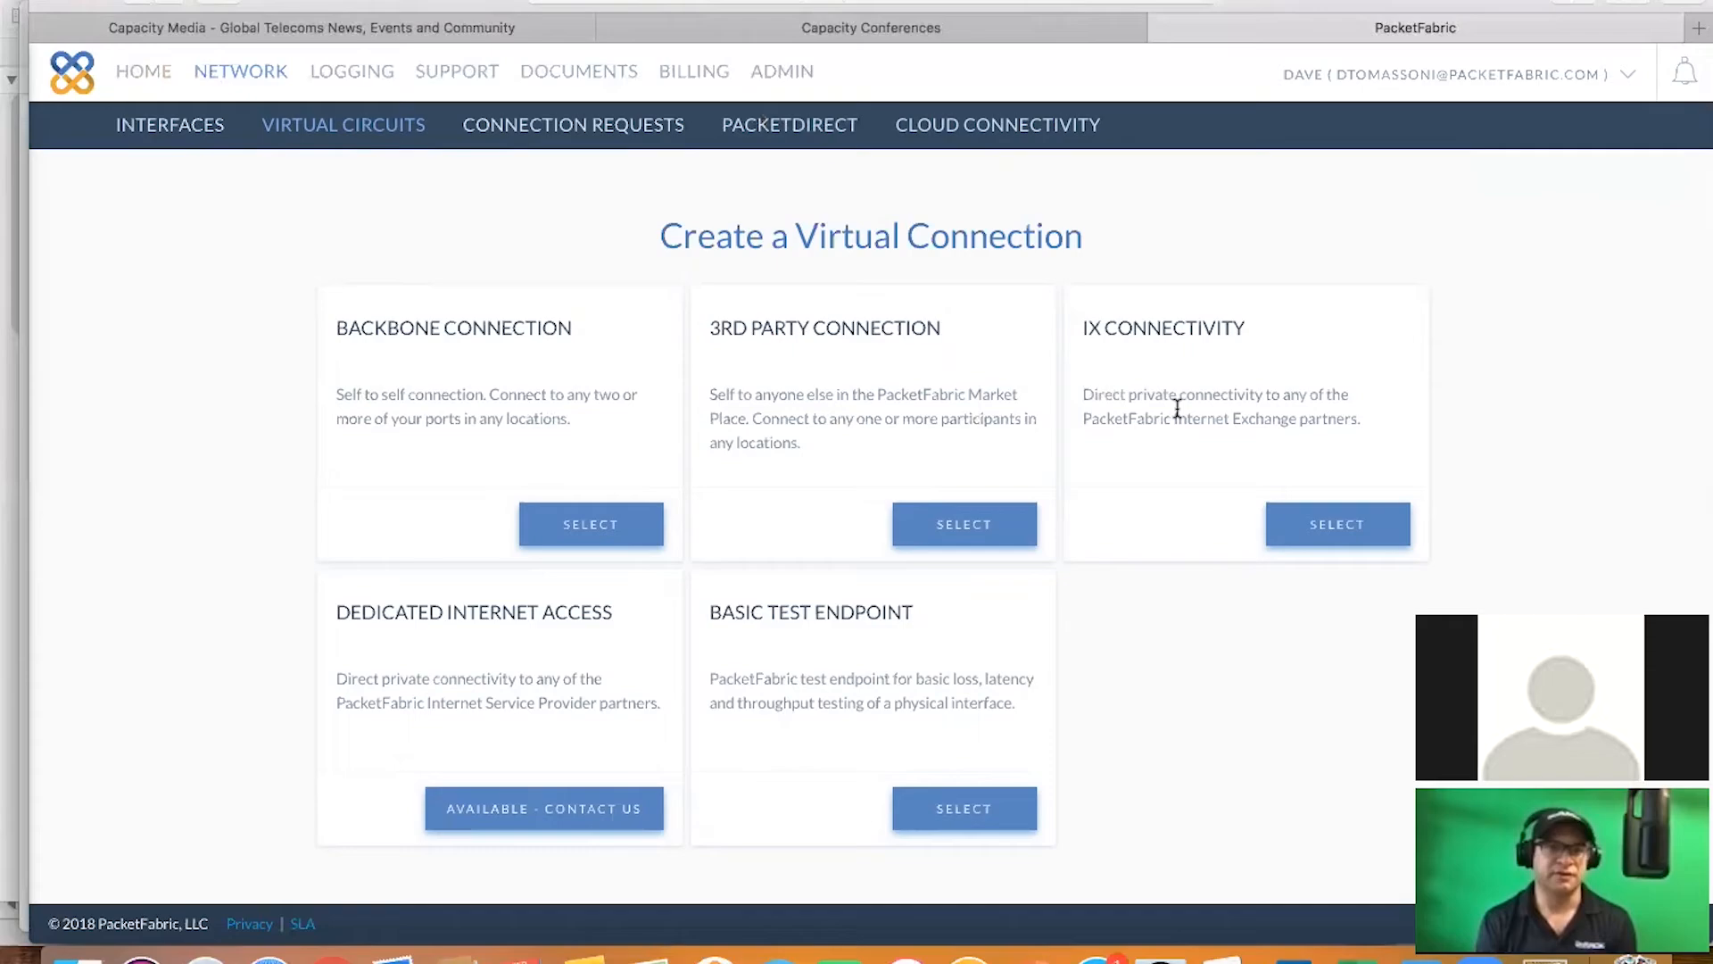
{"action": "mouse_move", "coordinate": [1279, 463]}
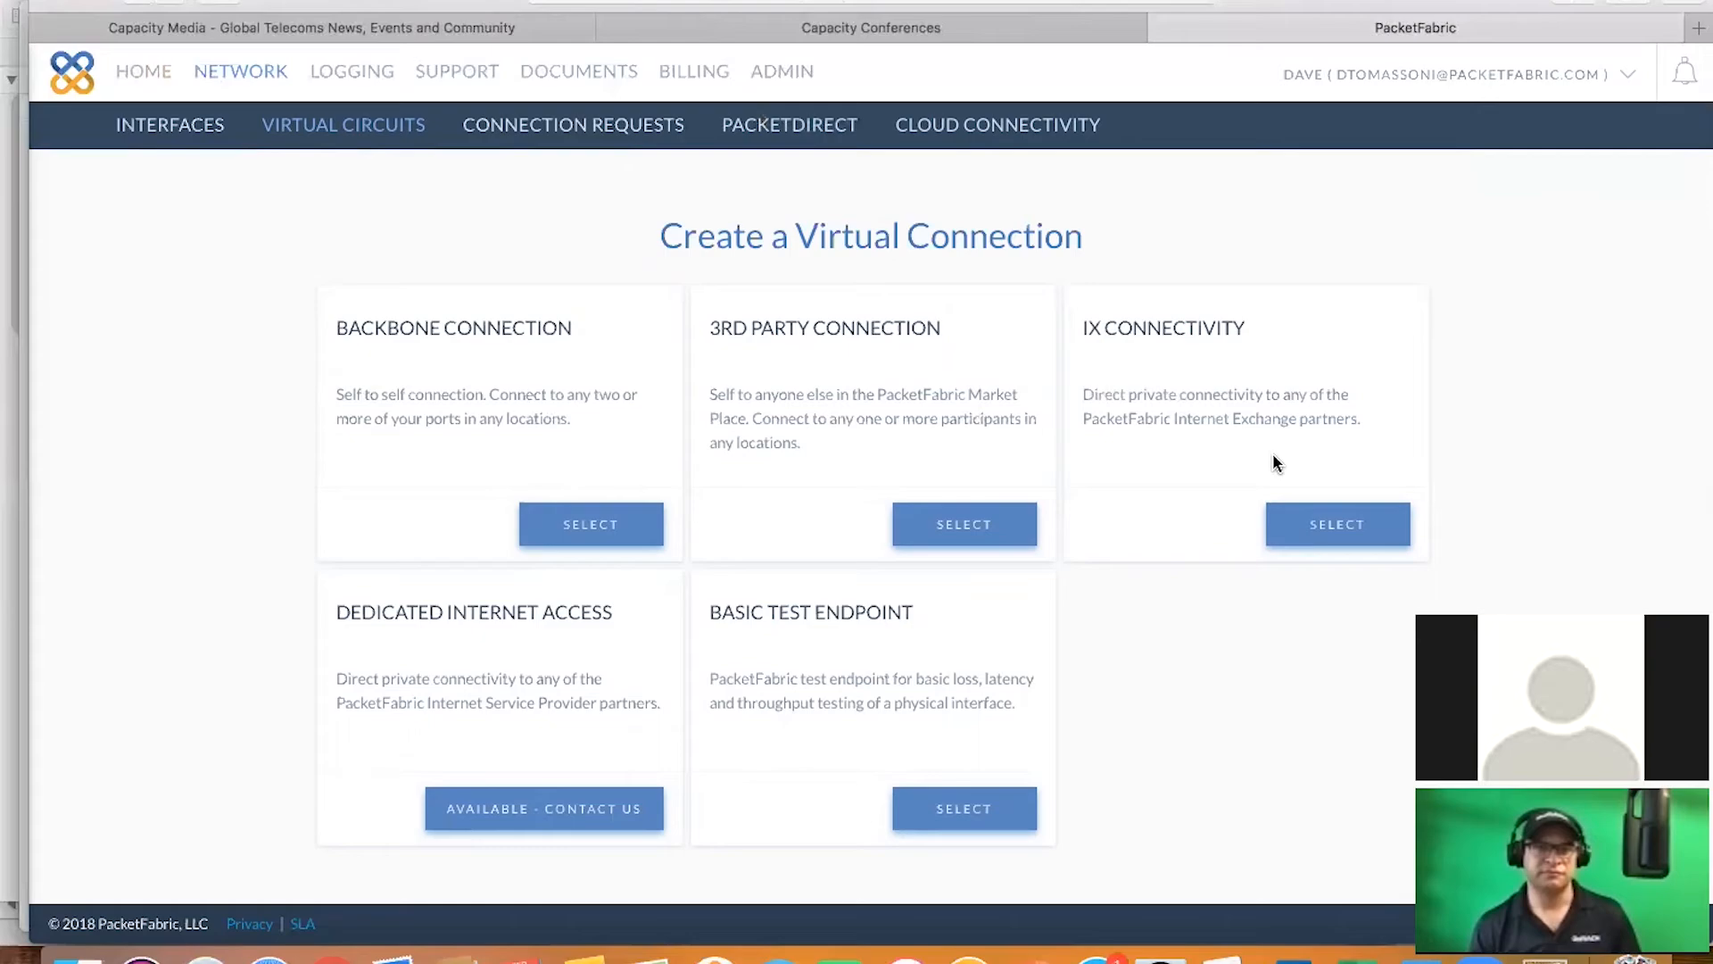
{"action": "mouse_move", "coordinate": [944, 504]}
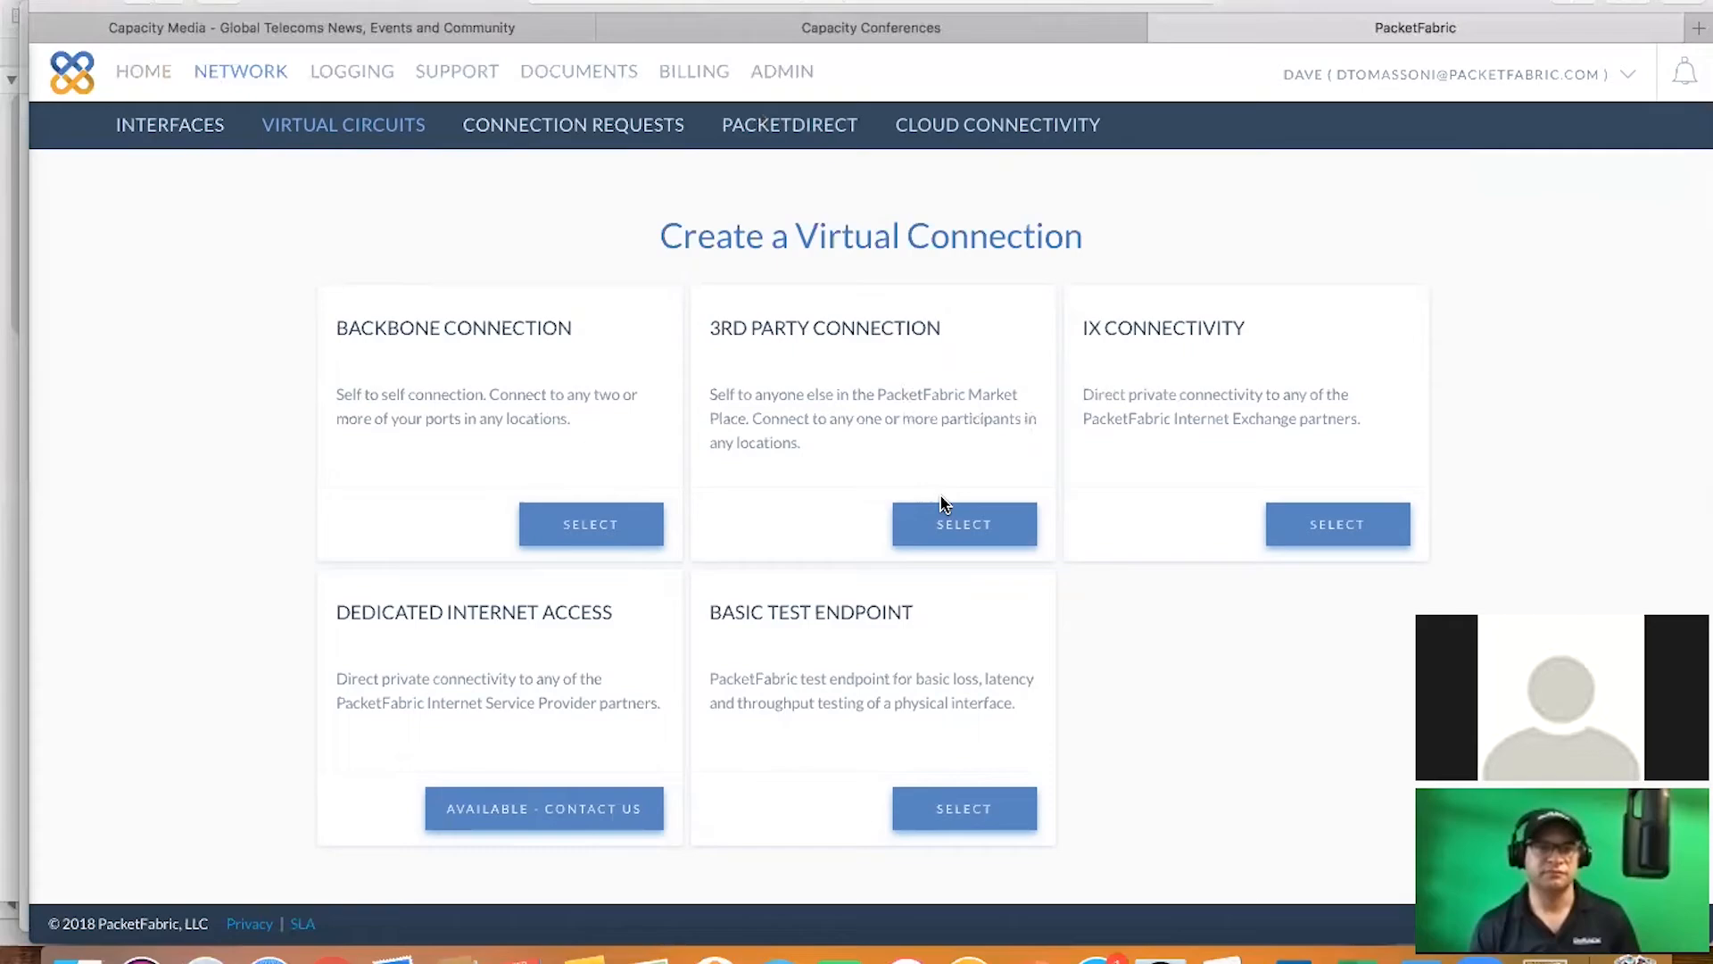
Select 3rd Party Connection as the new virtual connection type
{"action": "left_click", "coordinate": [963, 524]}
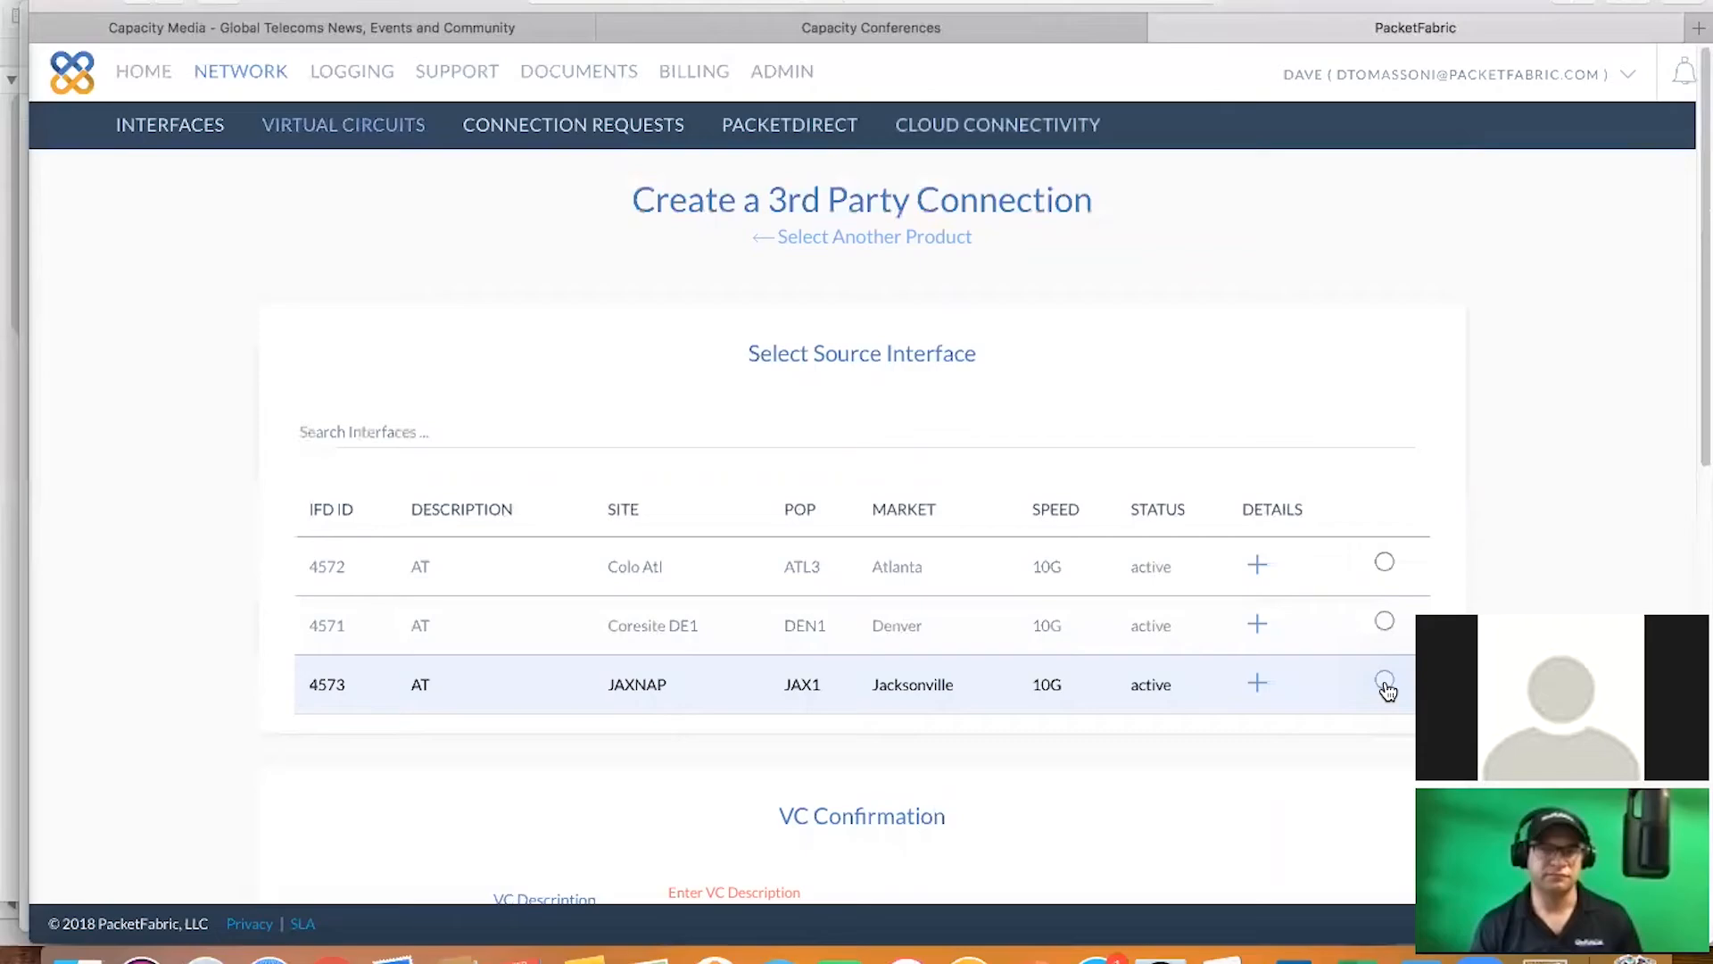
Use the JAXNAP Jacksonville source and LAX destination market, then browse provider locations
{"action": "left_click", "coordinate": [1385, 685]}
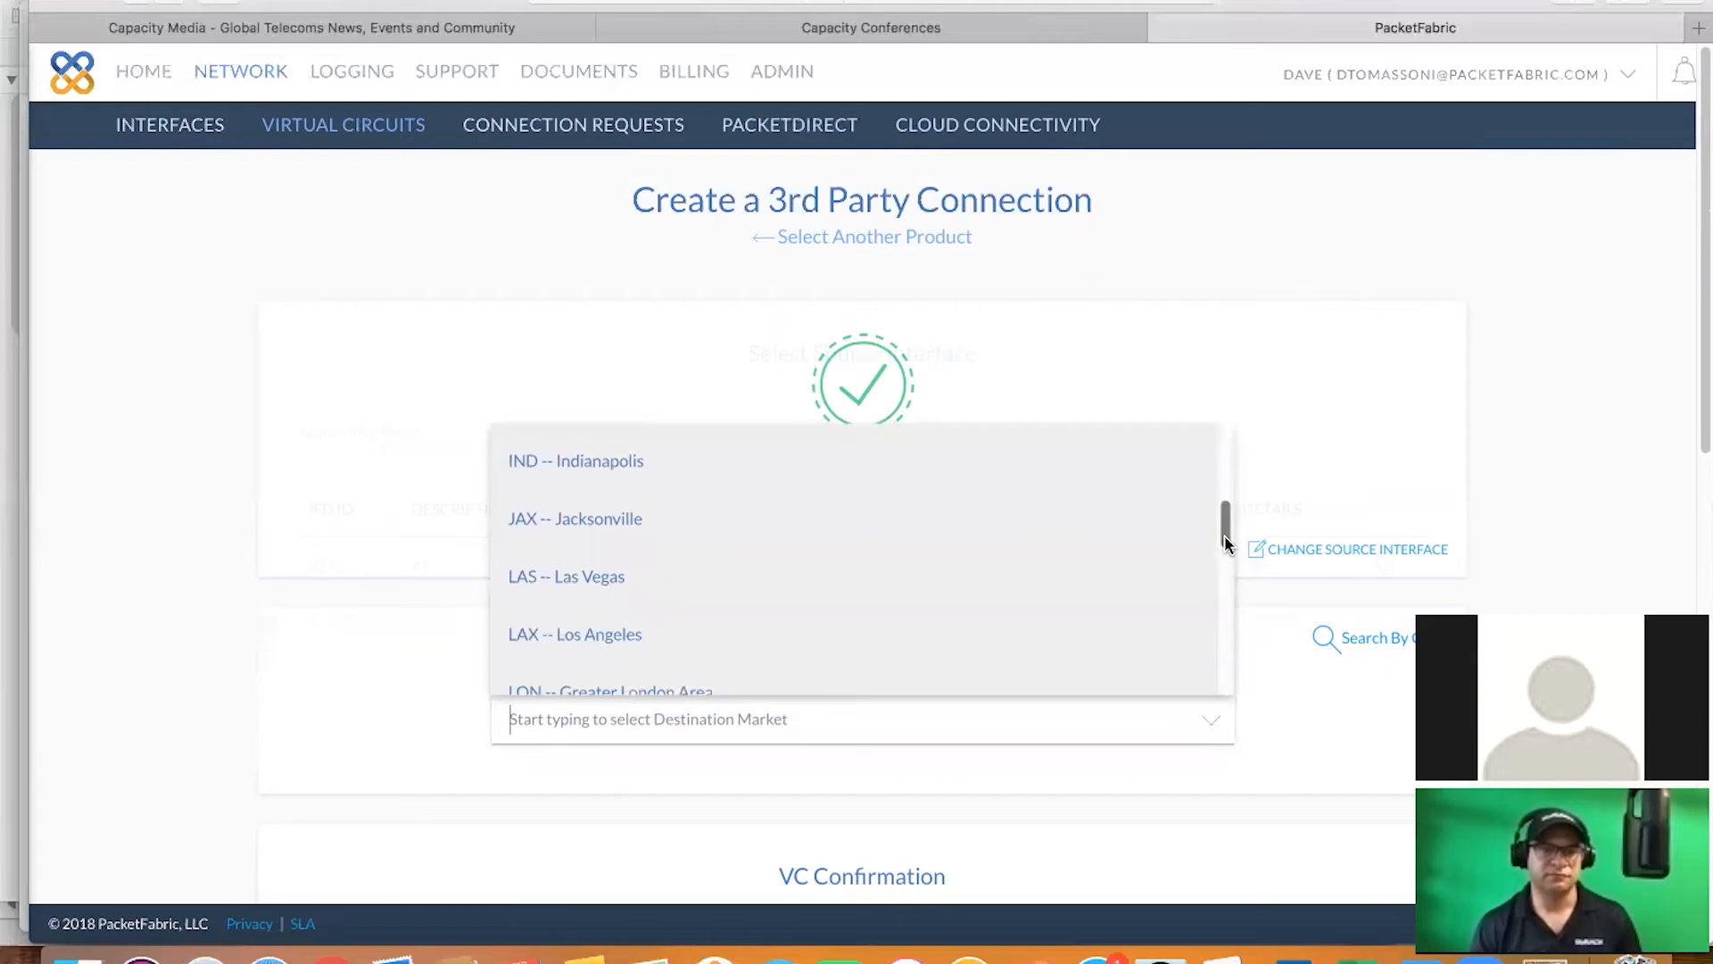
{"action": "left_click", "coordinate": [575, 634]}
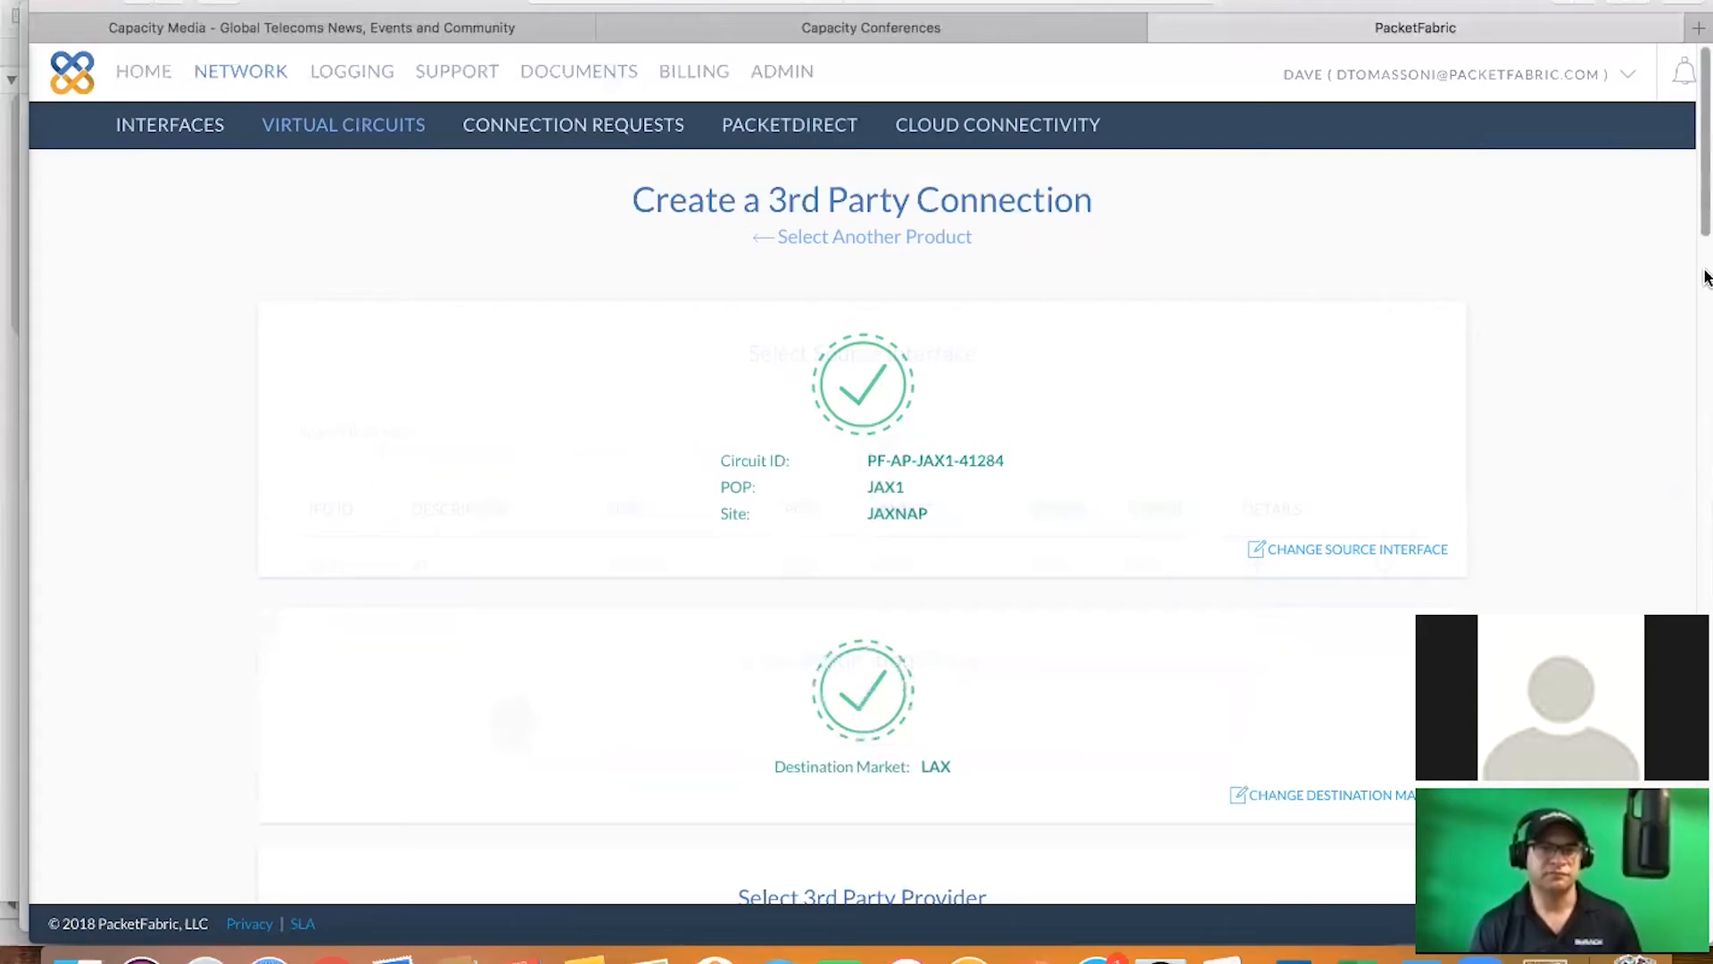
{"action": "scroll", "scroll_direction": "down", "scroll_amount": 3}
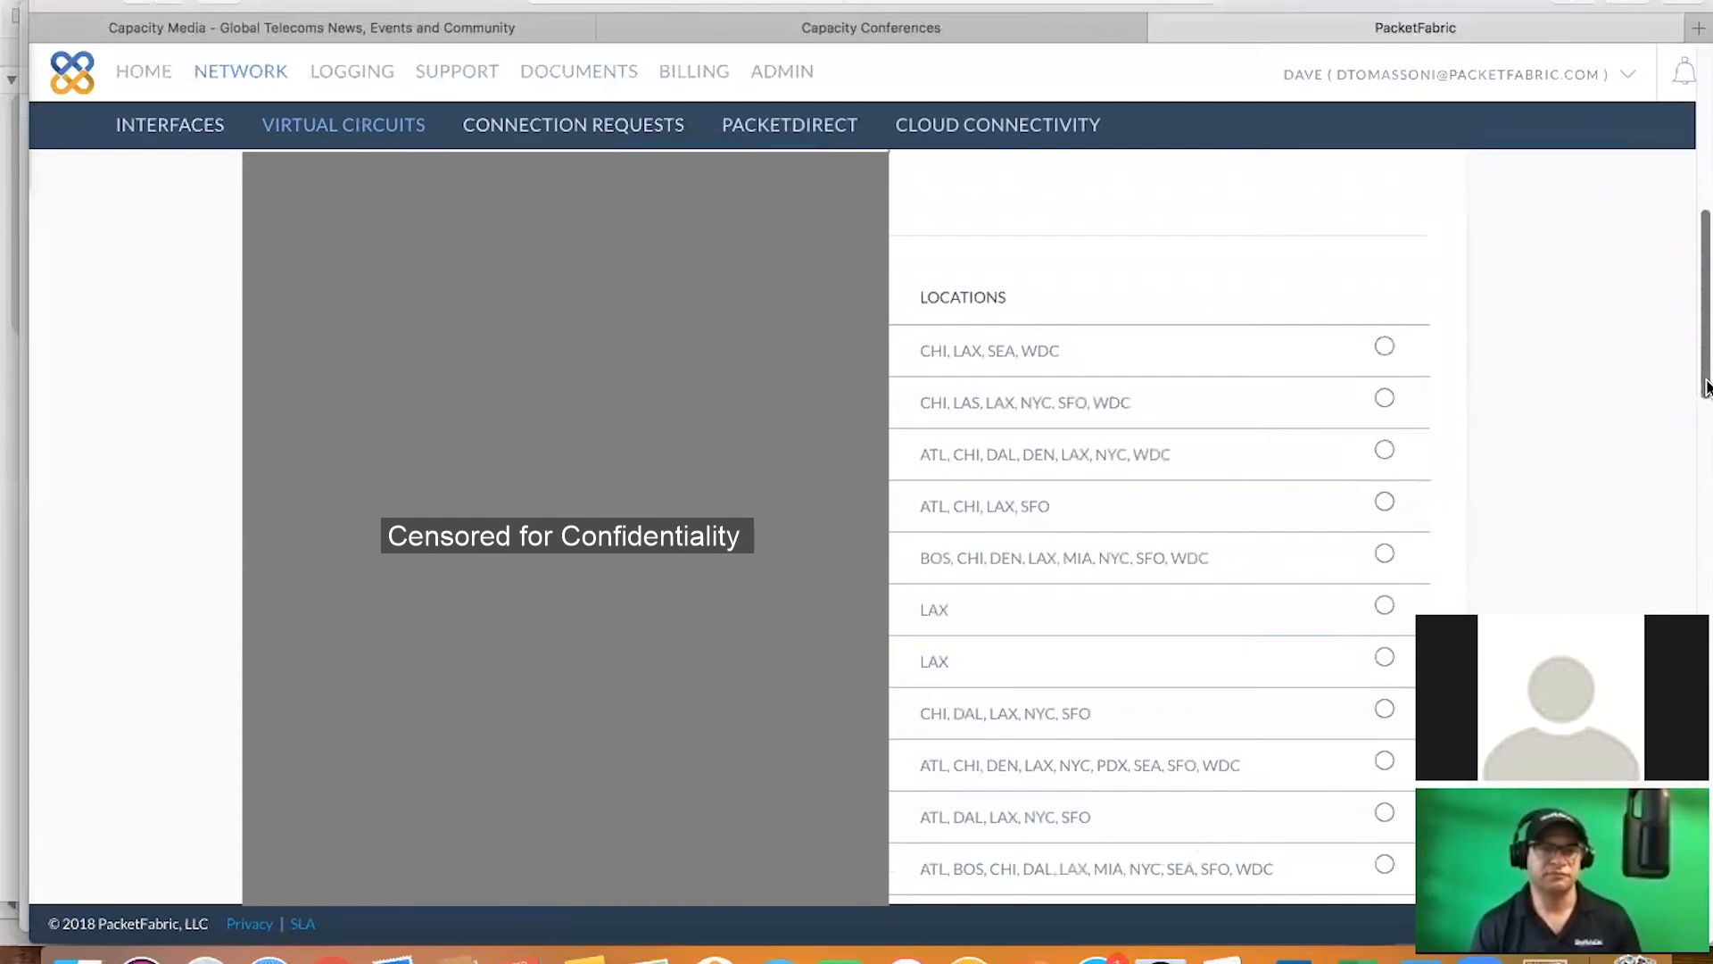
{"action": "scroll", "scroll_direction": "down", "scroll_amount": 3}
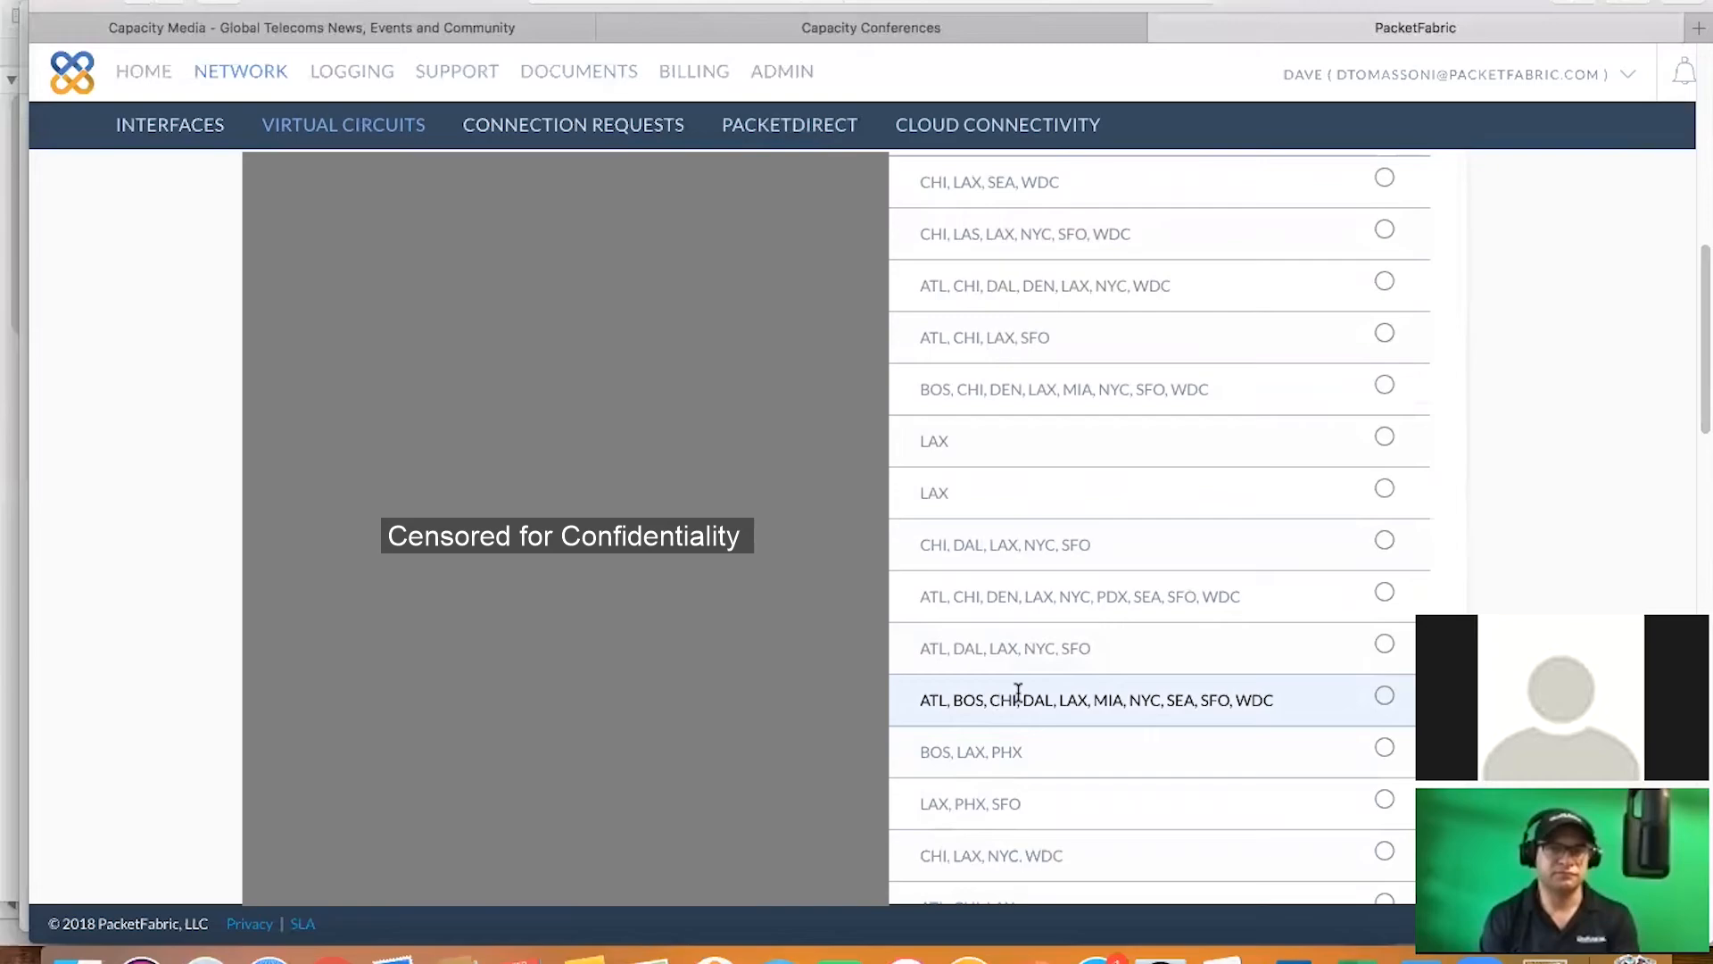
{"action": "scroll", "scroll_direction": "down", "scroll_amount": 3}
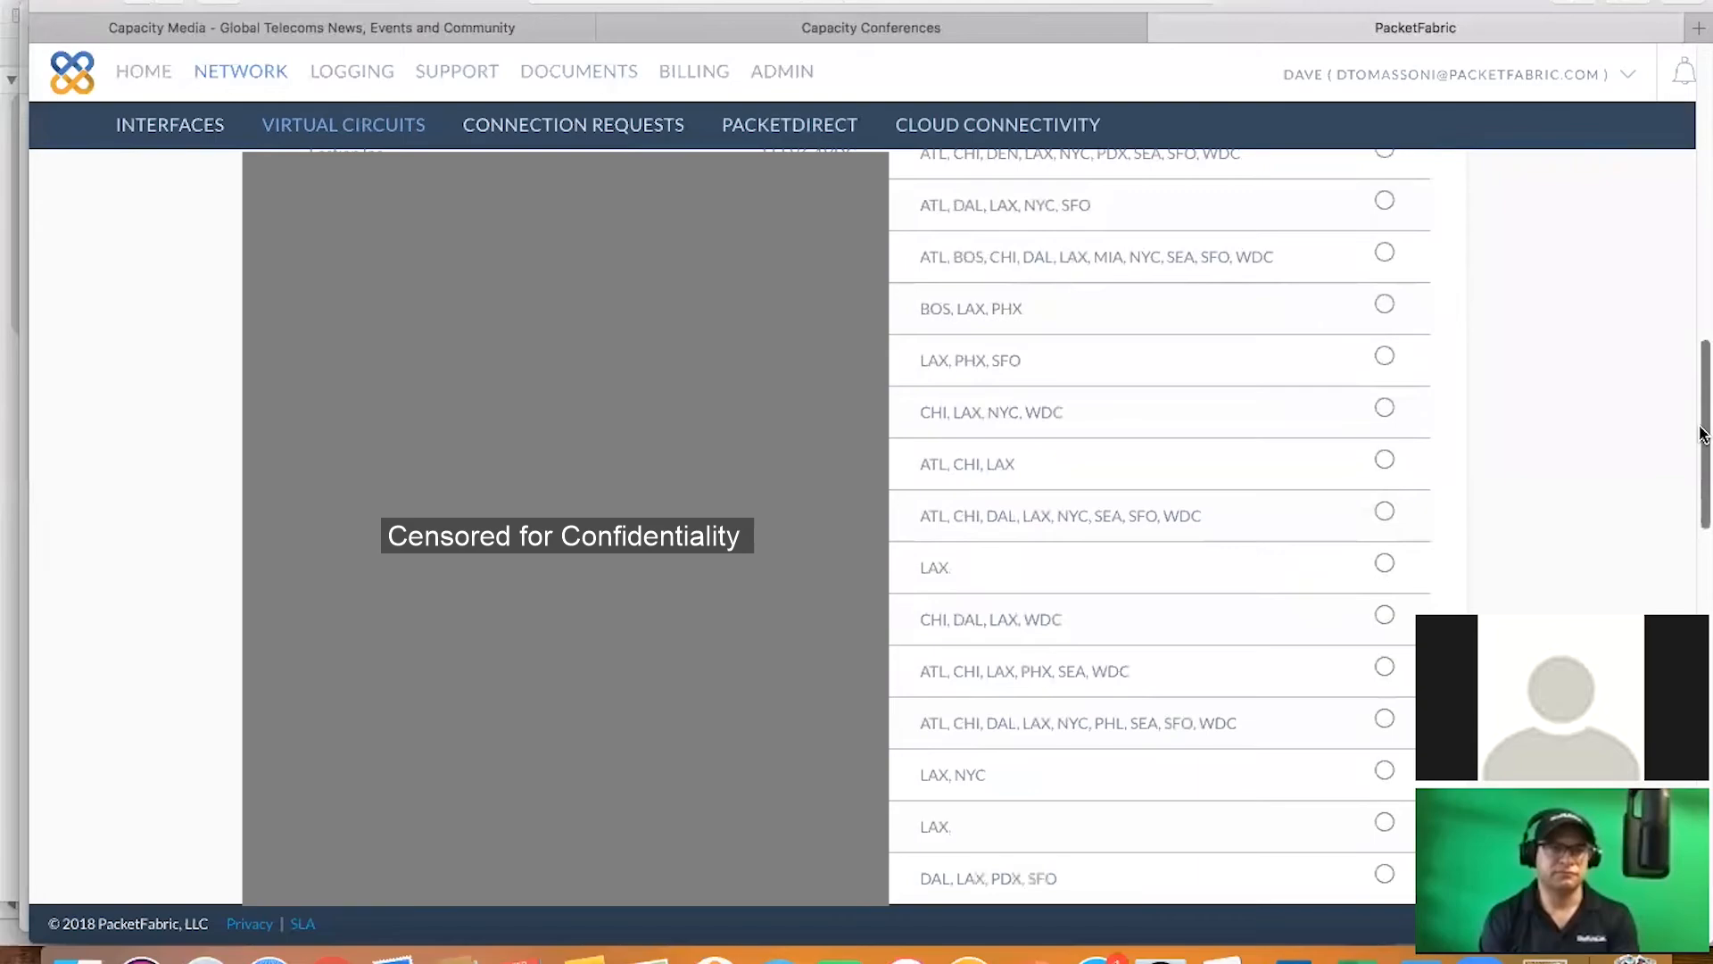
{"action": "scroll", "scroll_direction": "down", "scroll_amount": 3}
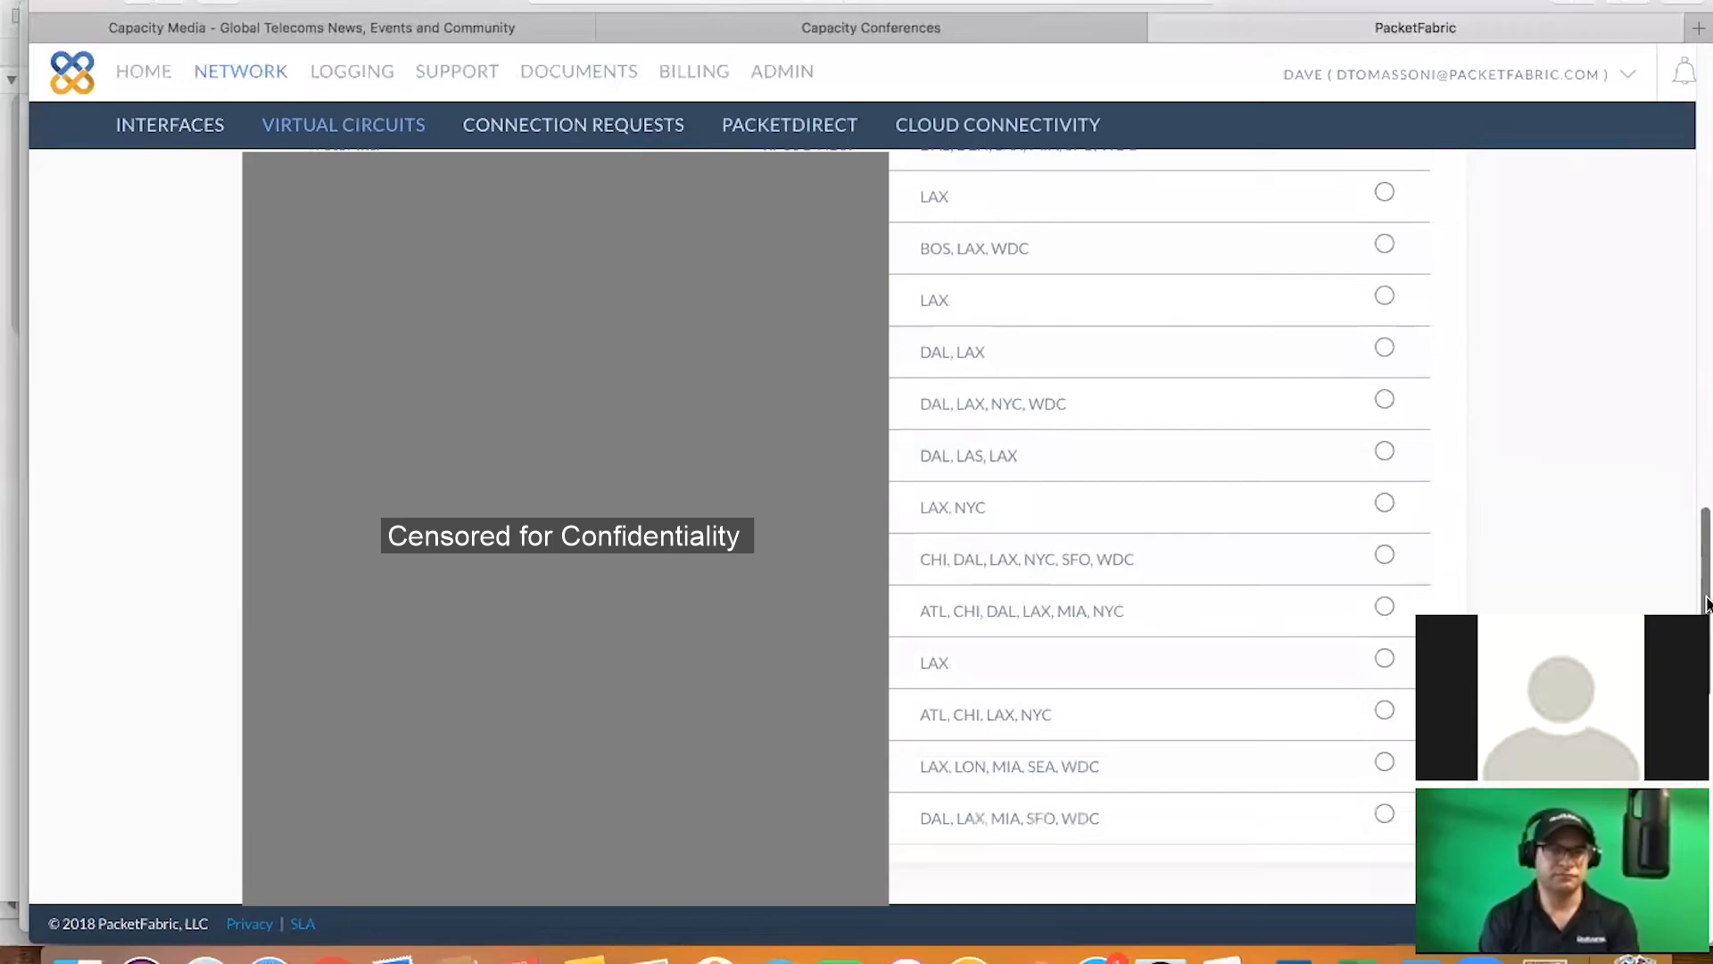
{"action": "scroll", "scroll_direction": "up", "scroll_amount": 3}
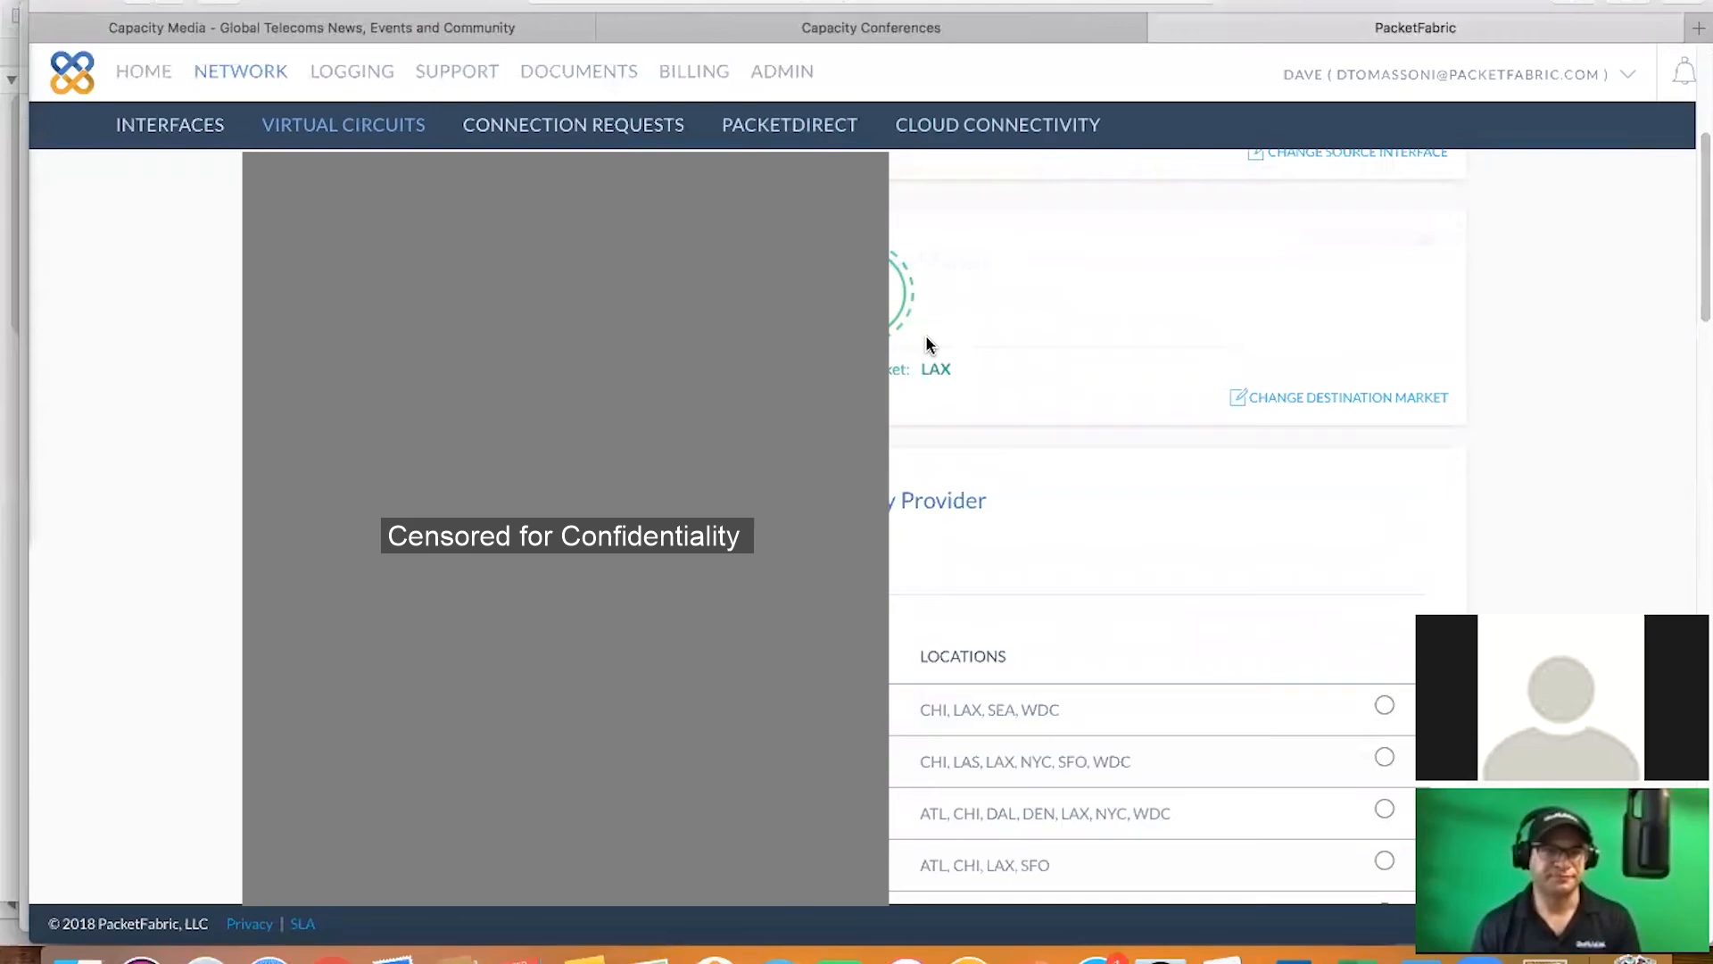
Return to the dashboard and begin a new Backbone Connection virtual circuit
{"action": "left_click", "coordinate": [142, 71]}
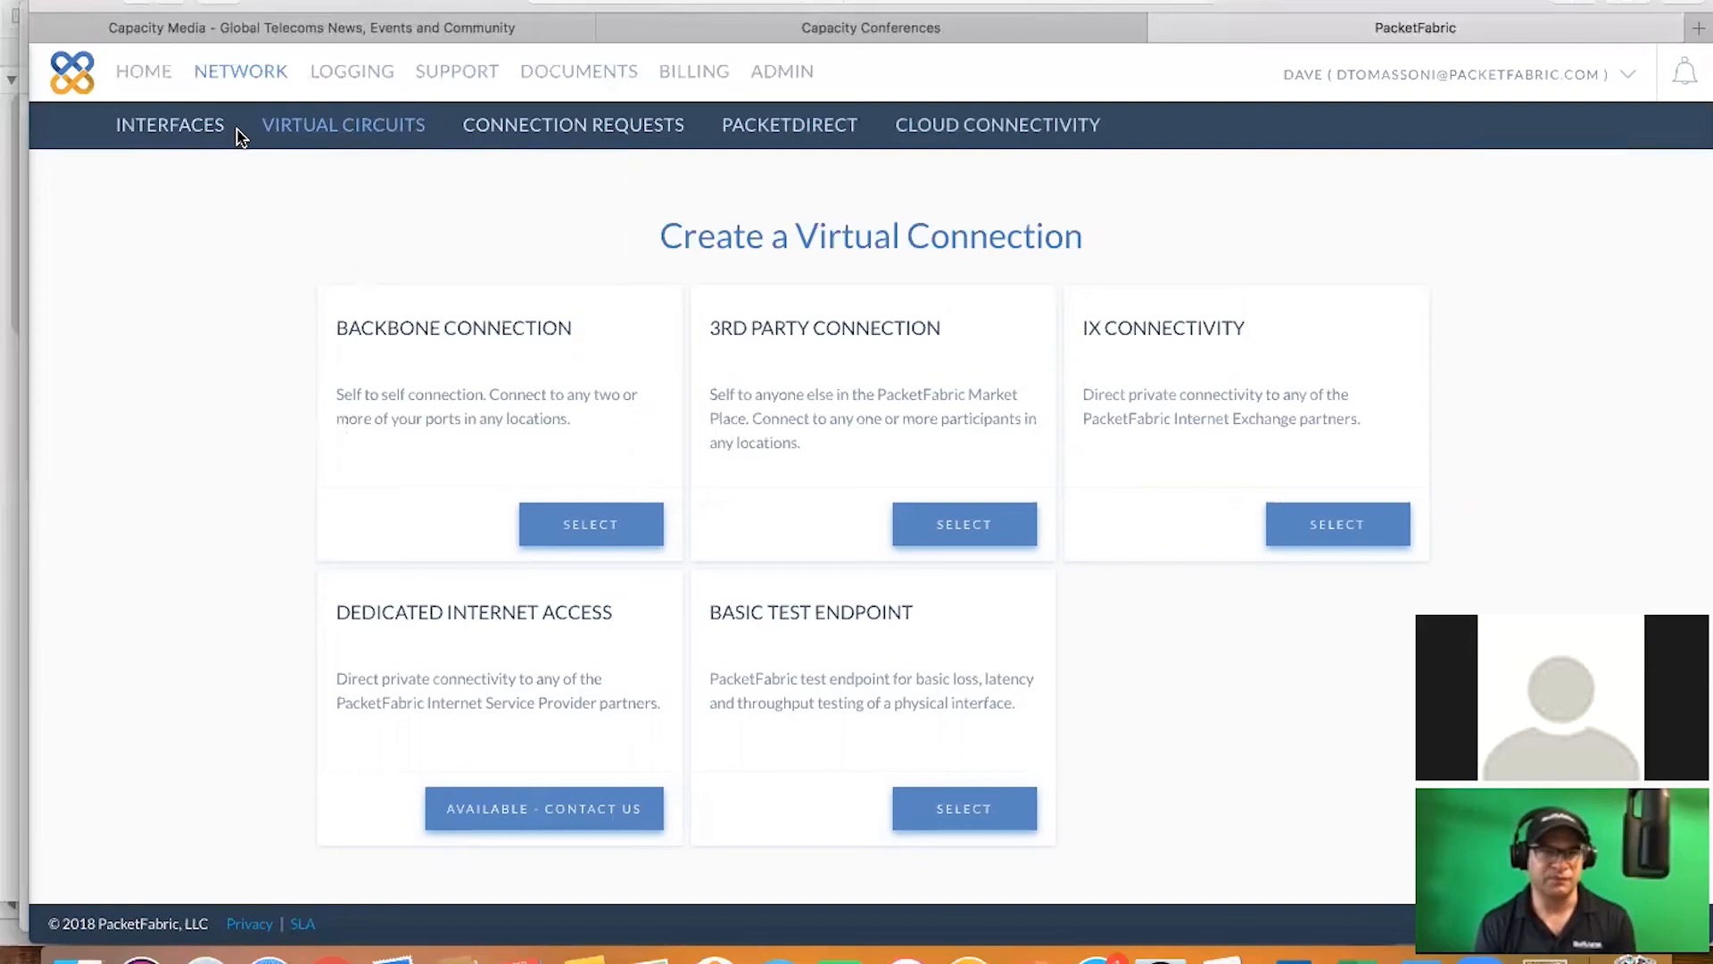
{"action": "left_click", "coordinate": [143, 71]}
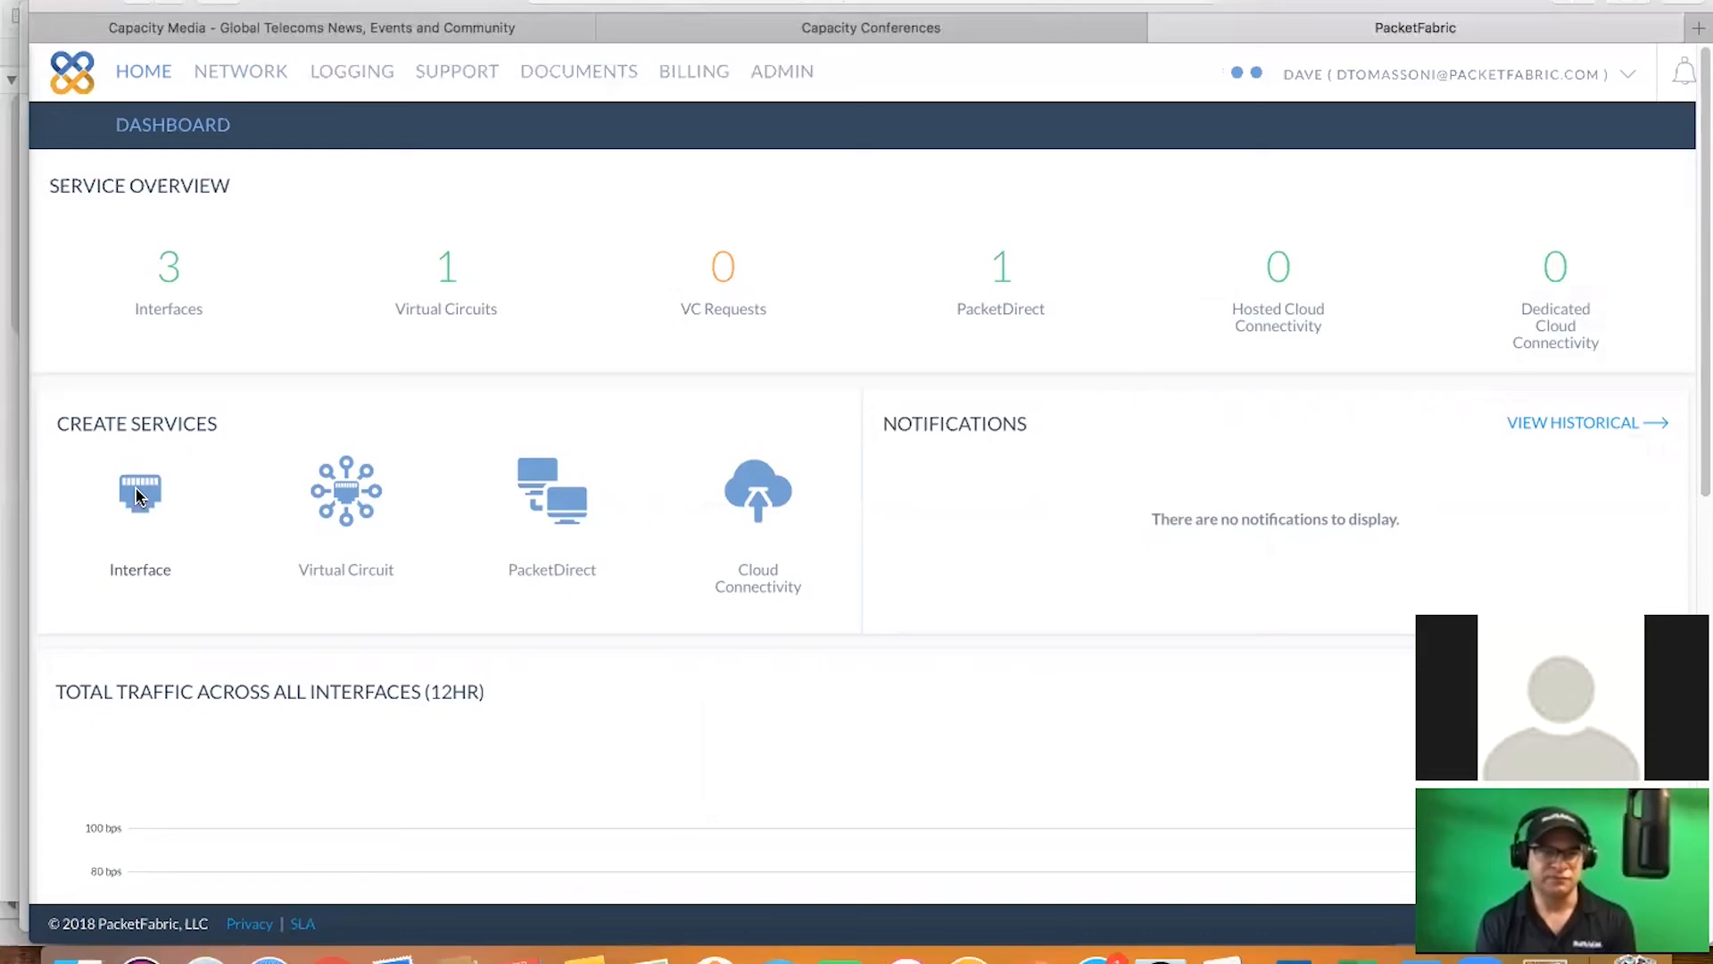
{"action": "mouse_move", "coordinate": [345, 502]}
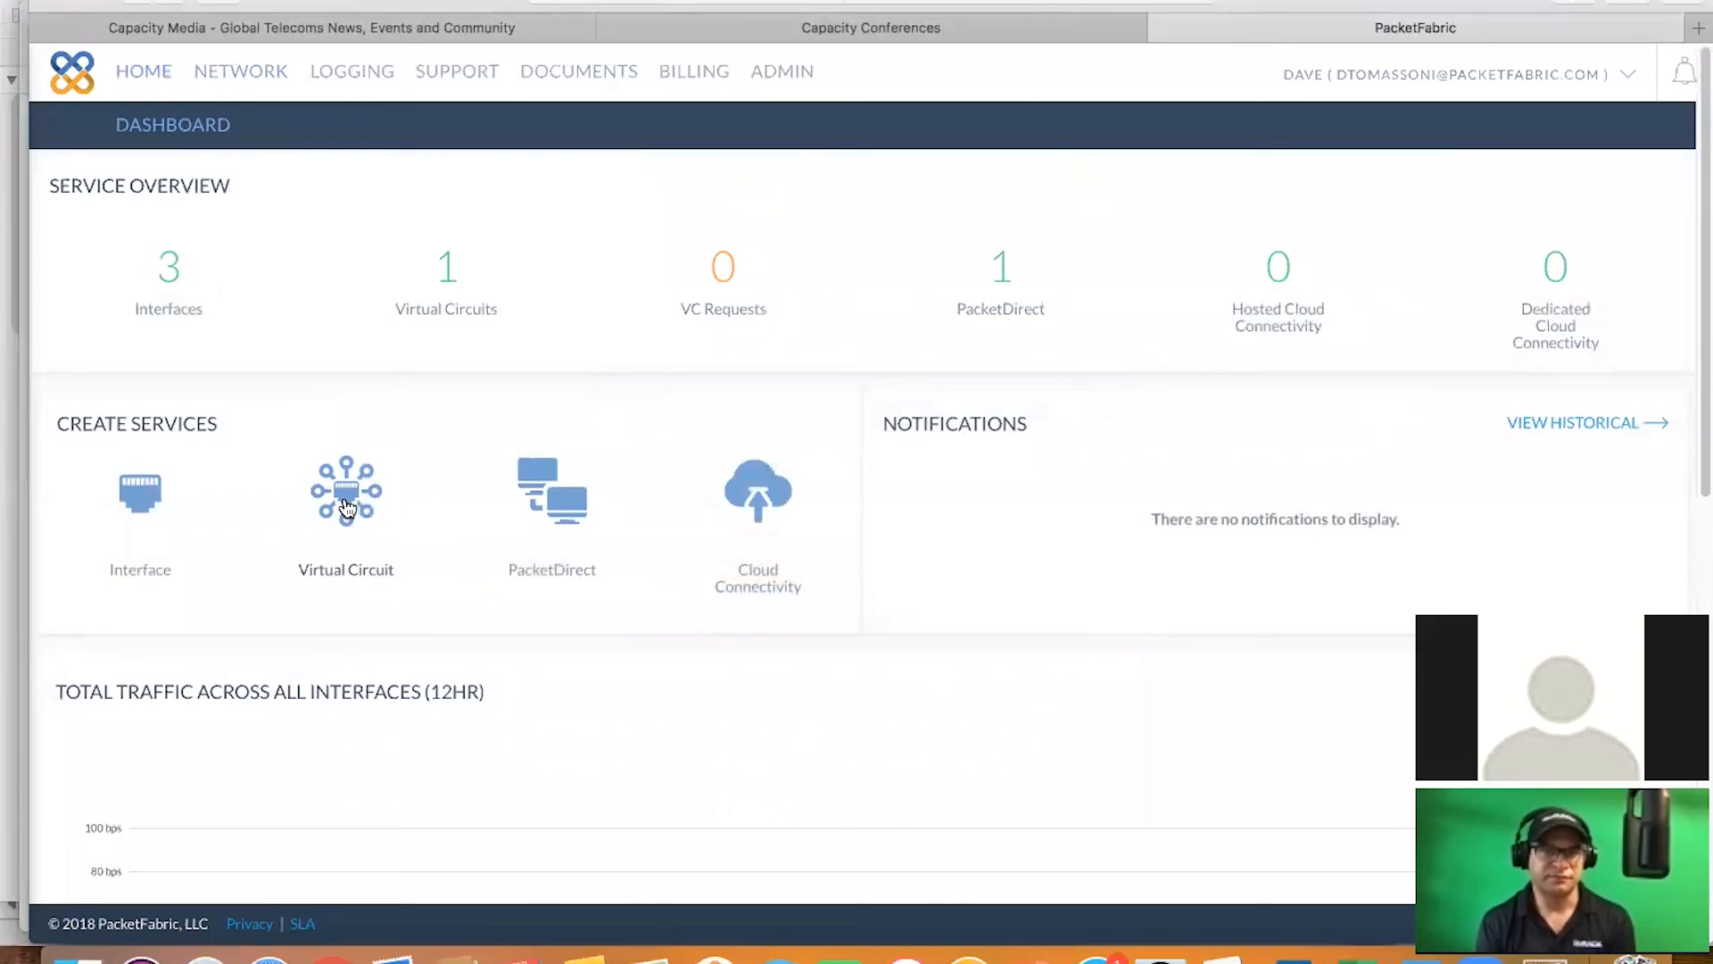
{"action": "left_click", "coordinate": [346, 492]}
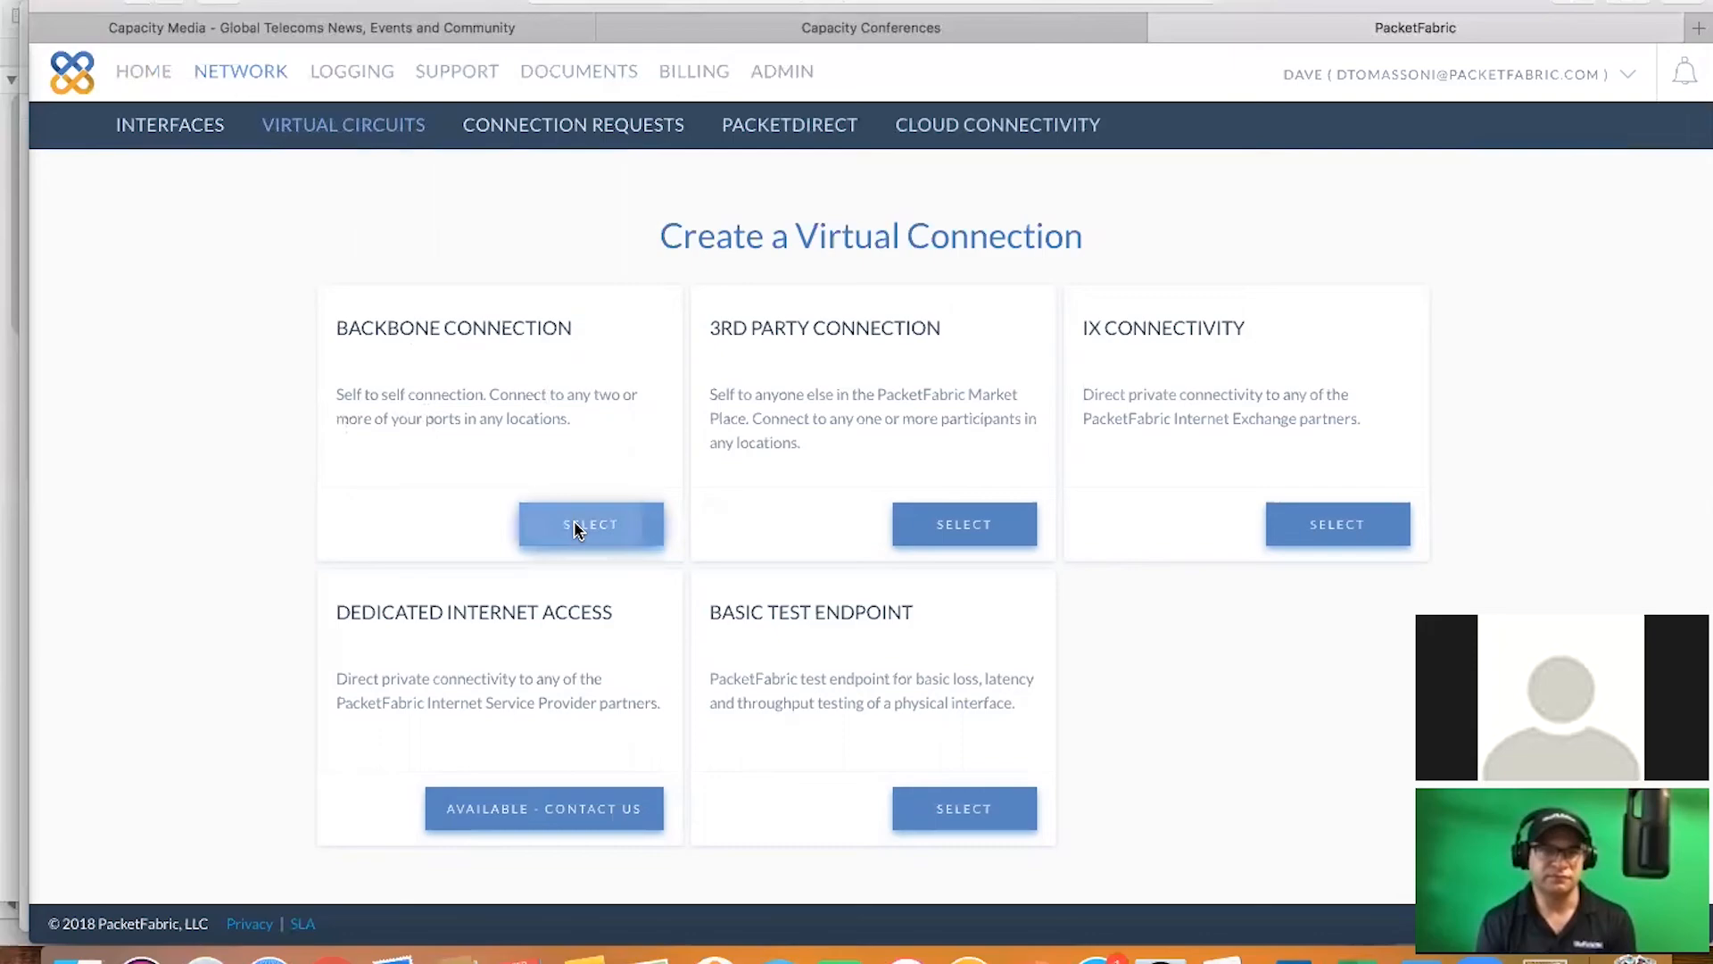
{"action": "left_click", "coordinate": [590, 524]}
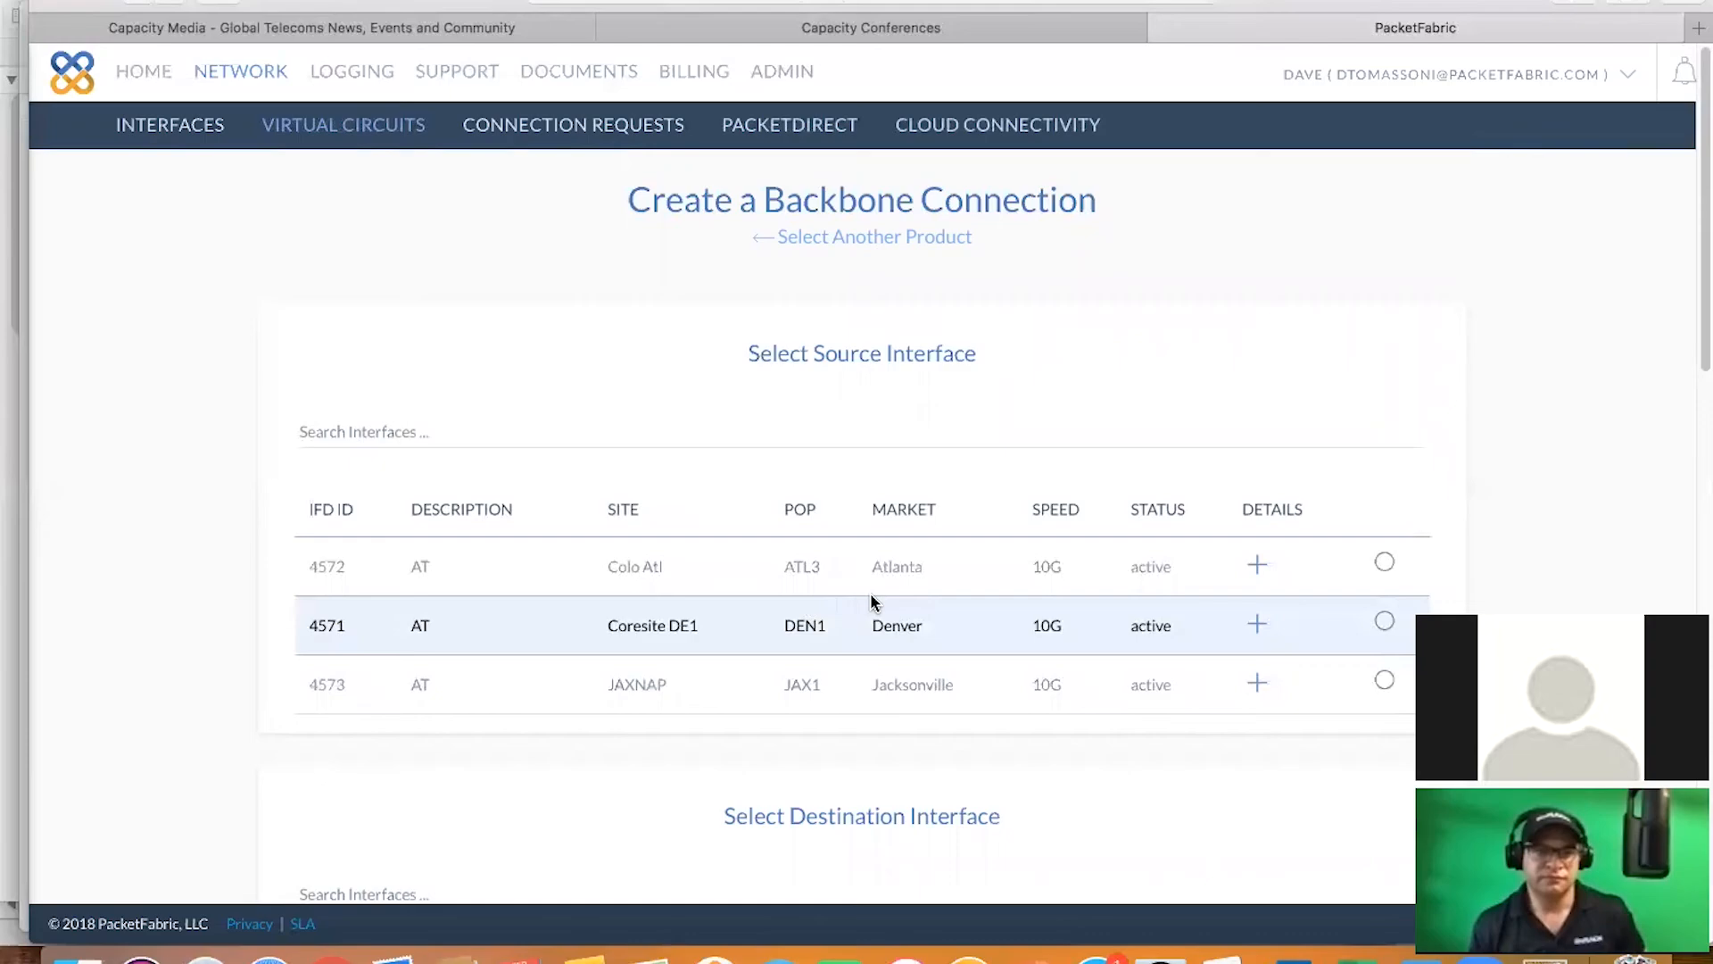
{"action": "mouse_move", "coordinate": [885, 624]}
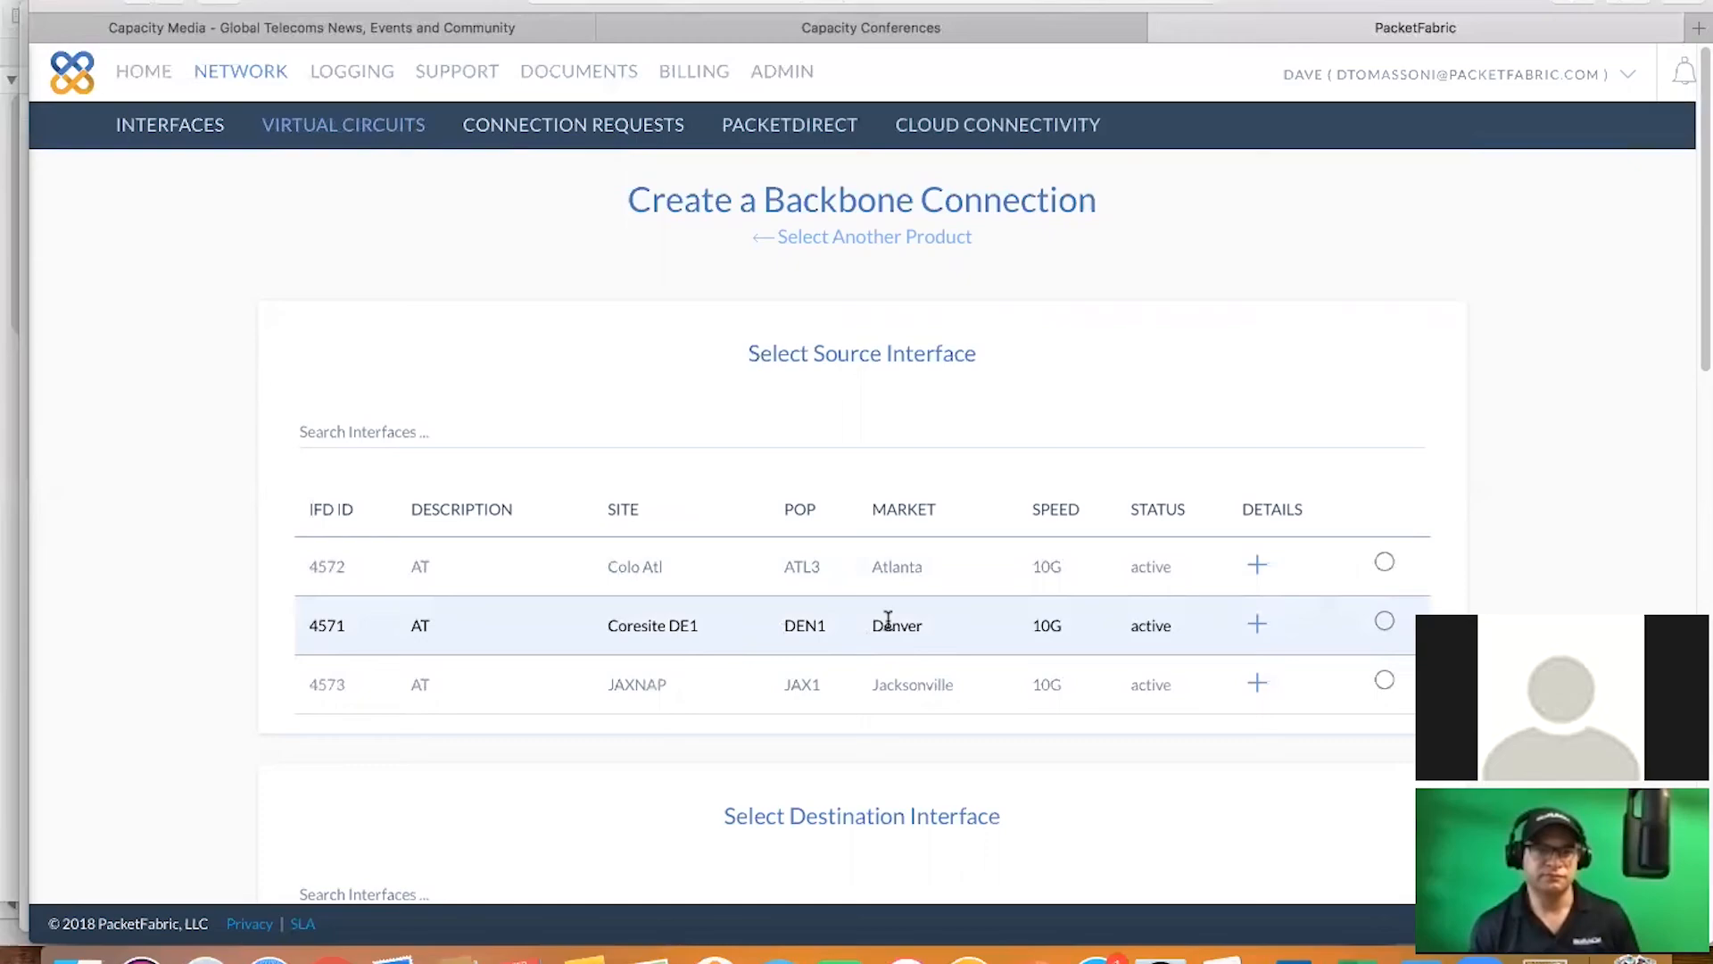
{"action": "mouse_move", "coordinate": [1389, 677]}
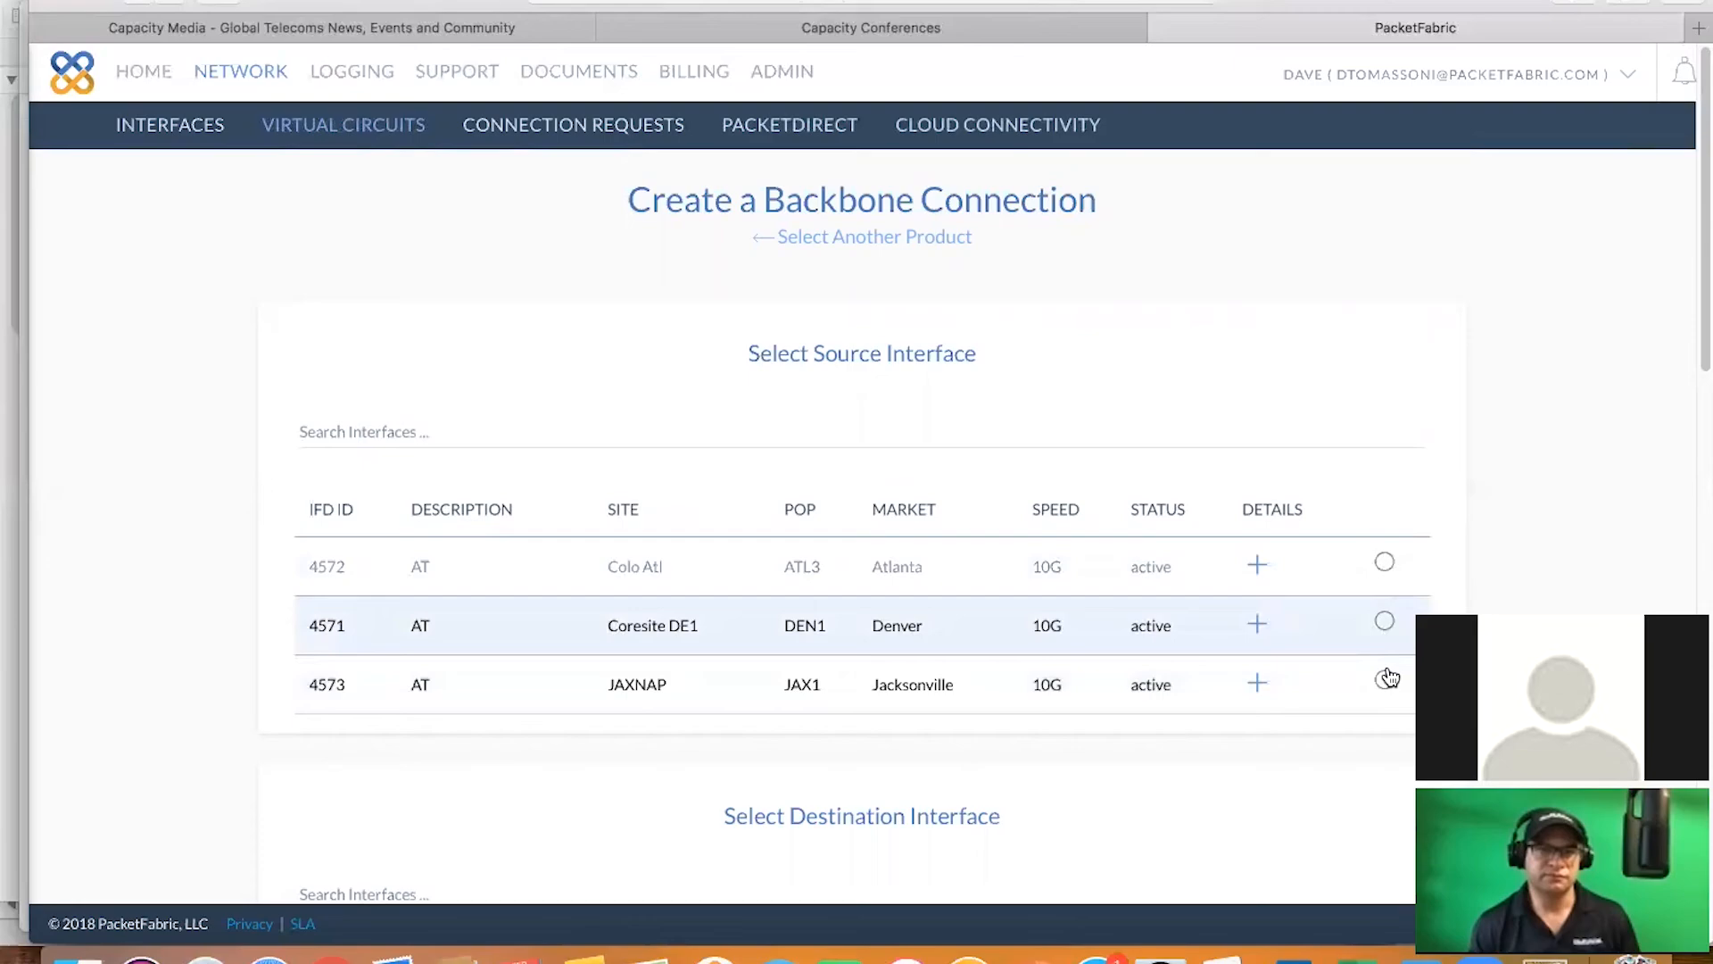
Route the circuit from the JAXNAP Jacksonville interface to the Coresite DE1 Denver interface
{"action": "left_click", "coordinate": [1384, 678]}
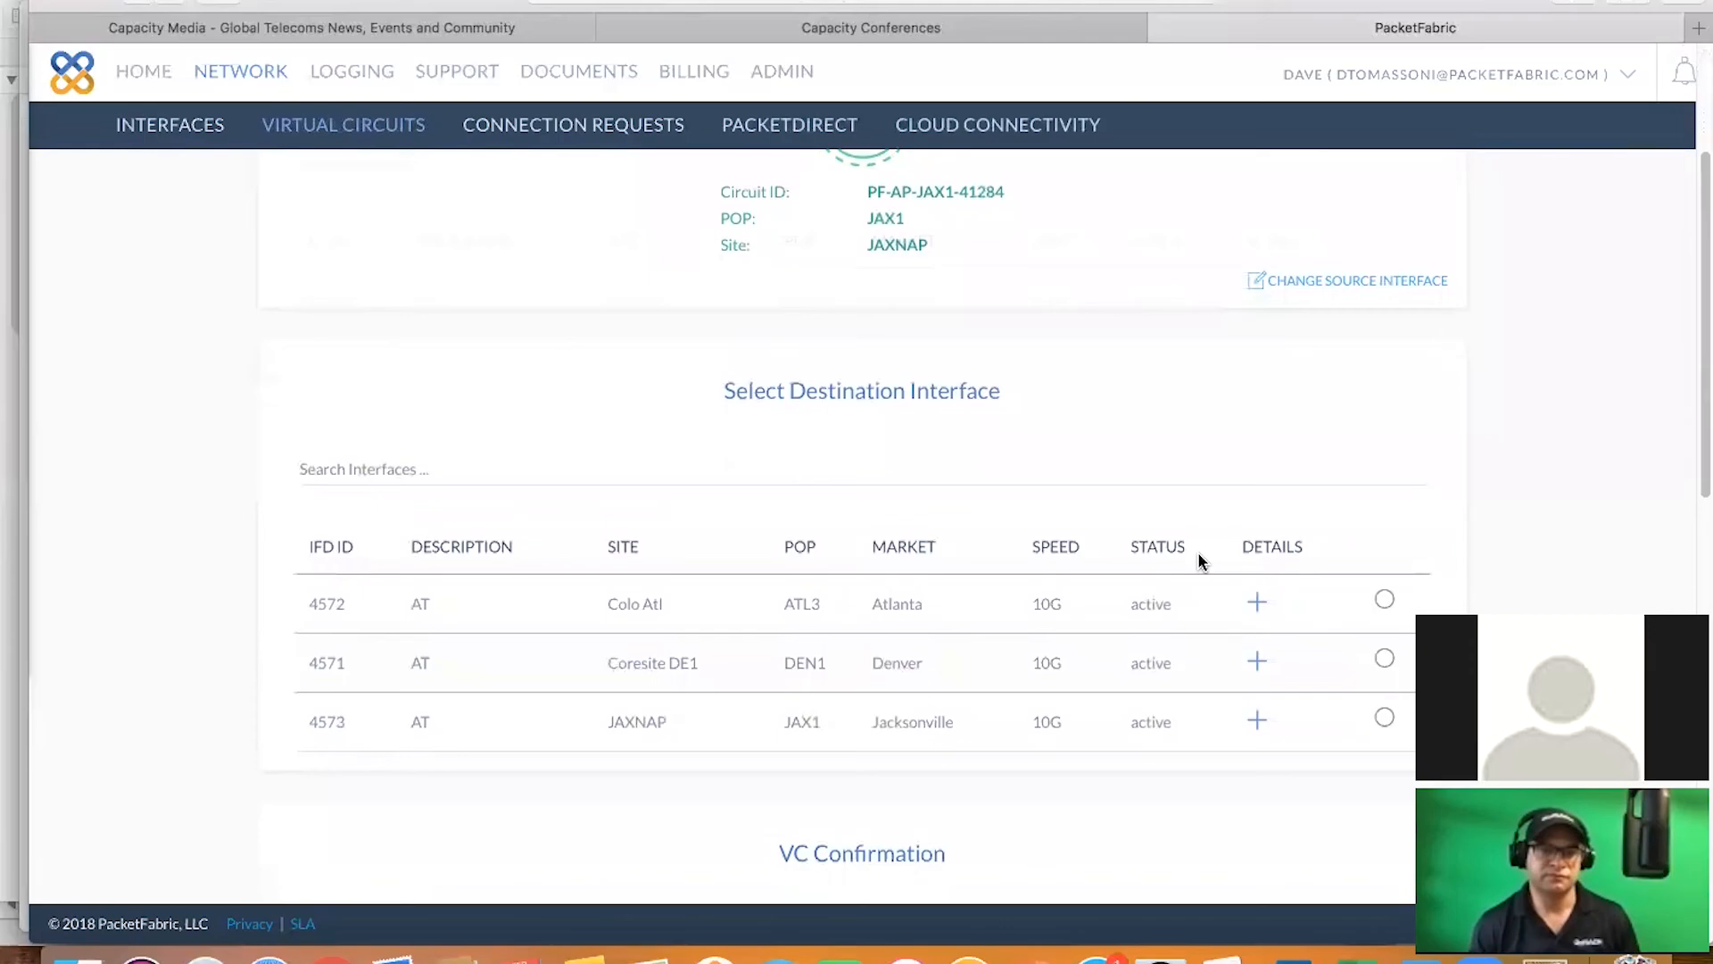
{"action": "left_click", "coordinate": [1383, 658]}
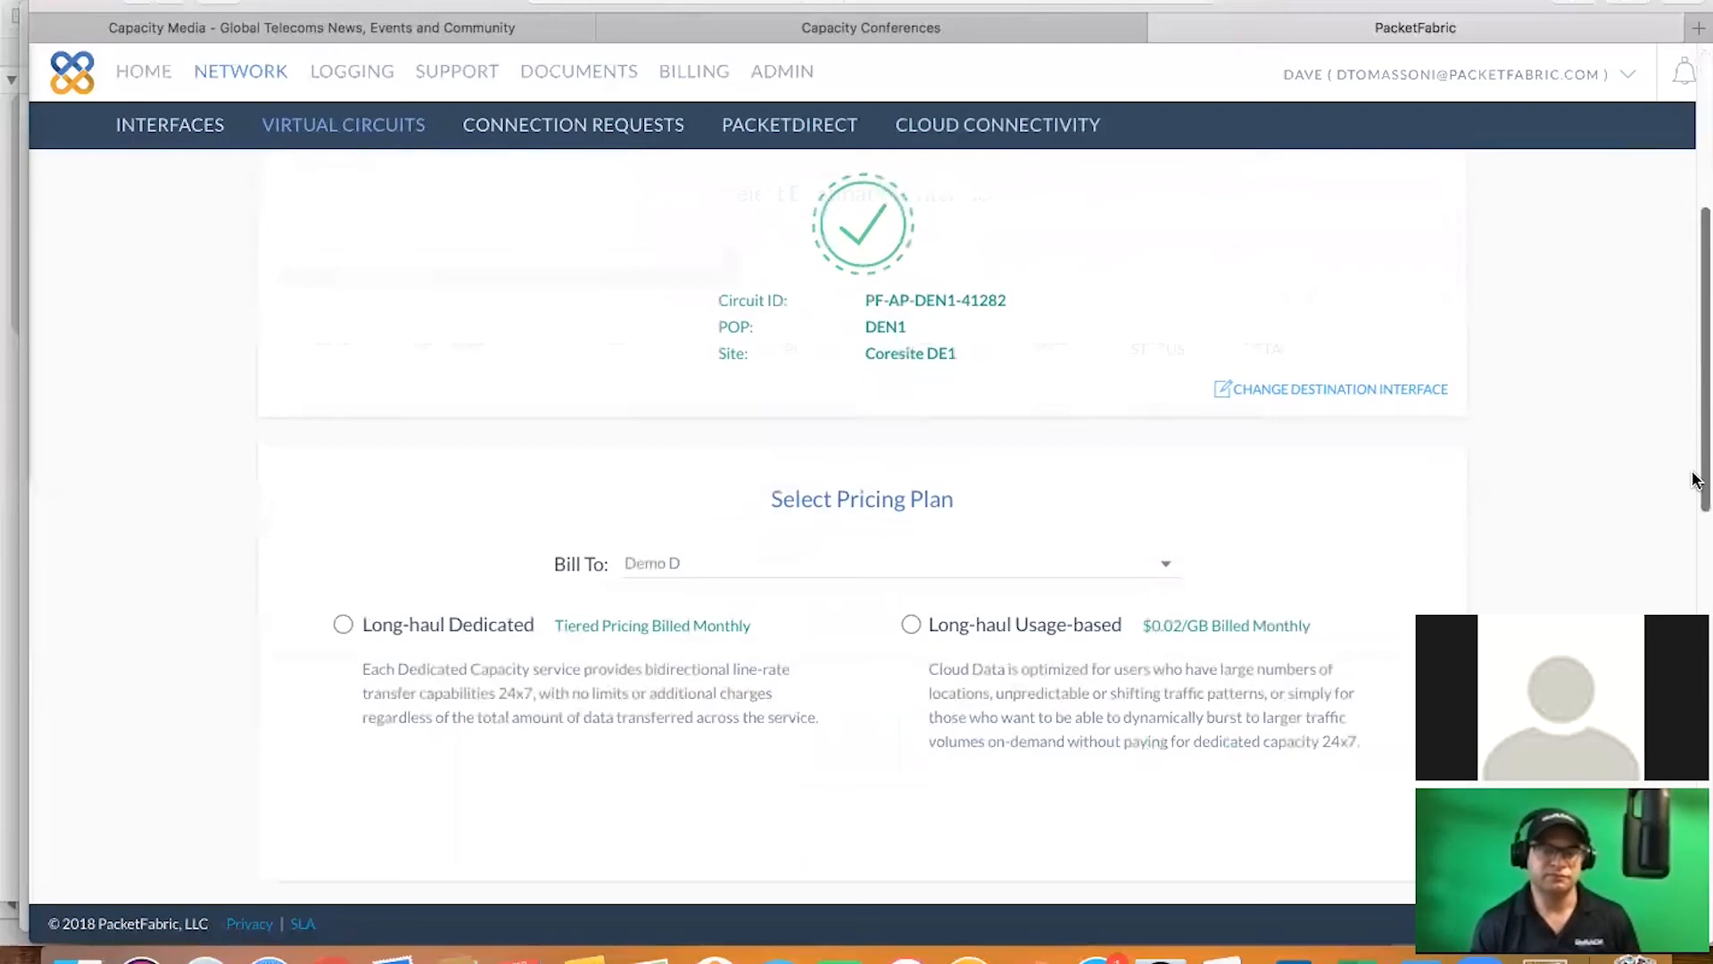
Choose the Long-haul Dedicated month-to-month plan with 400M circuit speed
{"action": "scroll", "scroll_direction": "down", "scroll_amount": 3}
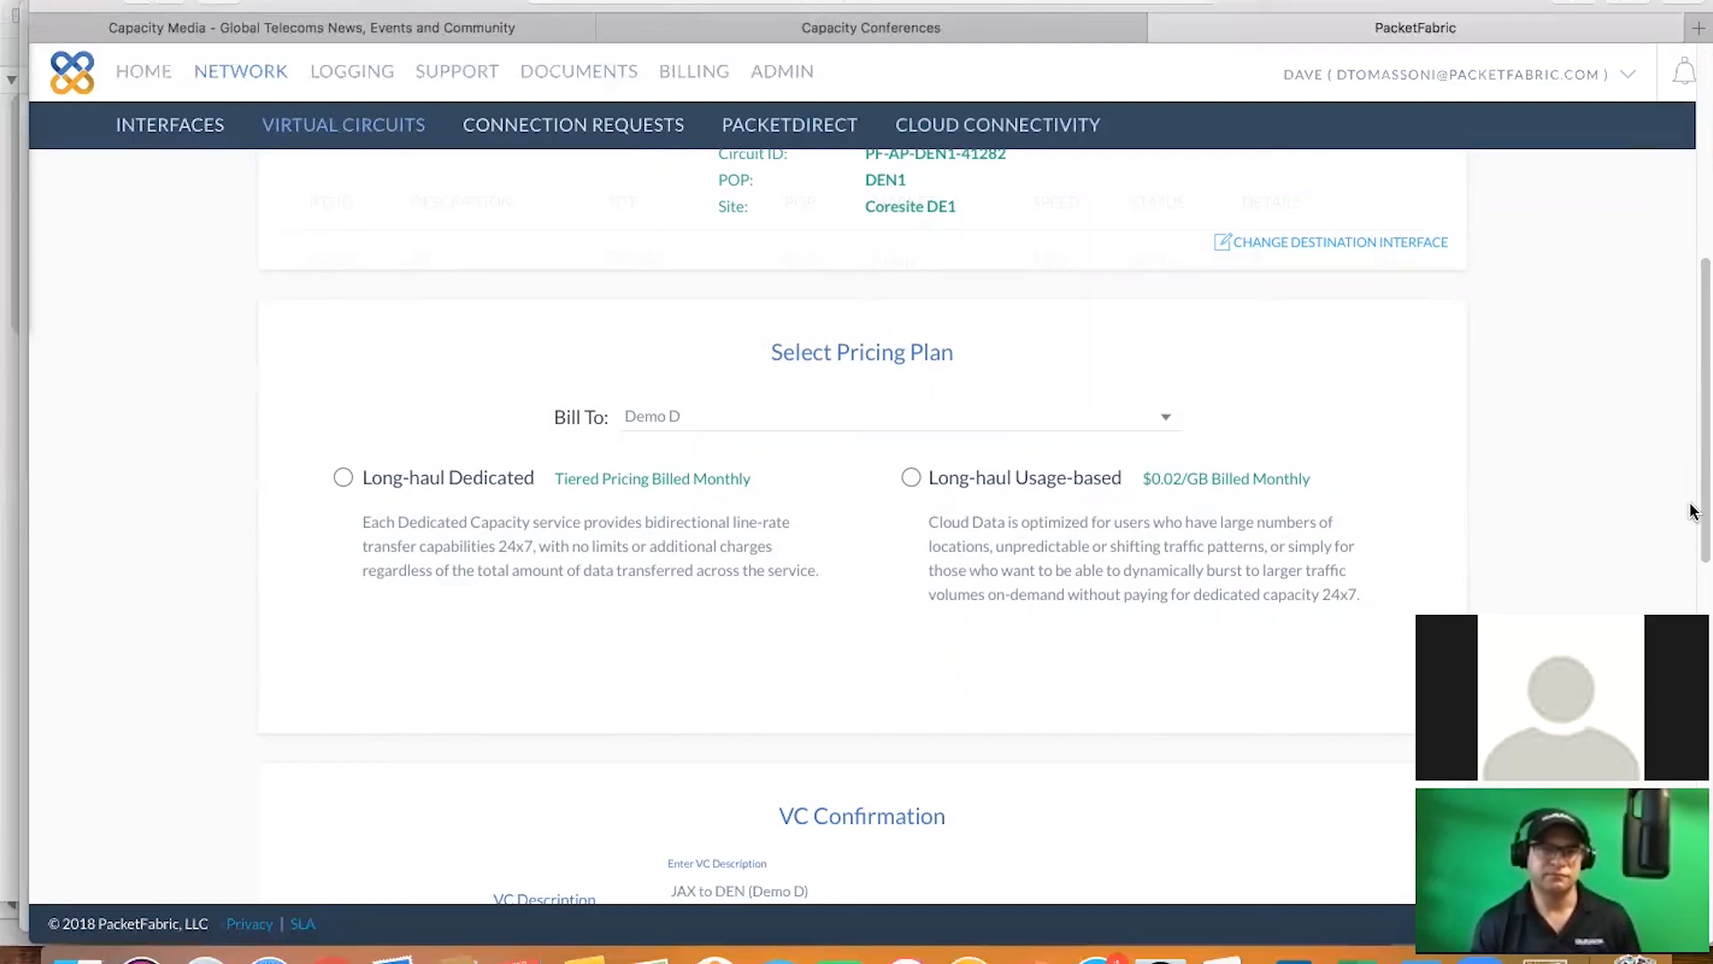
{"action": "mouse_move", "coordinate": [437, 490]}
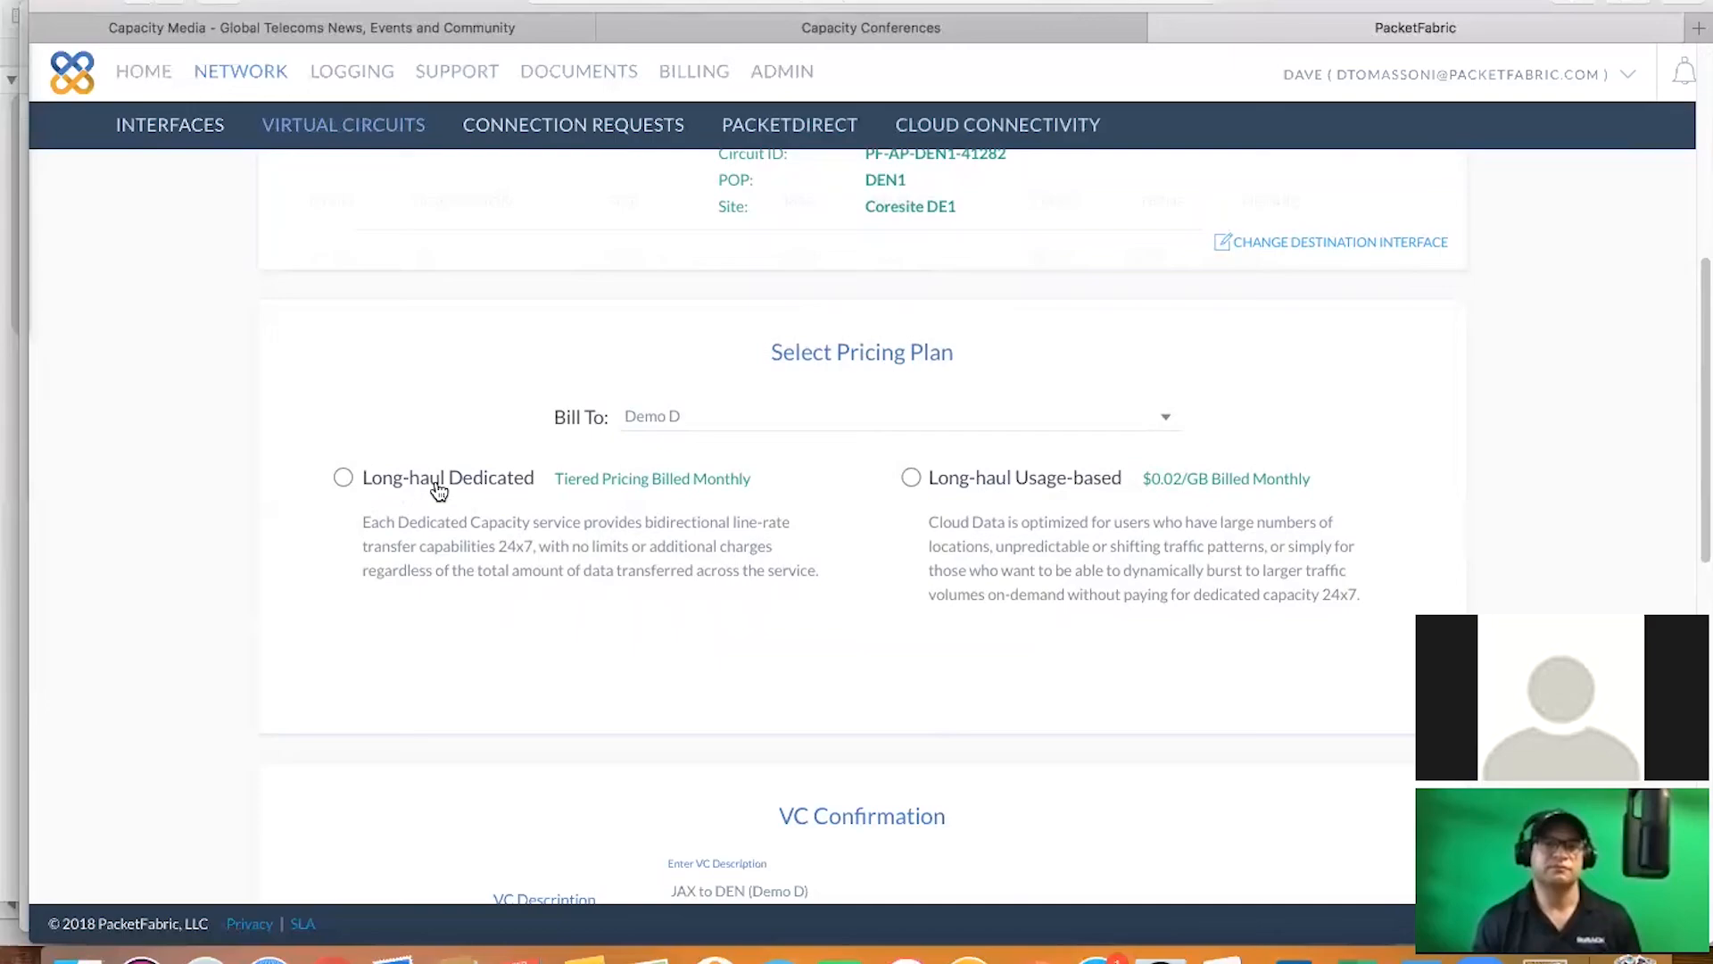
{"action": "left_click", "coordinate": [343, 477]}
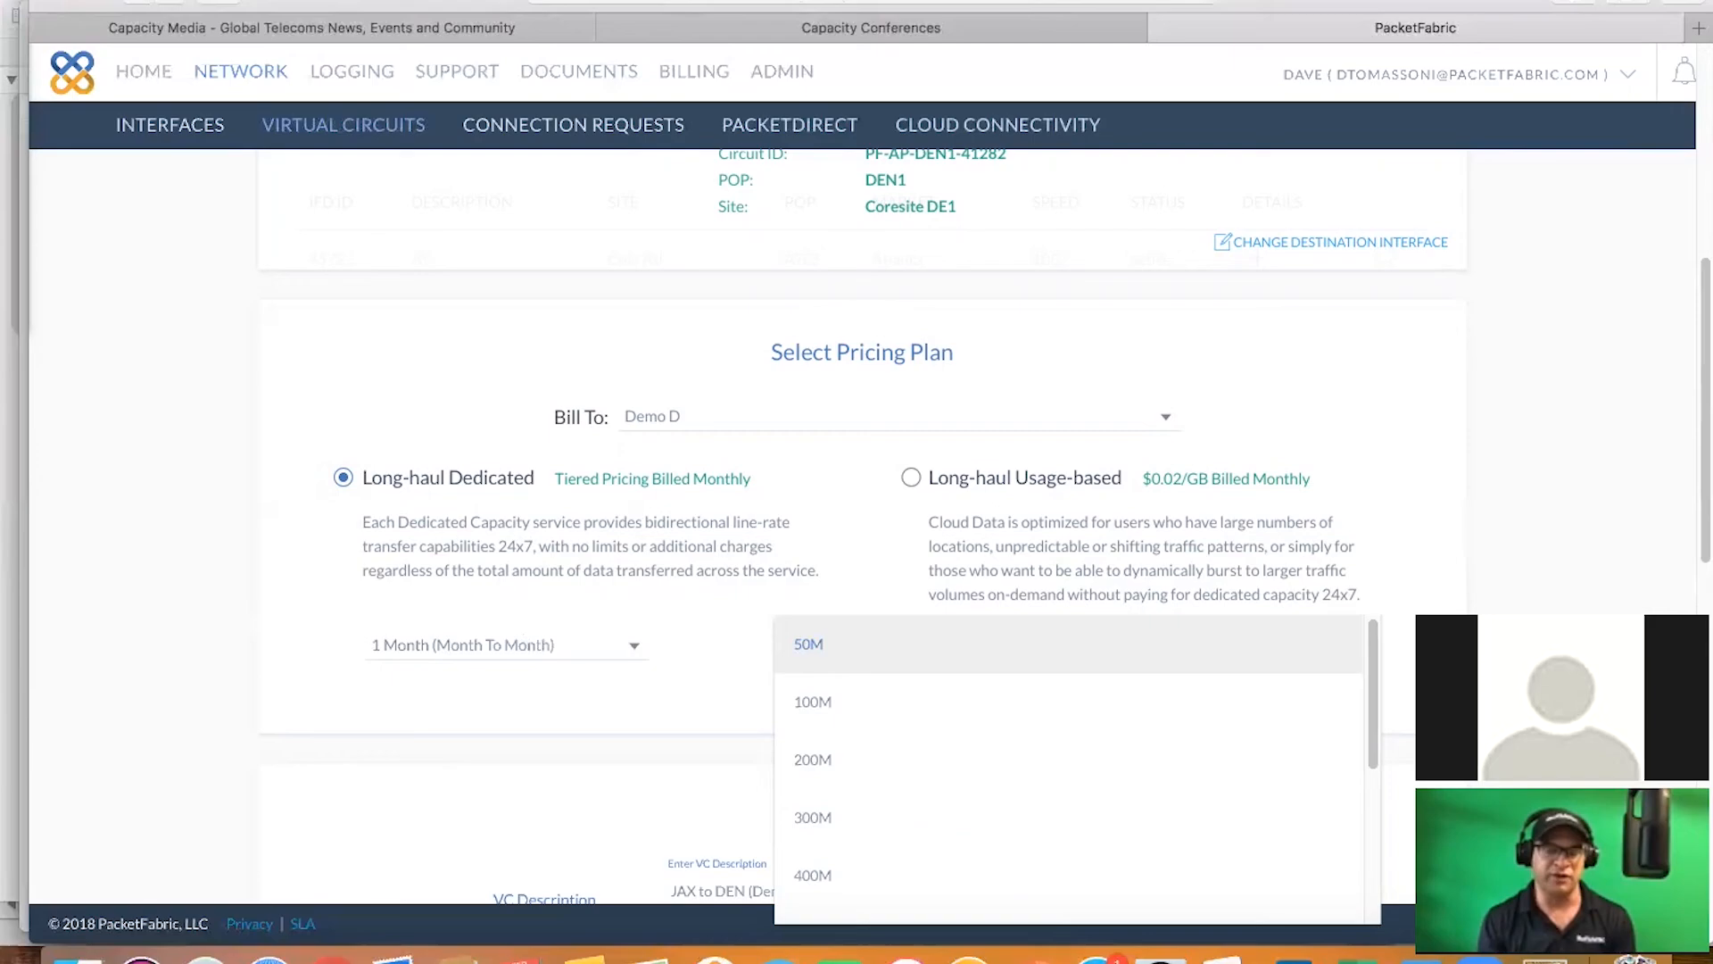
{"action": "scroll", "scroll_direction": "down", "scroll_amount": 3}
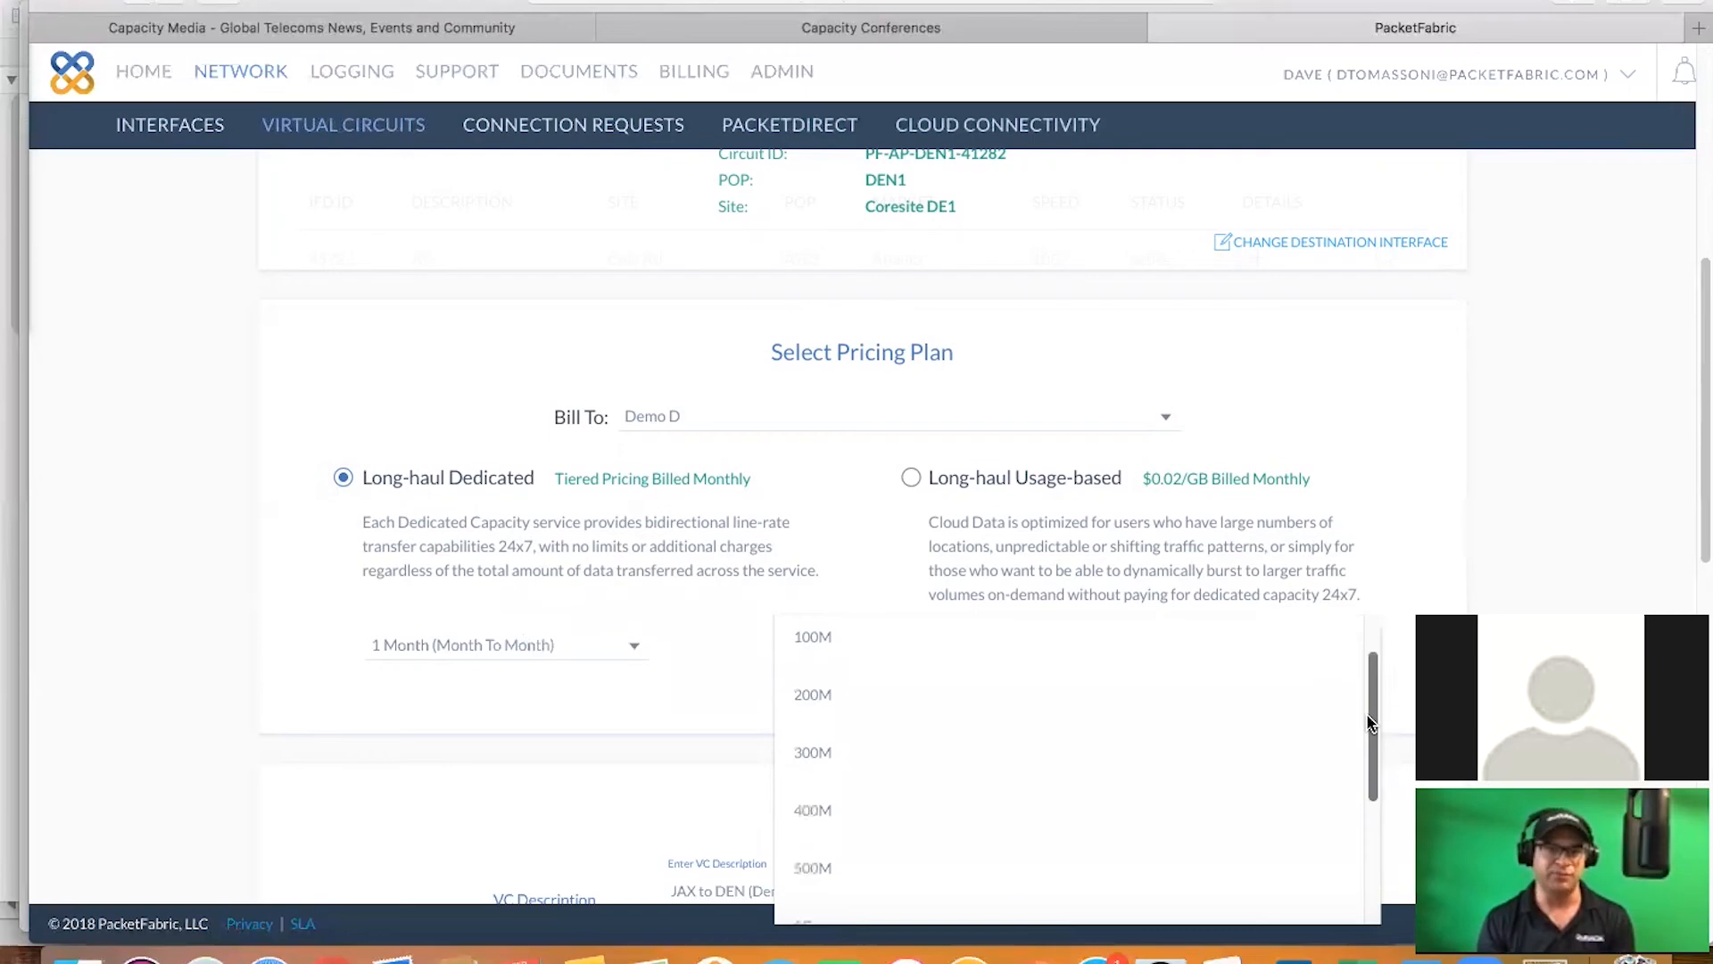
{"action": "mouse_move", "coordinate": [1043, 818]}
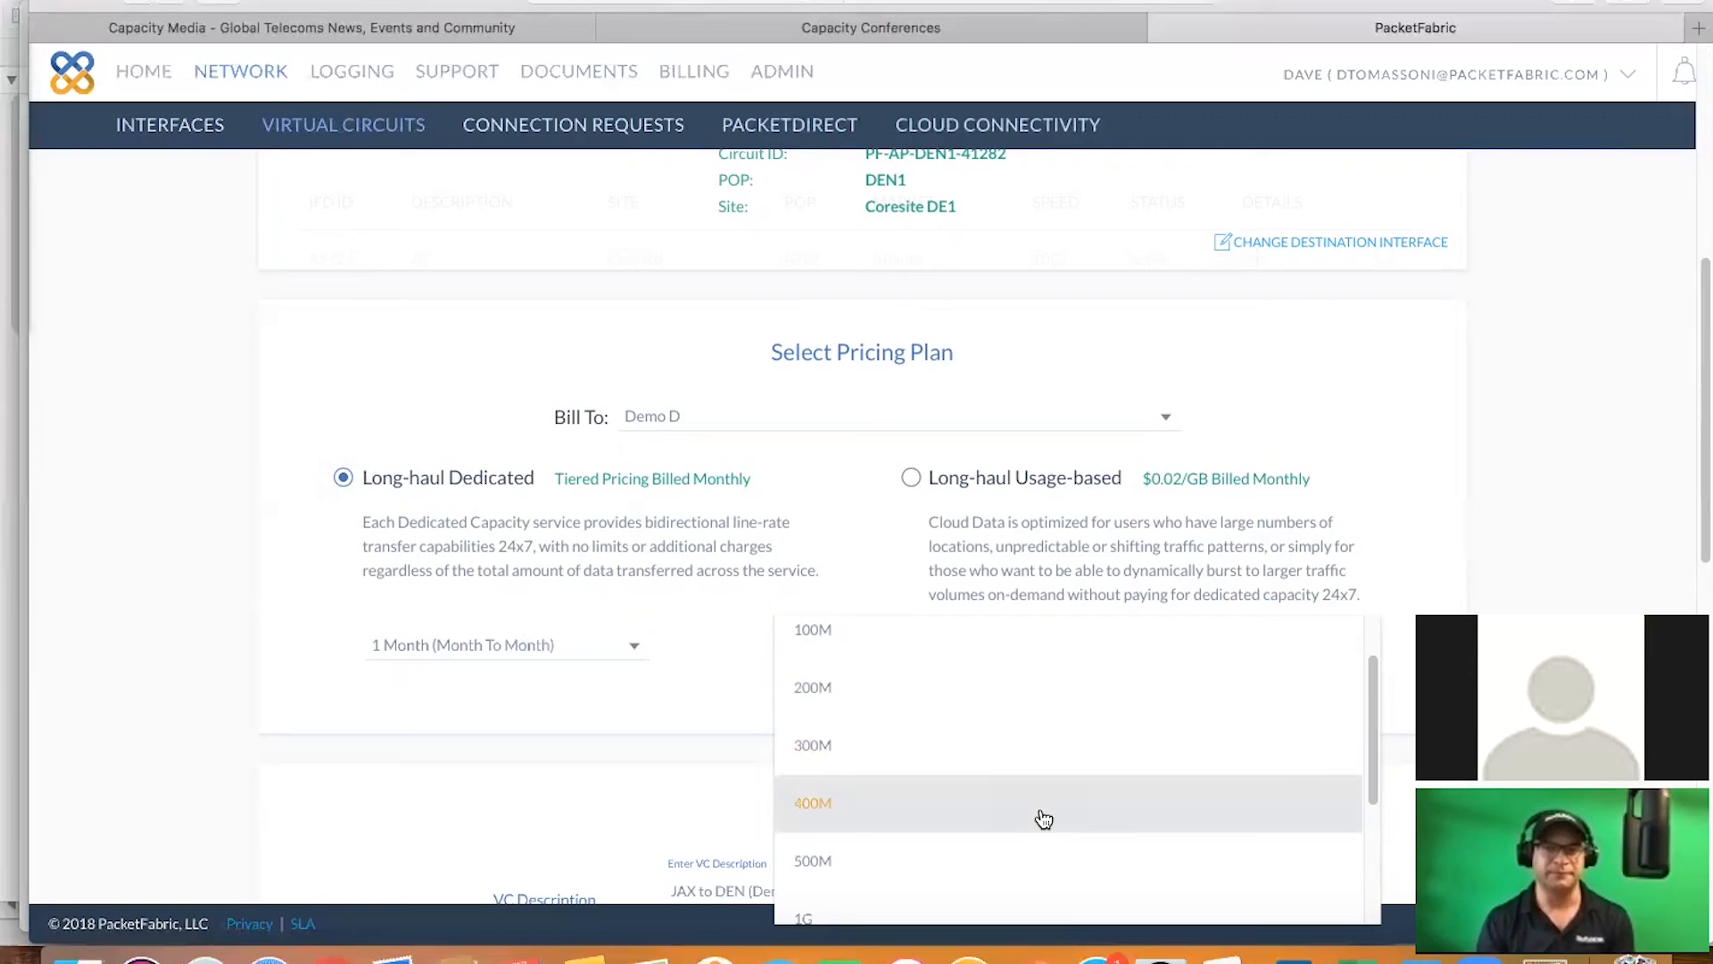
{"action": "left_click", "coordinate": [813, 803]}
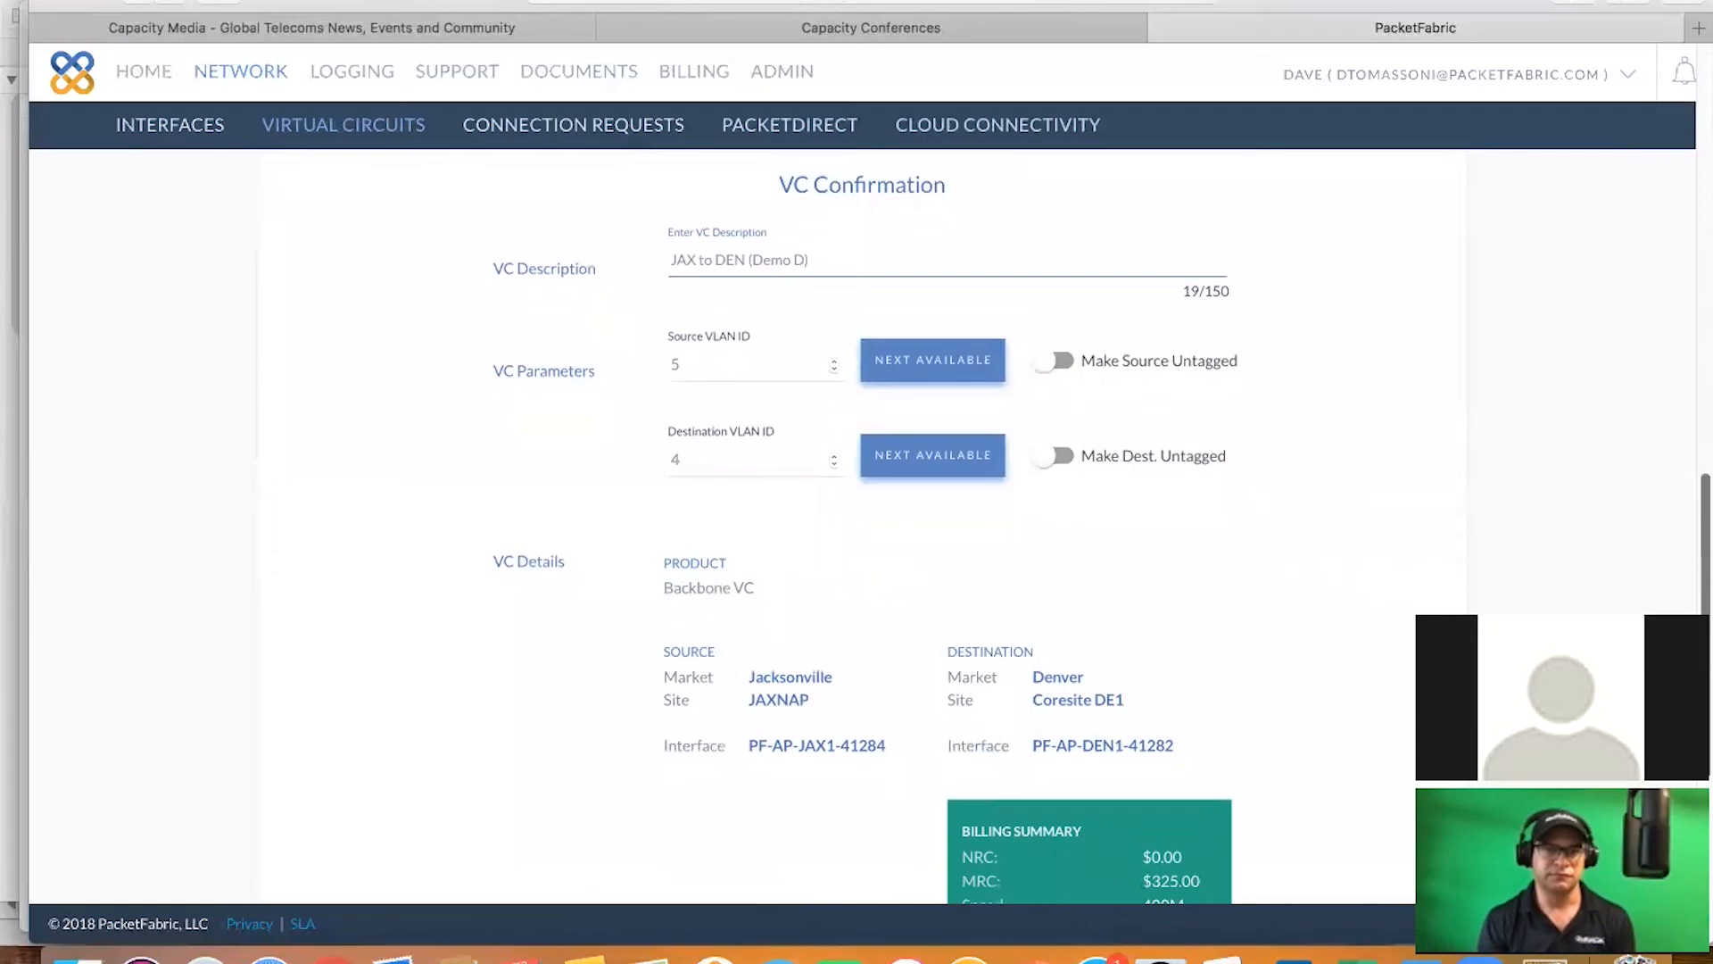
Review the $325.00 monthly billing summary and place the backbone circuit order
{"action": "scroll", "scroll_direction": "down", "scroll_amount": 3}
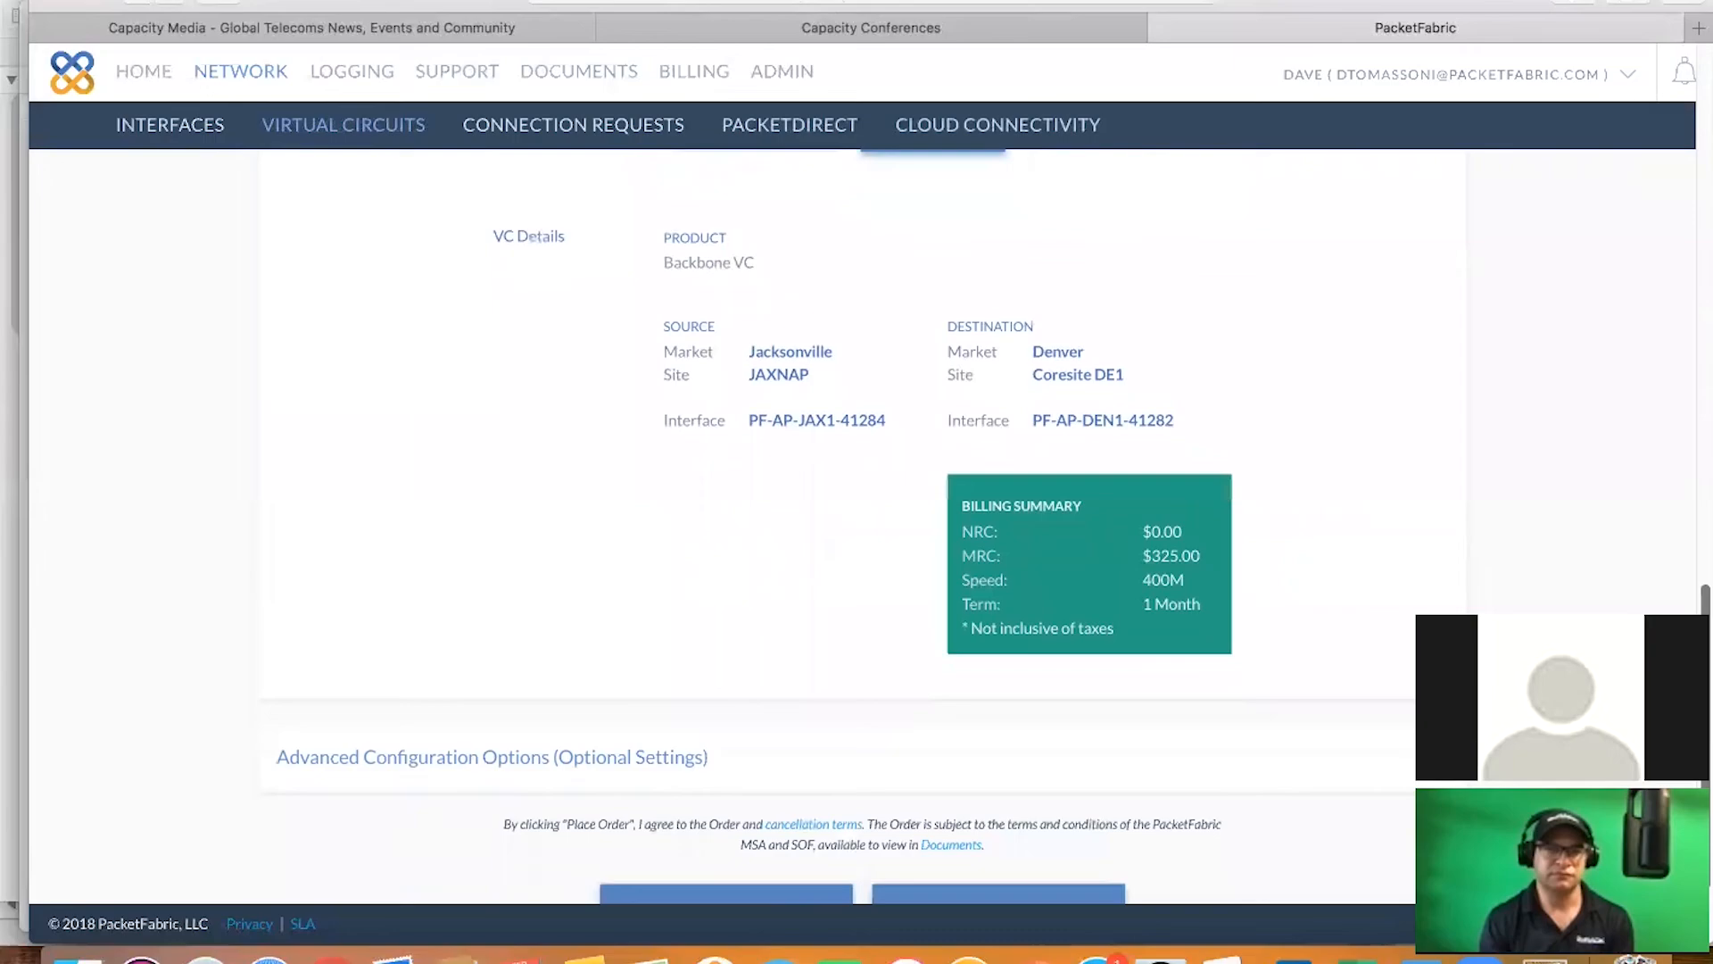
{"action": "scroll", "scroll_direction": "down", "scroll_amount": 3}
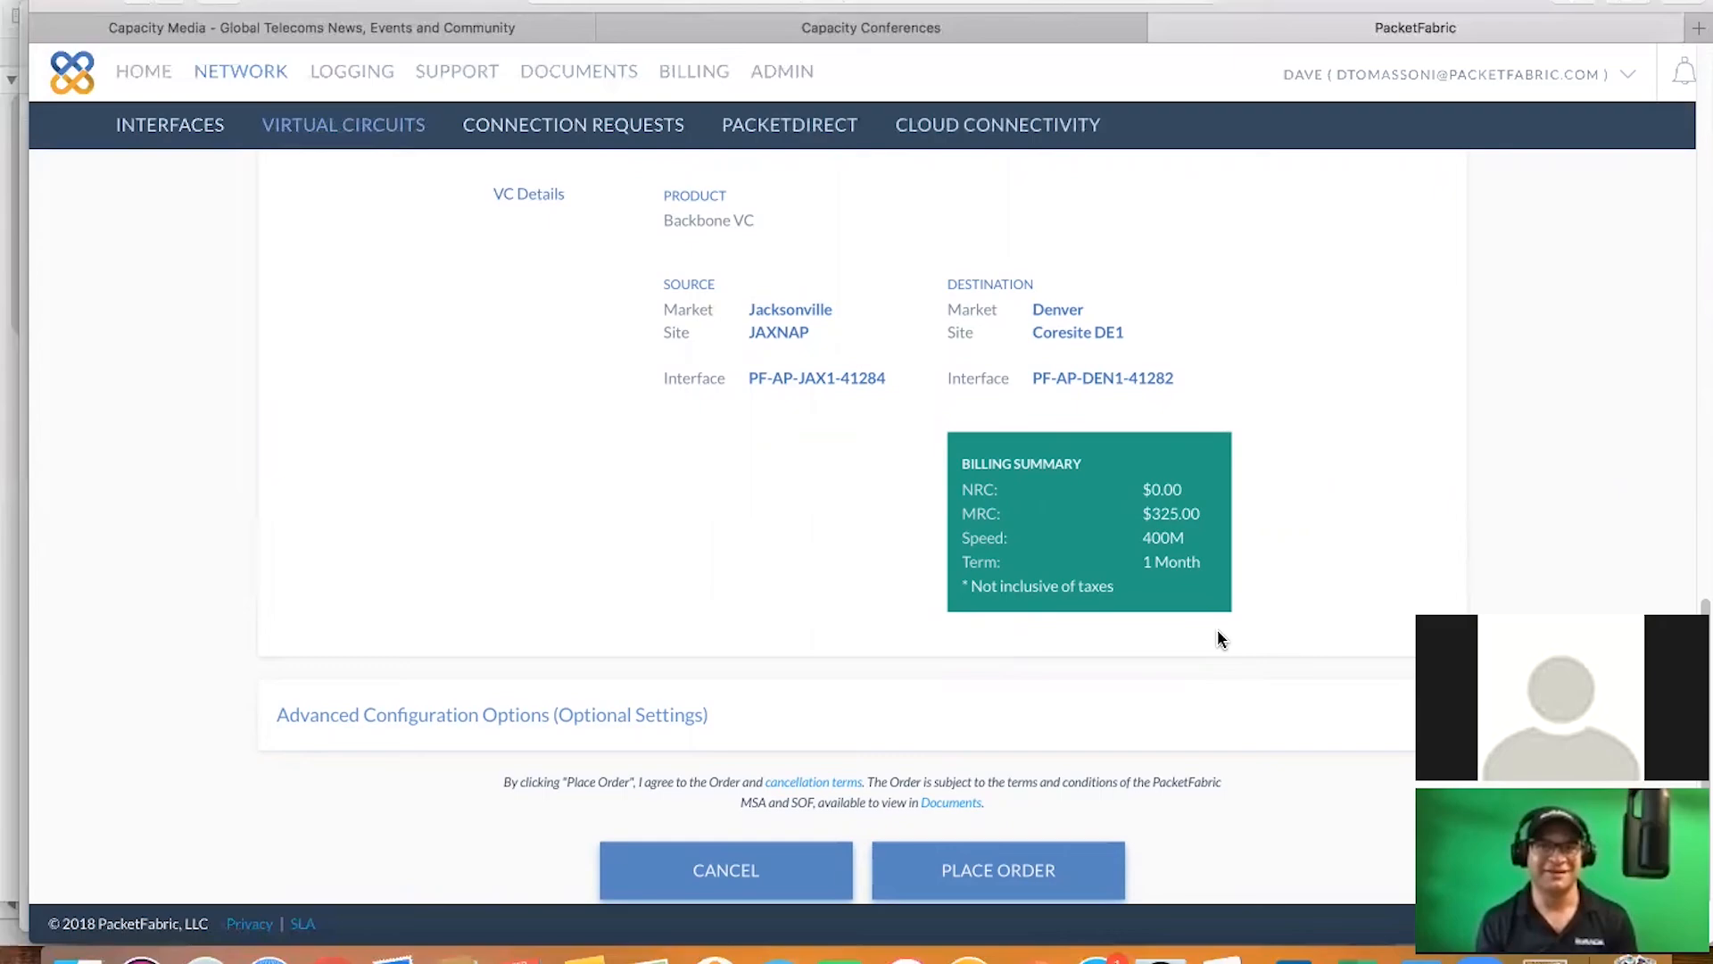
{"action": "mouse_move", "coordinate": [1257, 519]}
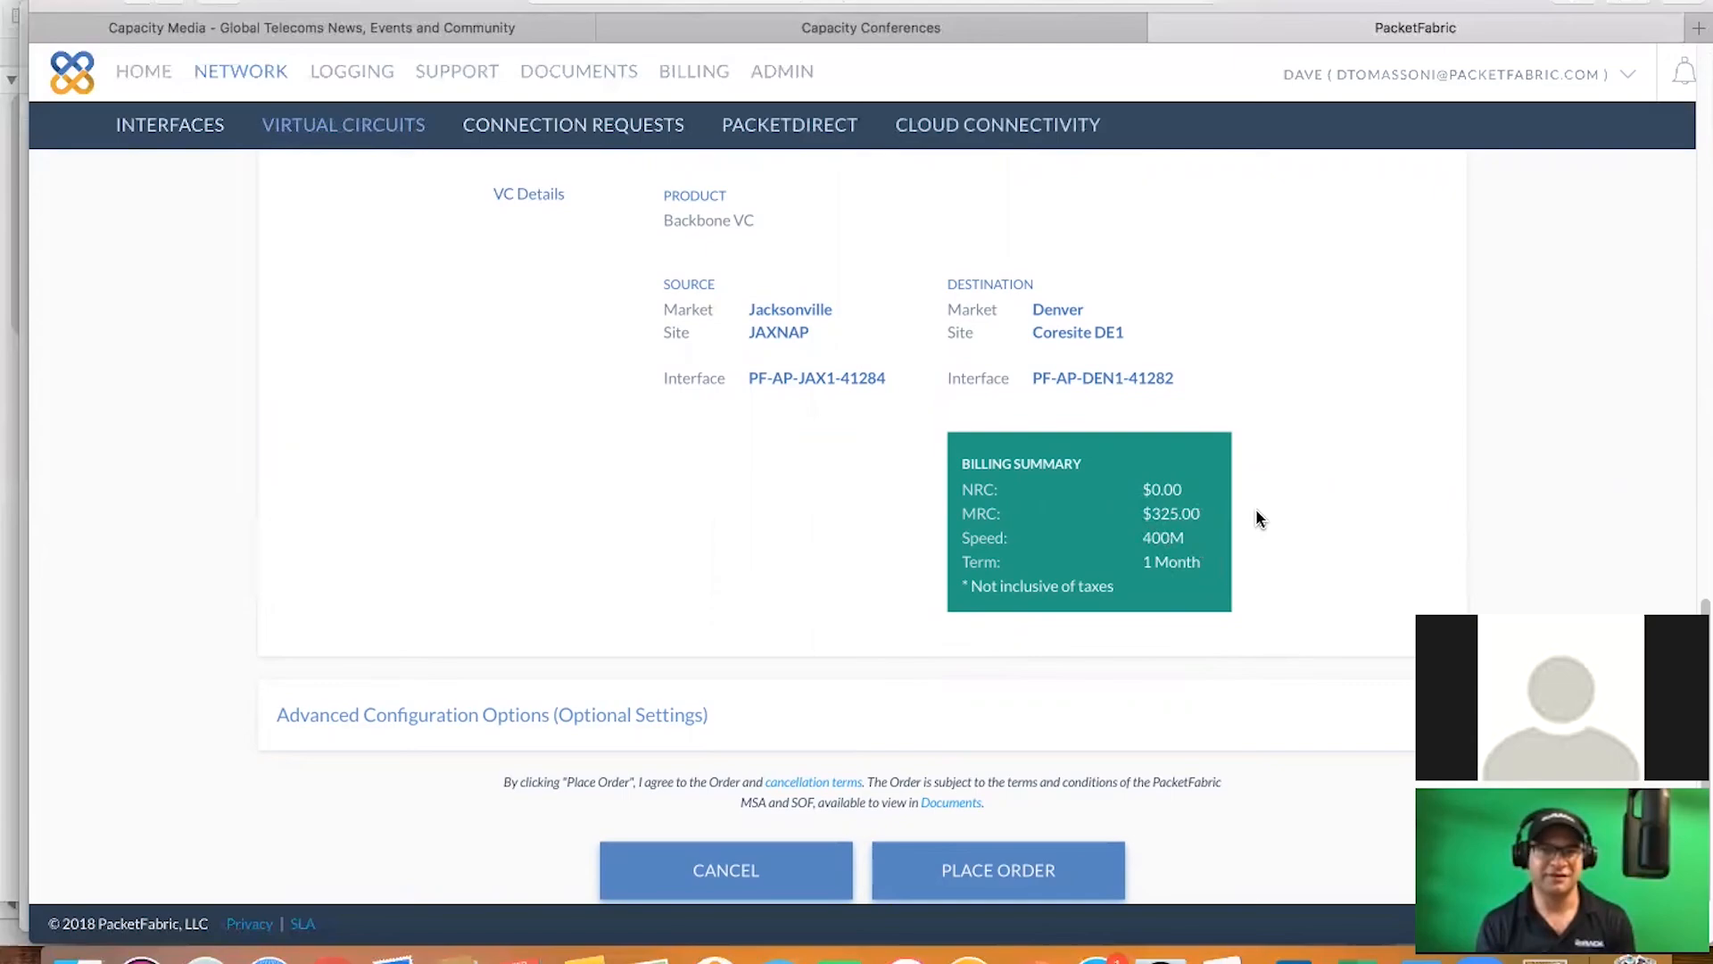
{"action": "mouse_move", "coordinate": [1197, 516]}
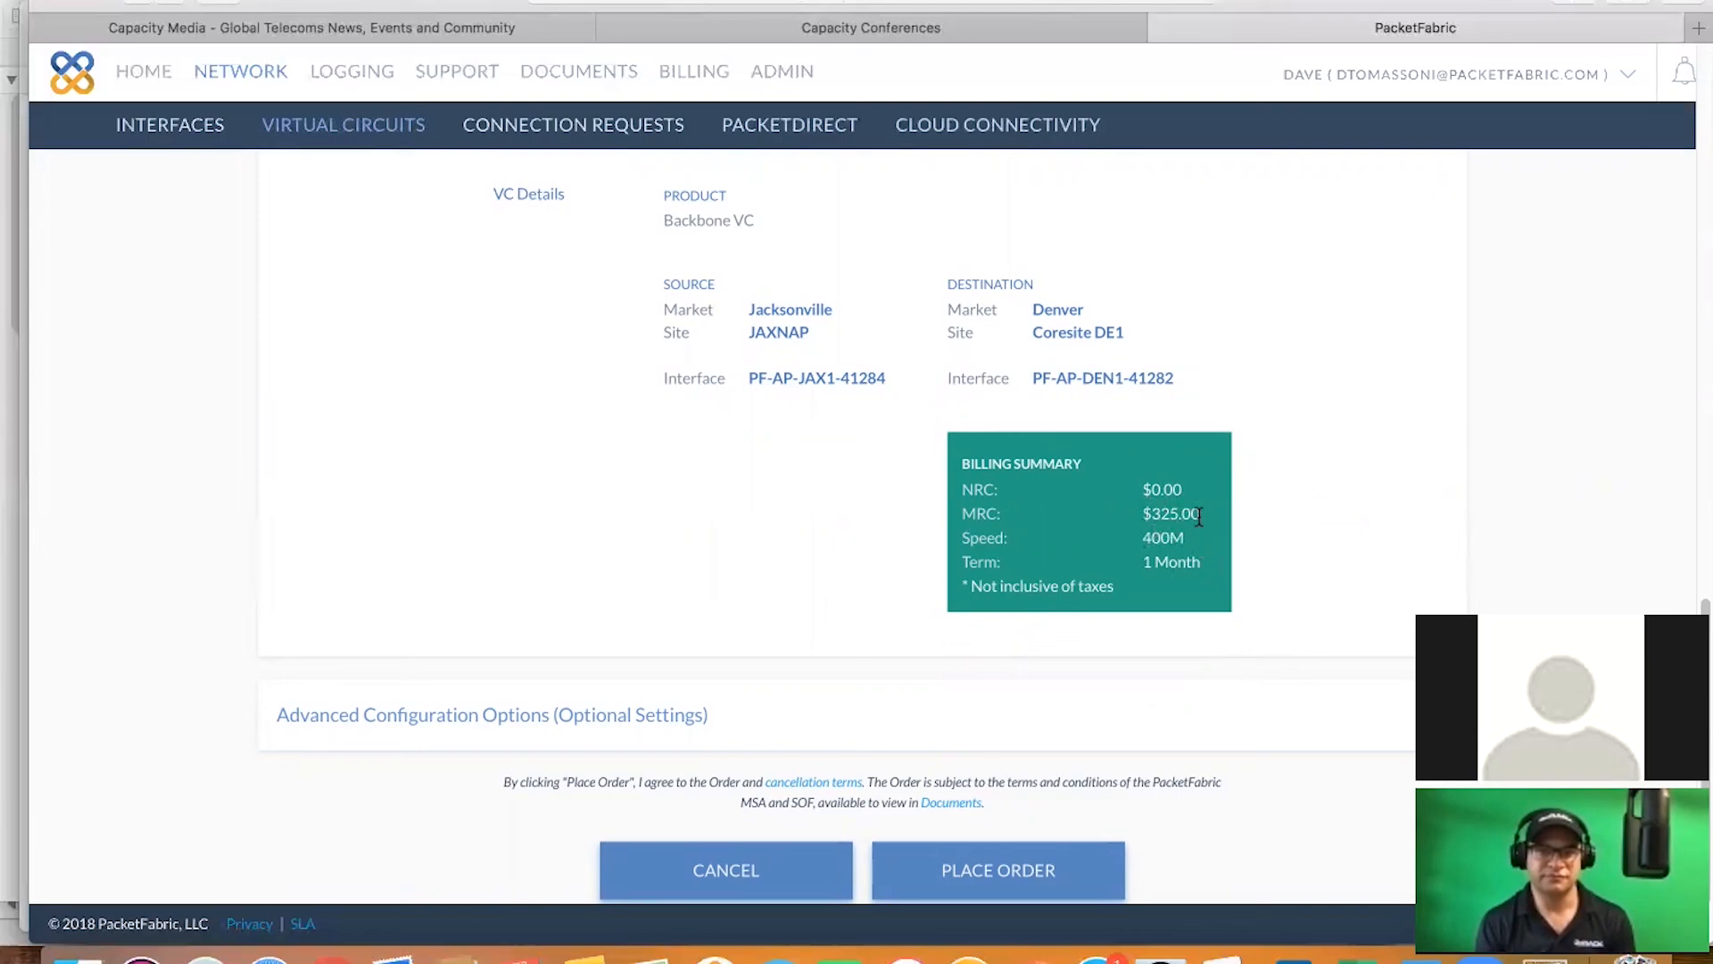
{"action": "left_click", "coordinate": [997, 870]}
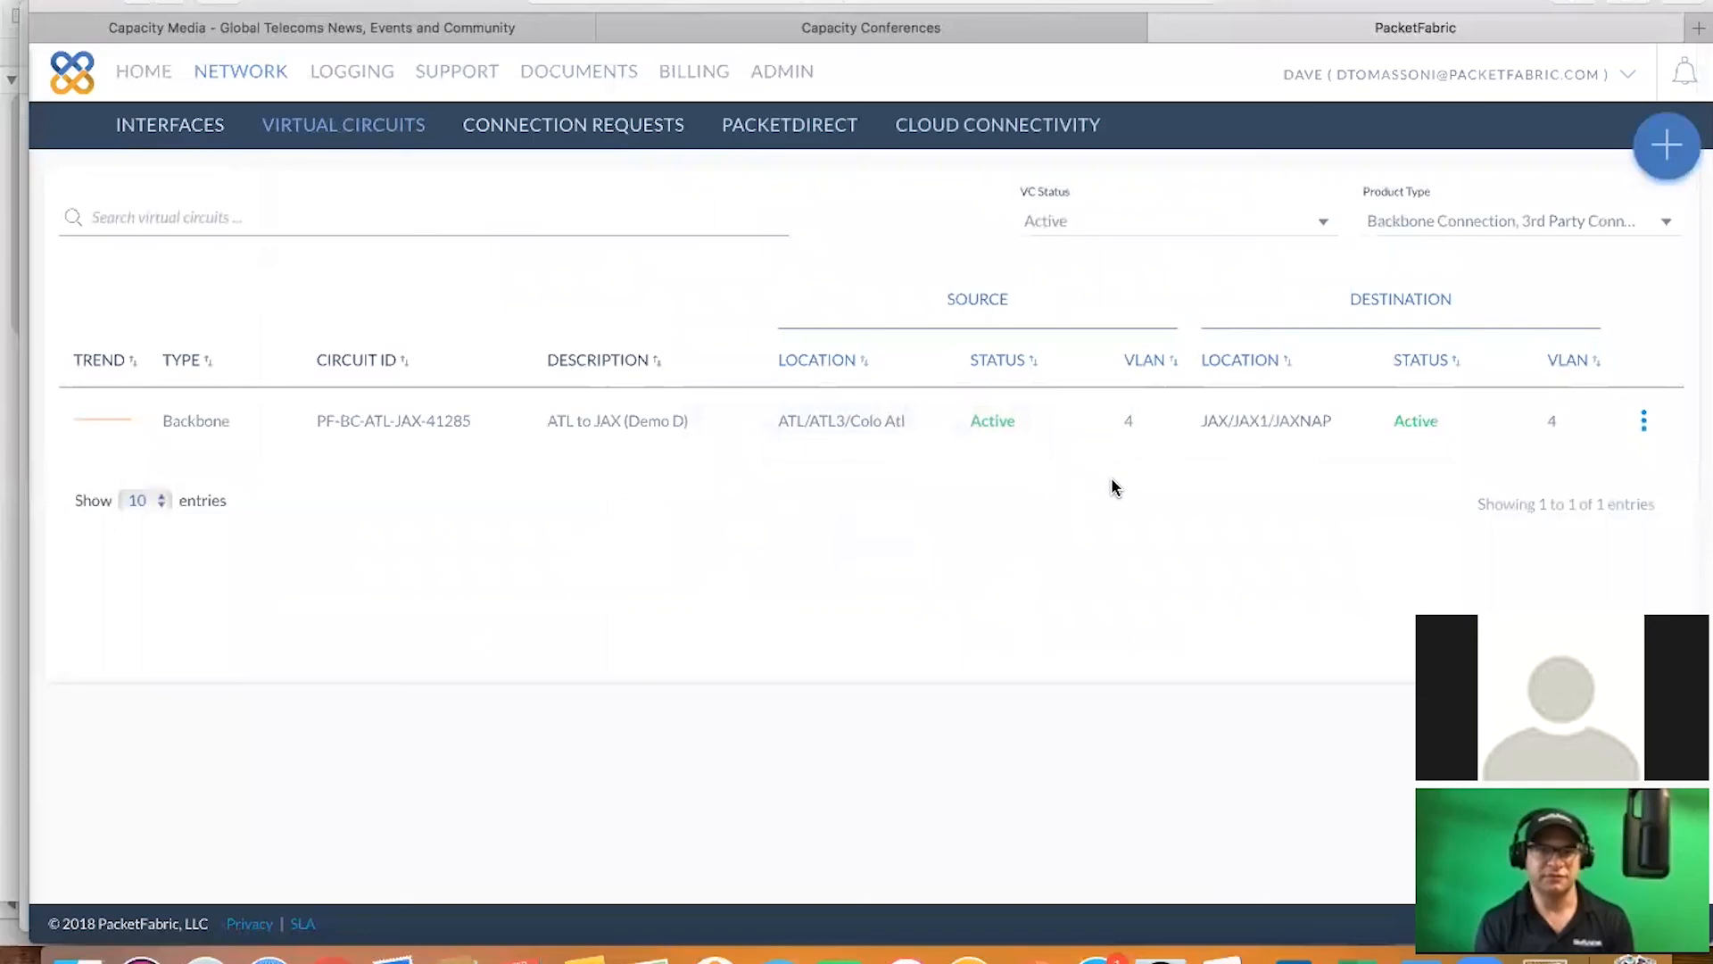
{"action": "mouse_move", "coordinate": [600, 427]}
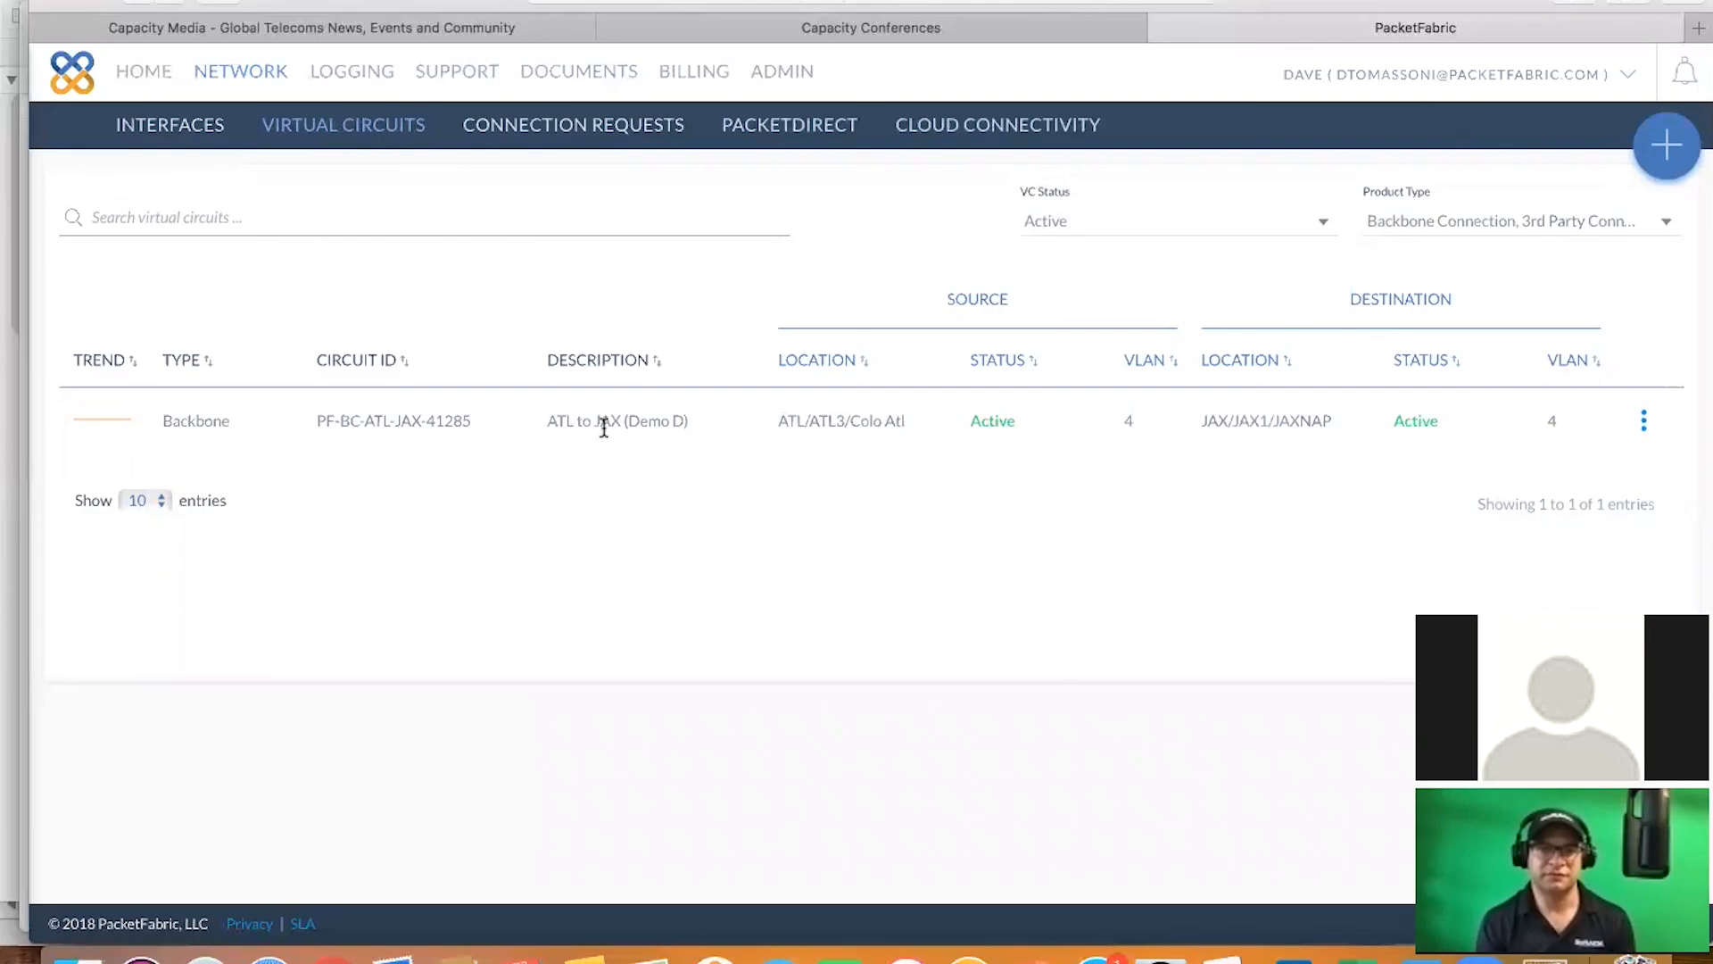
{"action": "mouse_move", "coordinate": [688, 557]}
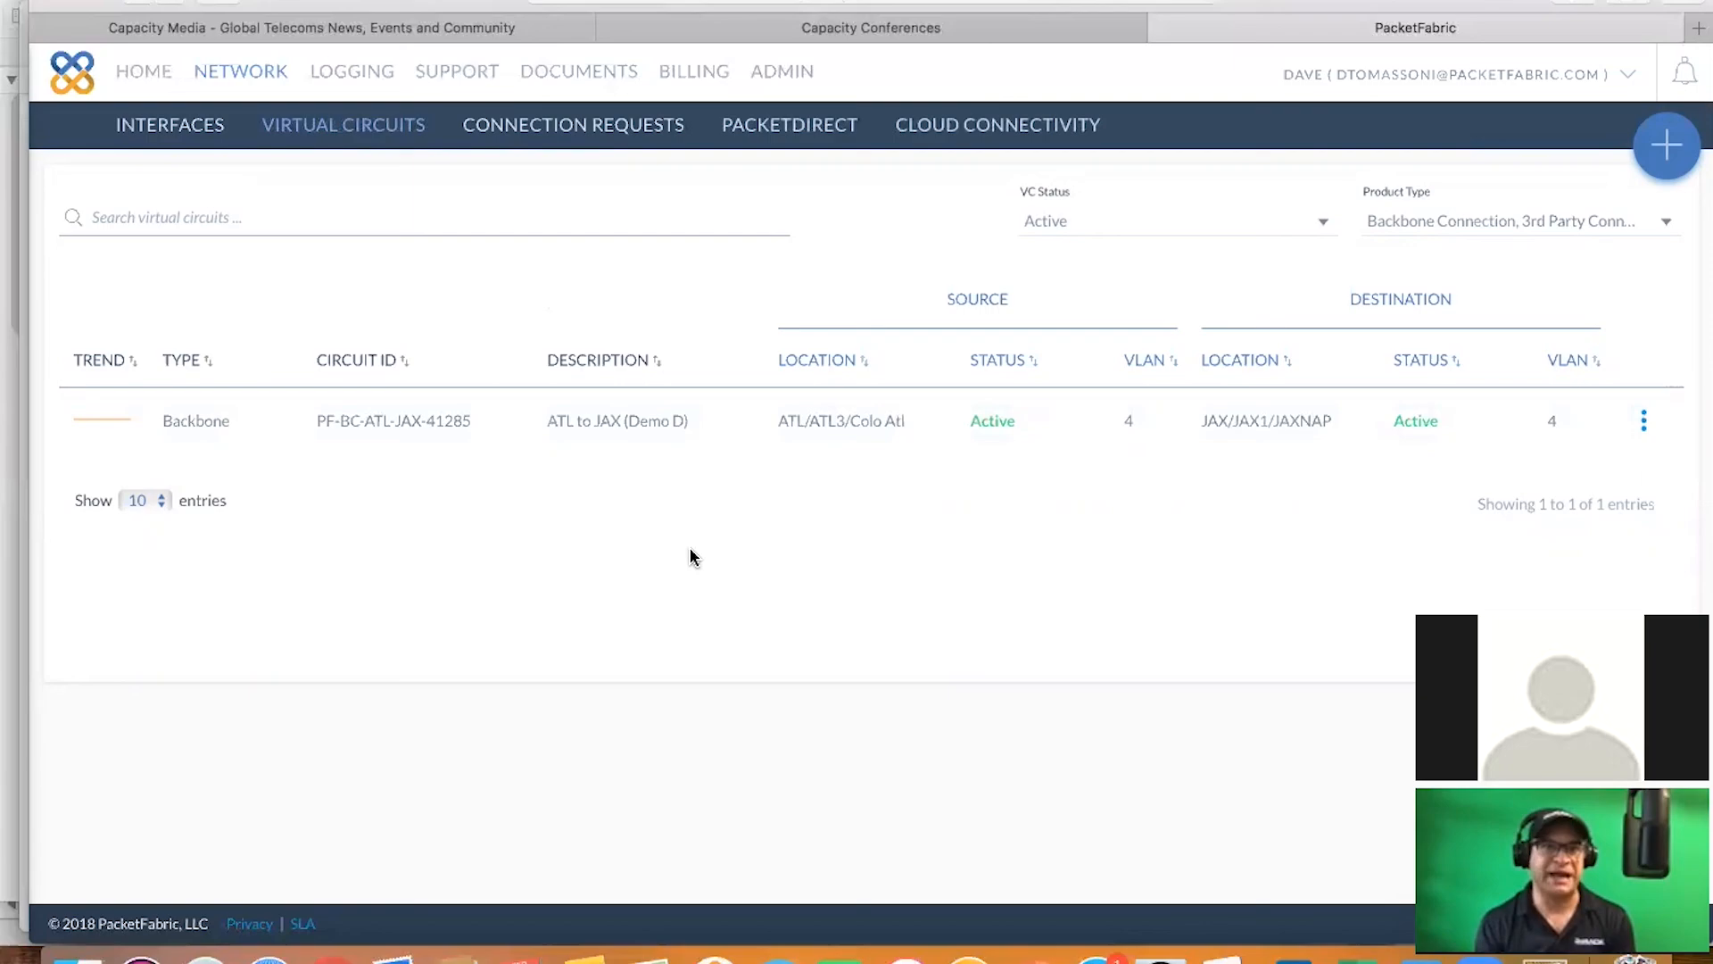
{"action": "mouse_move", "coordinate": [760, 521]}
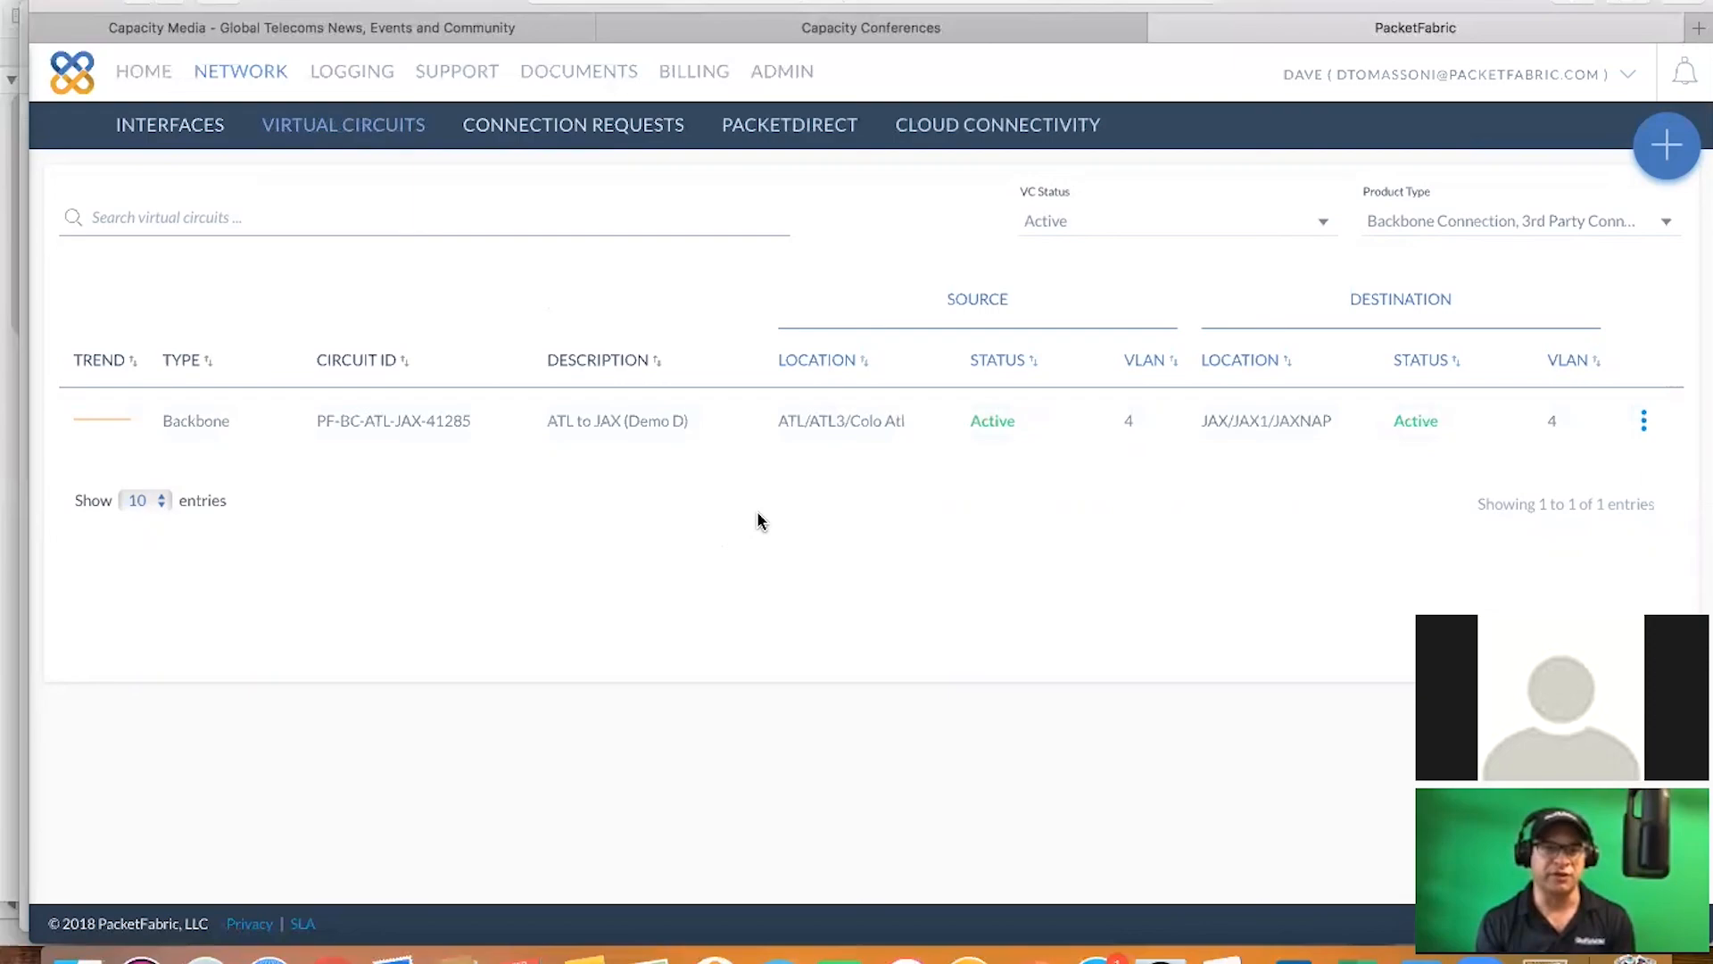